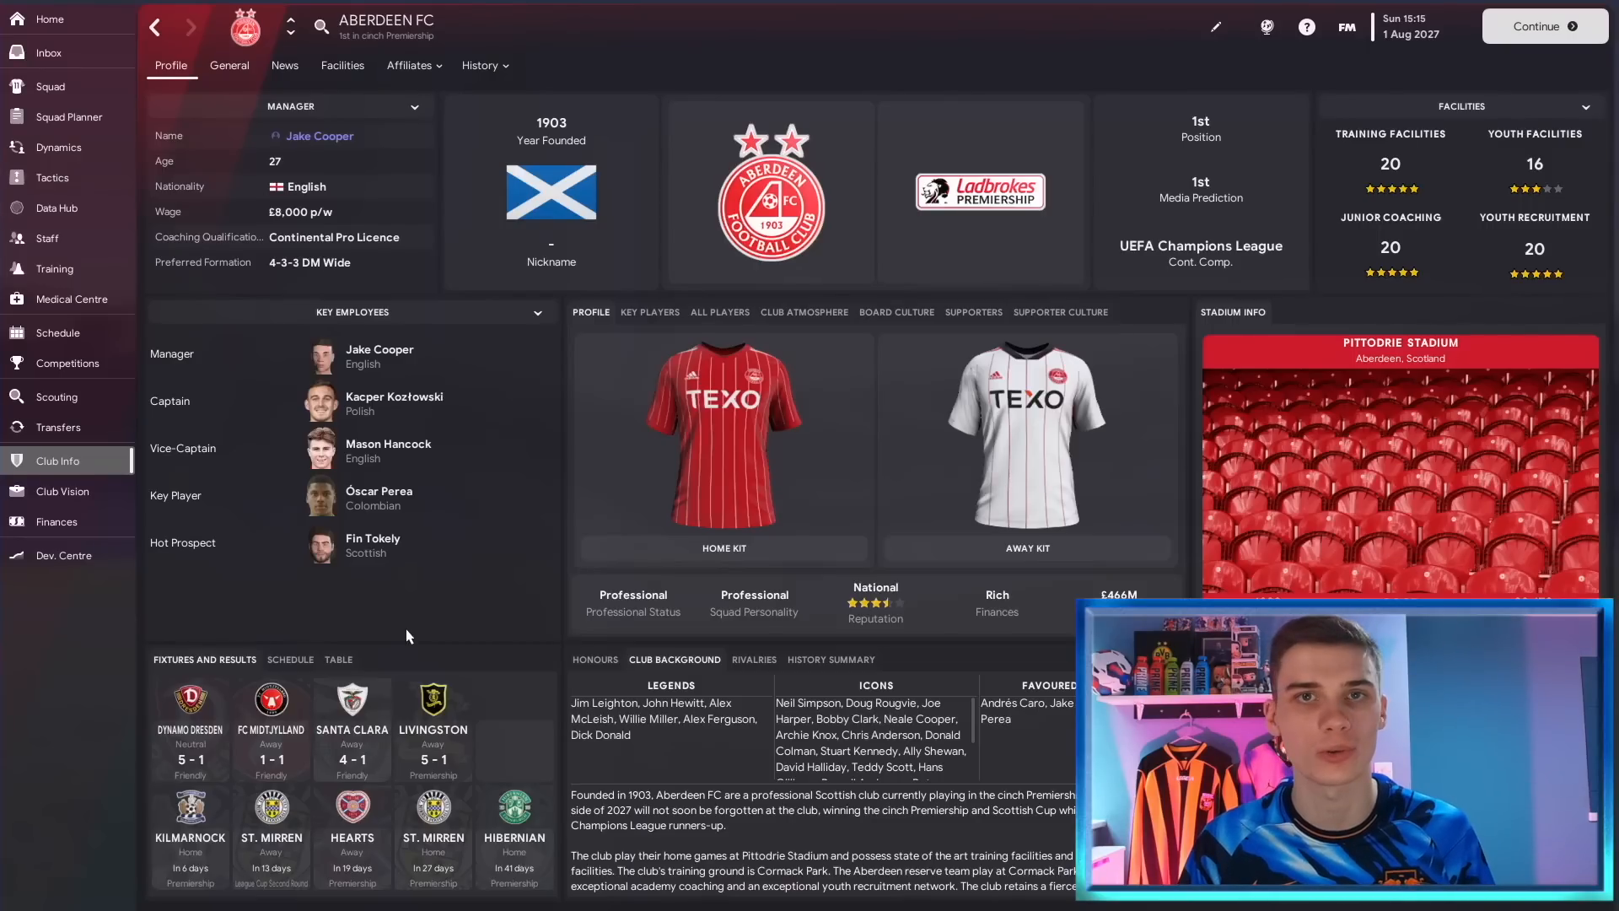
pyautogui.moveTo(424, 516)
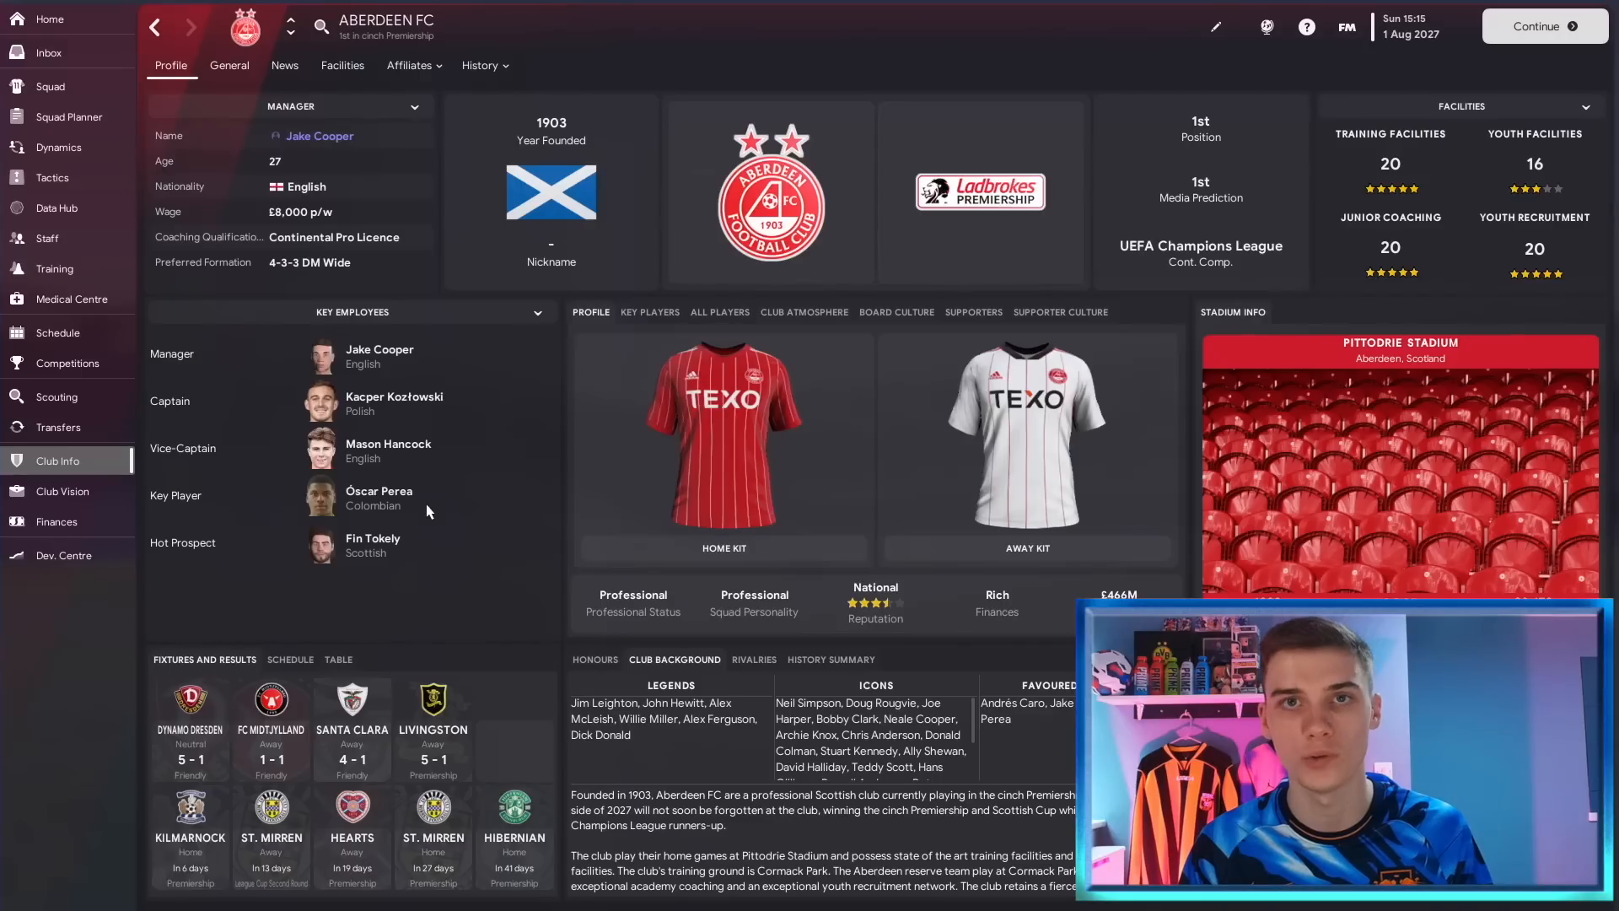
pyautogui.moveTo(395, 397)
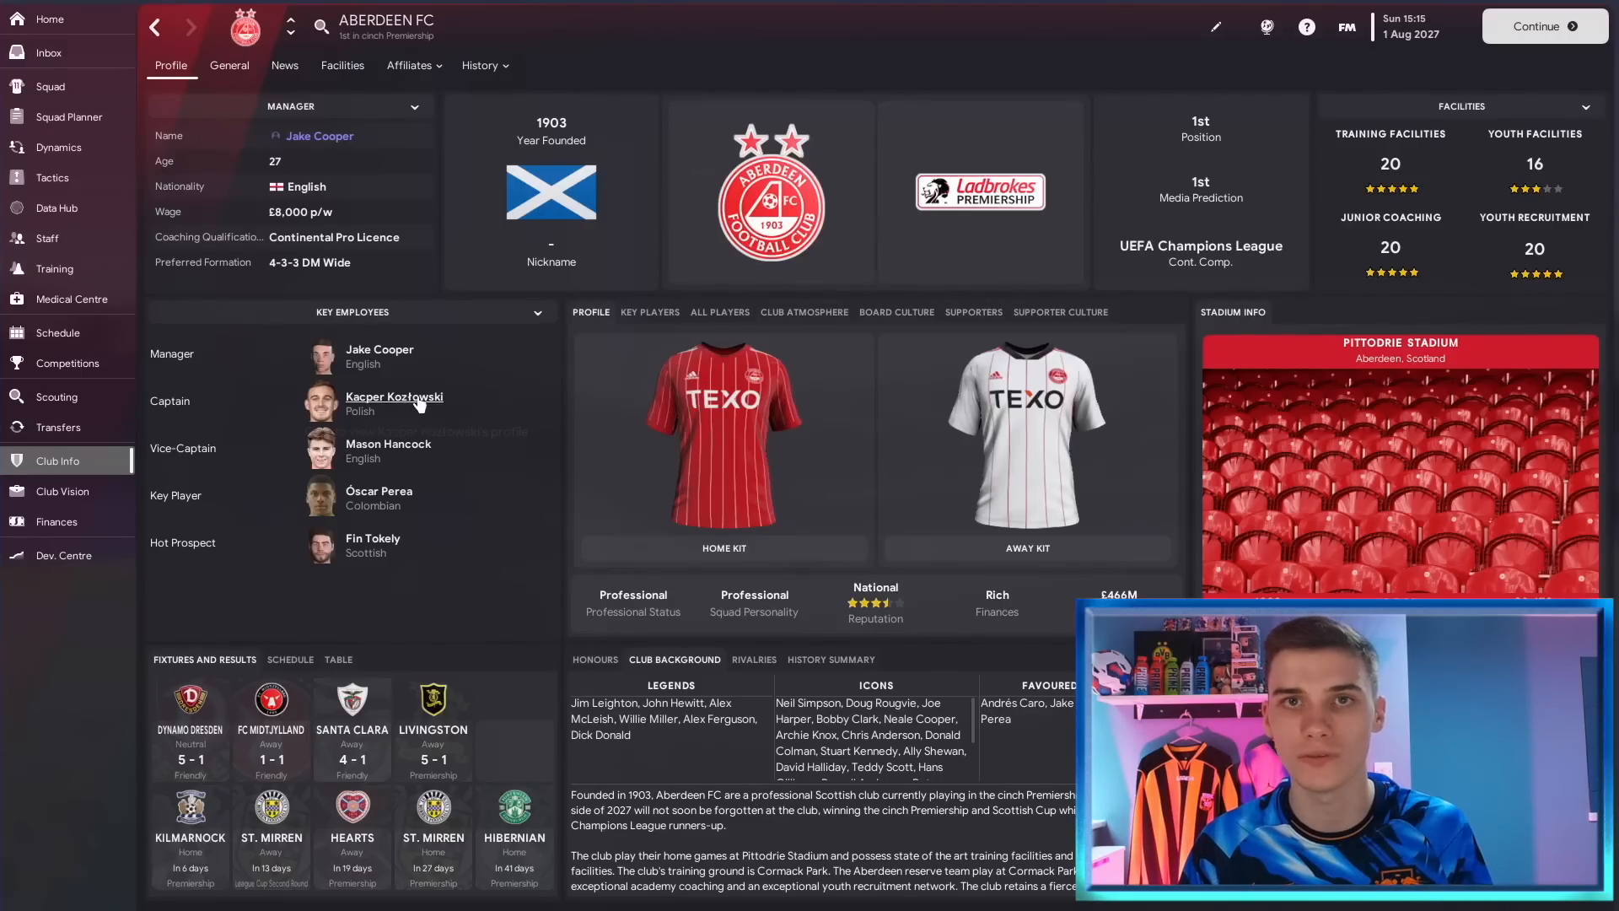
pyautogui.moveTo(395, 397)
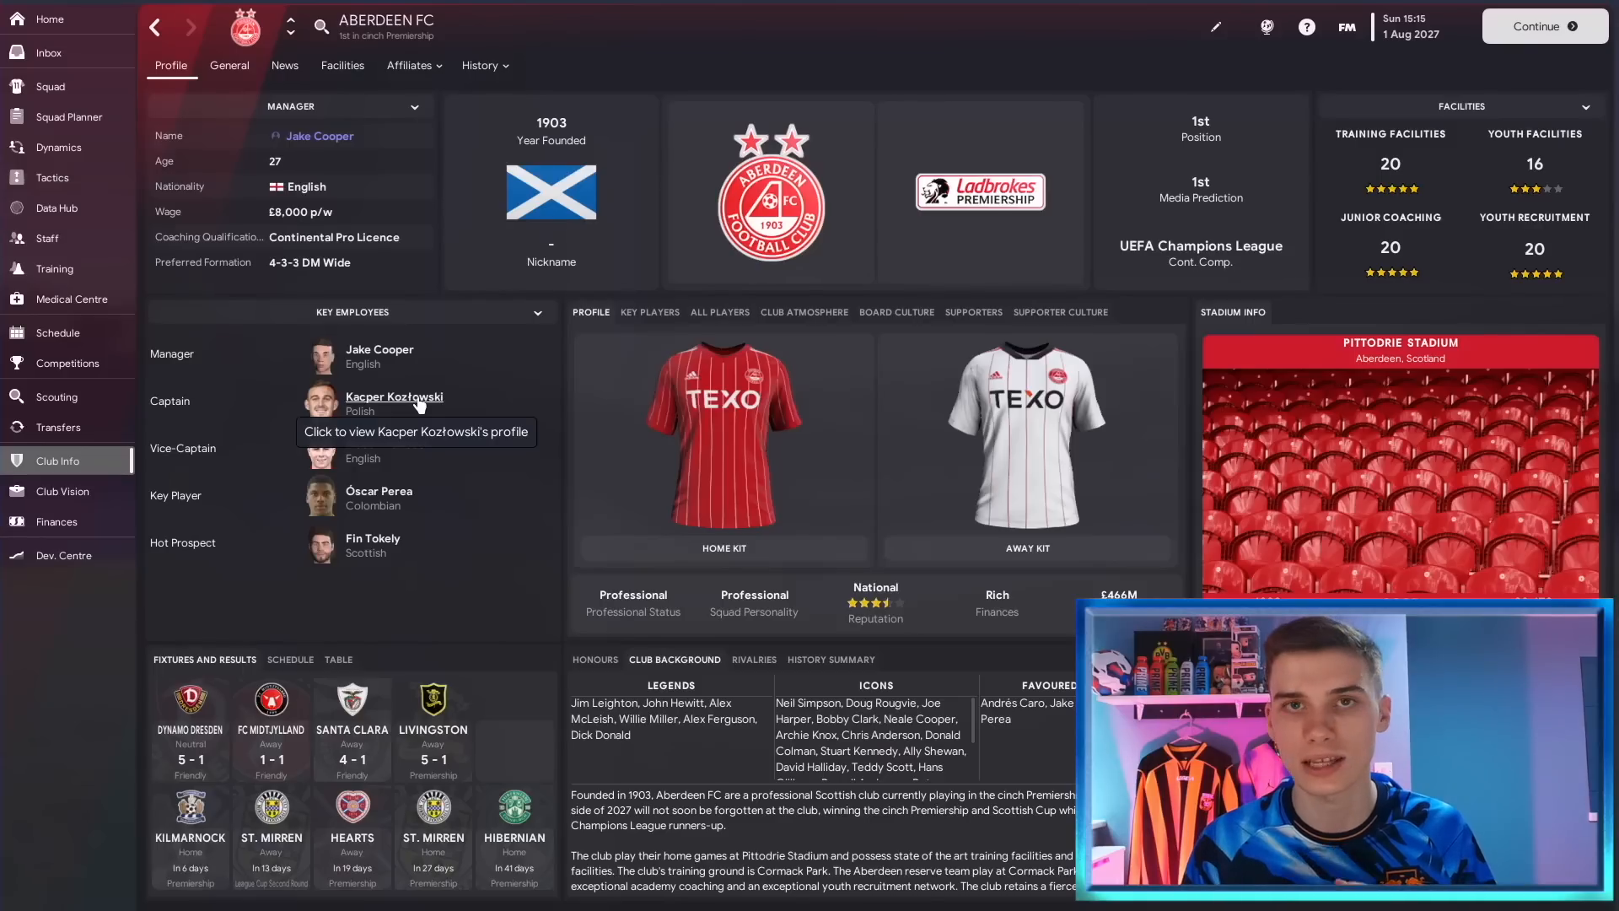
pyautogui.moveTo(515, 406)
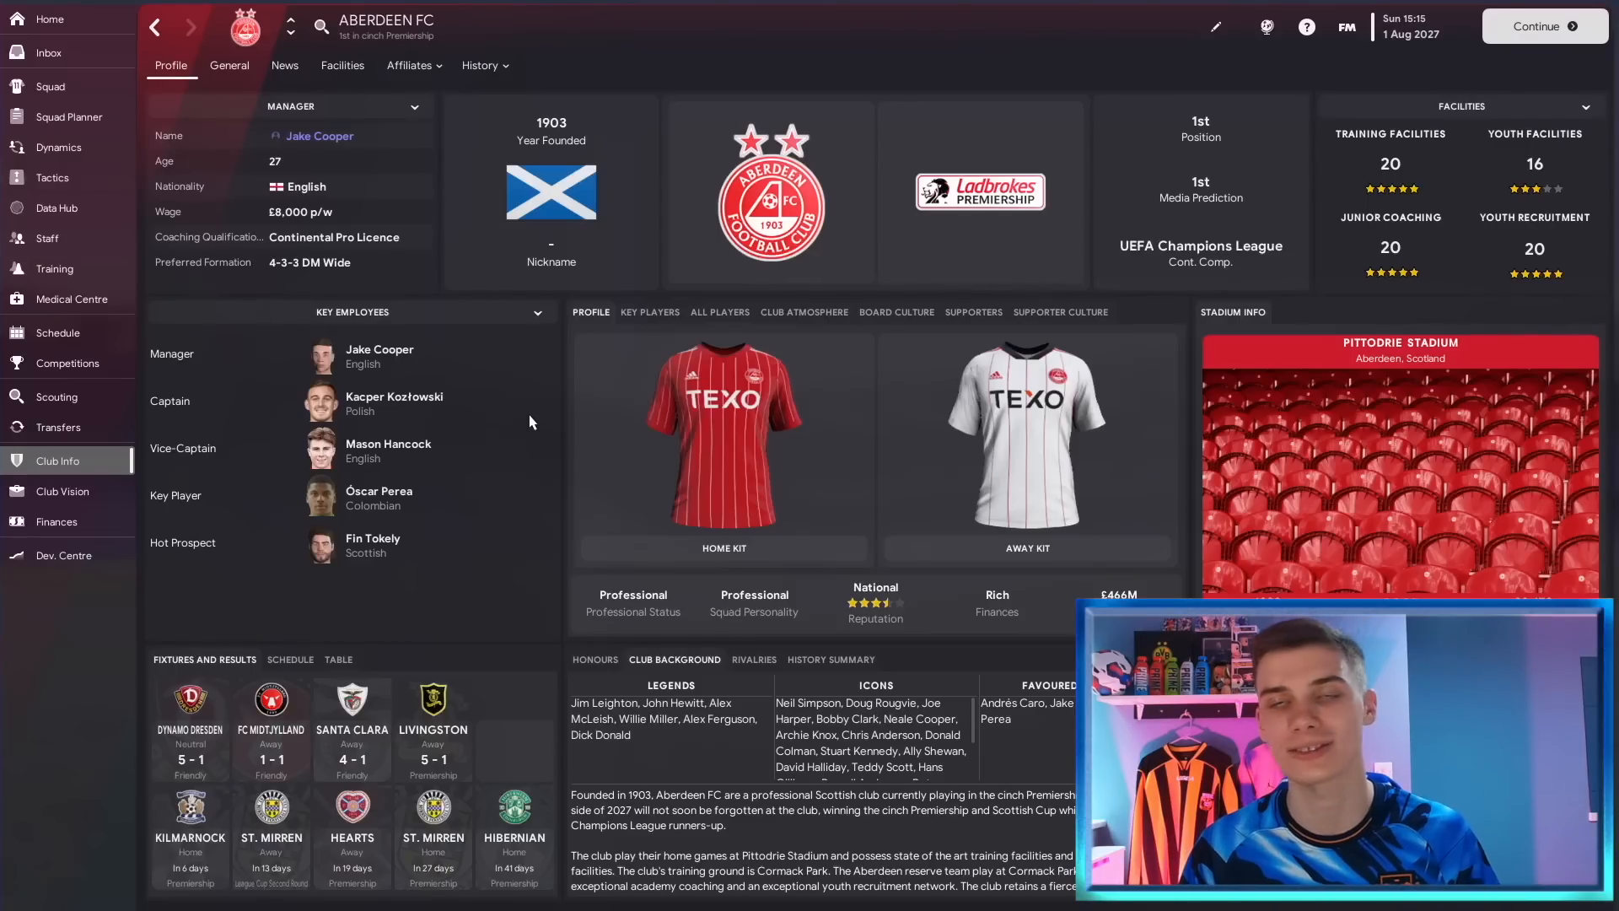
pyautogui.moveTo(557, 414)
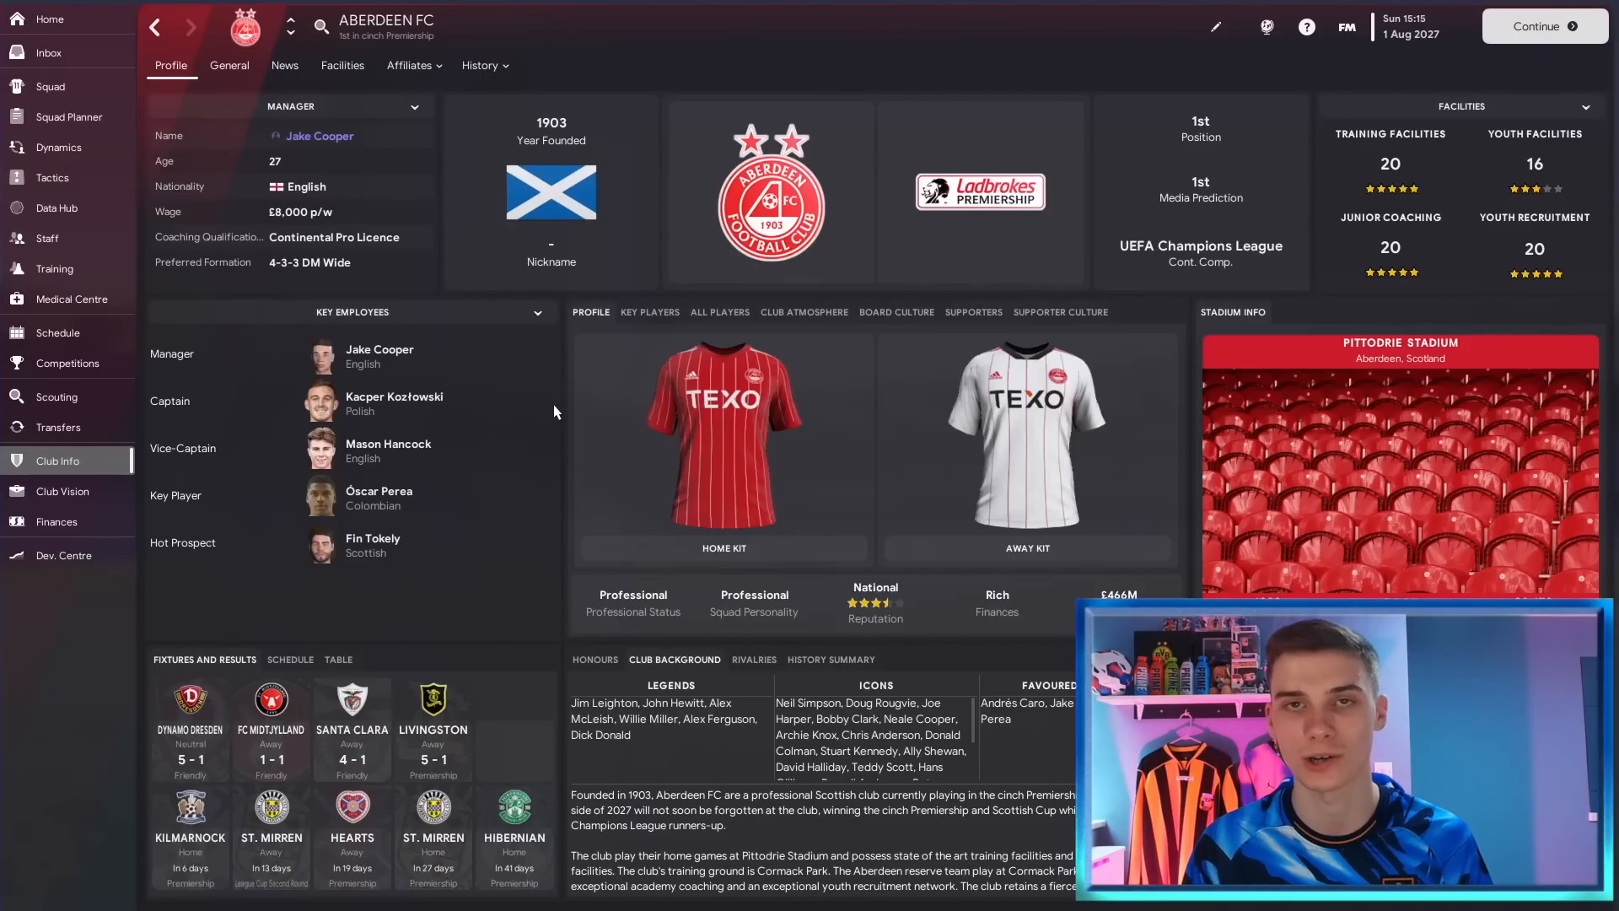
pyautogui.moveTo(548, 402)
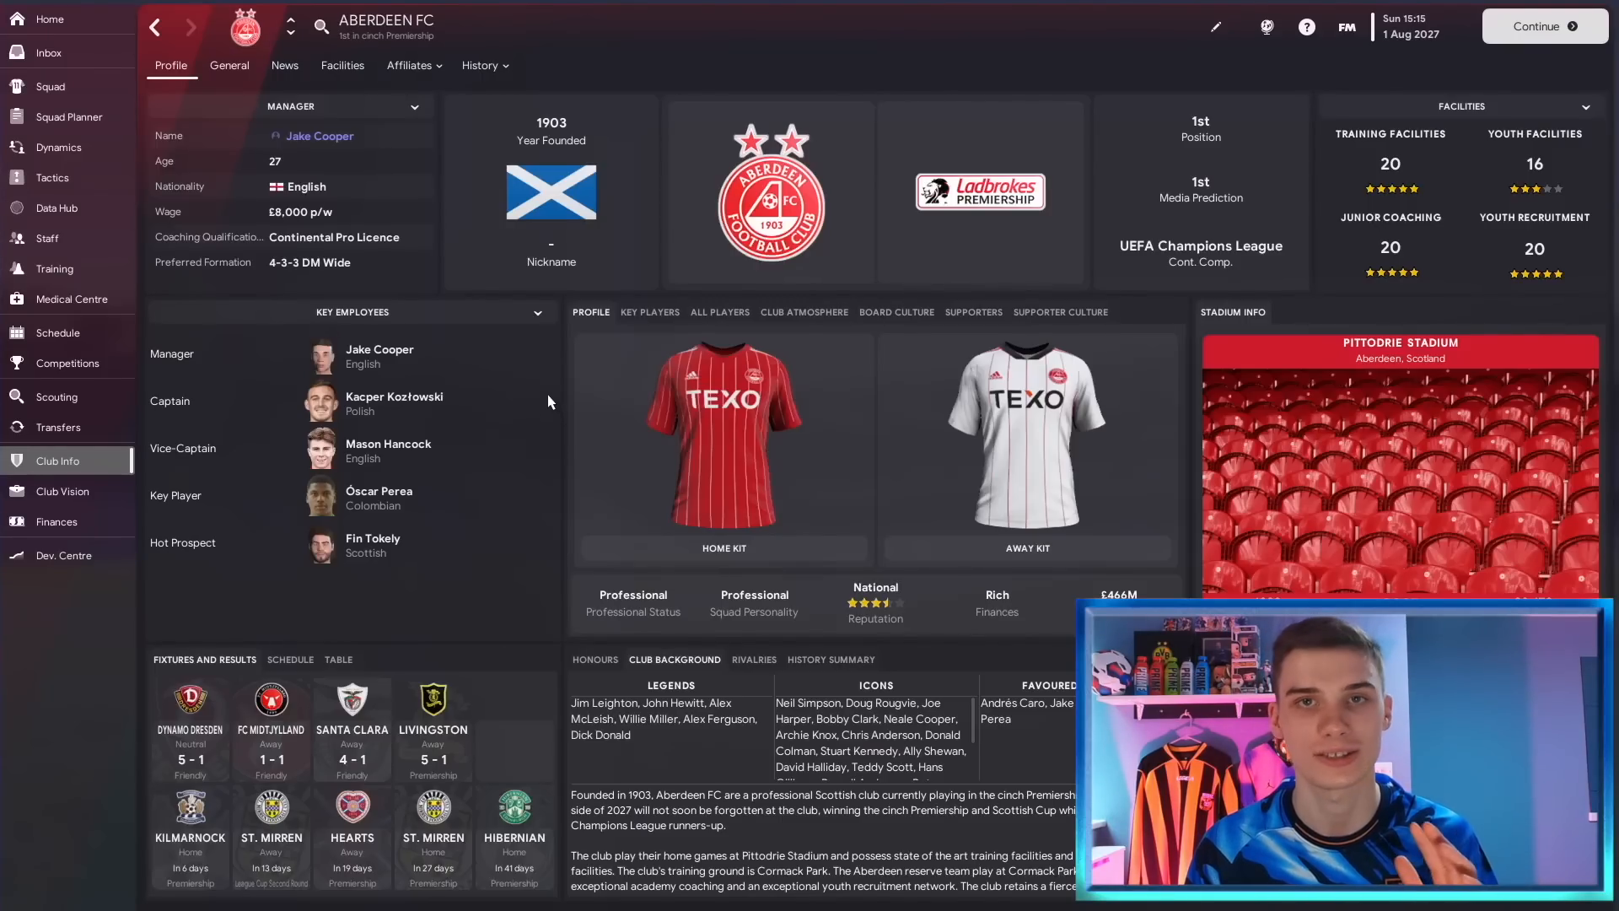
# Check the manager's promises page, which shows no outstanding promises to players.
pyautogui.click(49, 19)
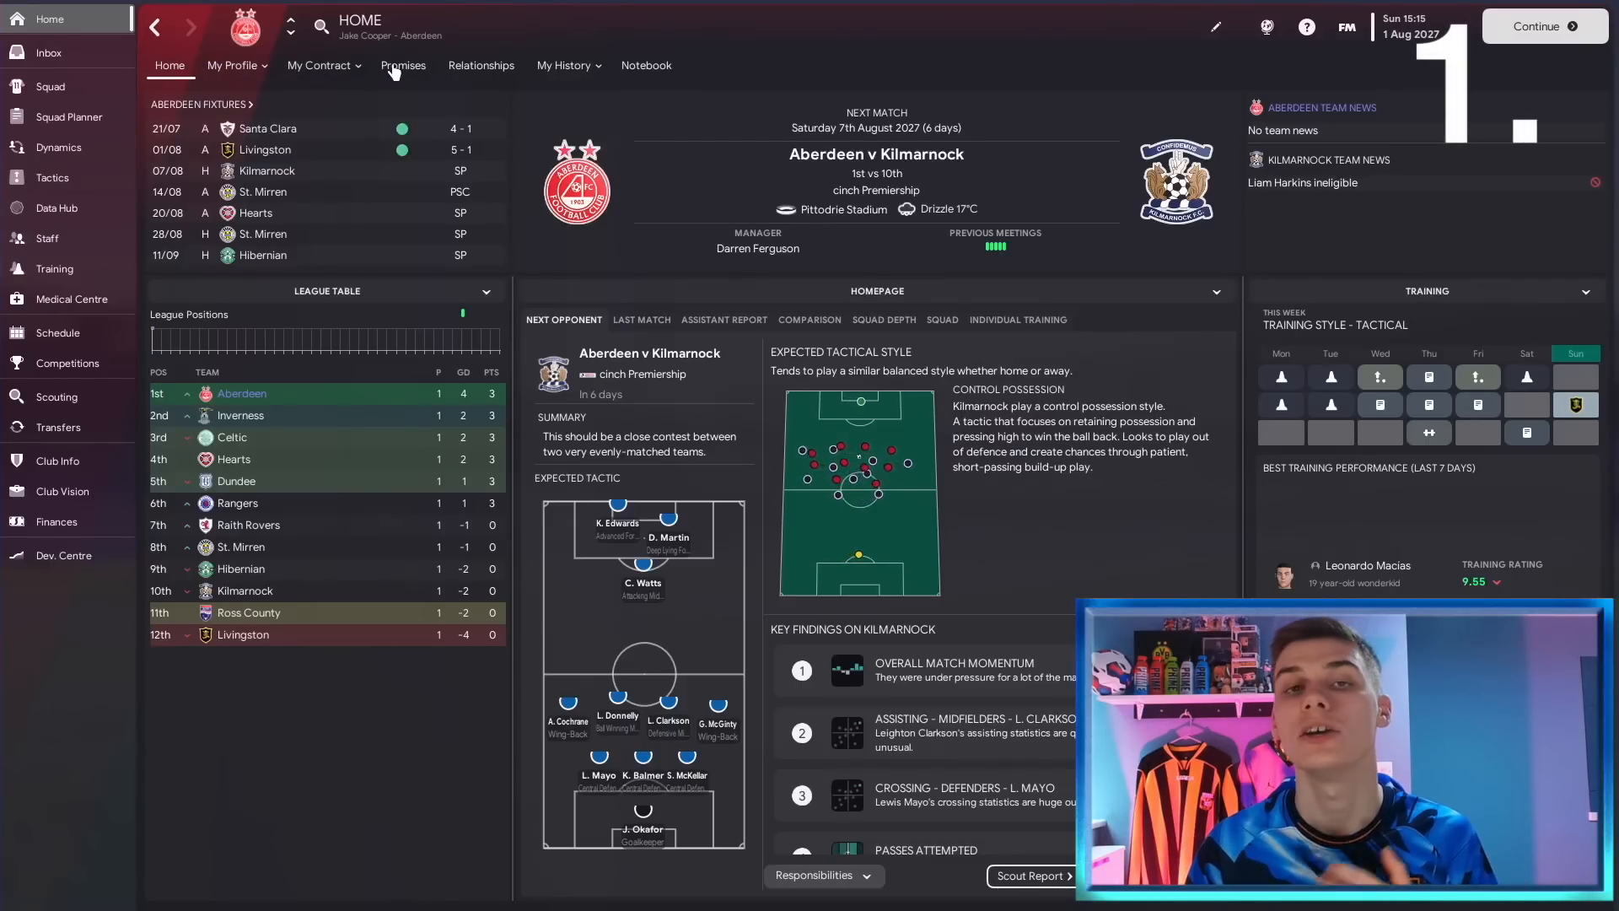
pyautogui.click(403, 65)
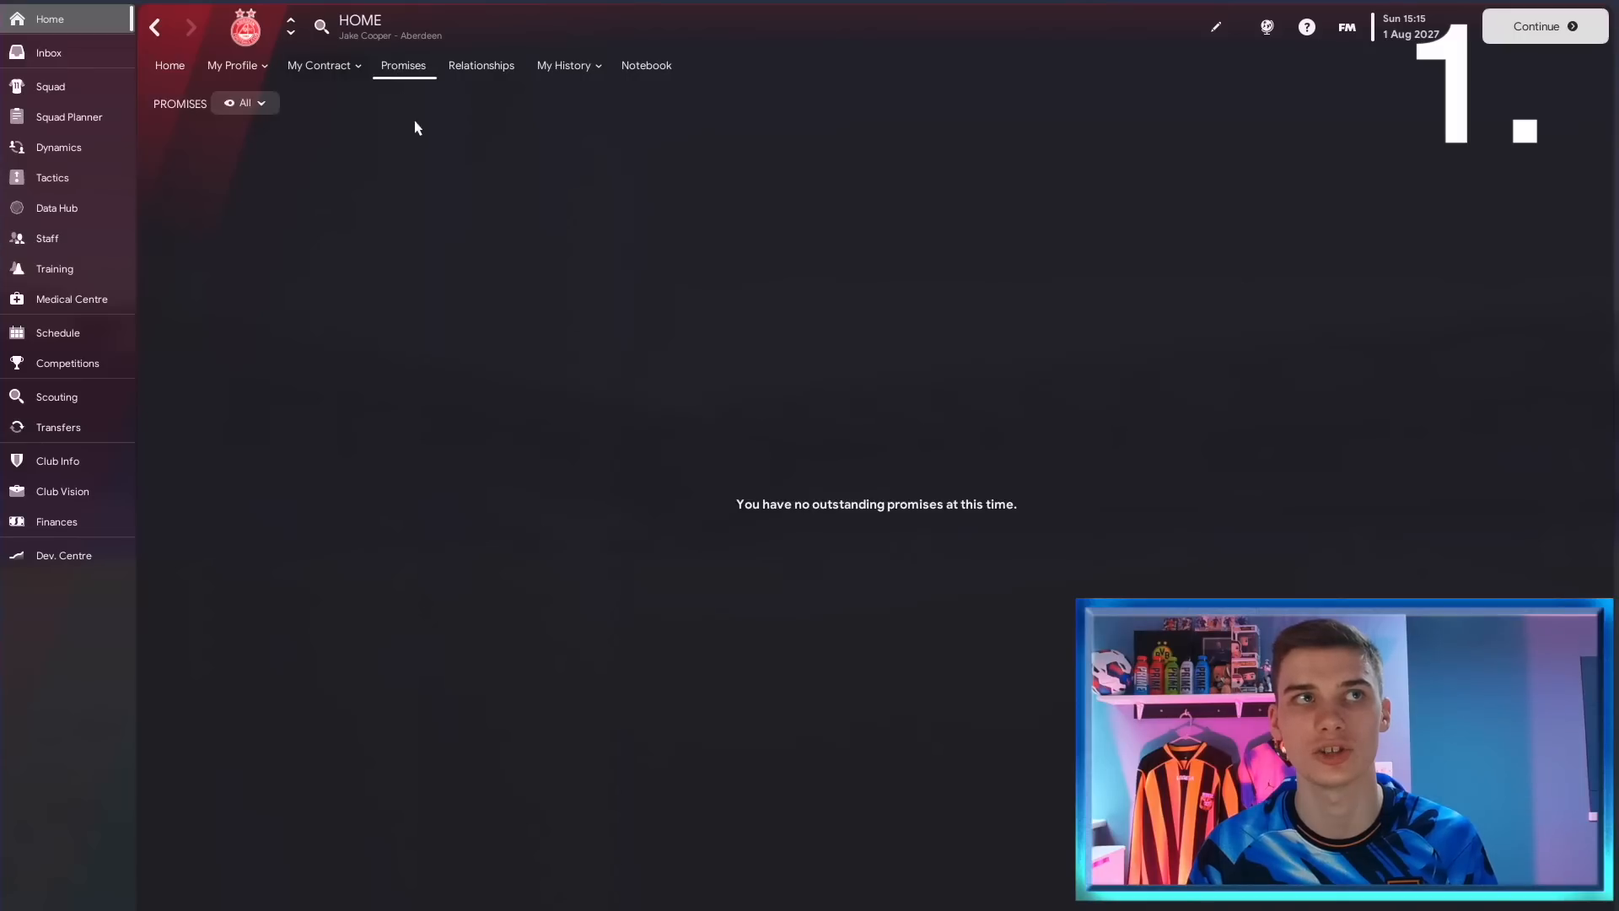
pyautogui.moveTo(440, 183)
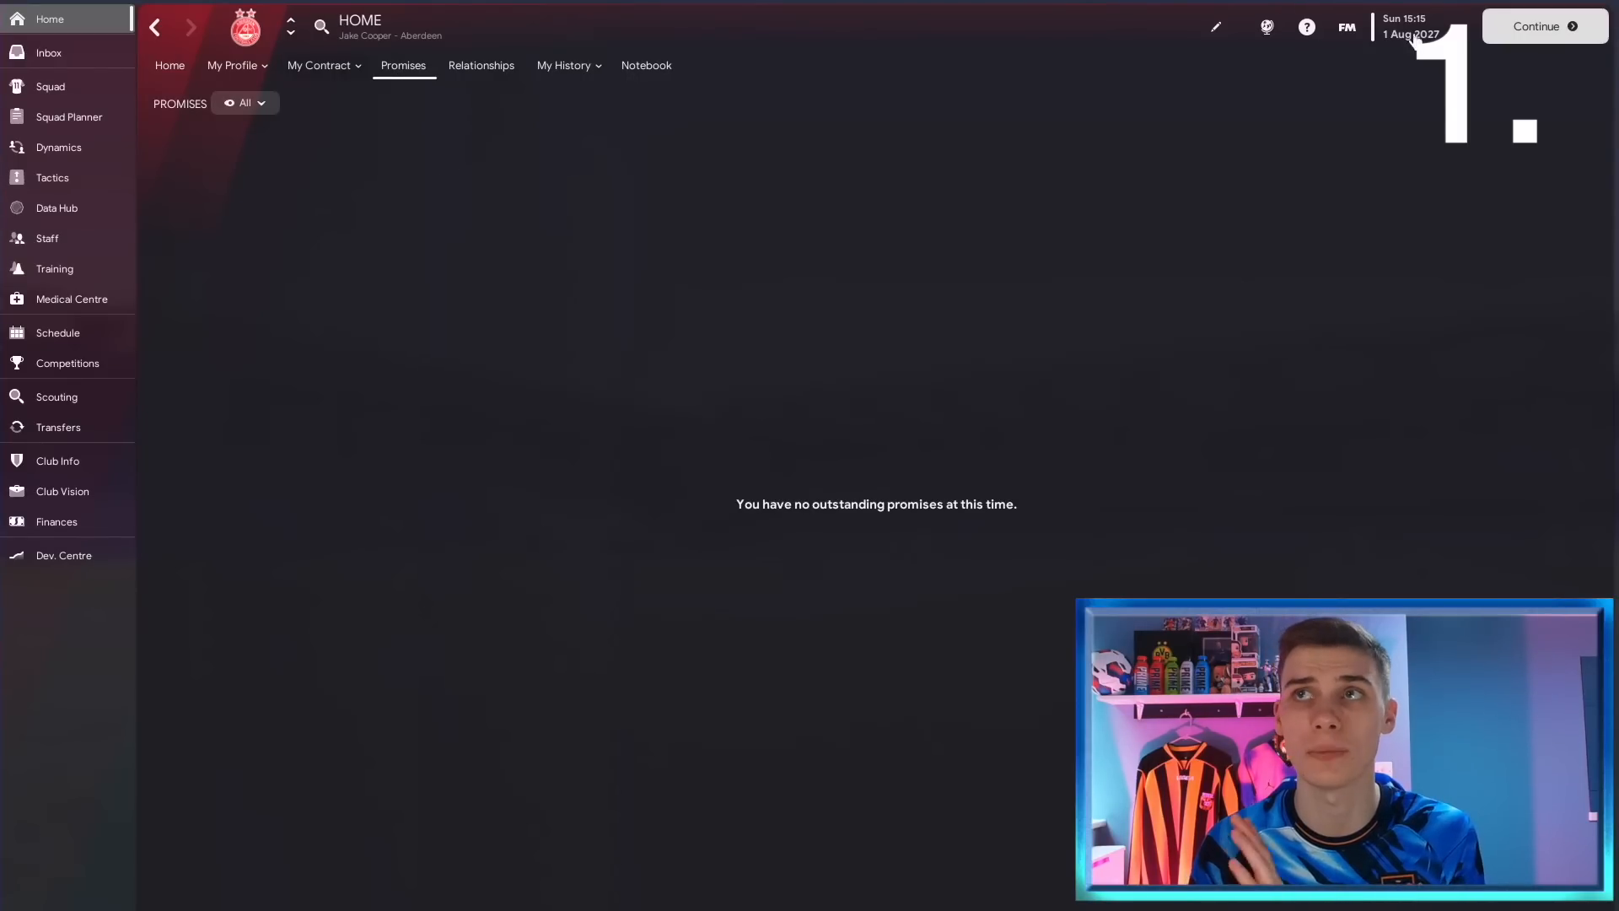
pyautogui.moveTo(811, 346)
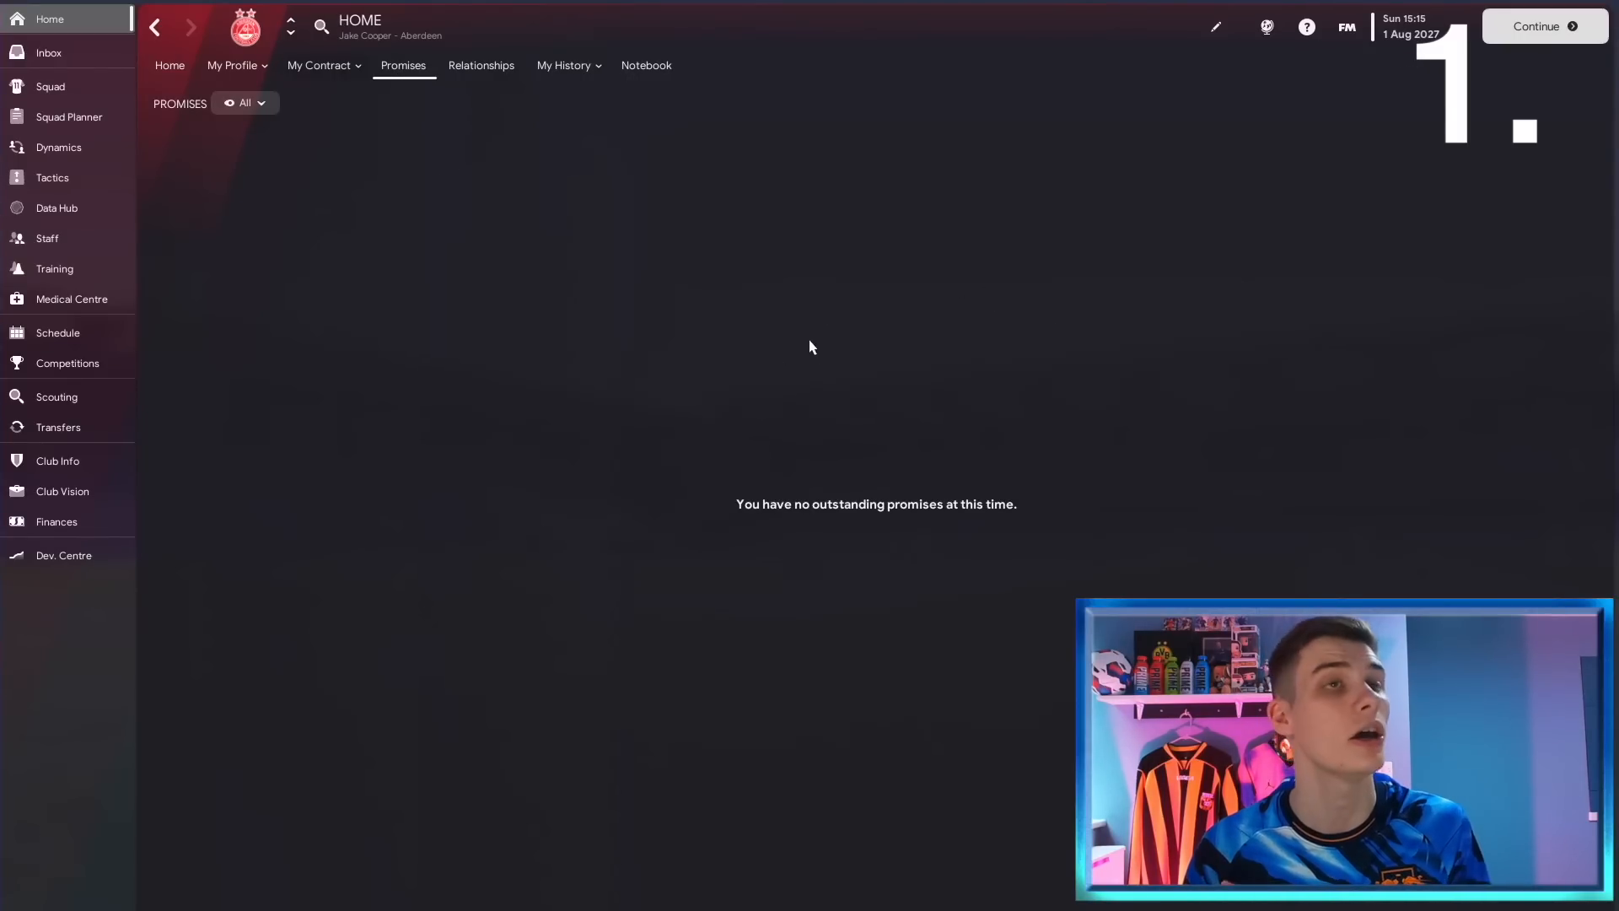
pyautogui.moveTo(784, 332)
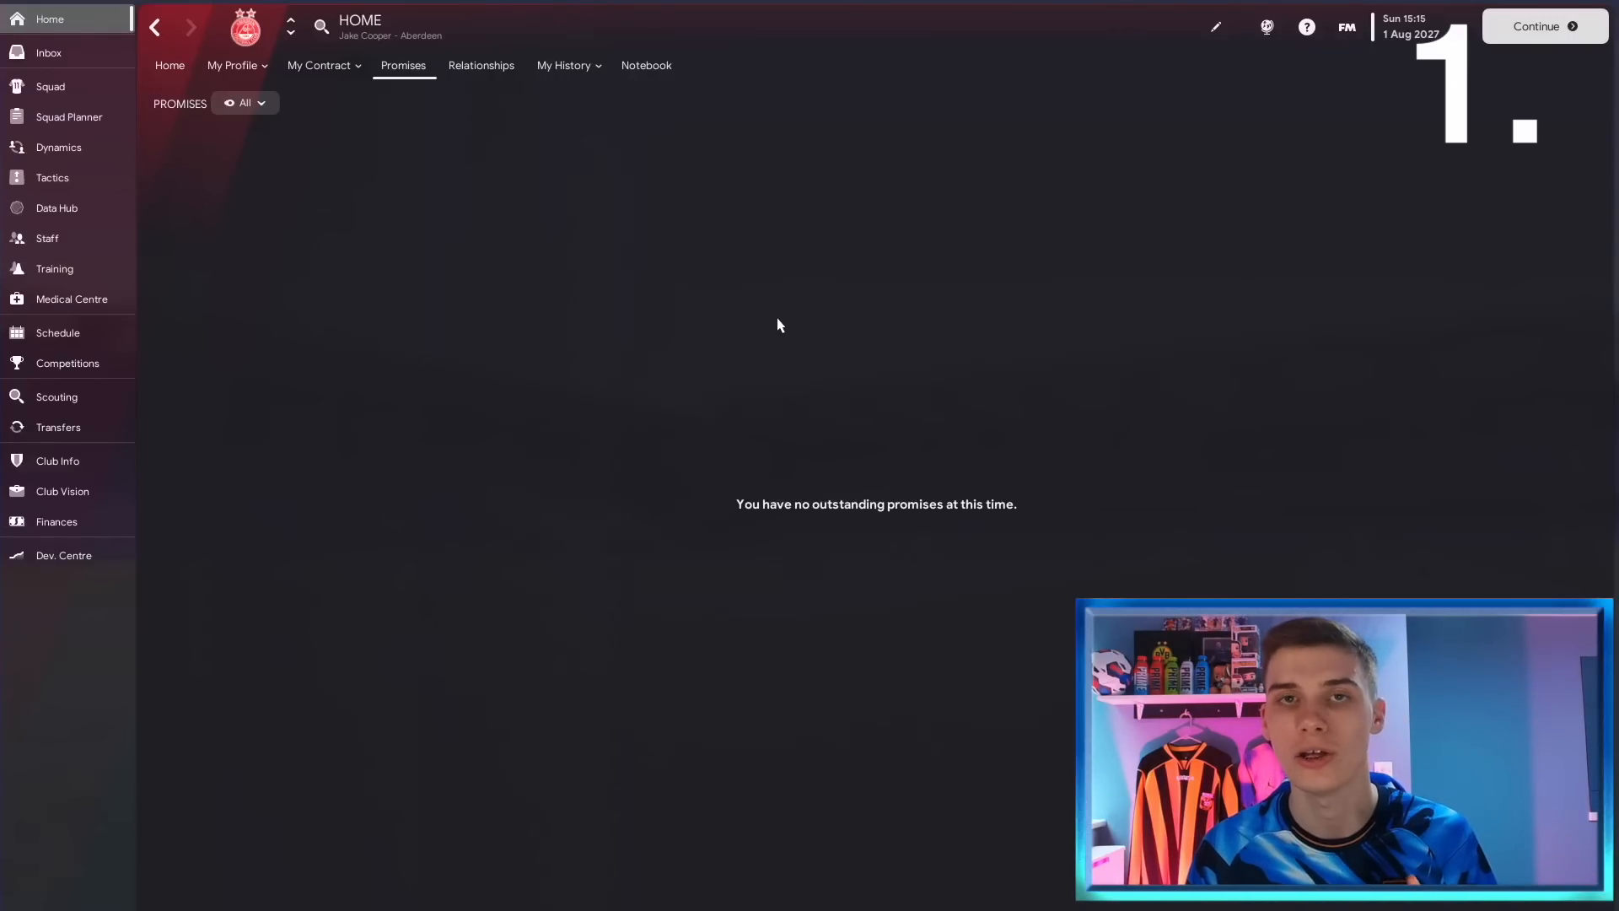
pyautogui.moveTo(57, 363)
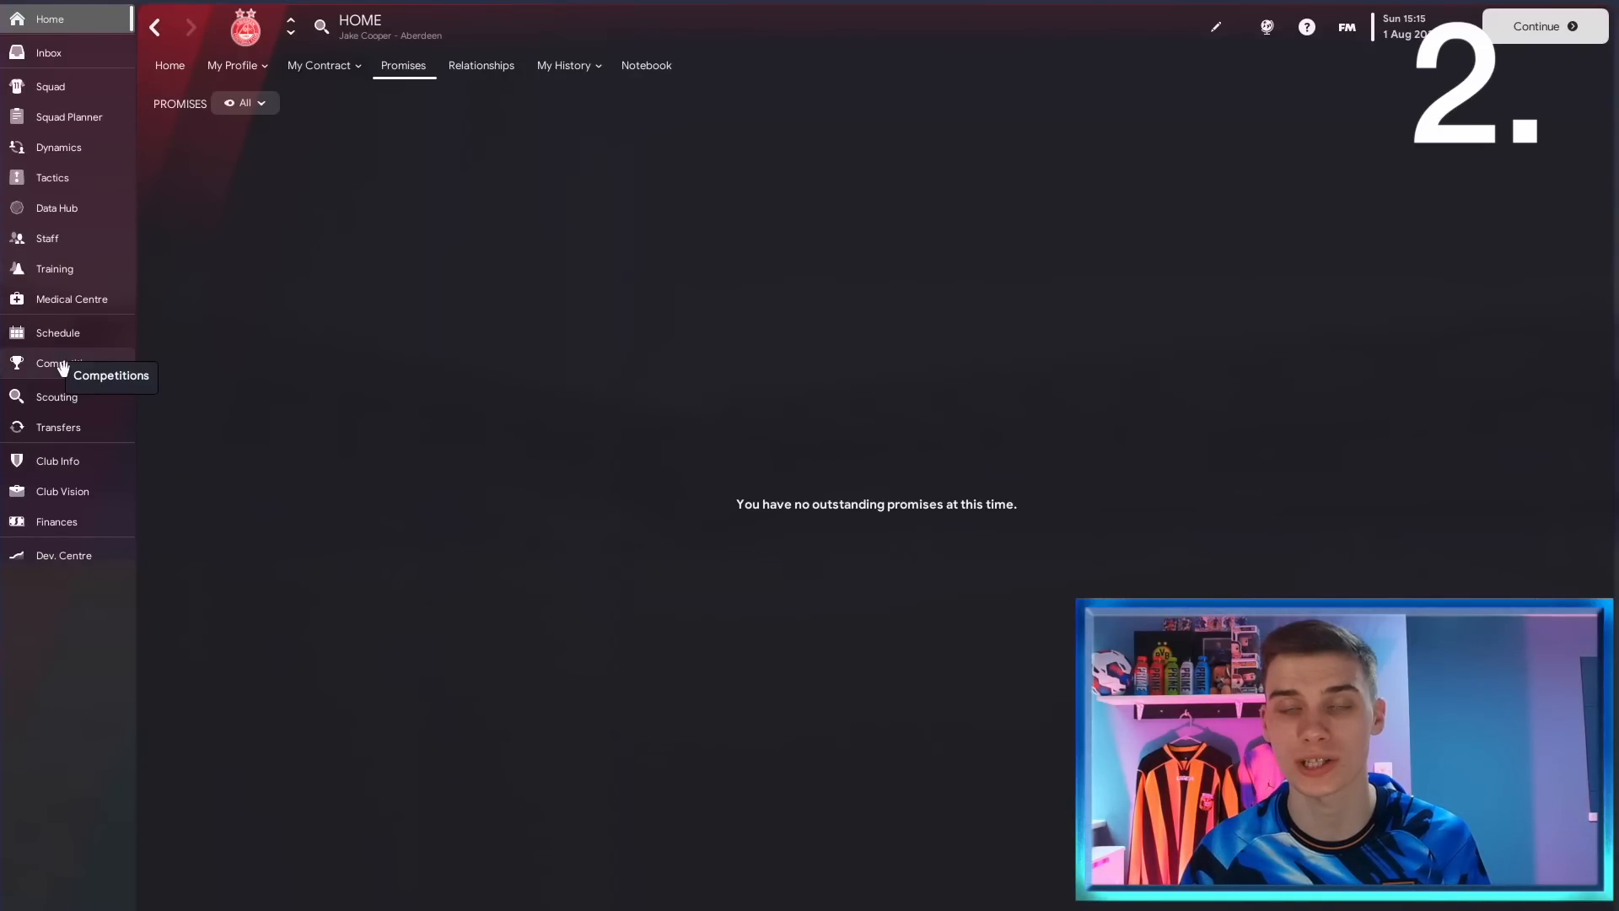
# Browse the cinch Premiership transfer rumours and open Cornelius Michaux's player profile.
pyautogui.click(59, 362)
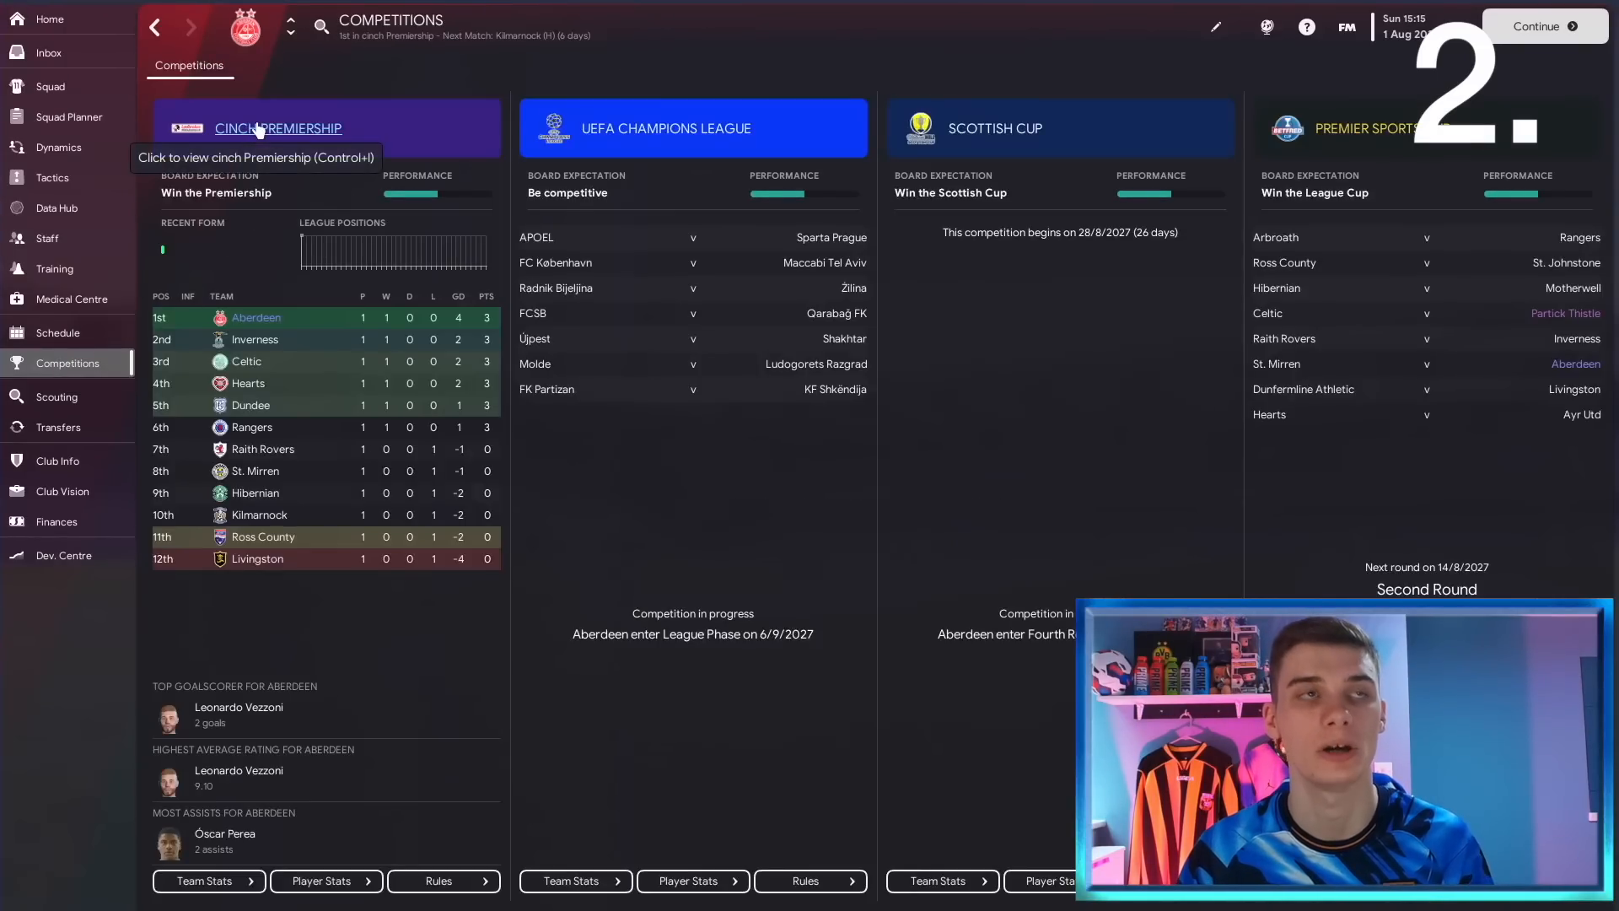
pyautogui.click(277, 129)
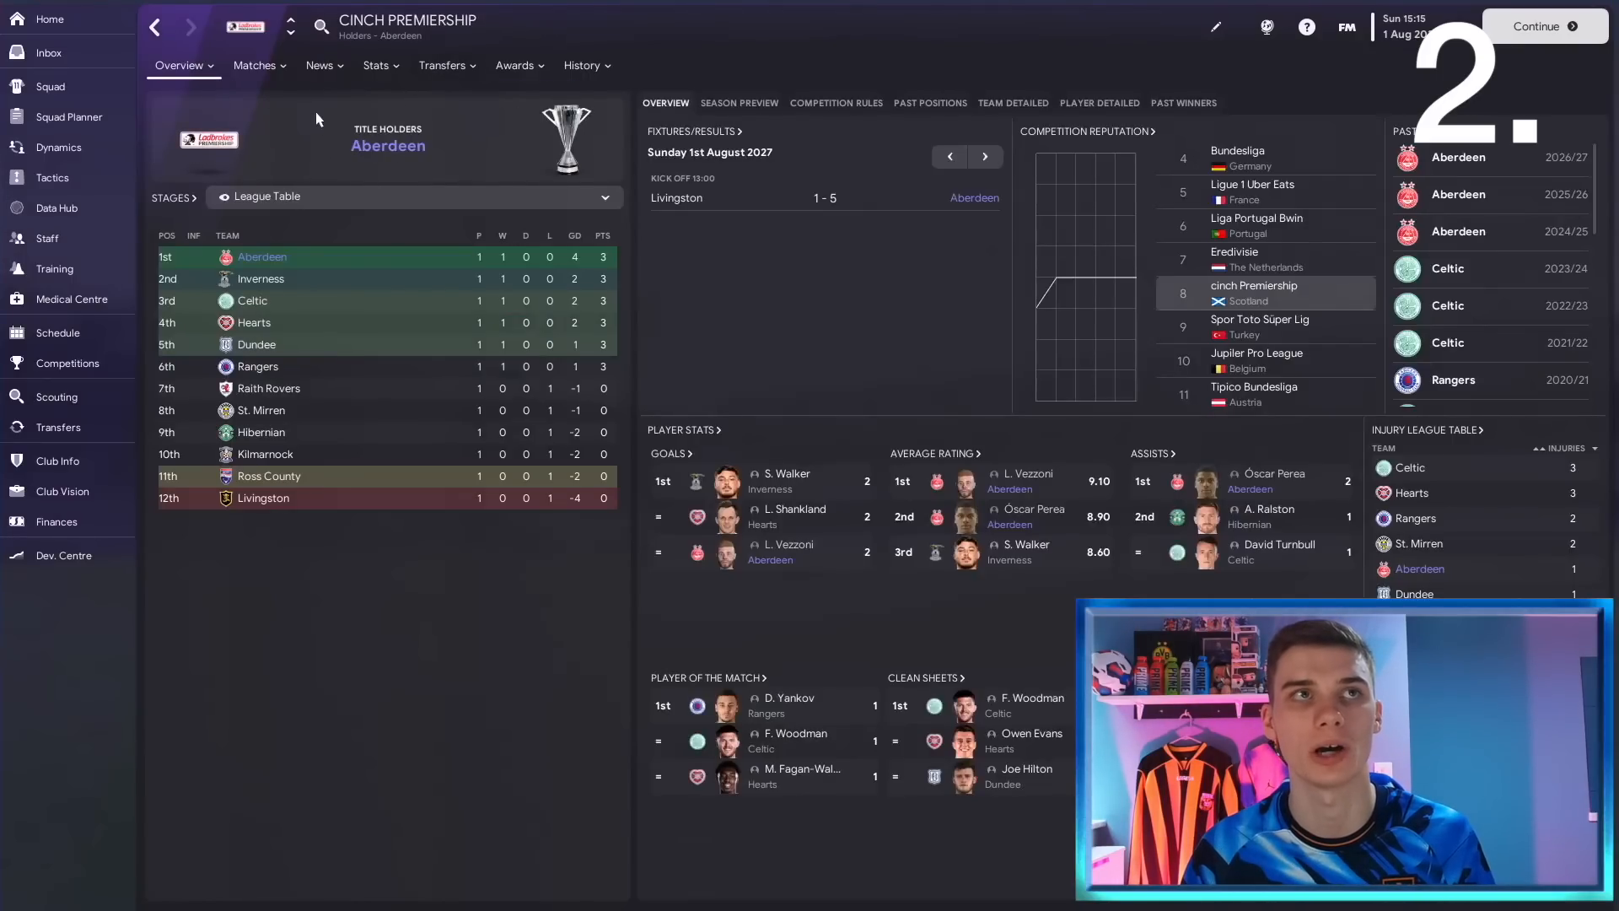
pyautogui.click(319, 65)
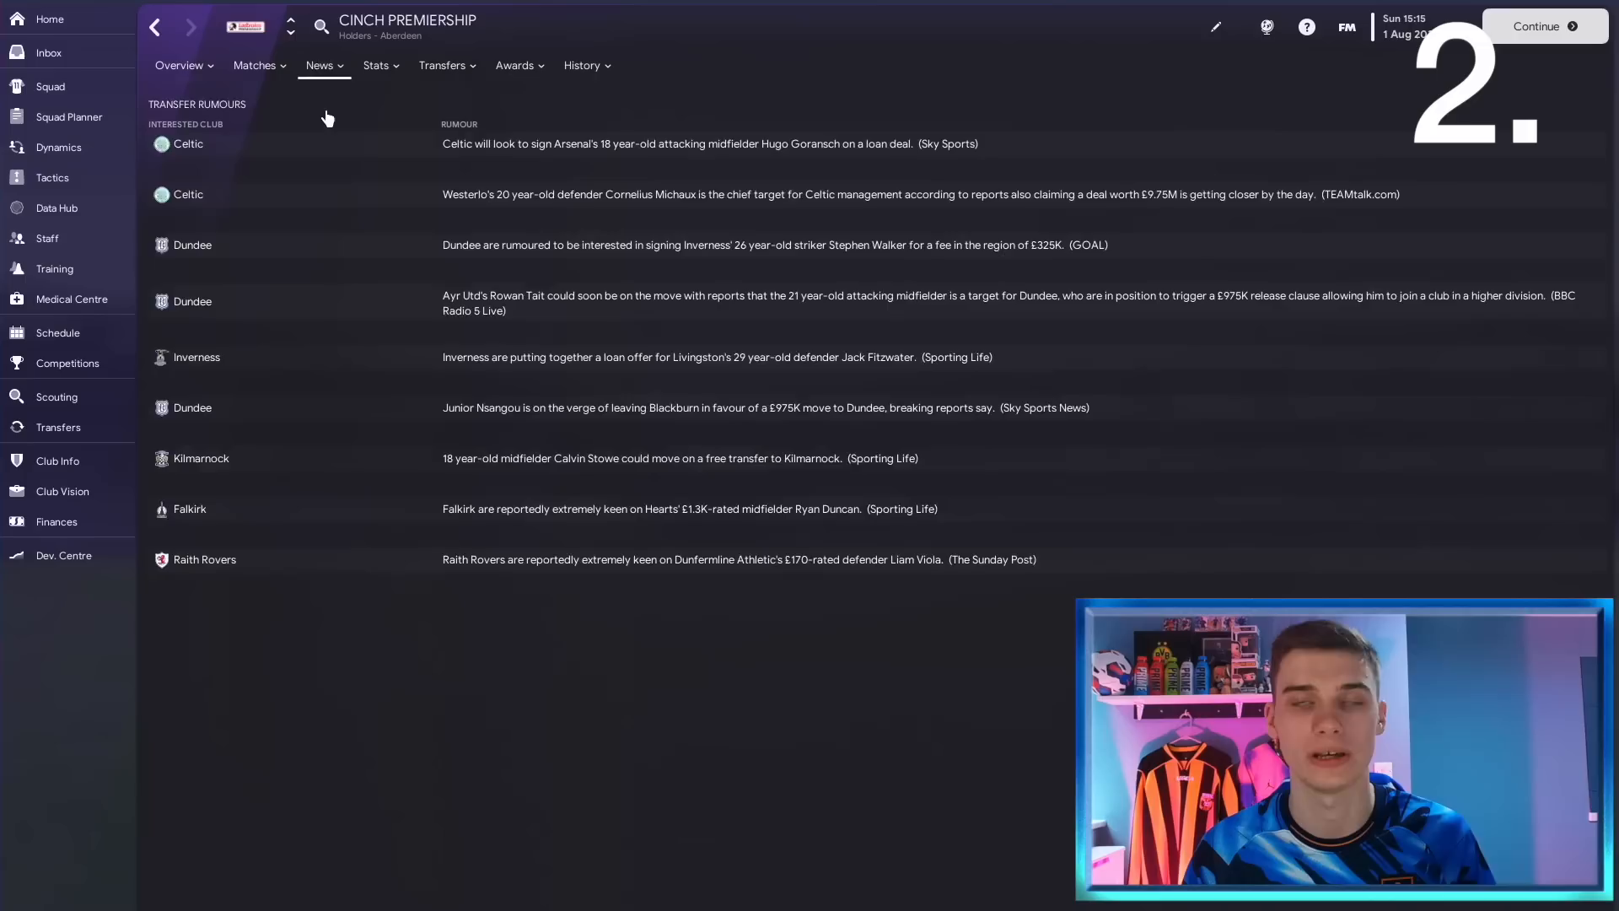
pyautogui.moveTo(505, 130)
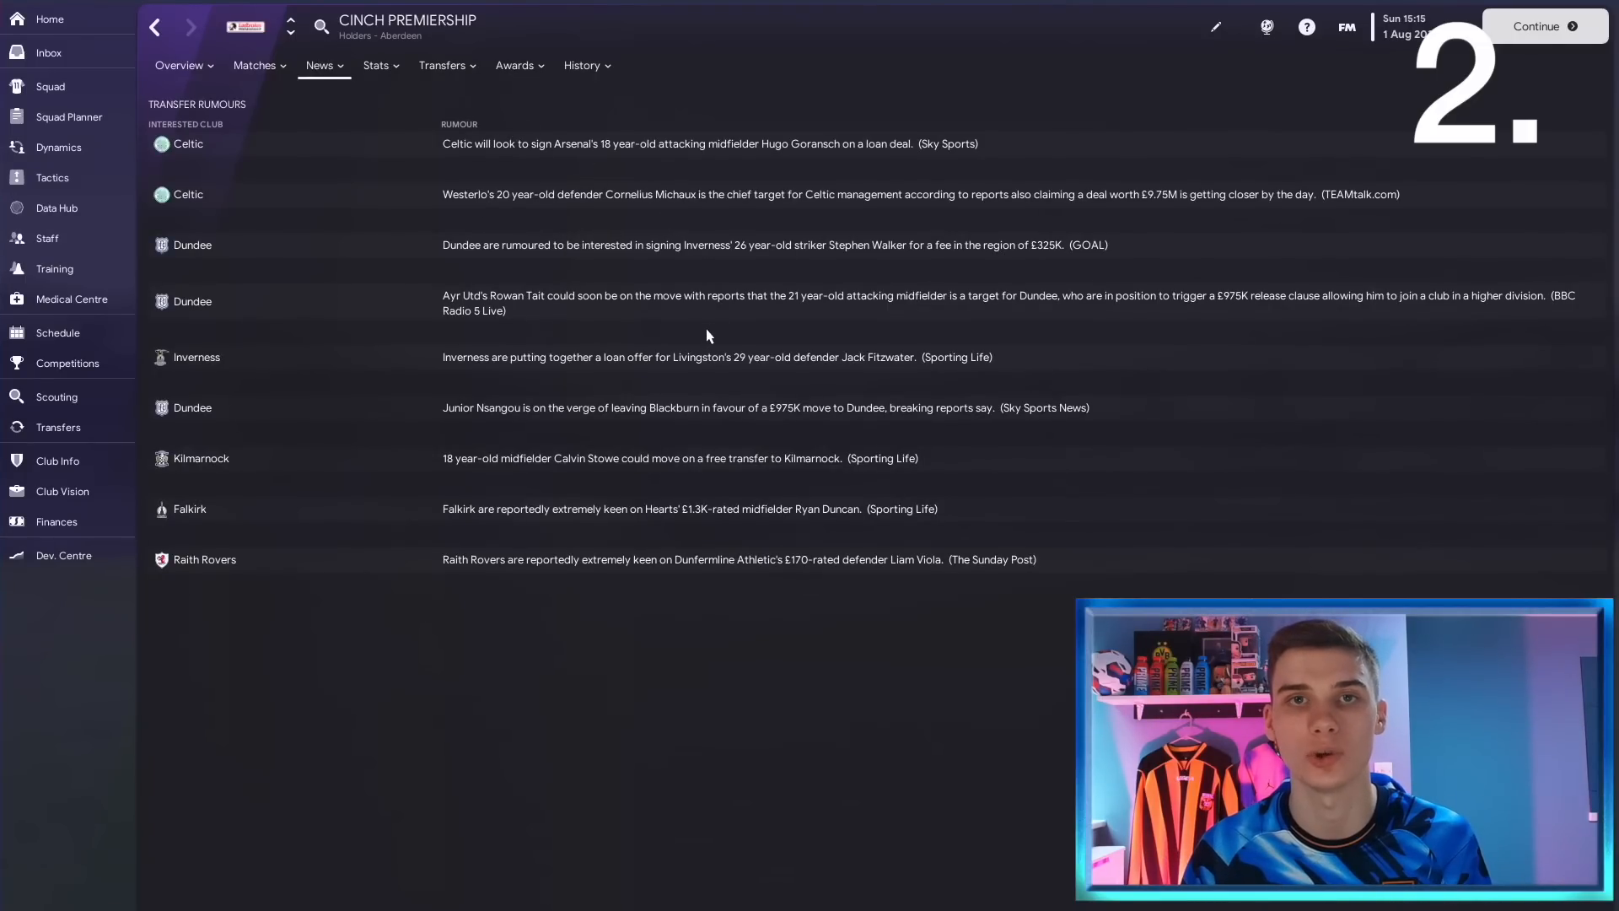
pyautogui.moveTo(708, 244)
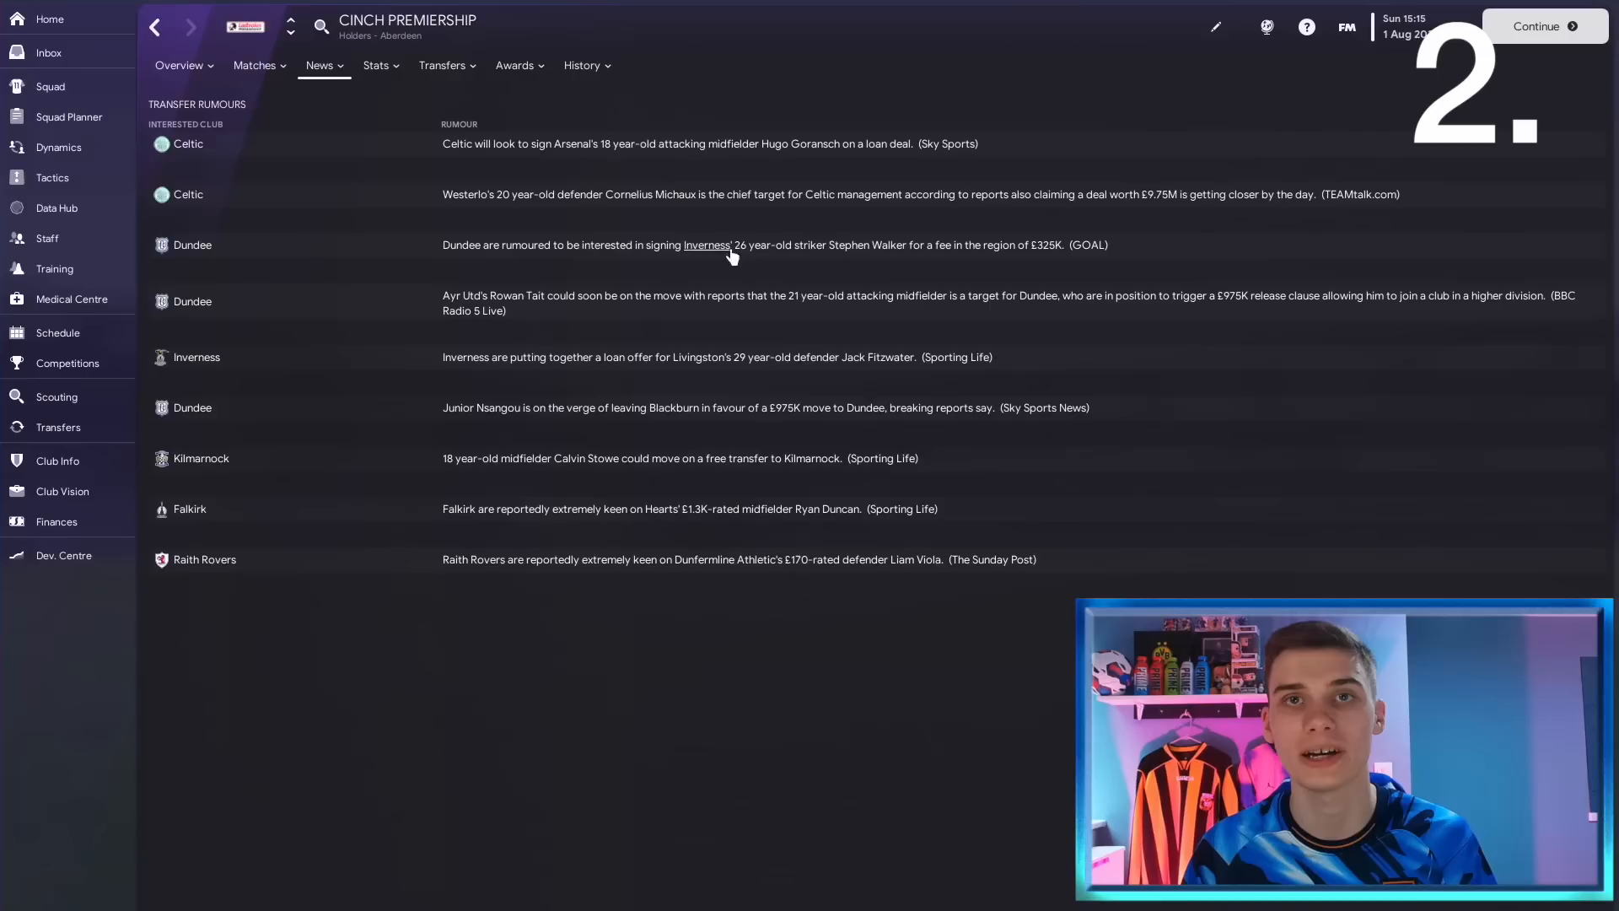
pyautogui.moveTo(944, 183)
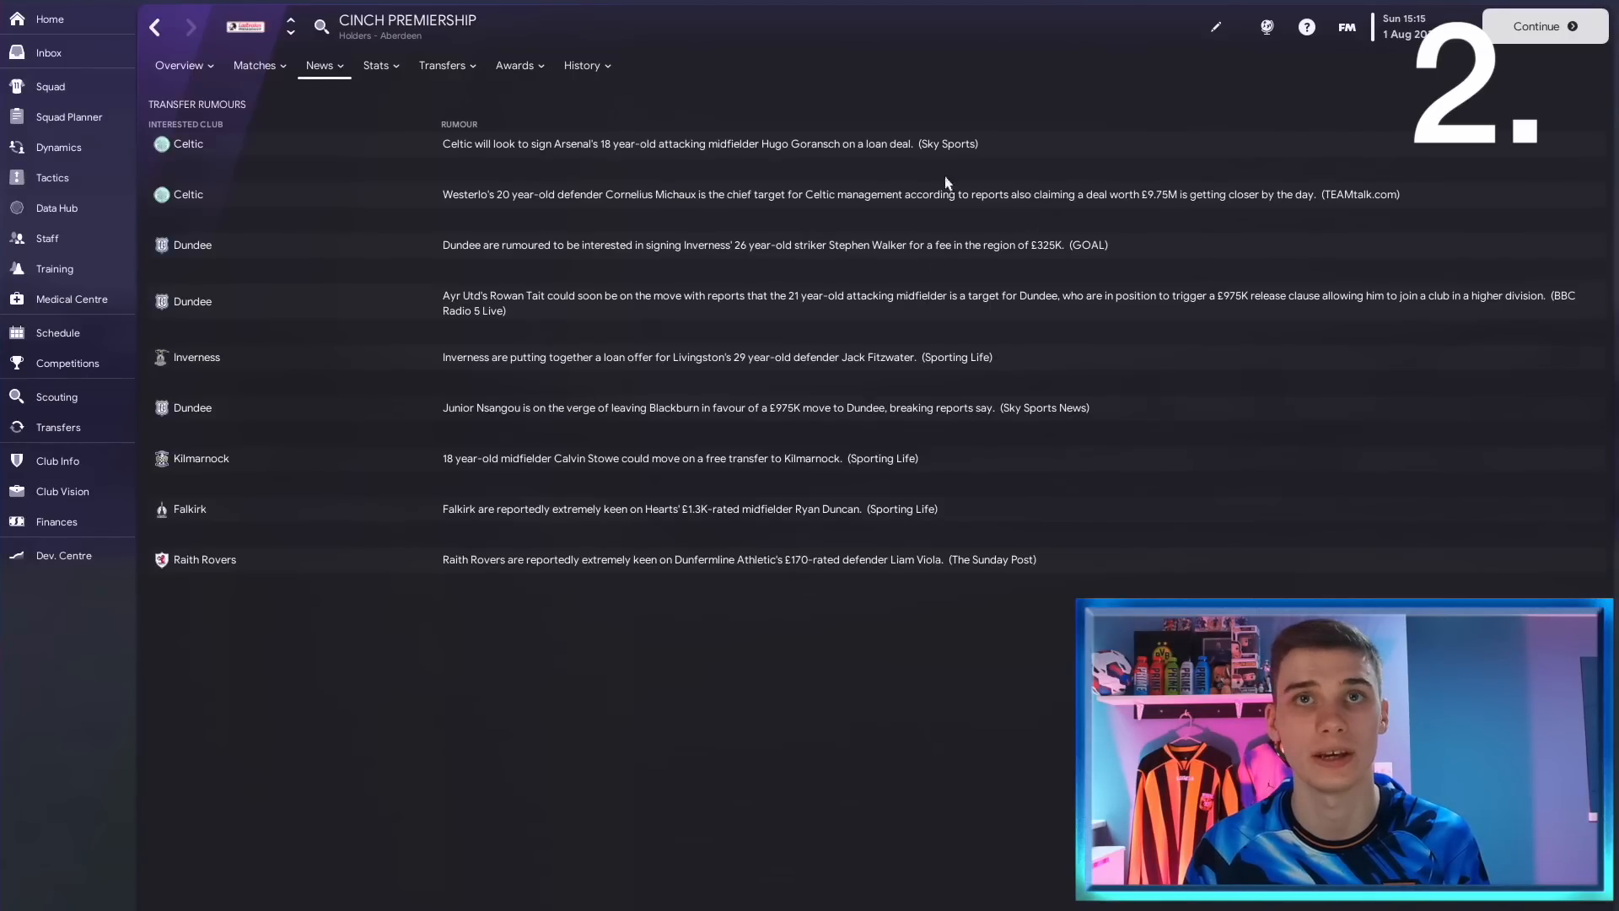
pyautogui.moveTo(649, 194)
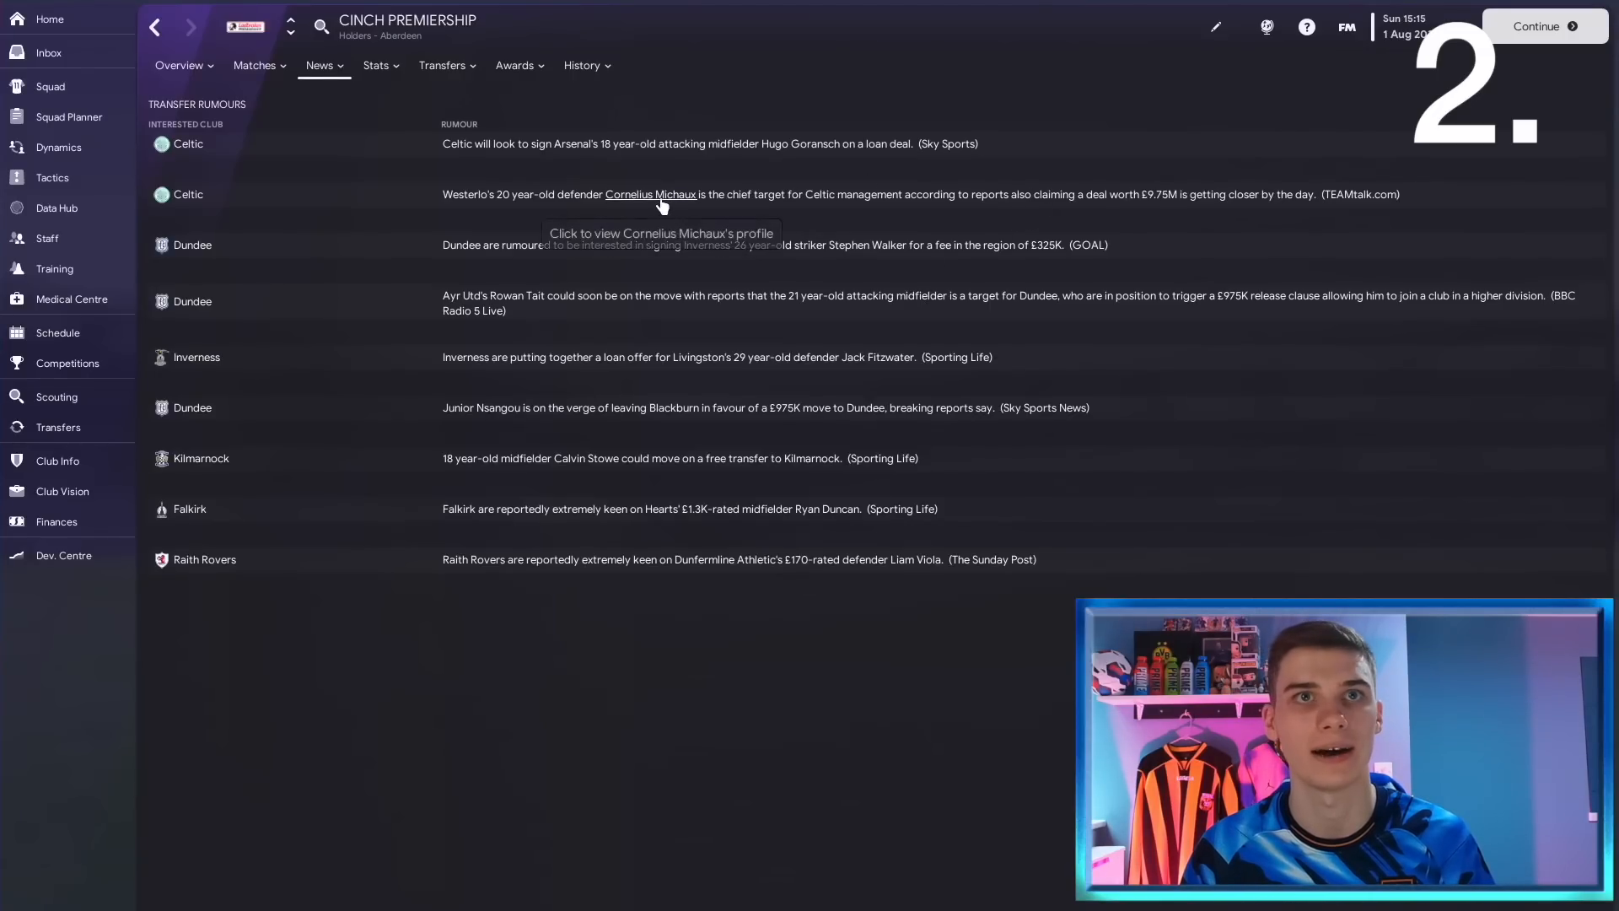
pyautogui.click(649, 194)
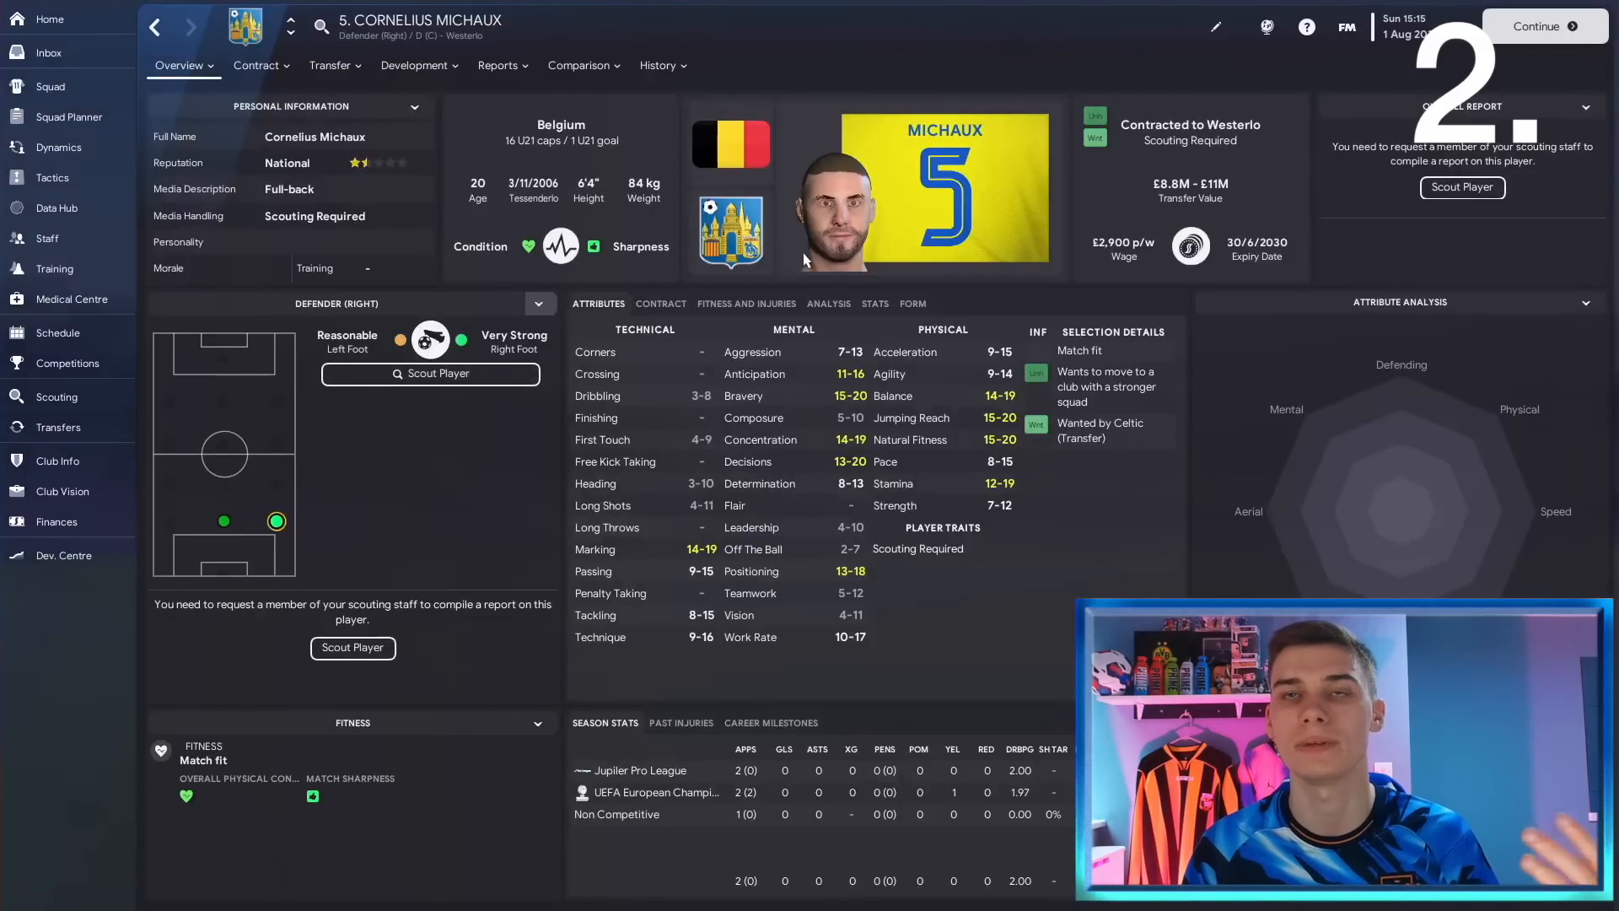
pyautogui.moveTo(849, 273)
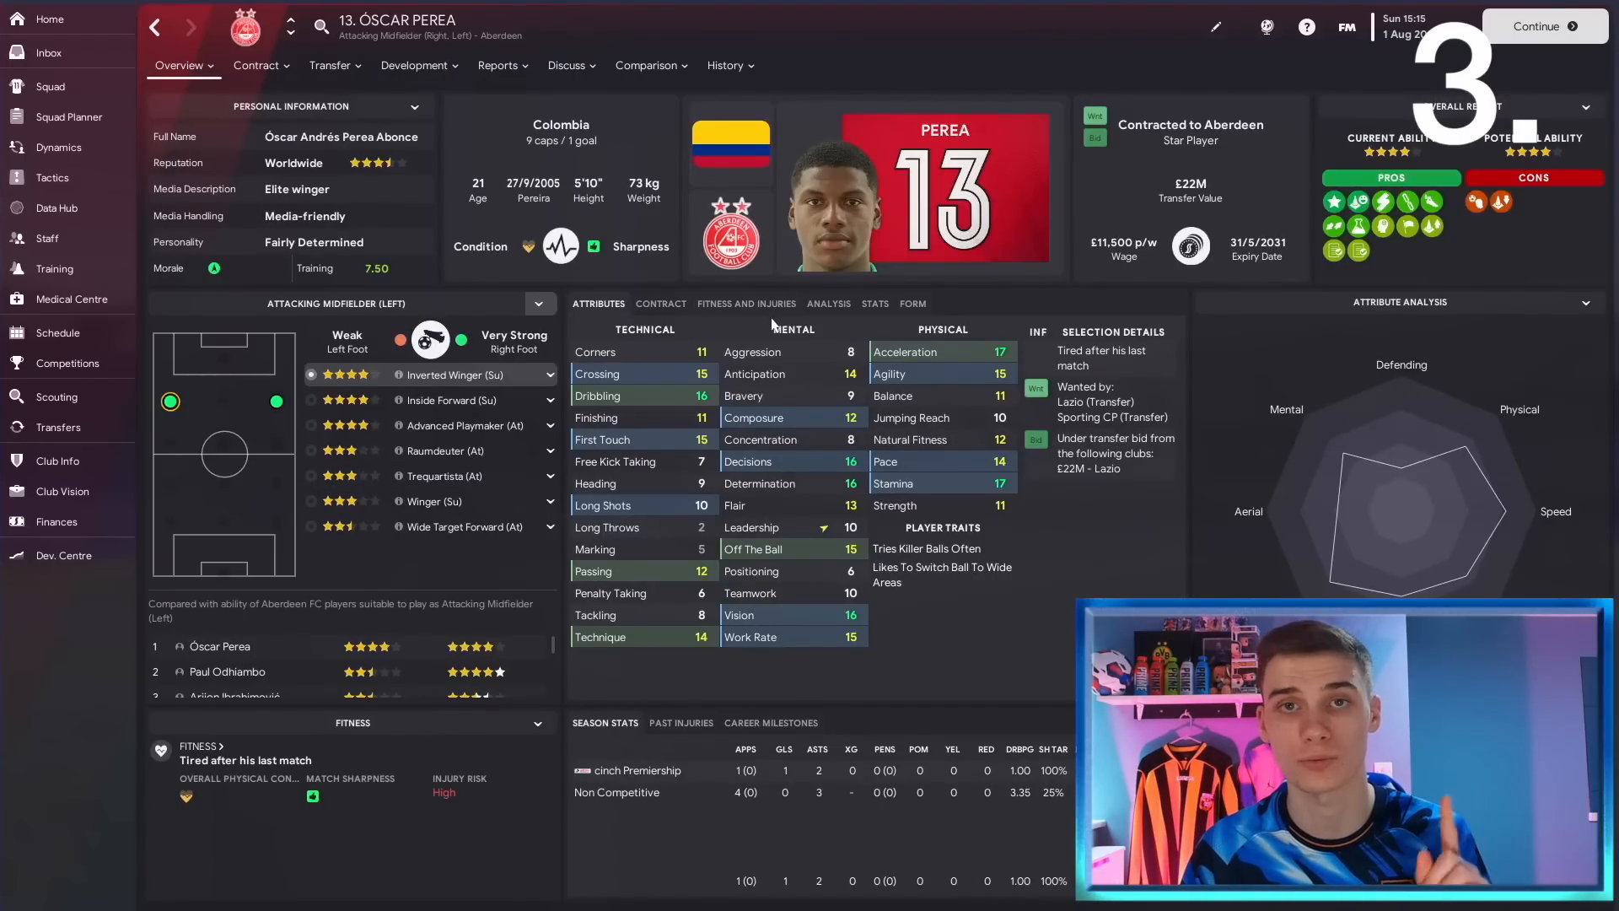
pyautogui.moveTo(645, 123)
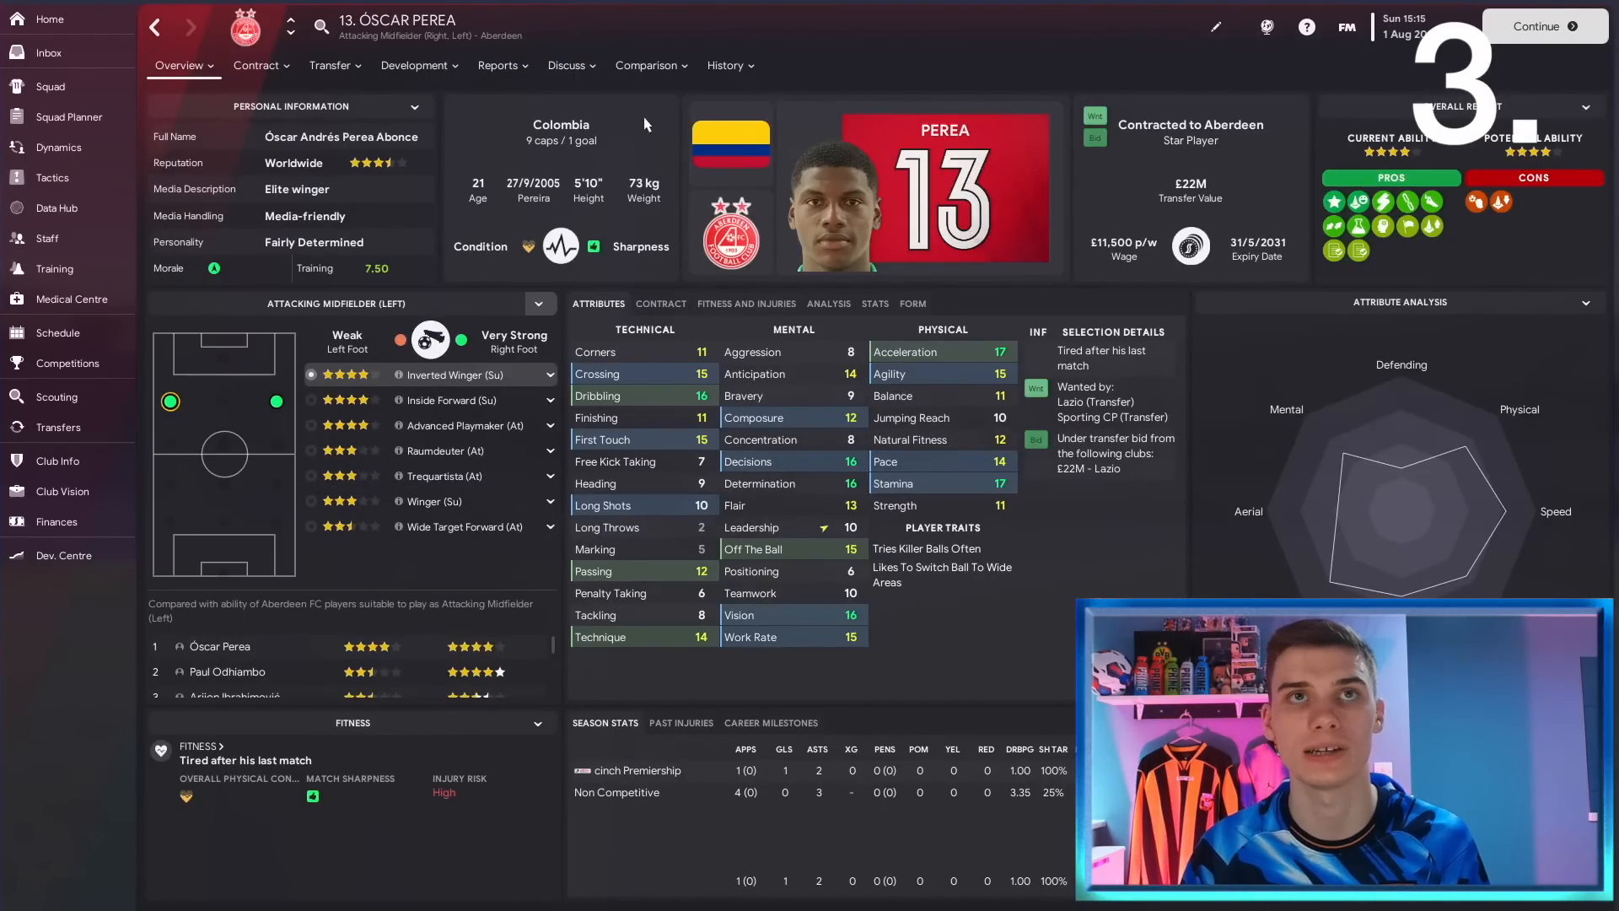
# List the 20 players similar to Óscar Perea and scroll through the results.
pyautogui.click(649, 65)
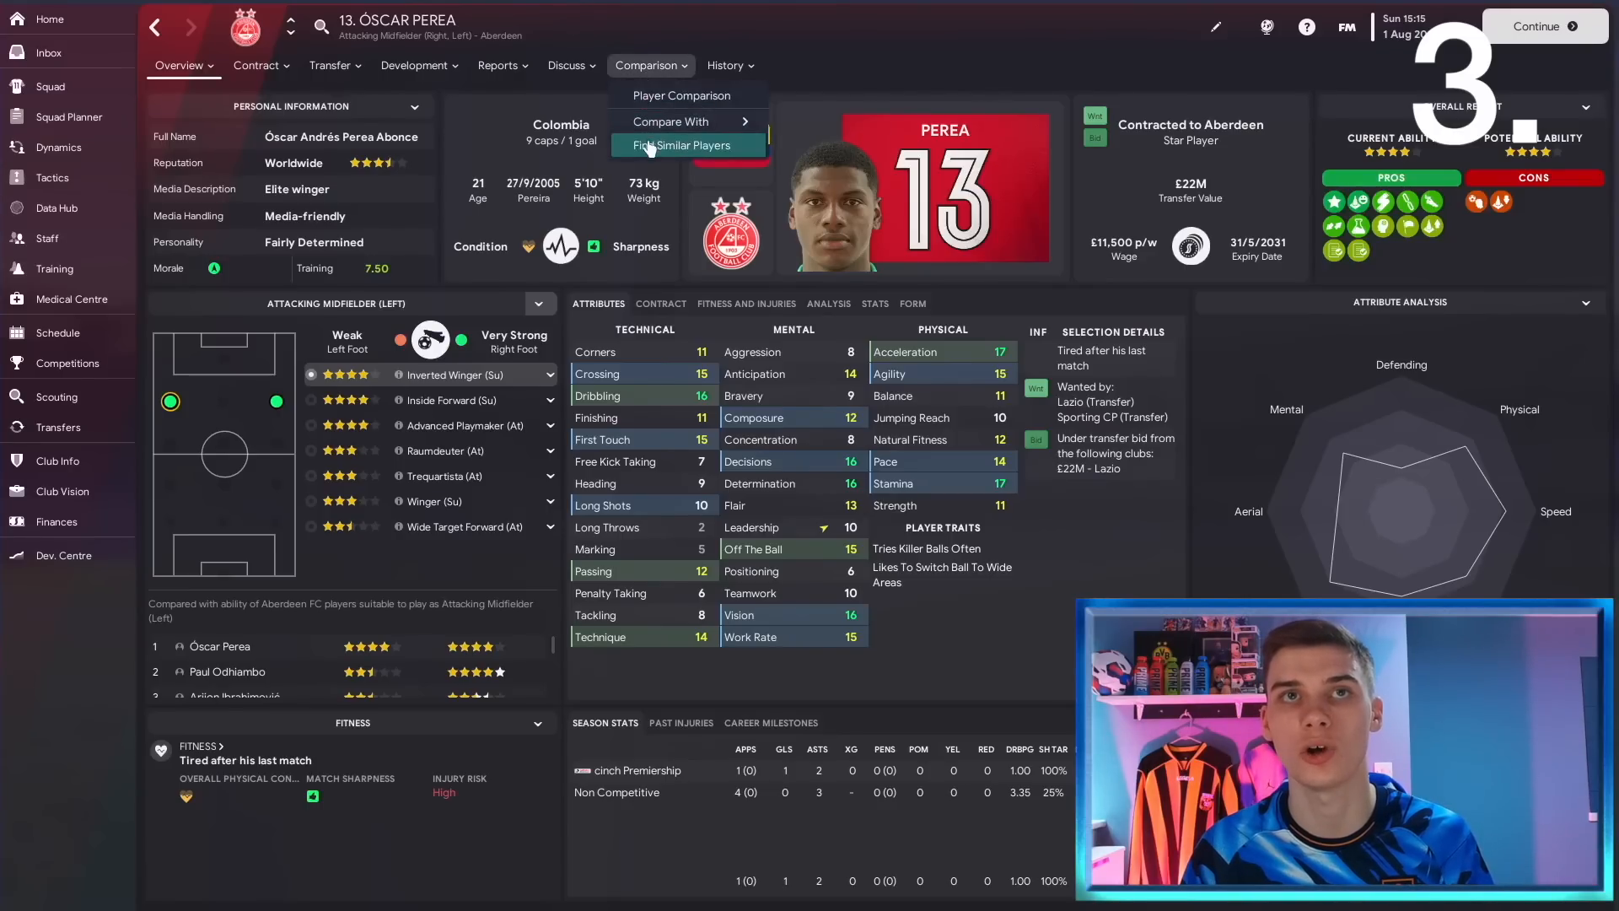
pyautogui.click(692, 145)
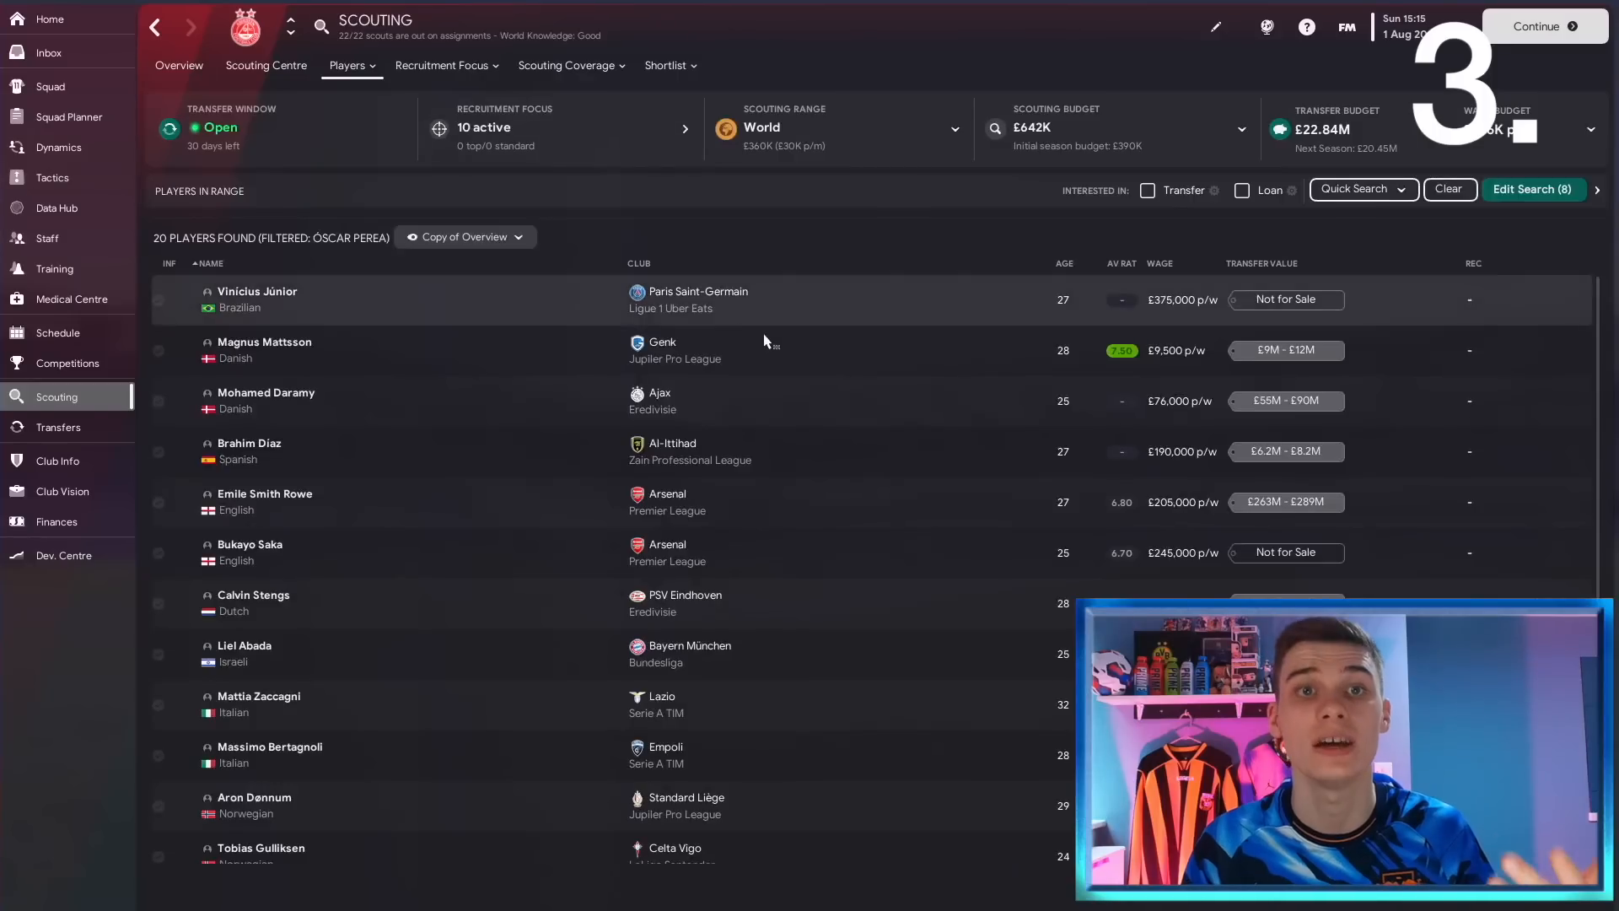
pyautogui.scroll(-3)
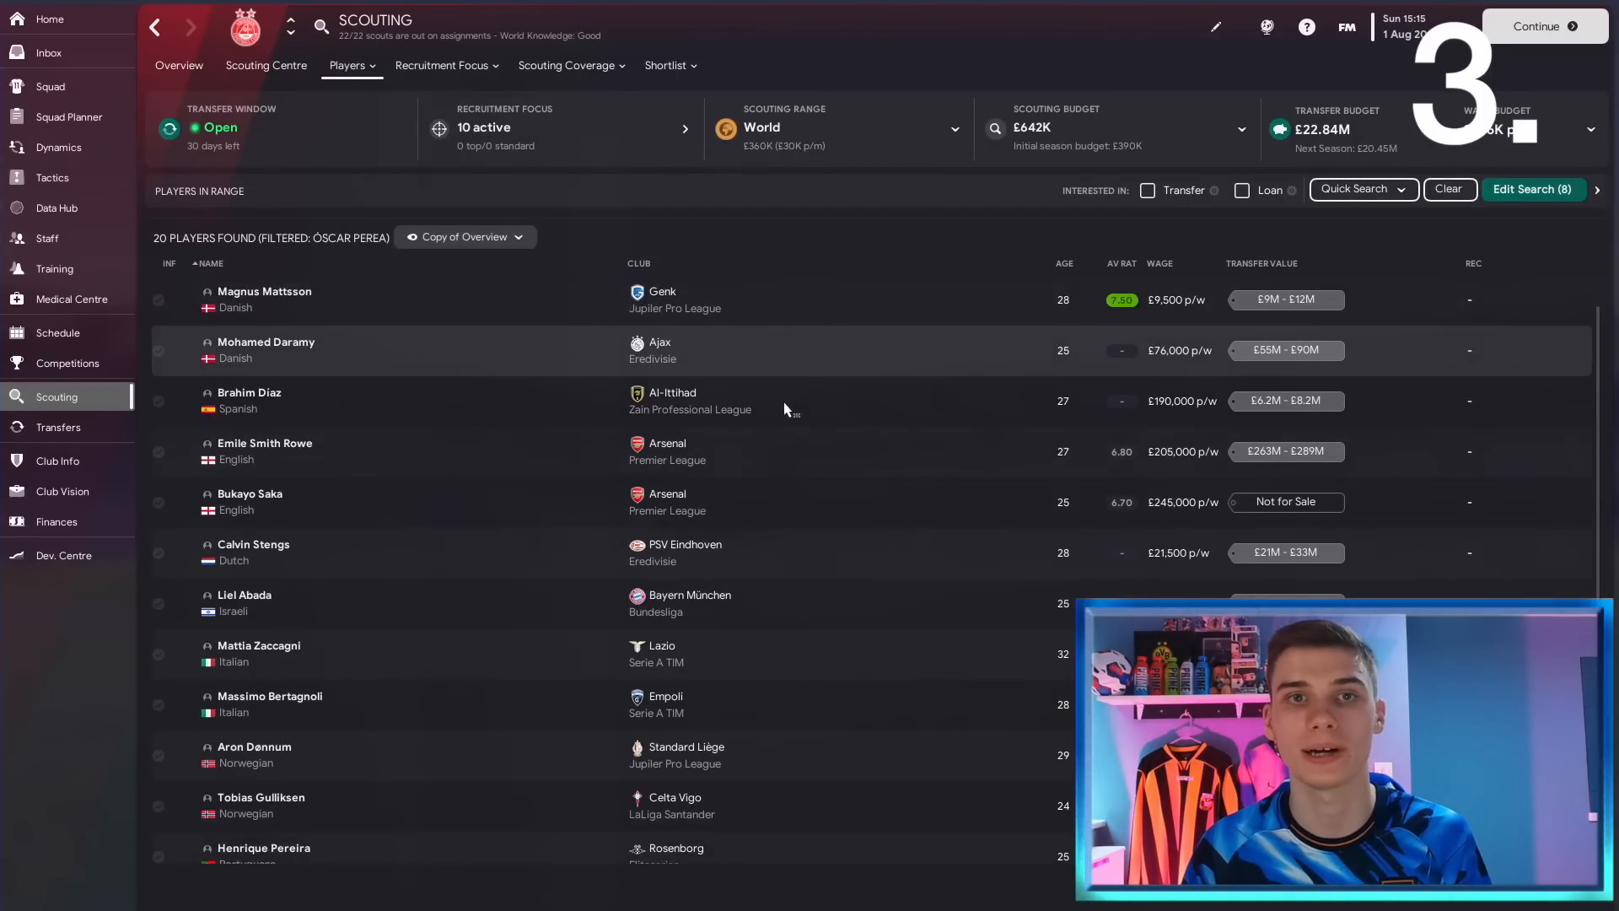
pyautogui.moveTo(742, 421)
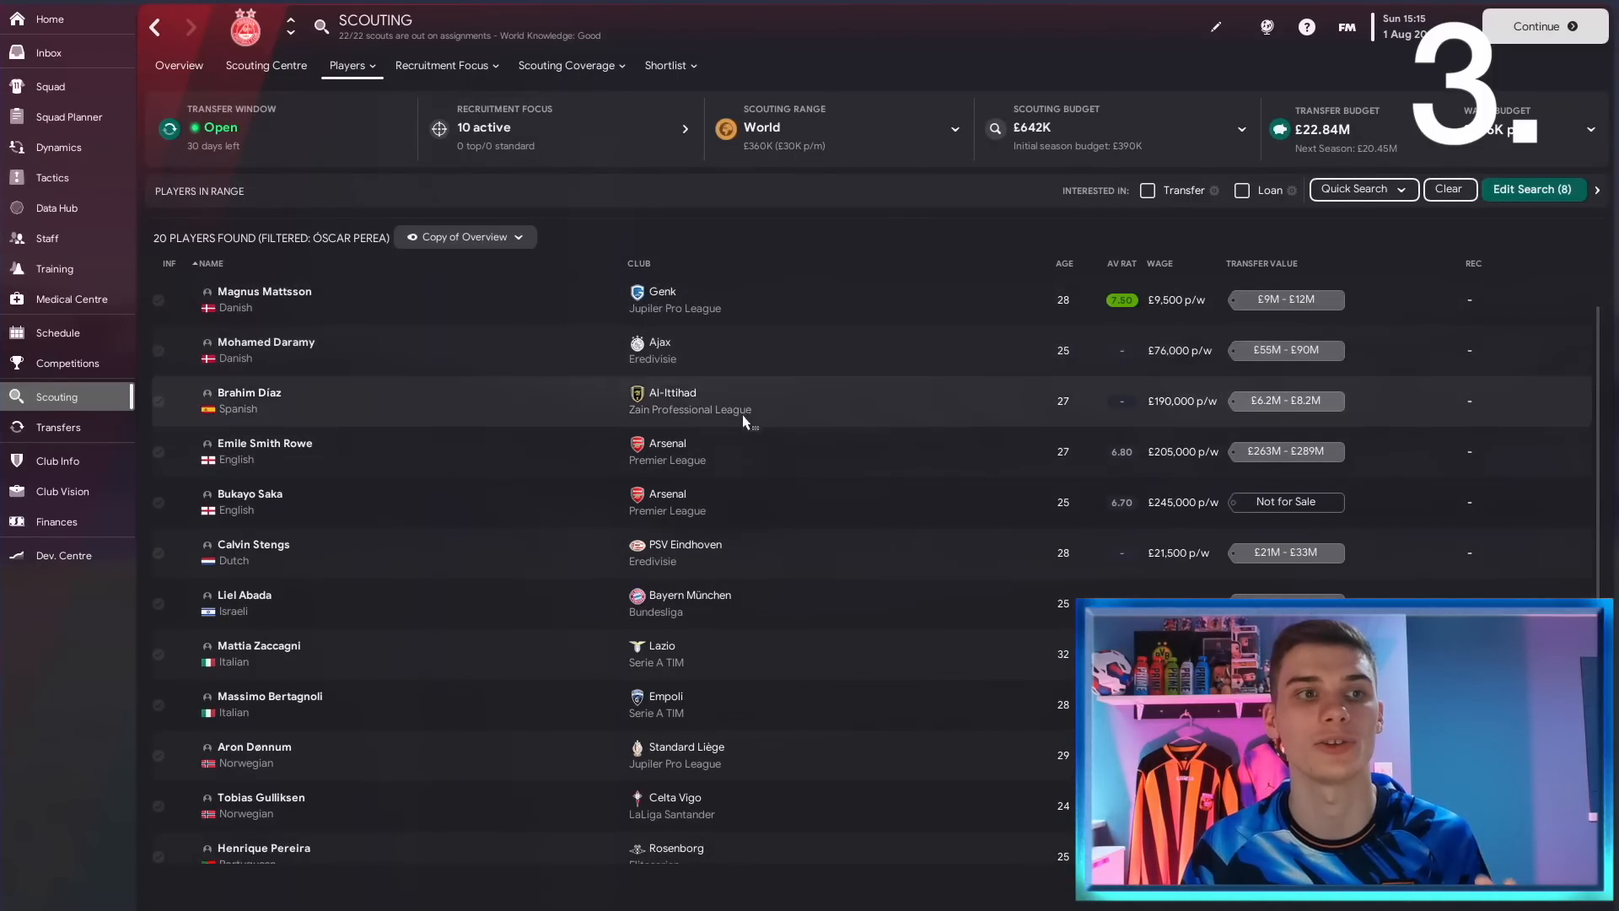
pyautogui.scroll(-3)
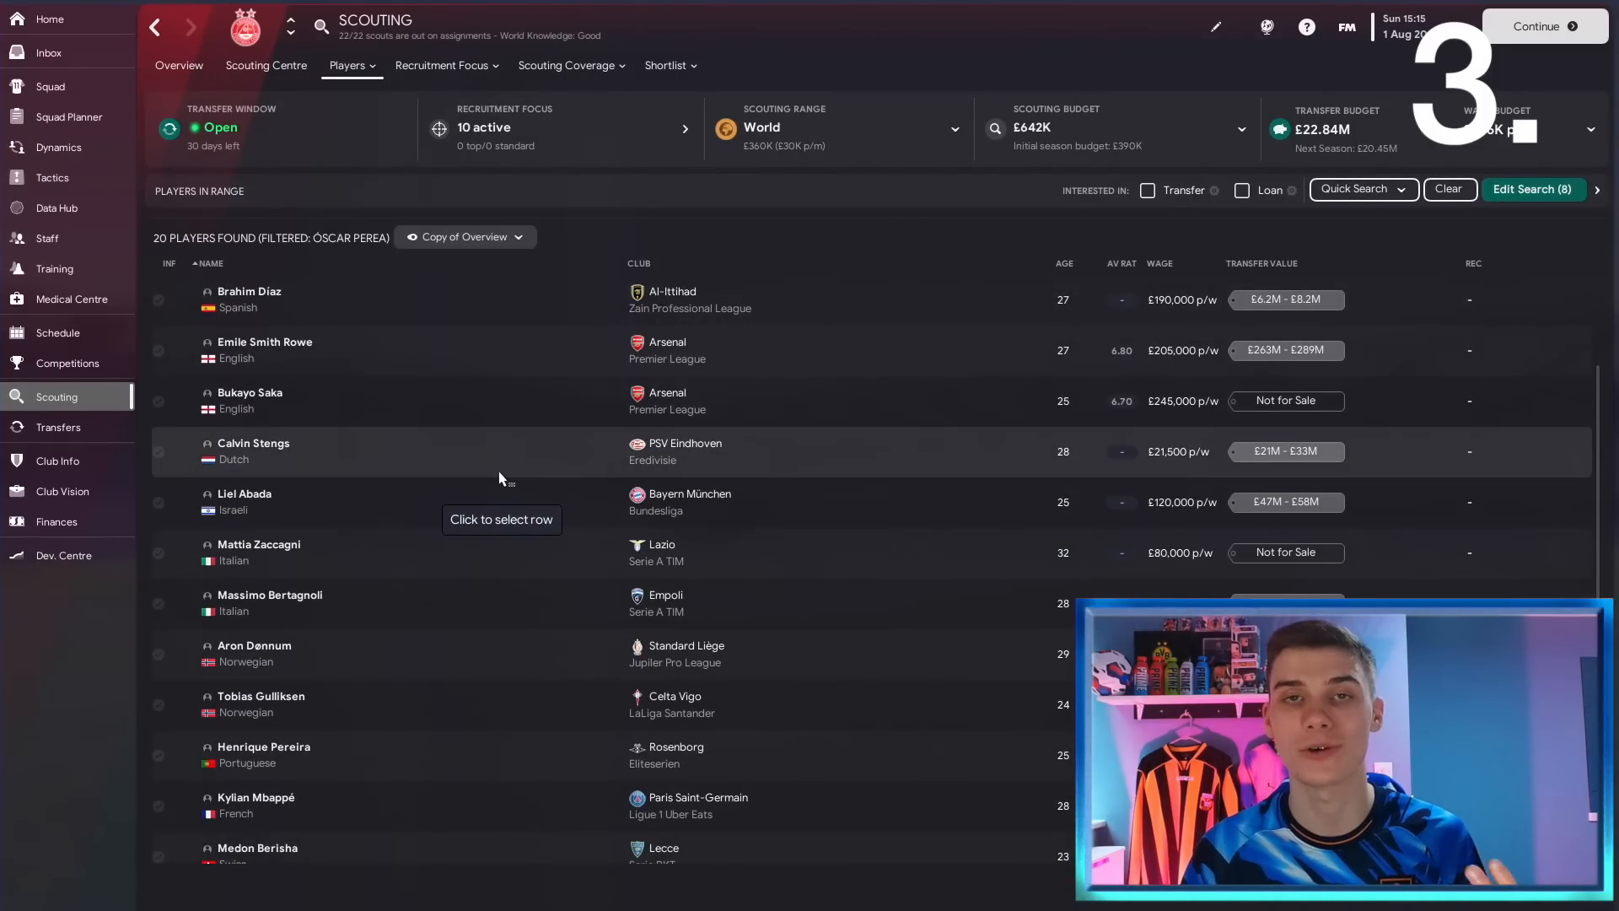
pyautogui.scroll(-3)
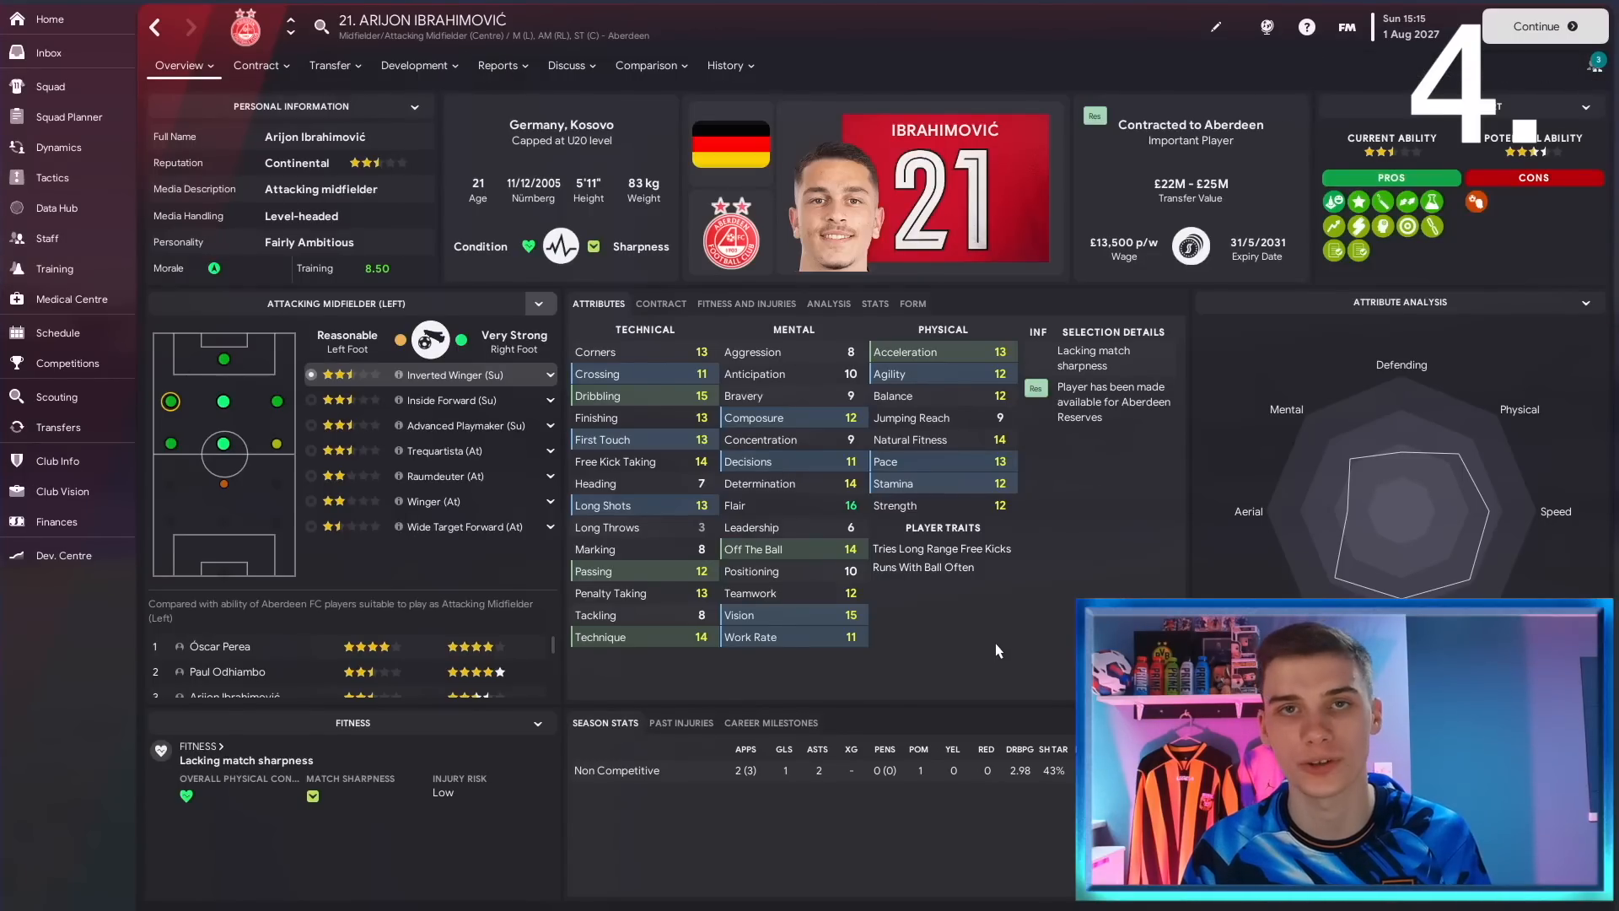
# Review Arijon Ibrahimović's transfer options and the sale choices for listing him as unwanted.
pyautogui.click(331, 65)
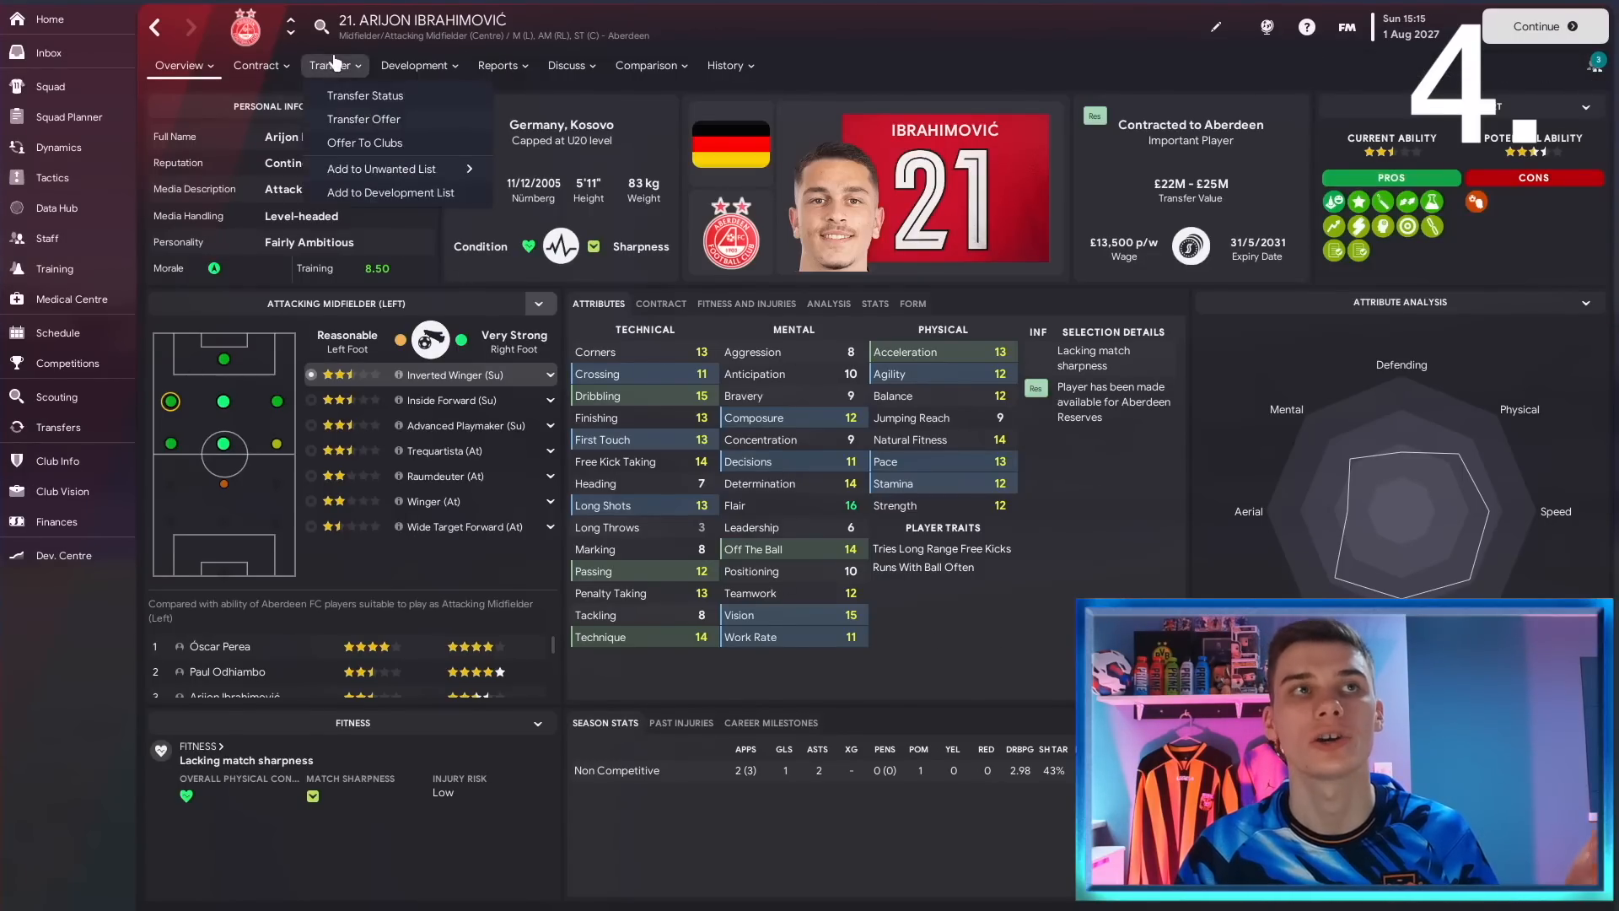
pyautogui.moveTo(393, 169)
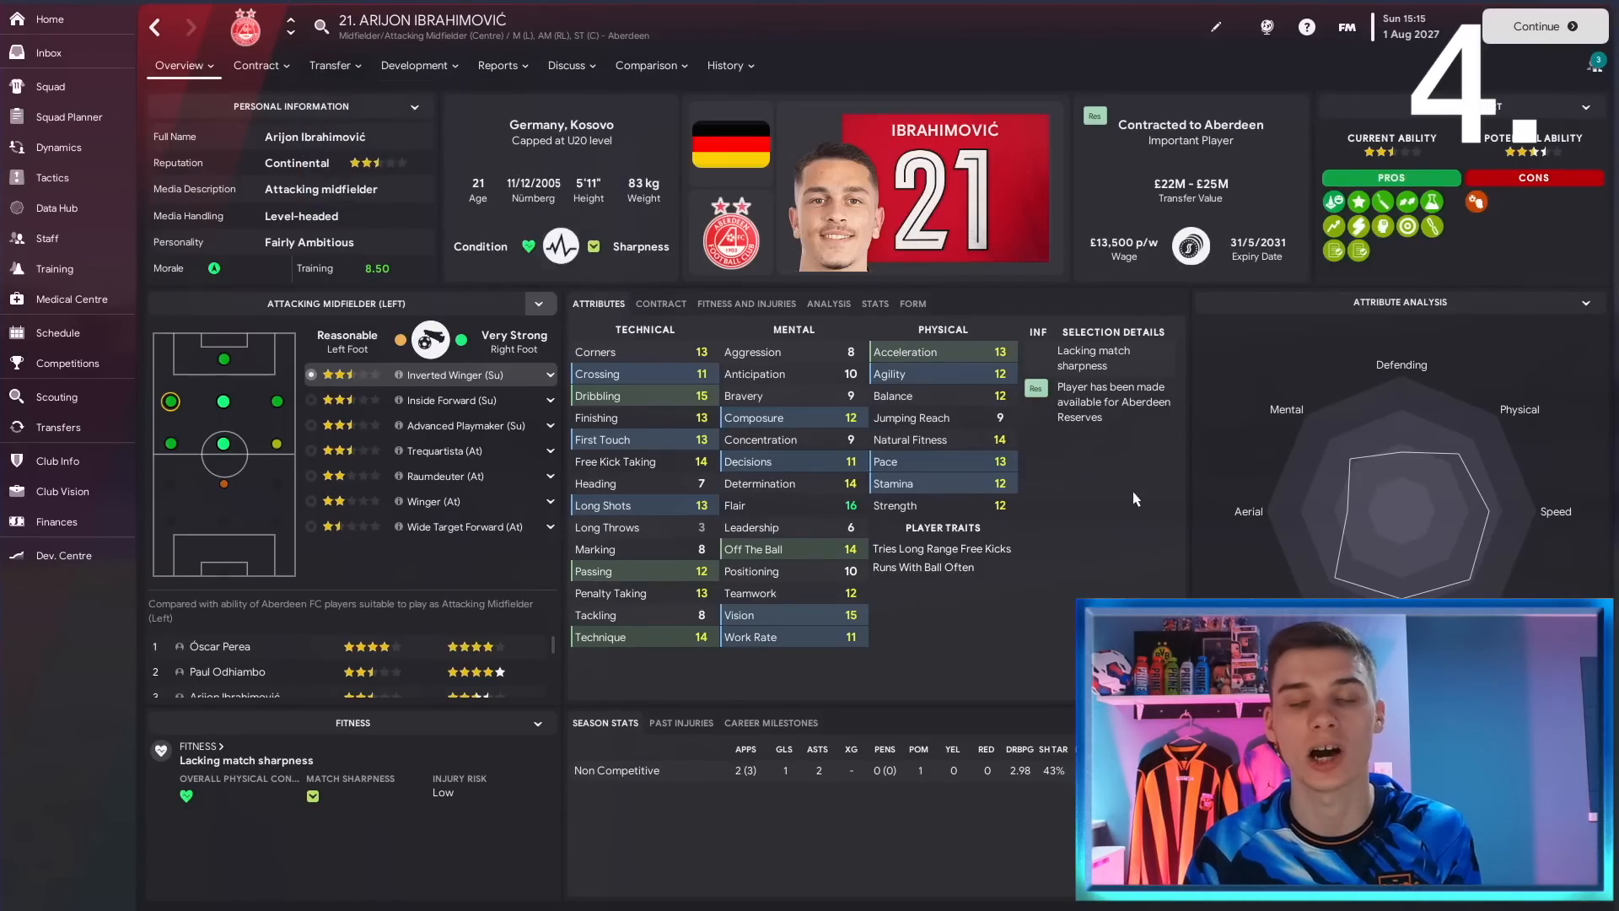
pyautogui.moveTo(1115, 502)
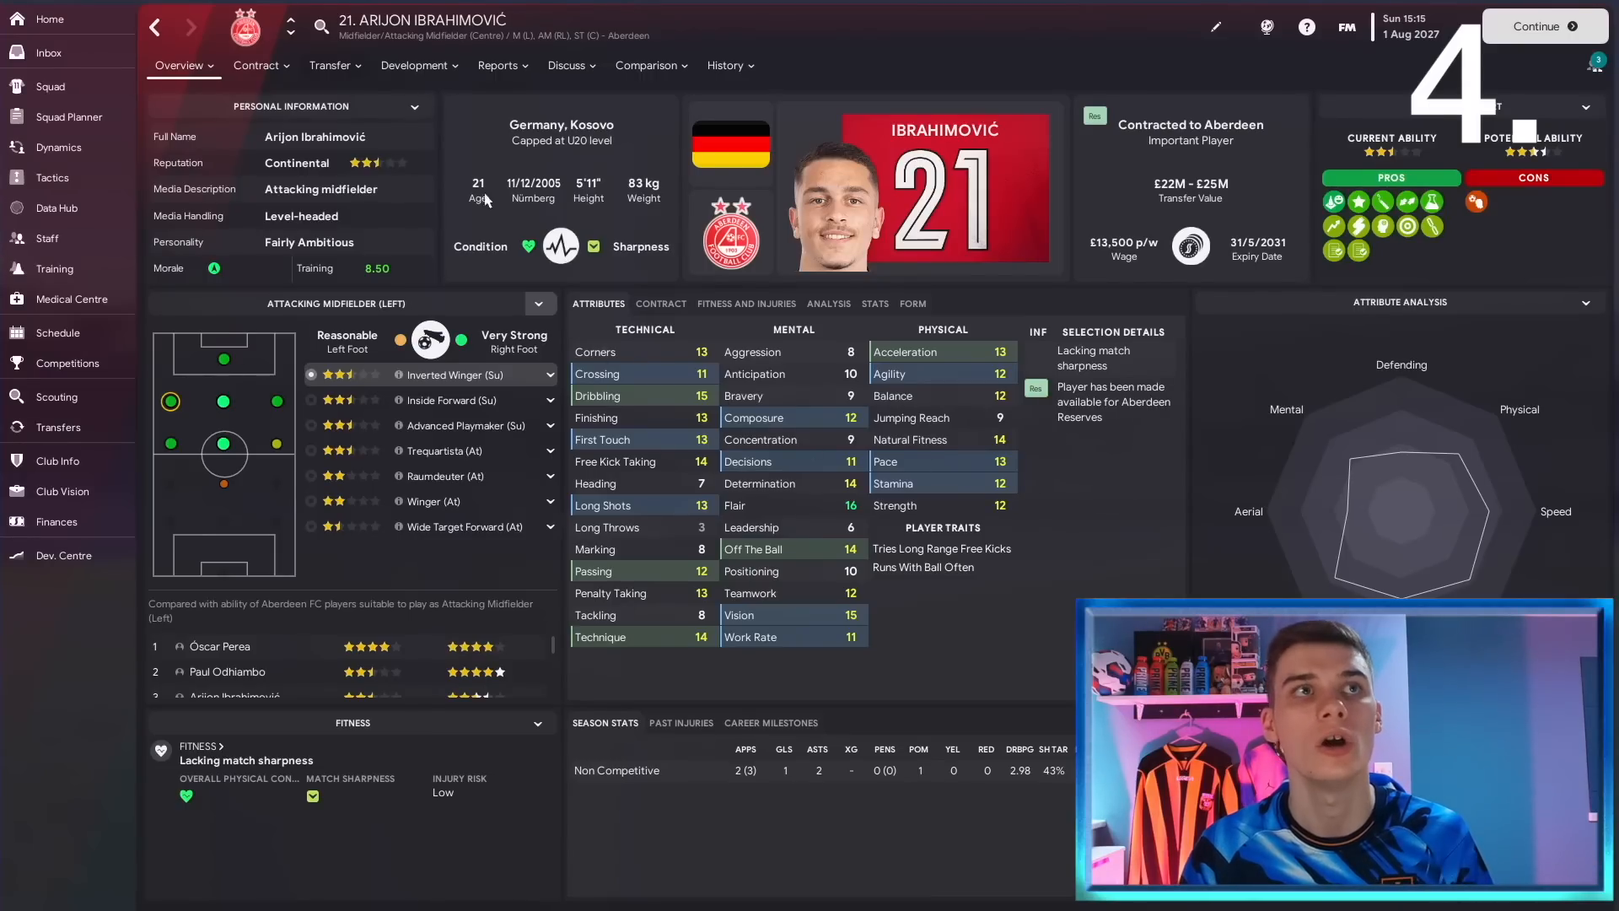
pyautogui.click(334, 65)
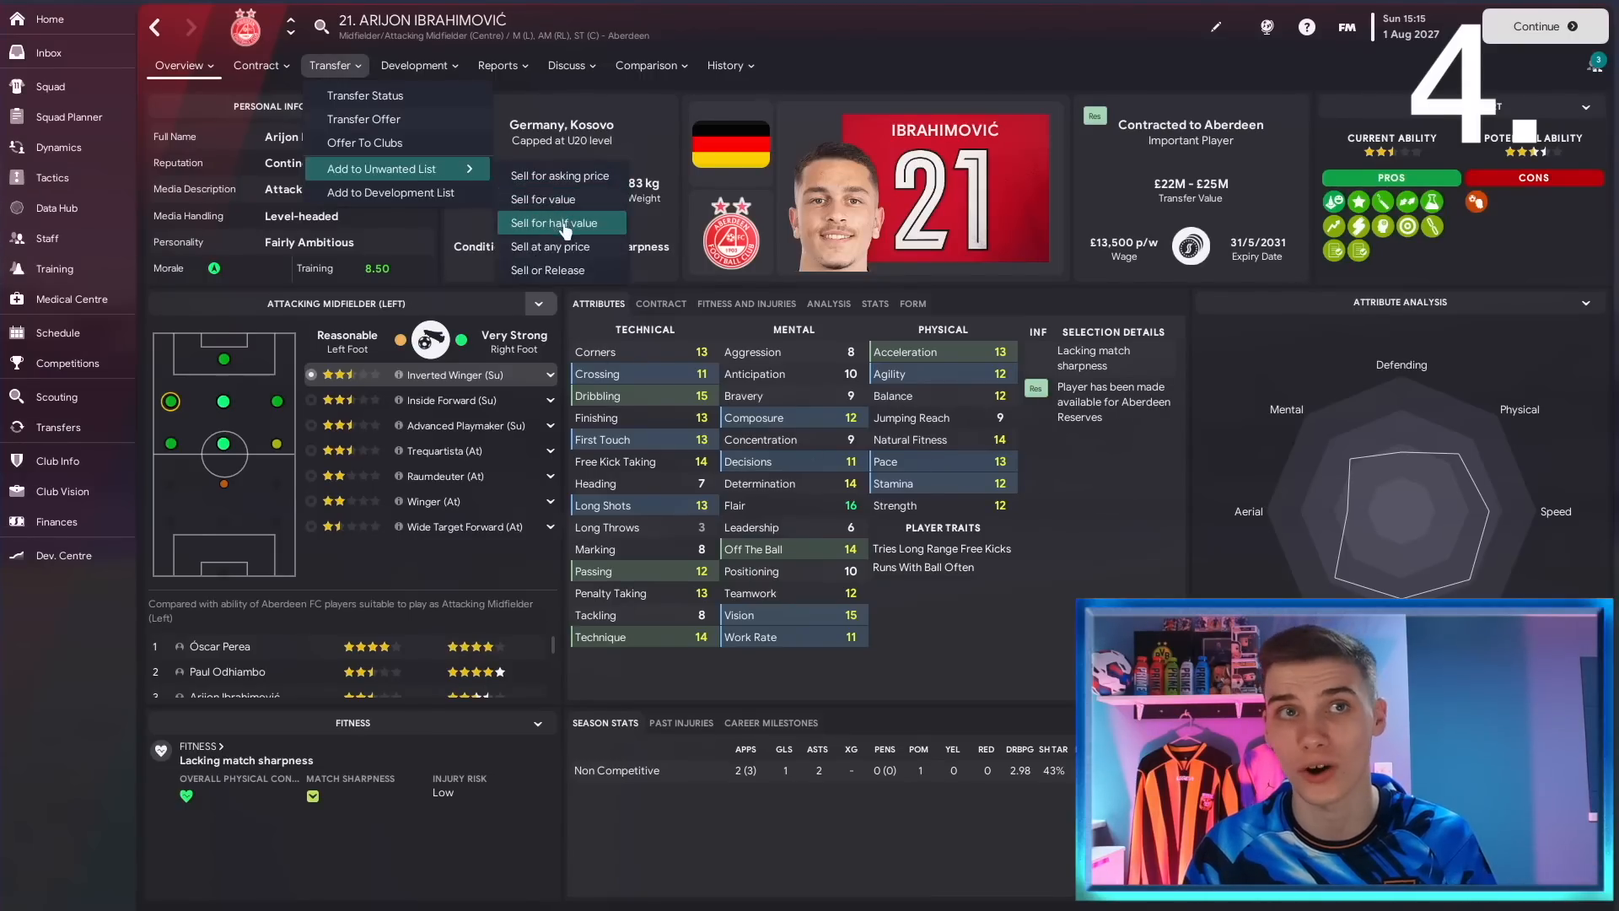
pyautogui.moveTo(561, 175)
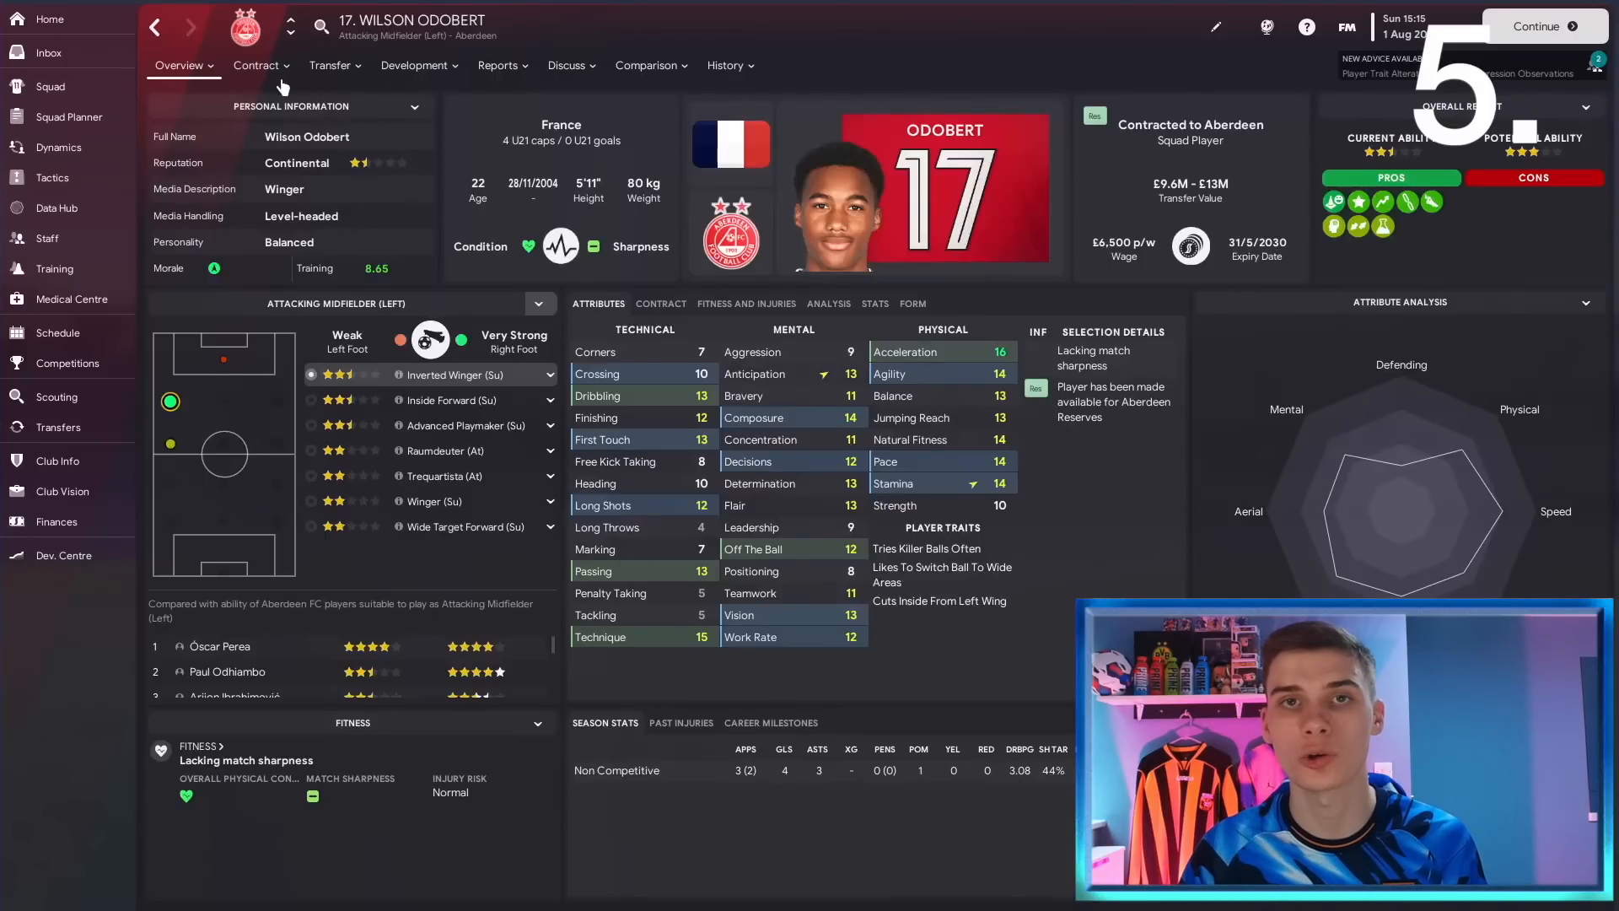
# Attempt contract negotiations for Wilson Odobert, resolve the failed talks and end the agent chat.
pyautogui.click(257, 65)
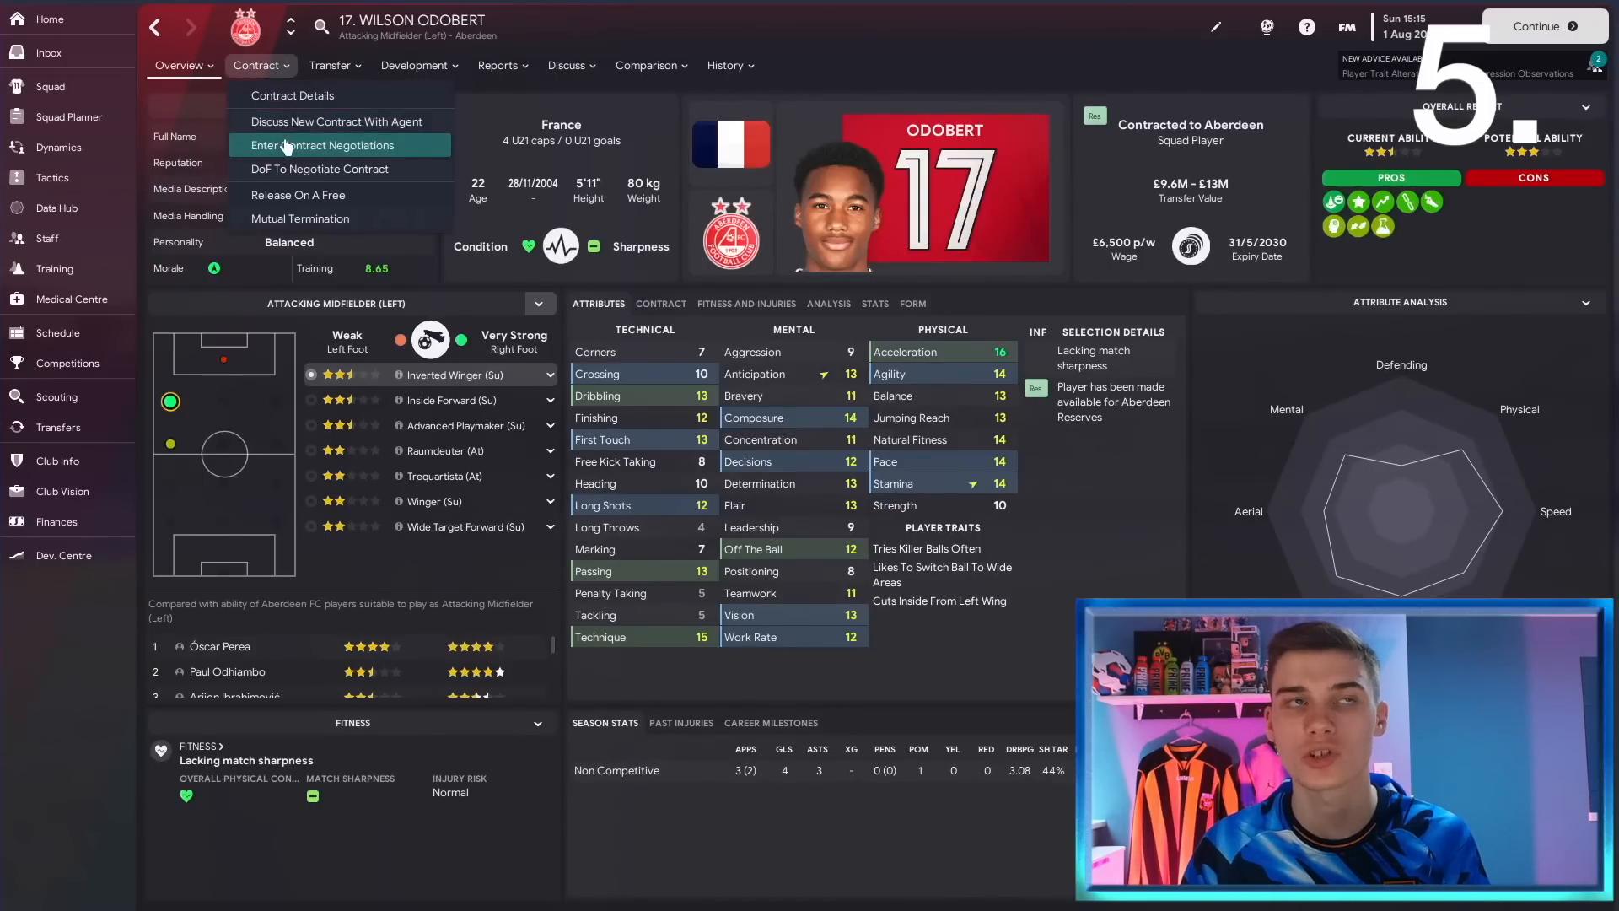
pyautogui.click(325, 145)
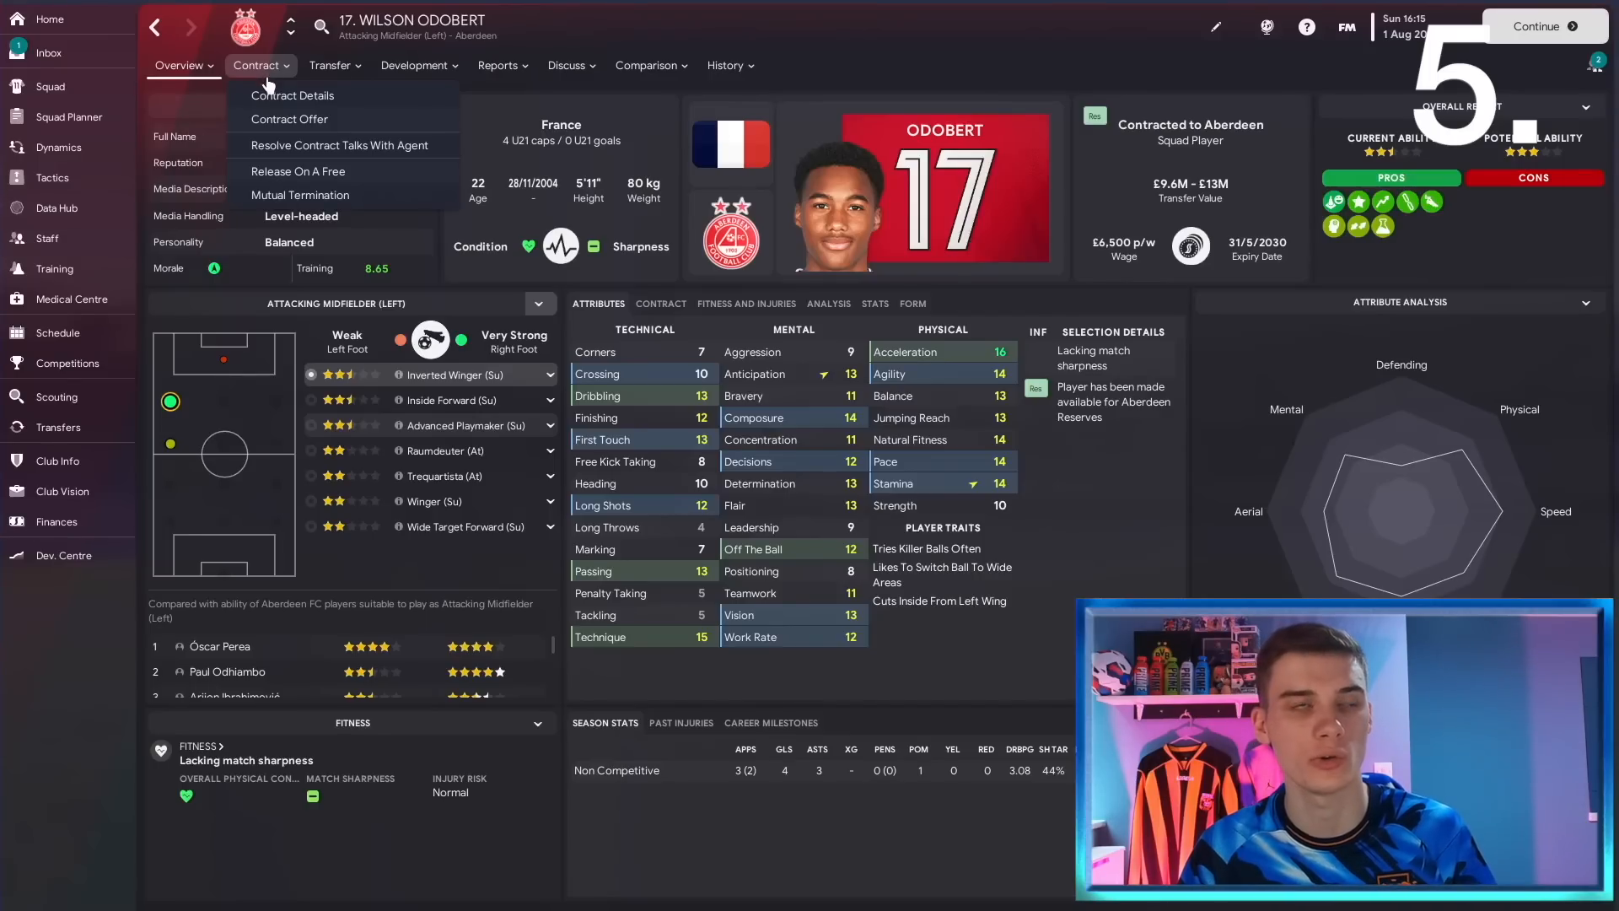
pyautogui.click(341, 144)
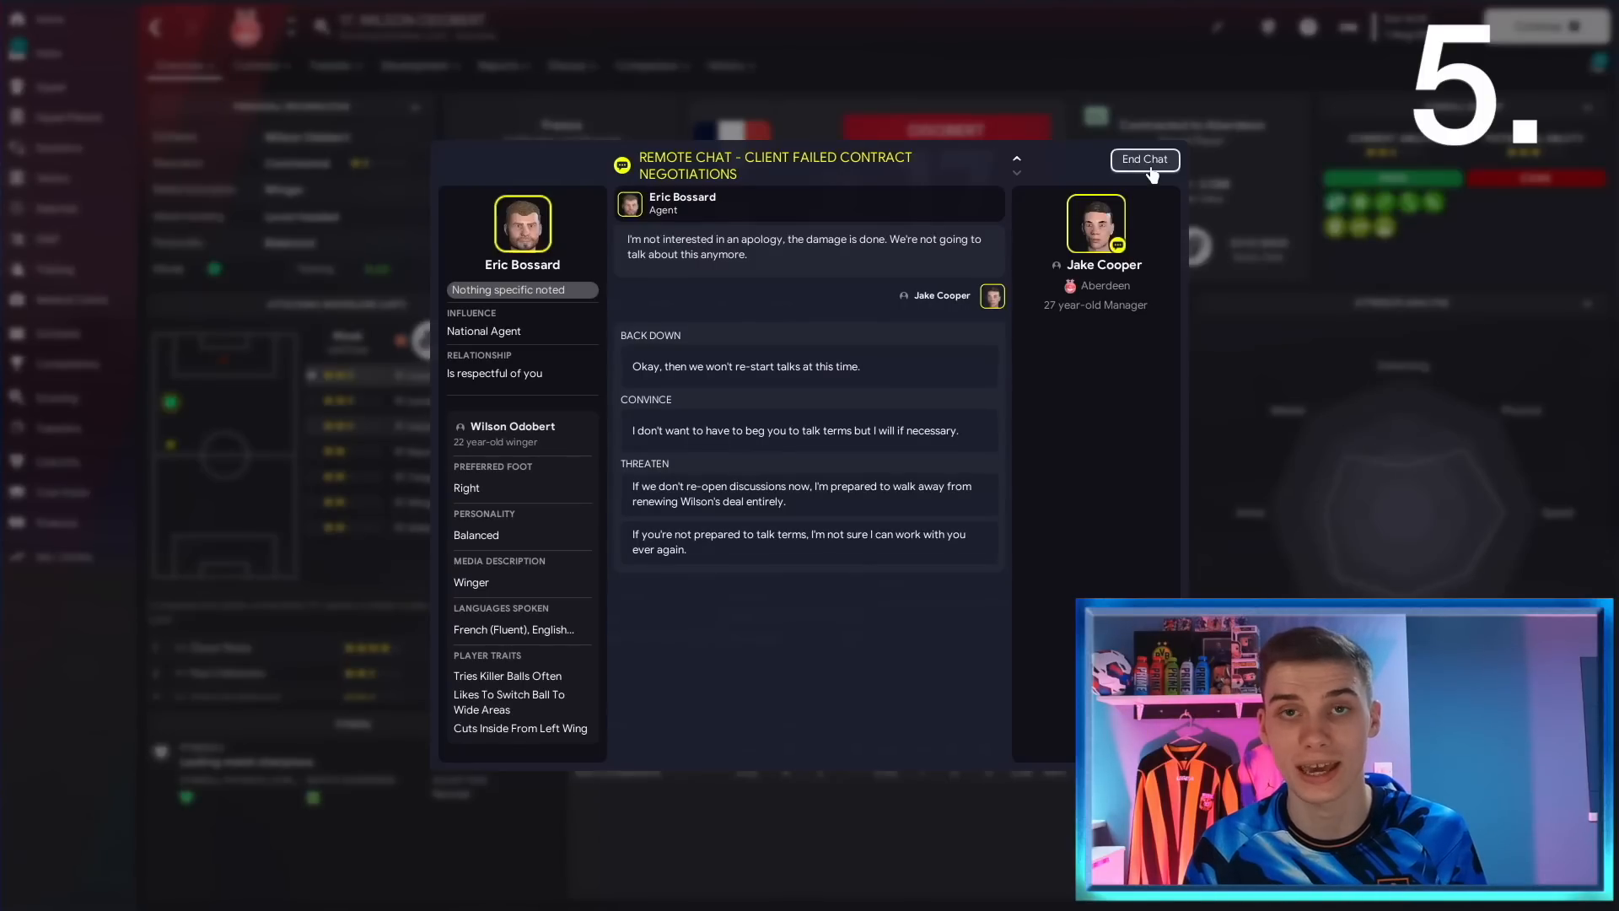
pyautogui.click(1143, 160)
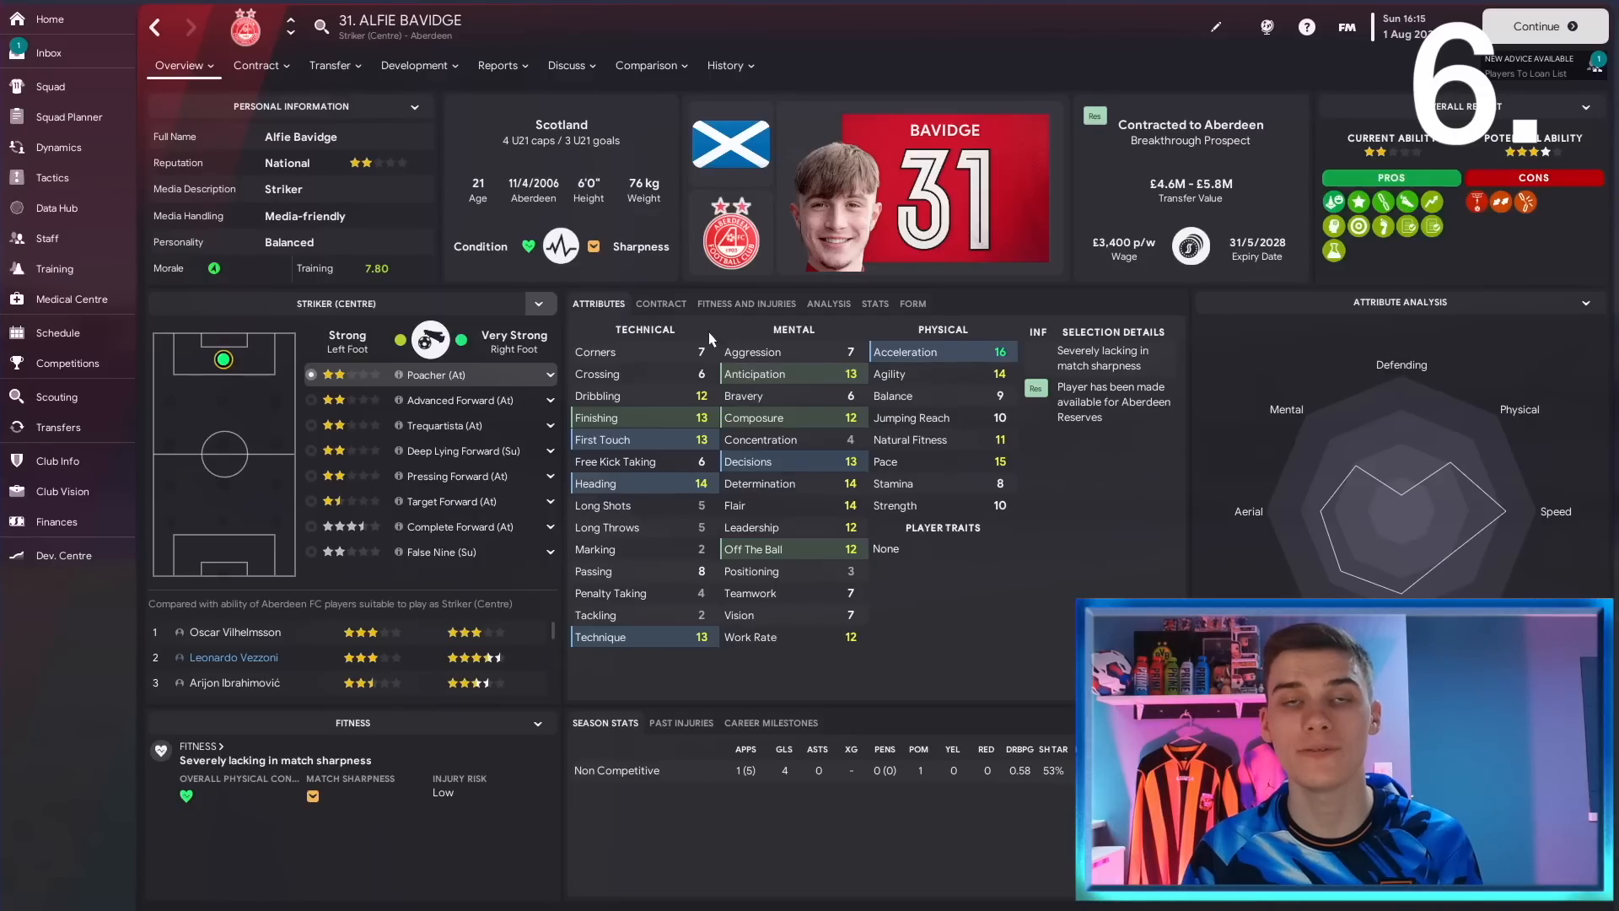
pyautogui.moveTo(998, 579)
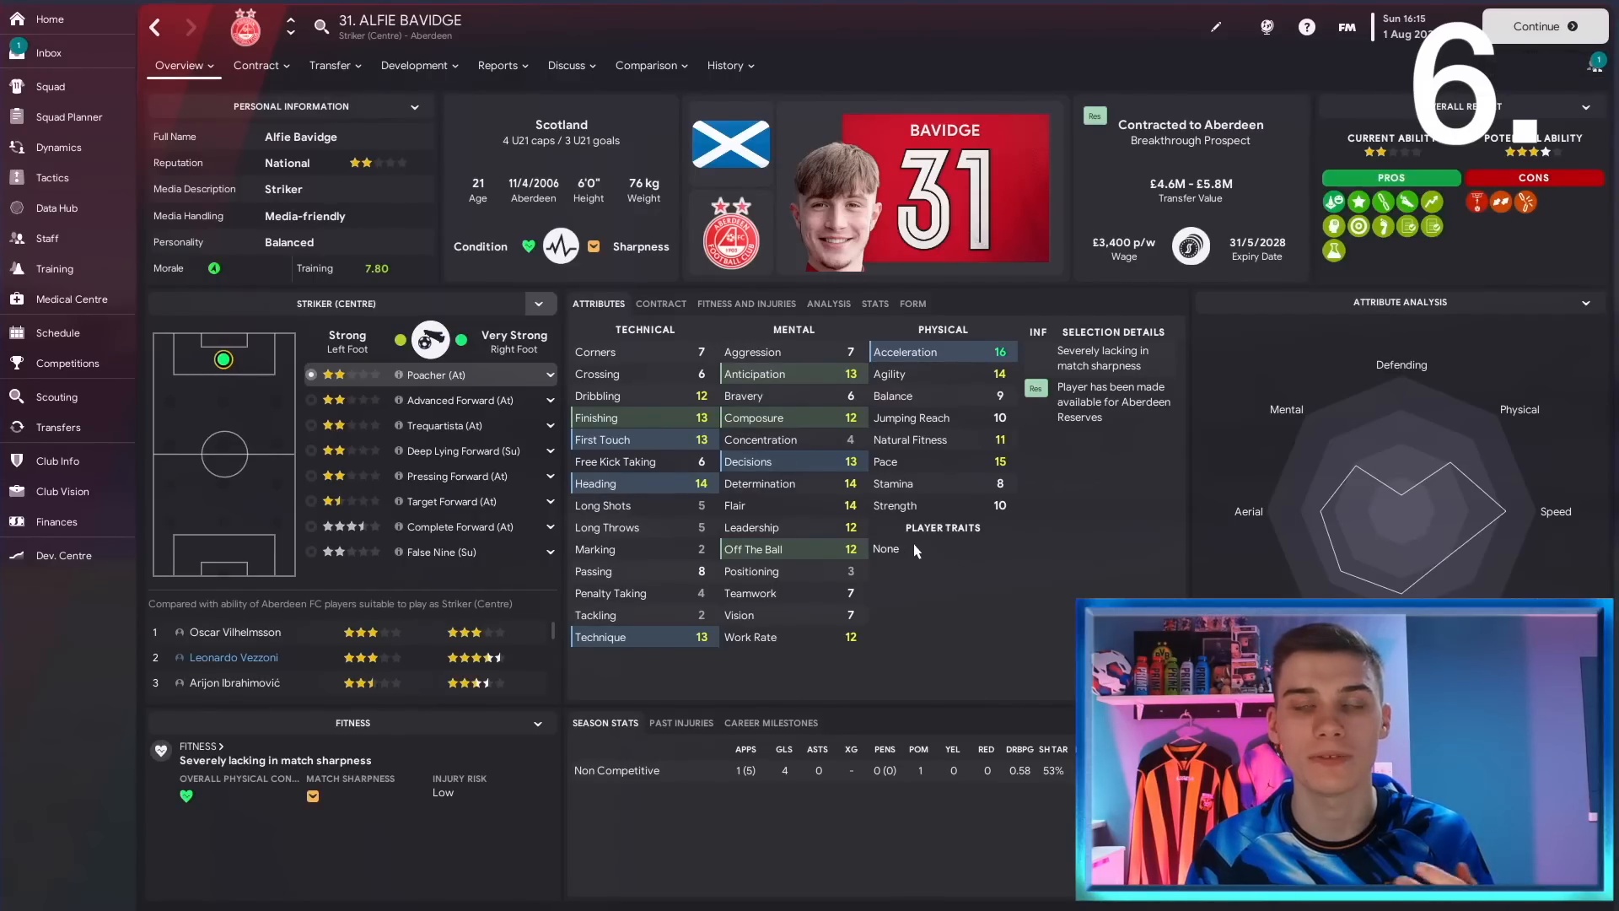
pyautogui.moveTo(594, 351)
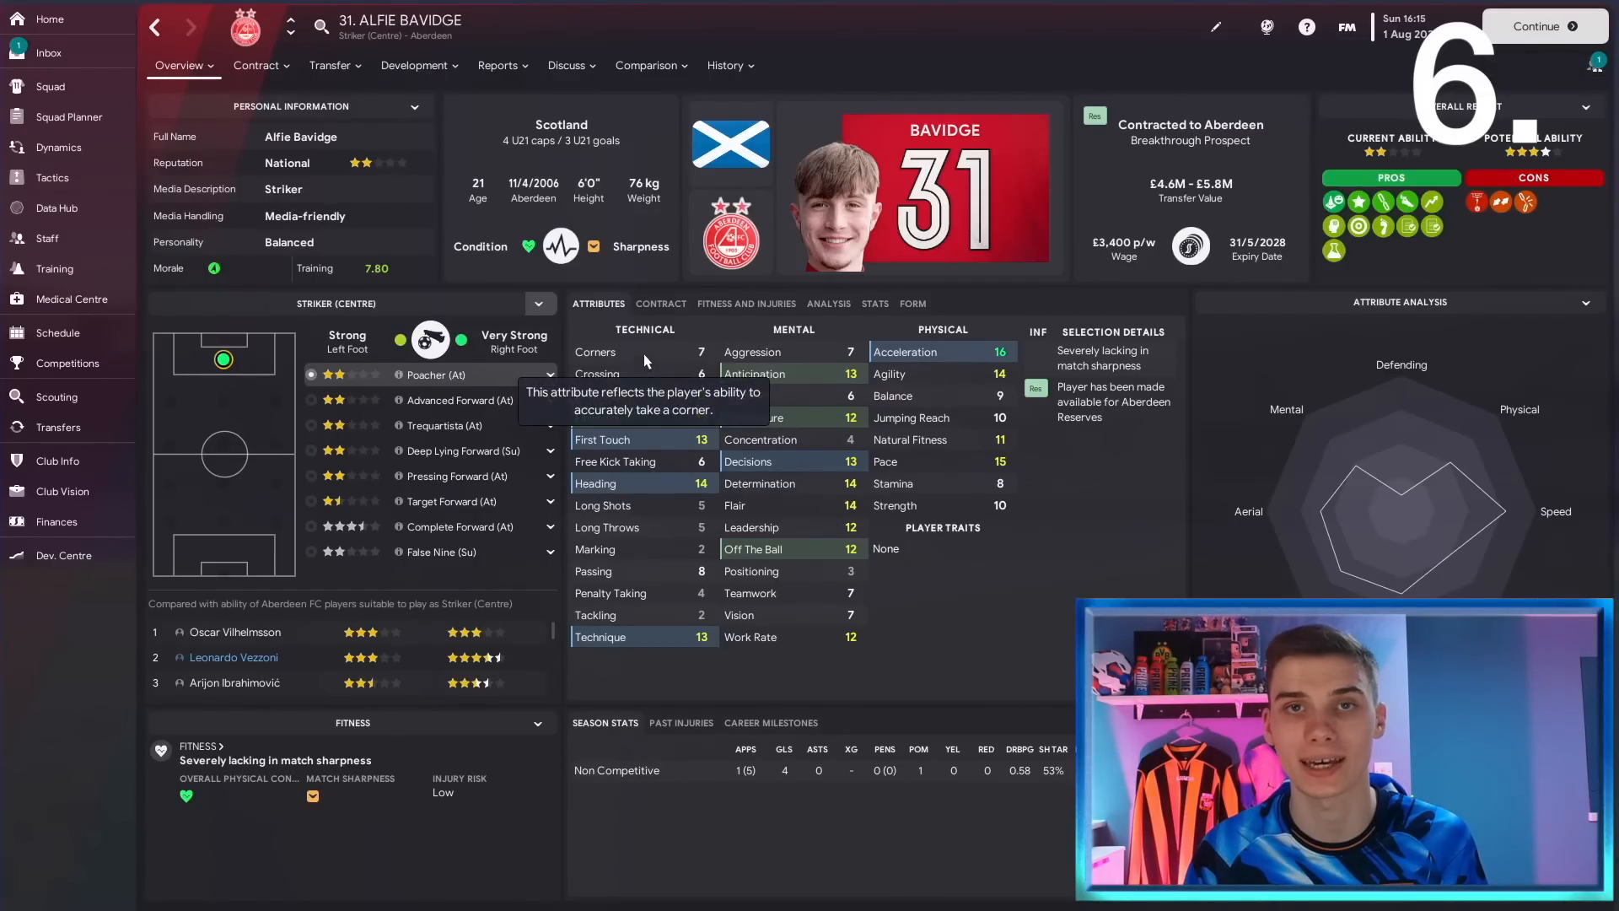
# Read Alfie Bavidge's backroom development advice, then view the squad planner's right wing-back choices.
pyautogui.click(416, 65)
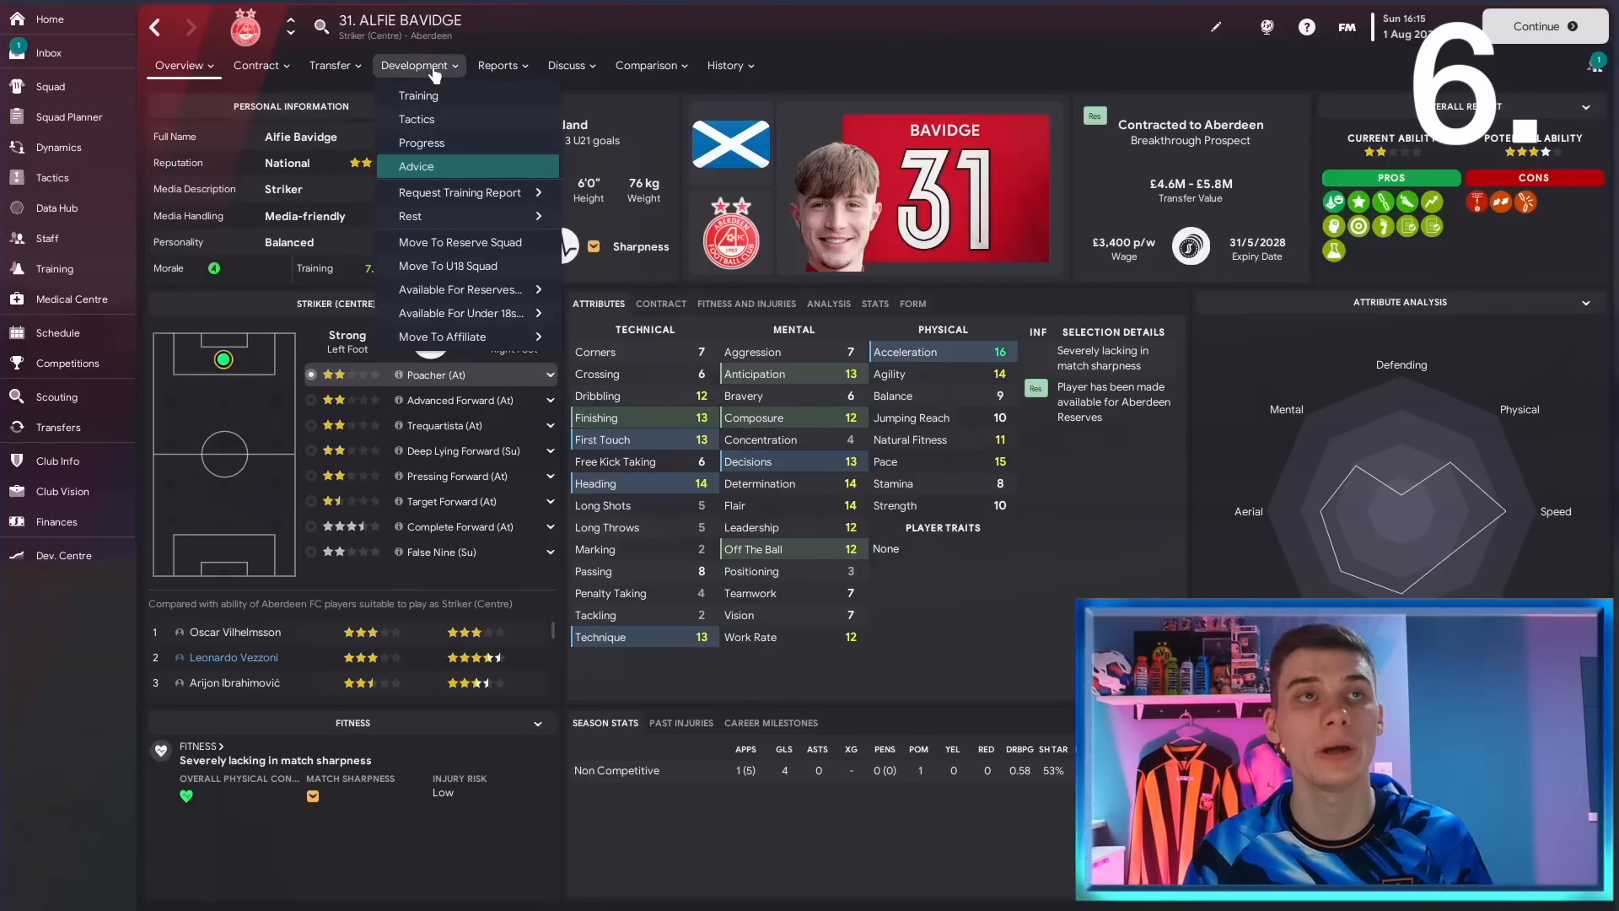
pyautogui.click(414, 165)
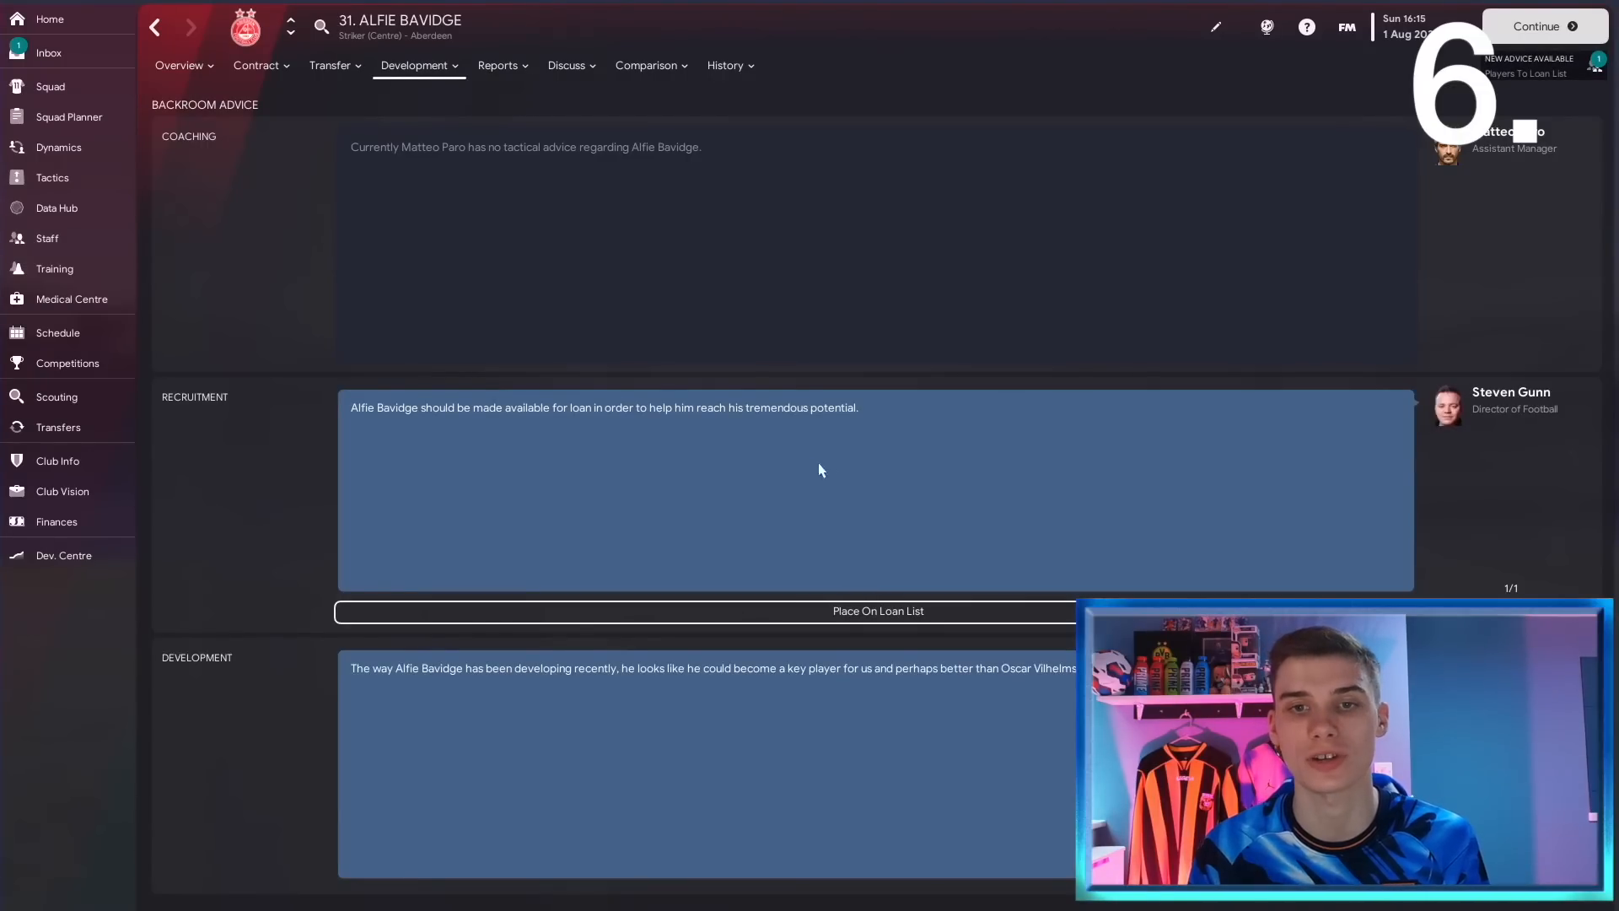
pyautogui.moveTo(487, 218)
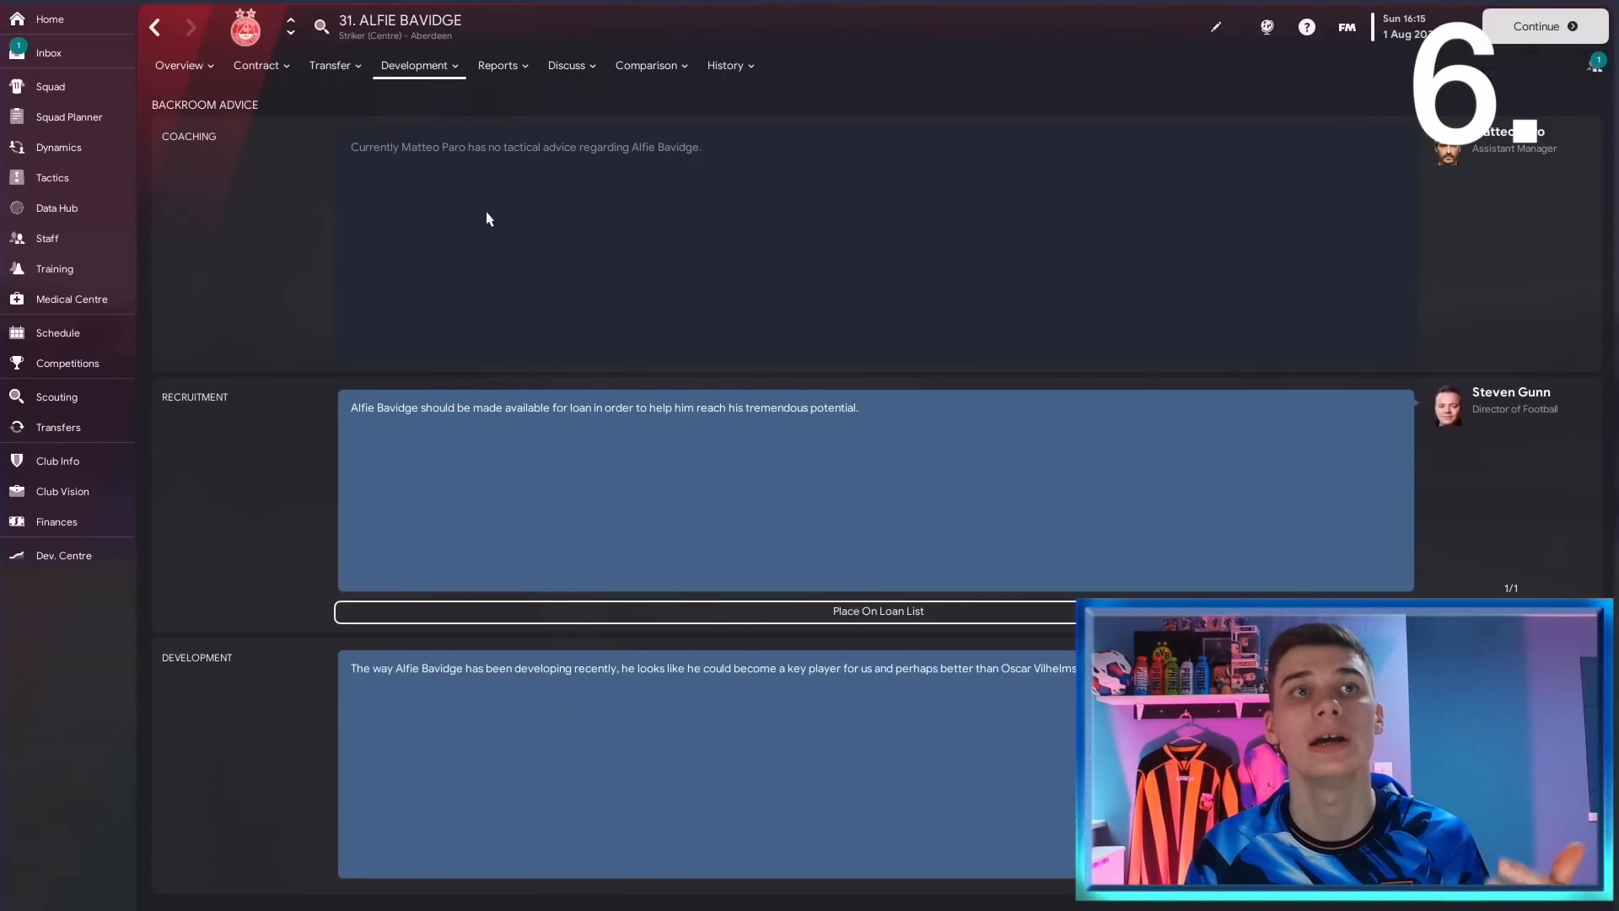
pyautogui.moveTo(682, 430)
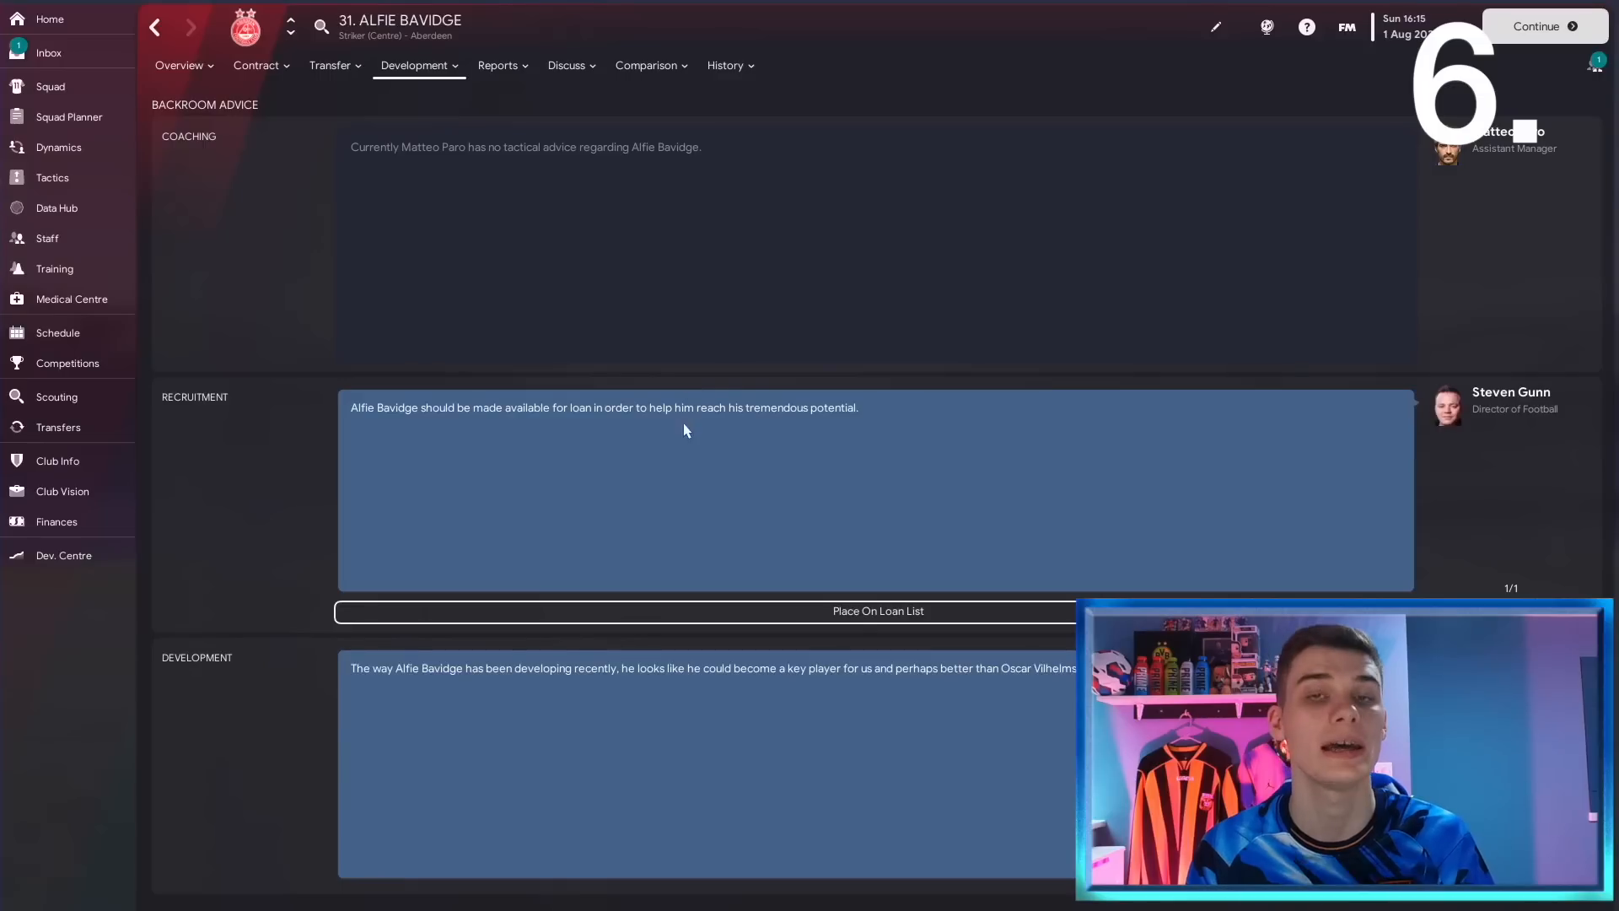
pyautogui.moveTo(642, 447)
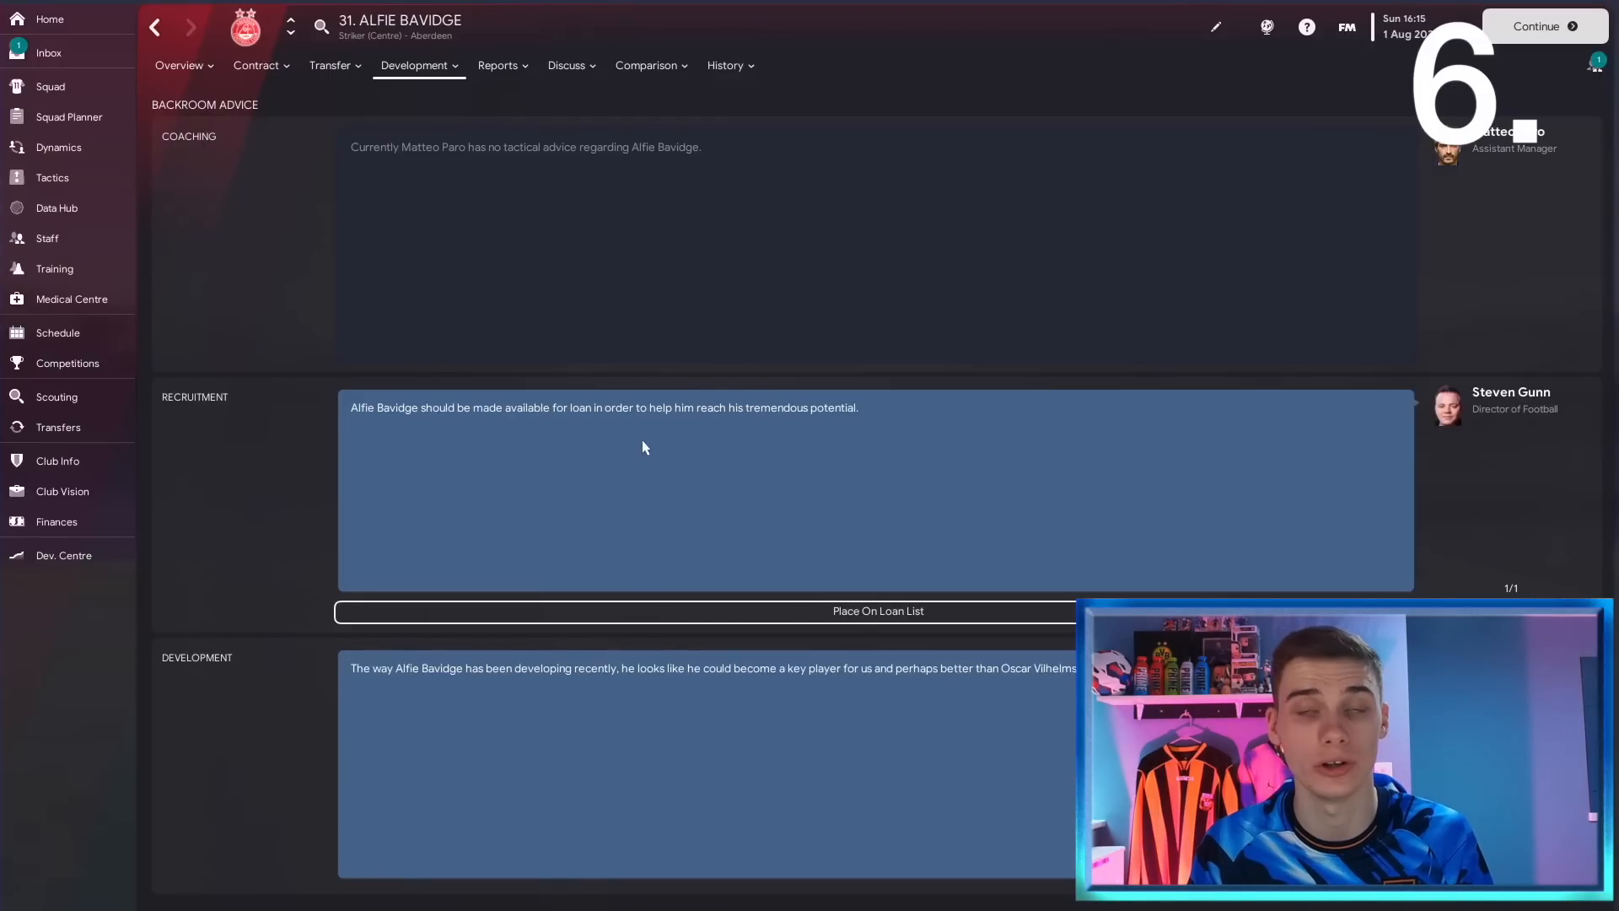
pyautogui.moveTo(650, 449)
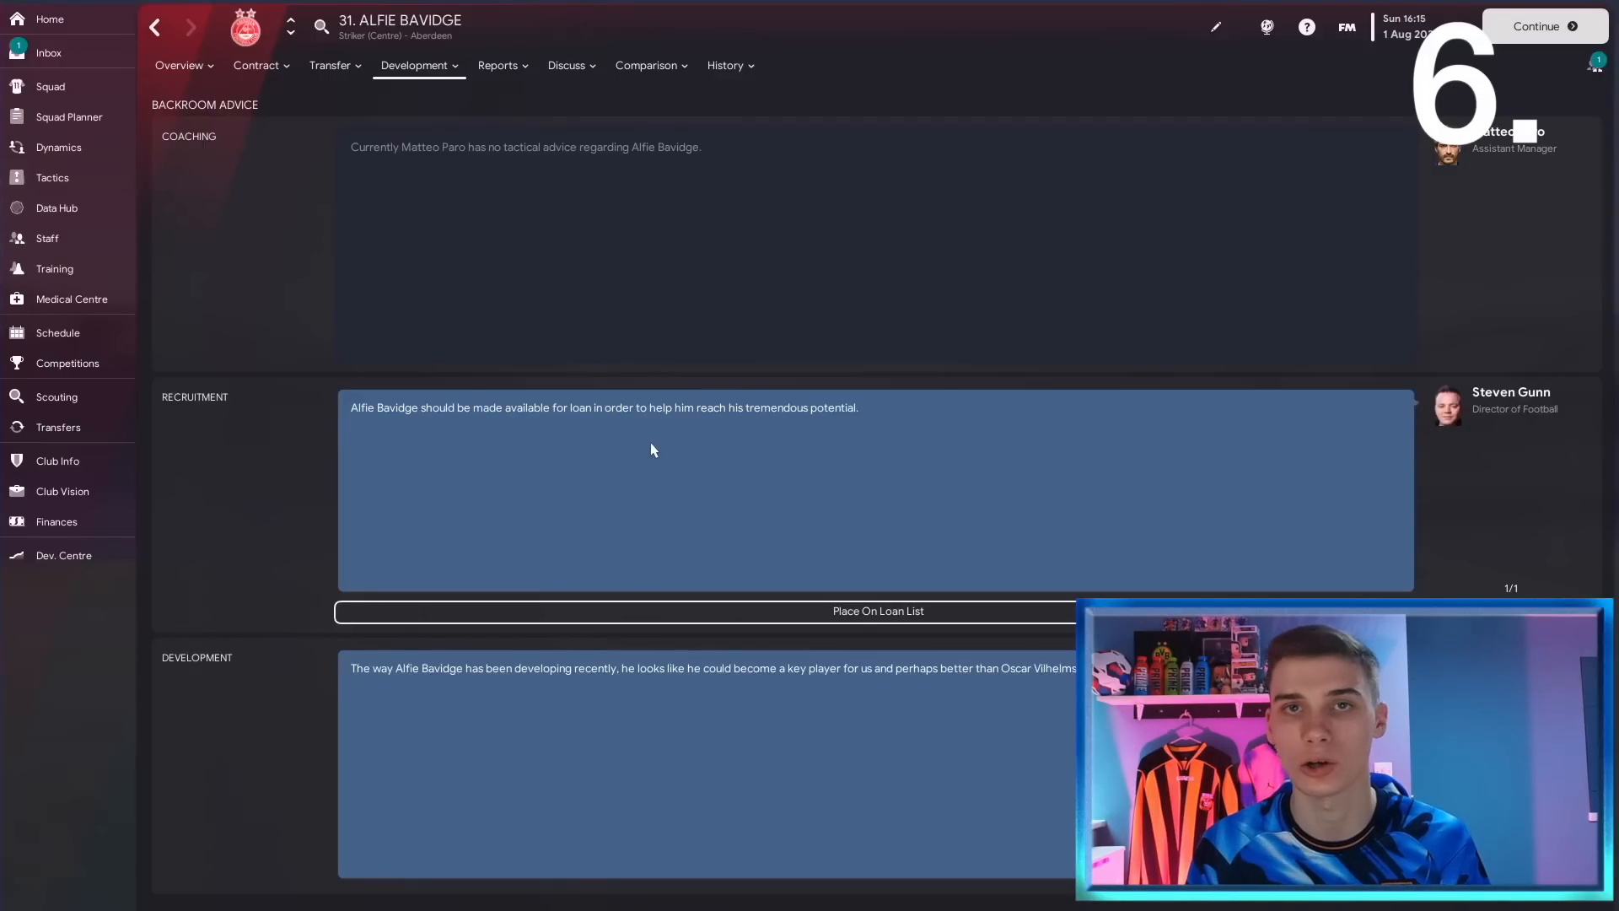
pyautogui.click(69, 115)
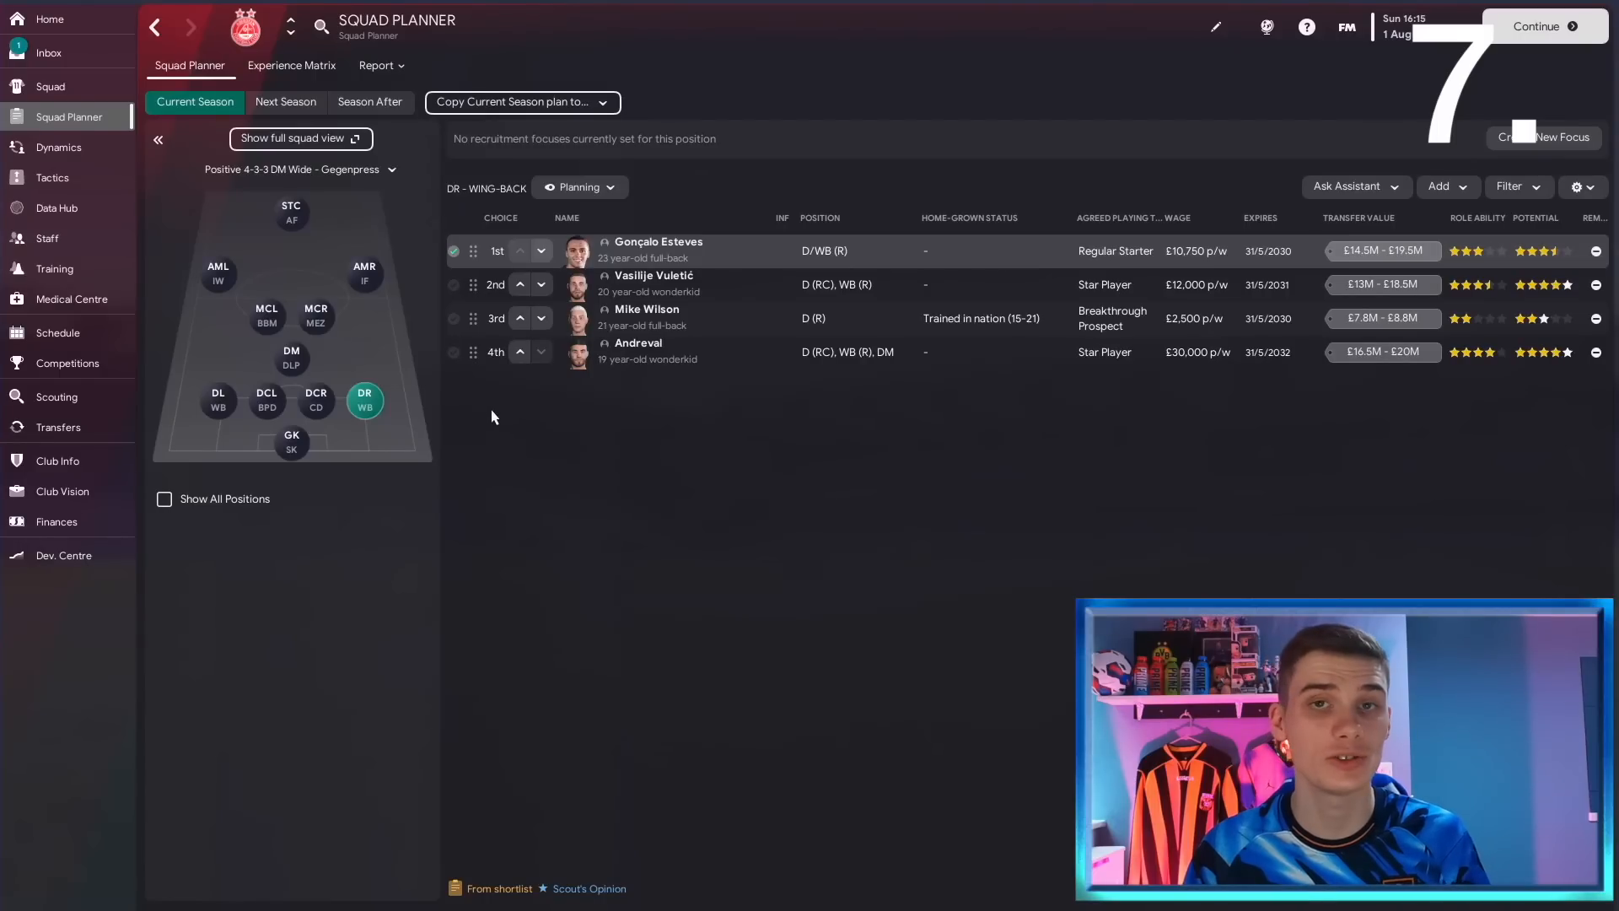
# Review centre-back and goalkeeper plans, projecting the season after: Torkildsen first-choice, McMullin prospect.
pyautogui.click(316, 399)
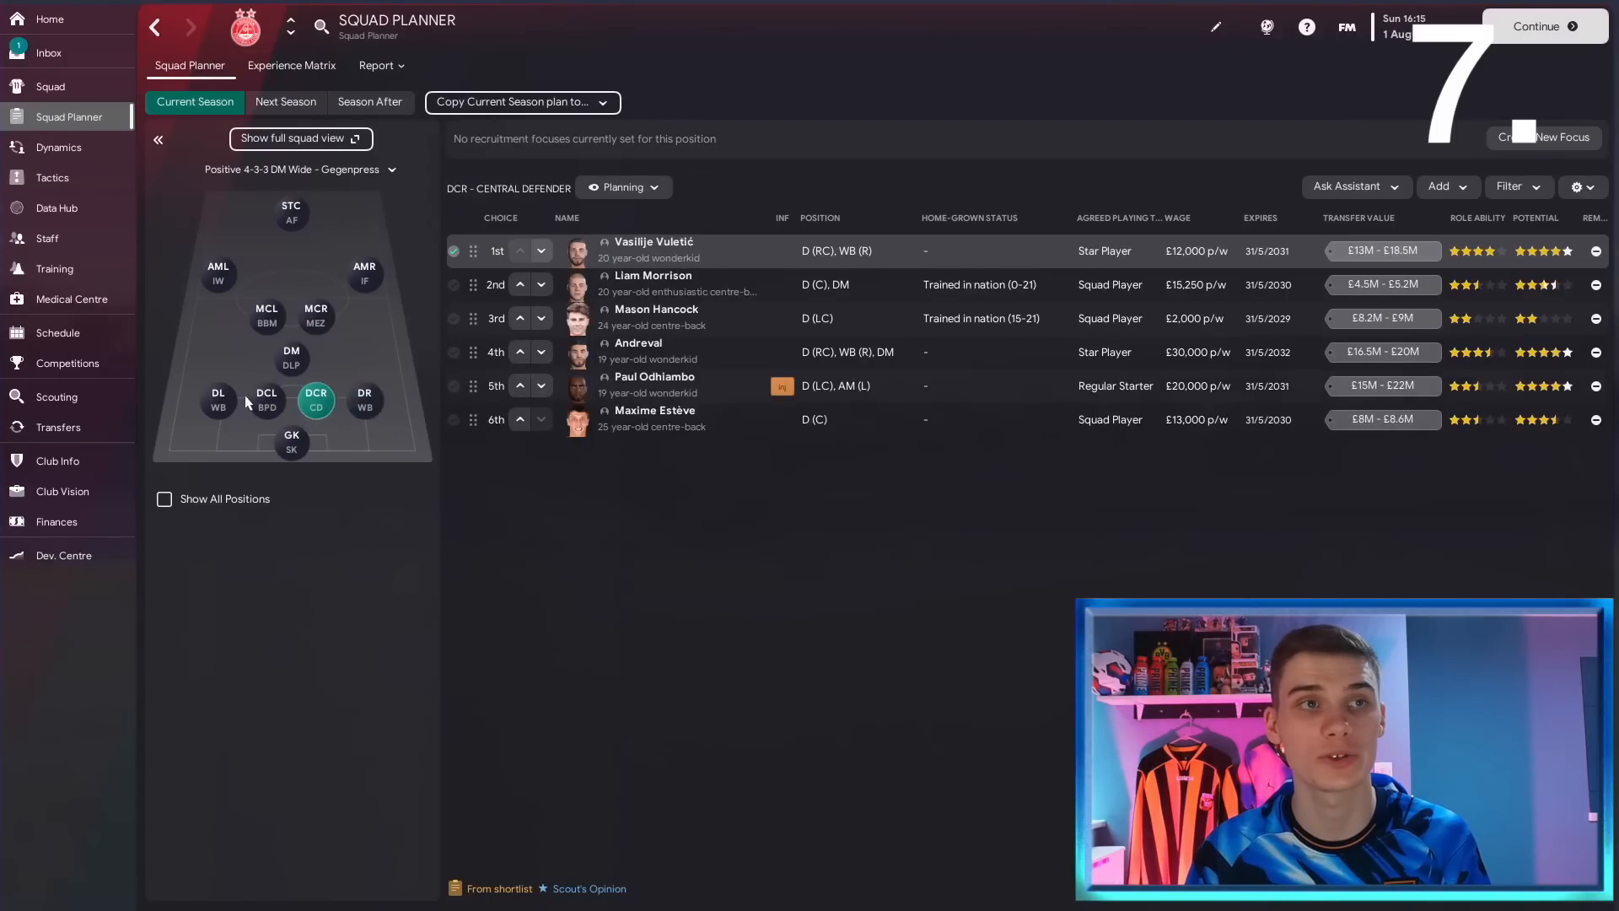
pyautogui.click(265, 400)
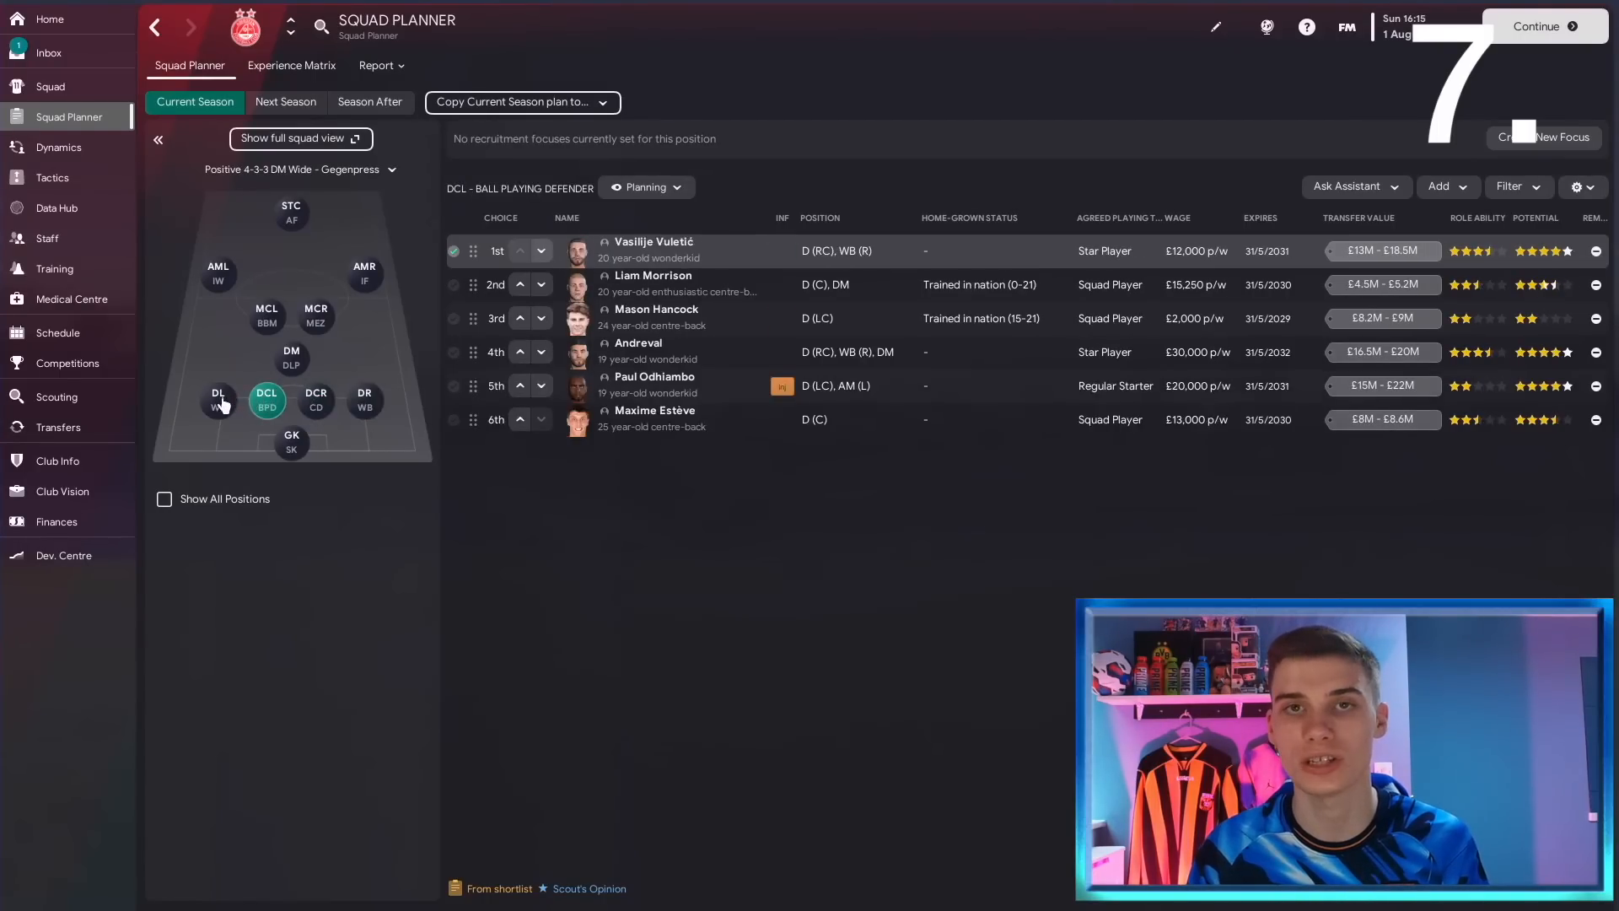
pyautogui.click(291, 438)
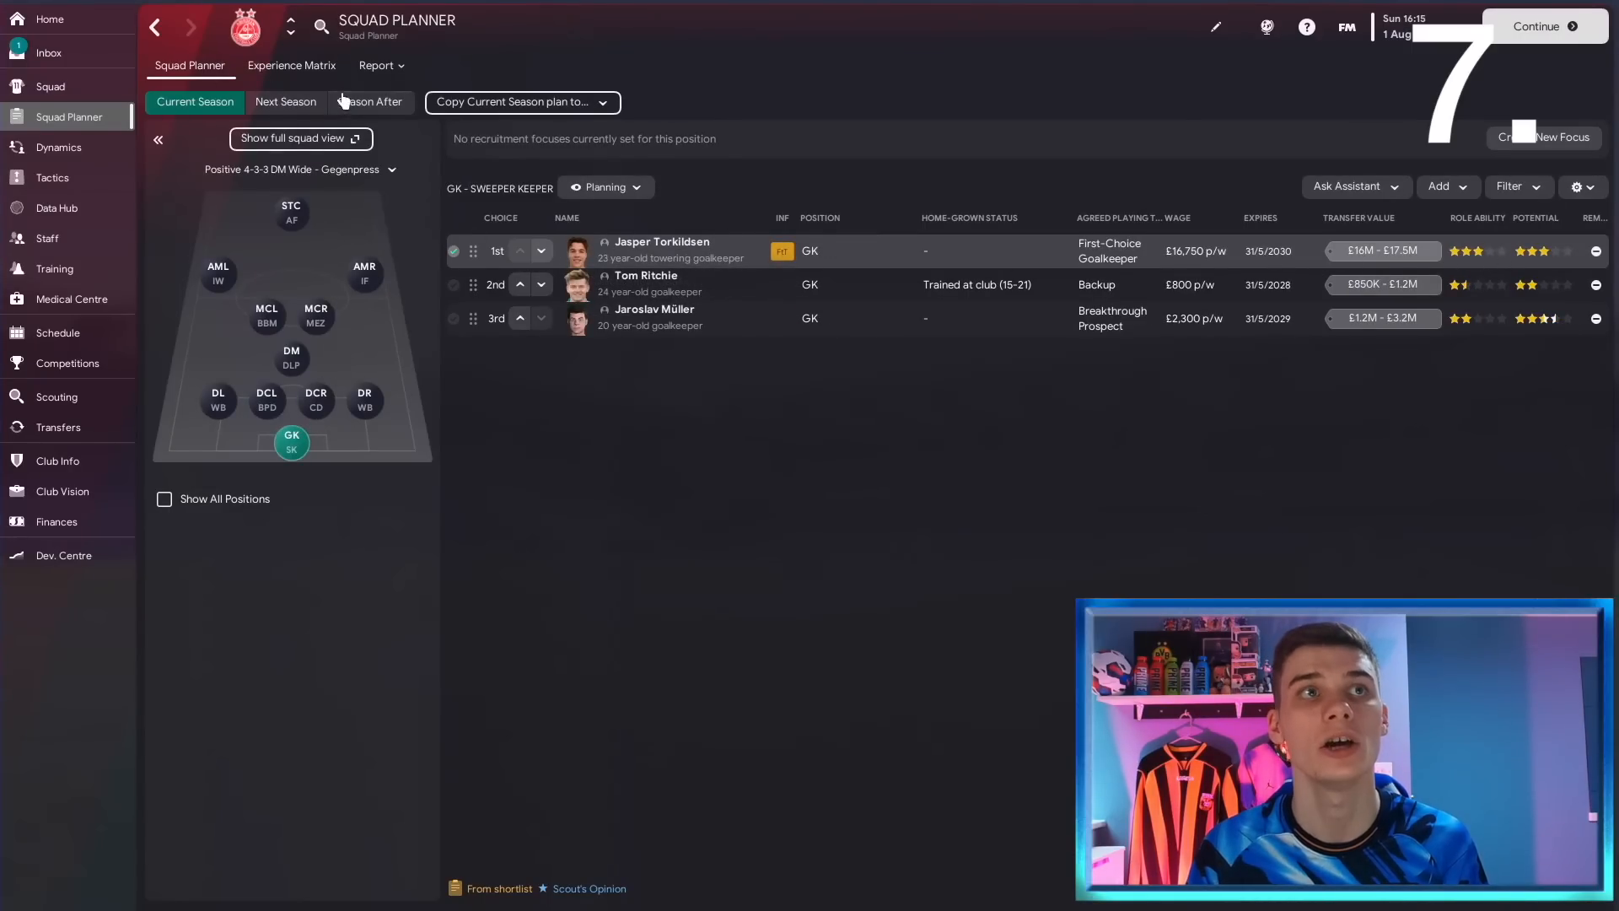
pyautogui.click(286, 101)
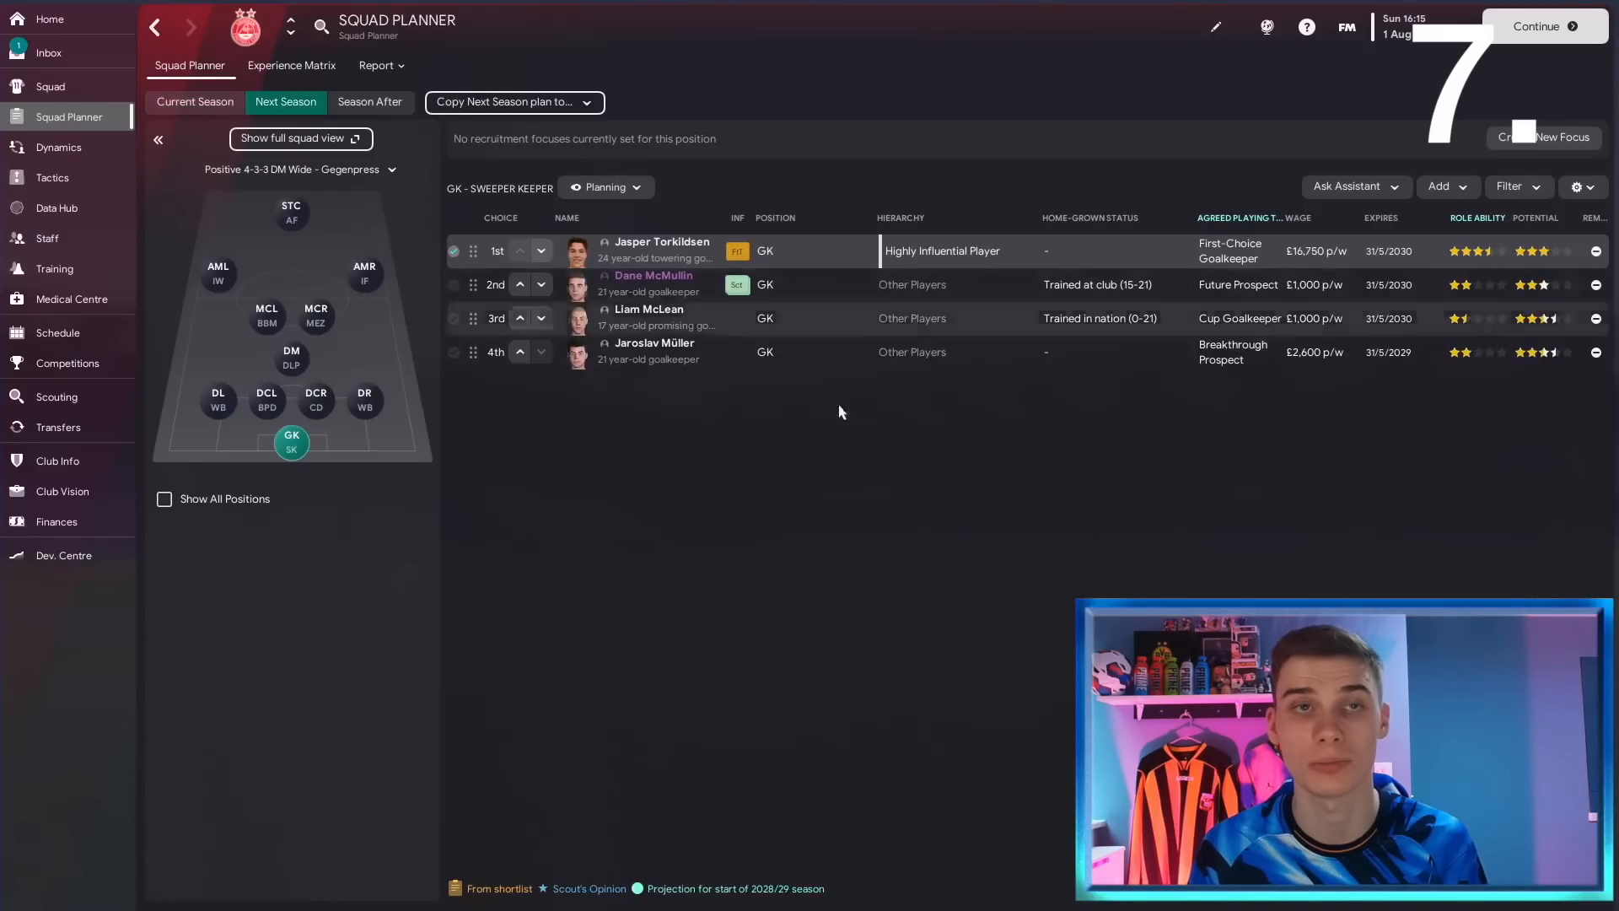
pyautogui.click(368, 101)
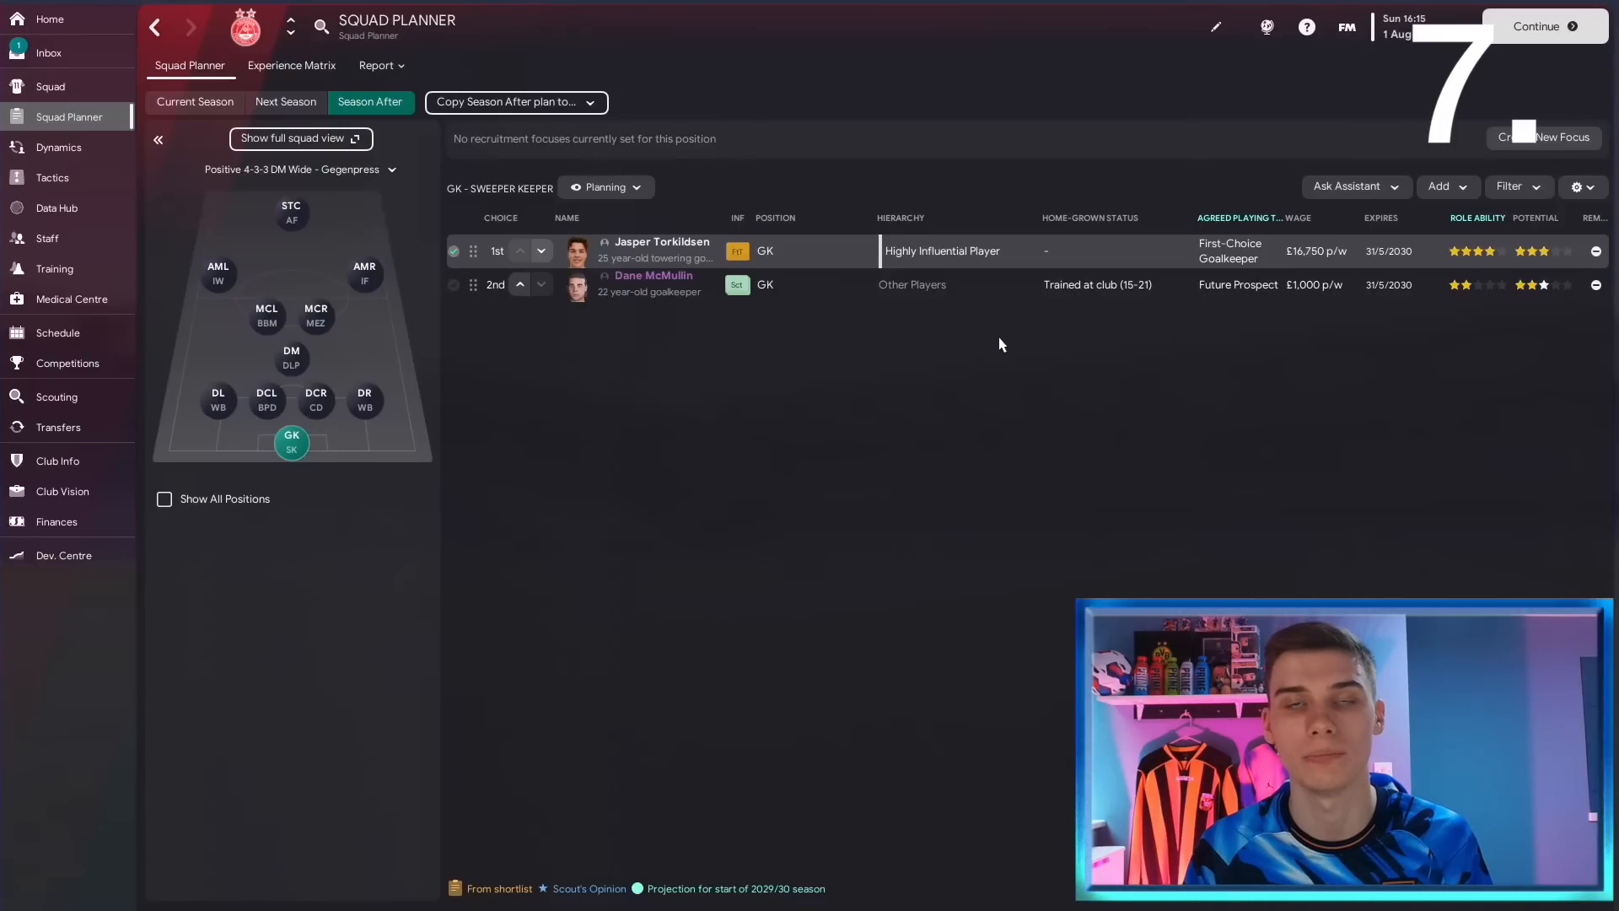
pyautogui.moveTo(979, 351)
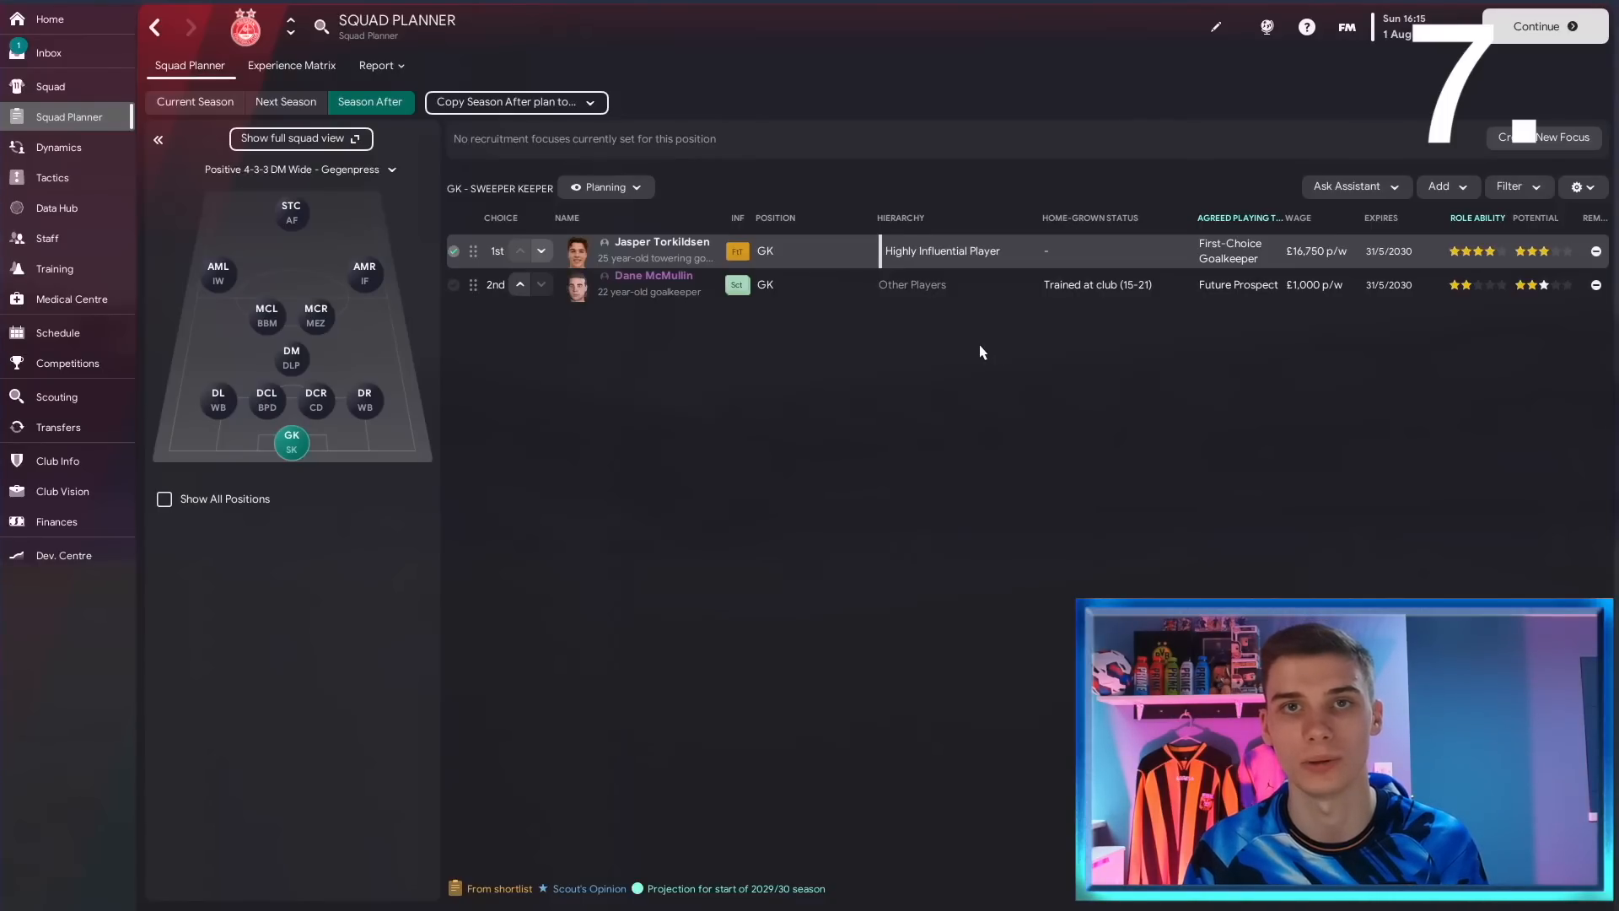
pyautogui.moveTo(708, 310)
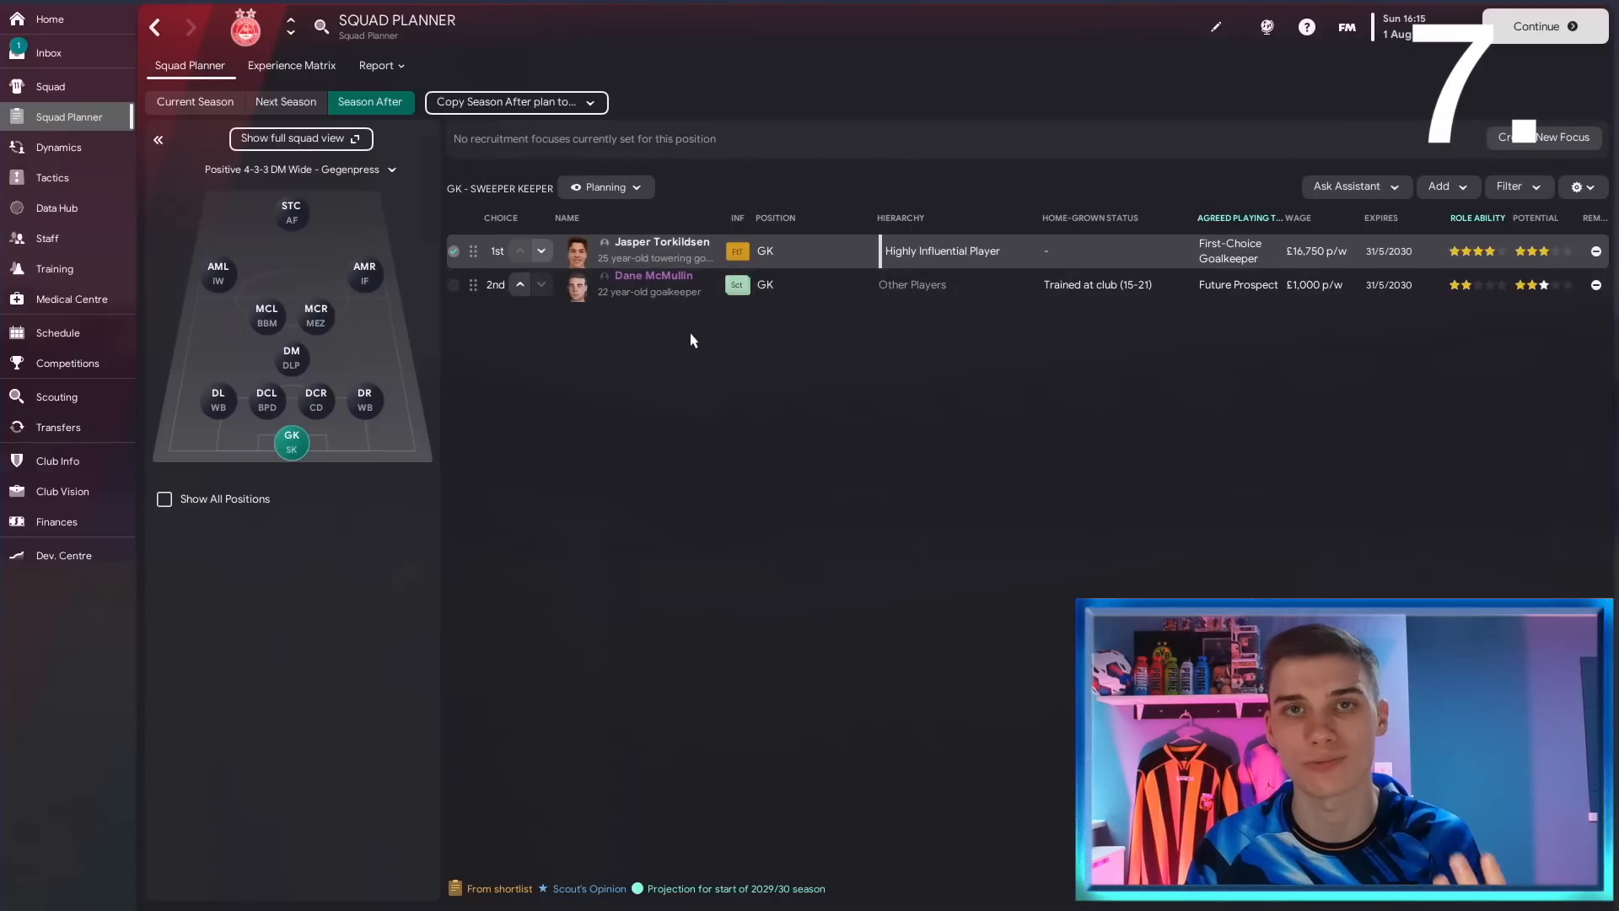
pyautogui.moveTo(273, 72)
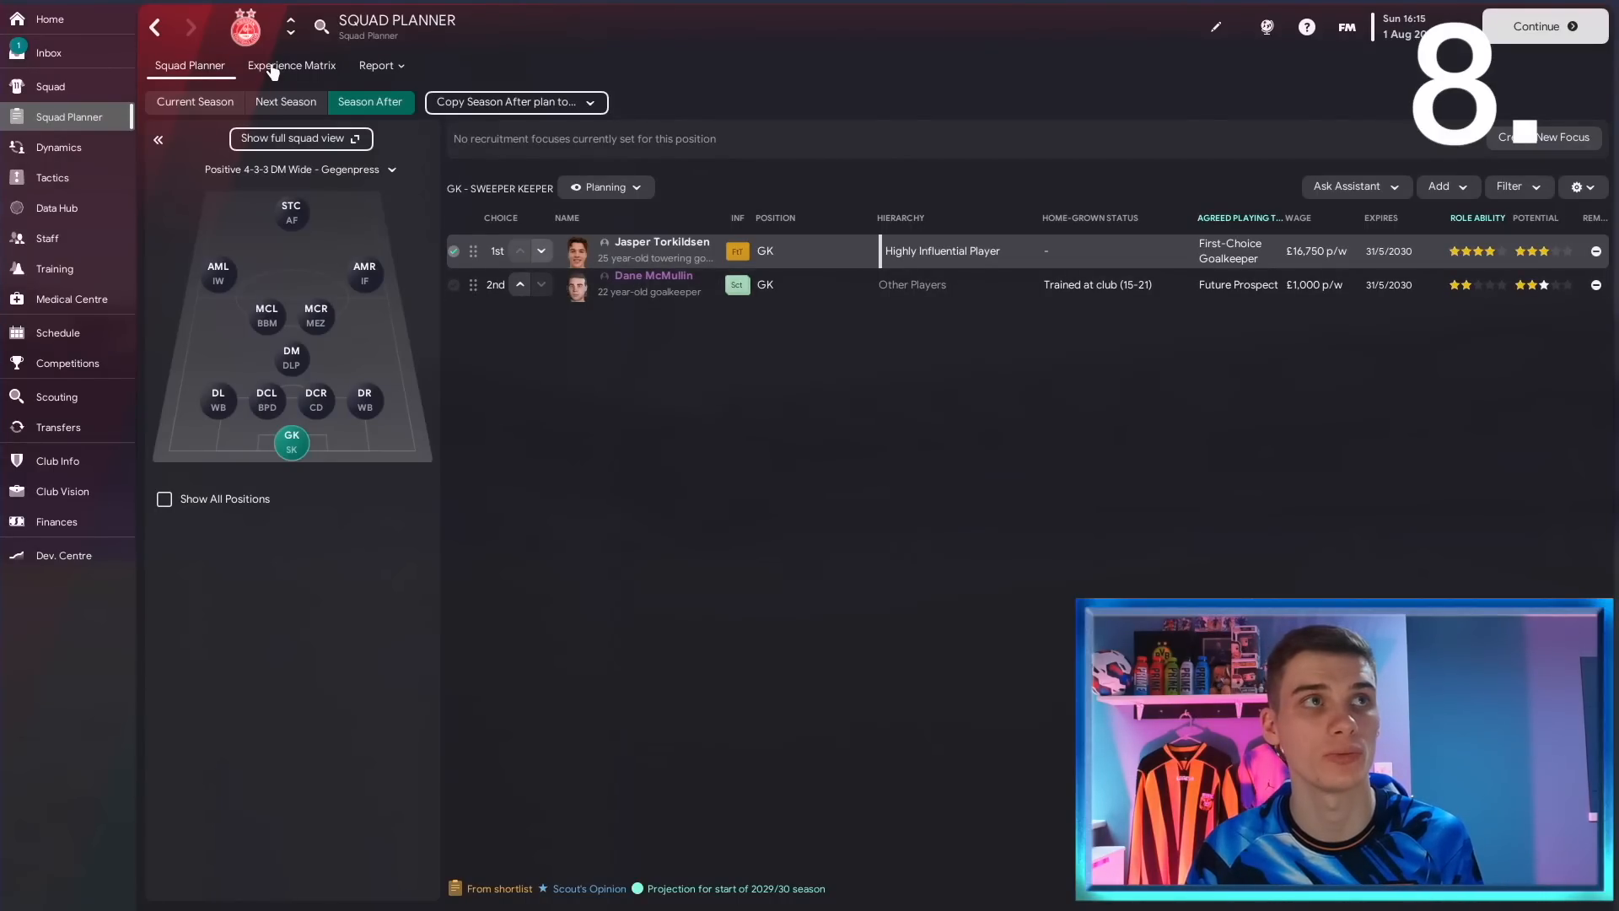
# View the experience matrix grouping the squad by development, emerging, peak and experienced stages.
pyautogui.click(291, 65)
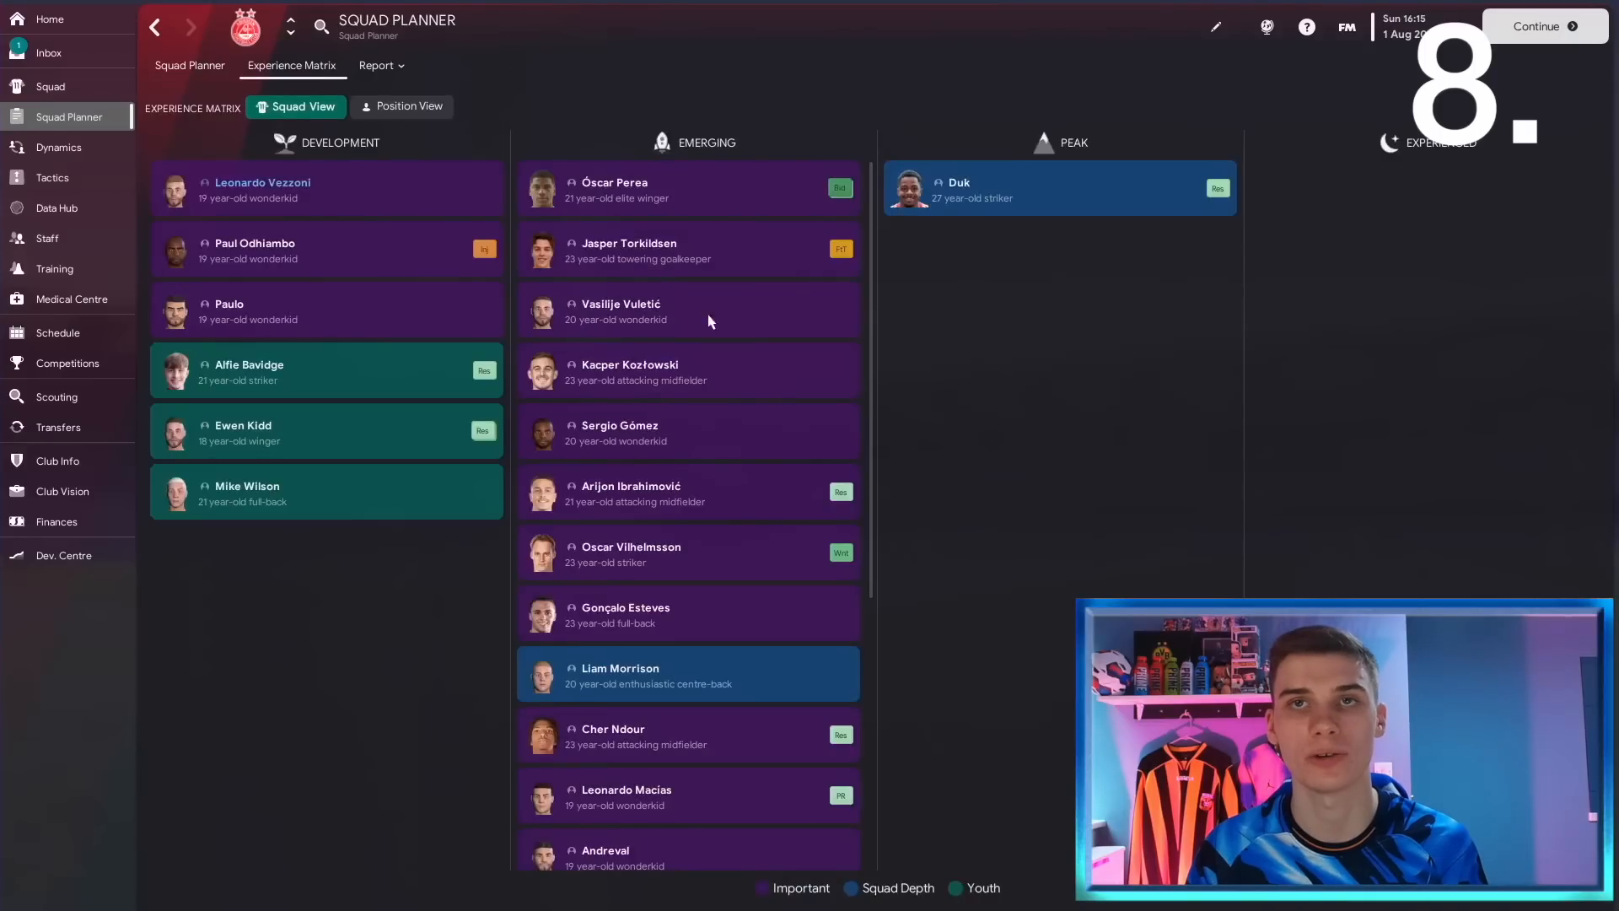
pyautogui.moveTo(988, 295)
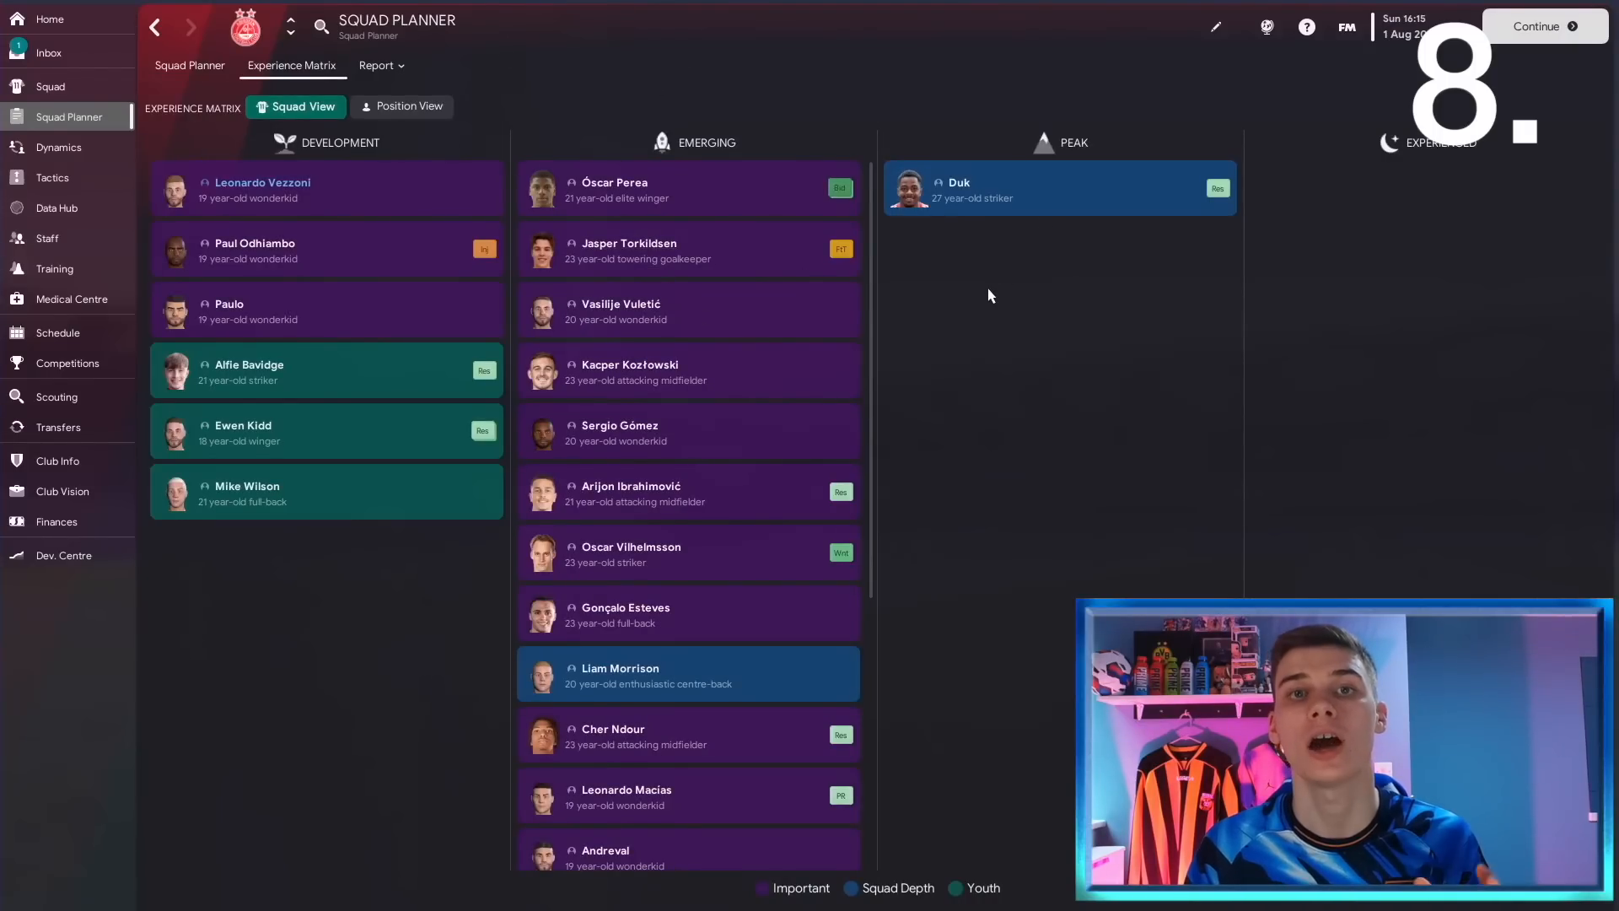
pyautogui.moveTo(1064, 196)
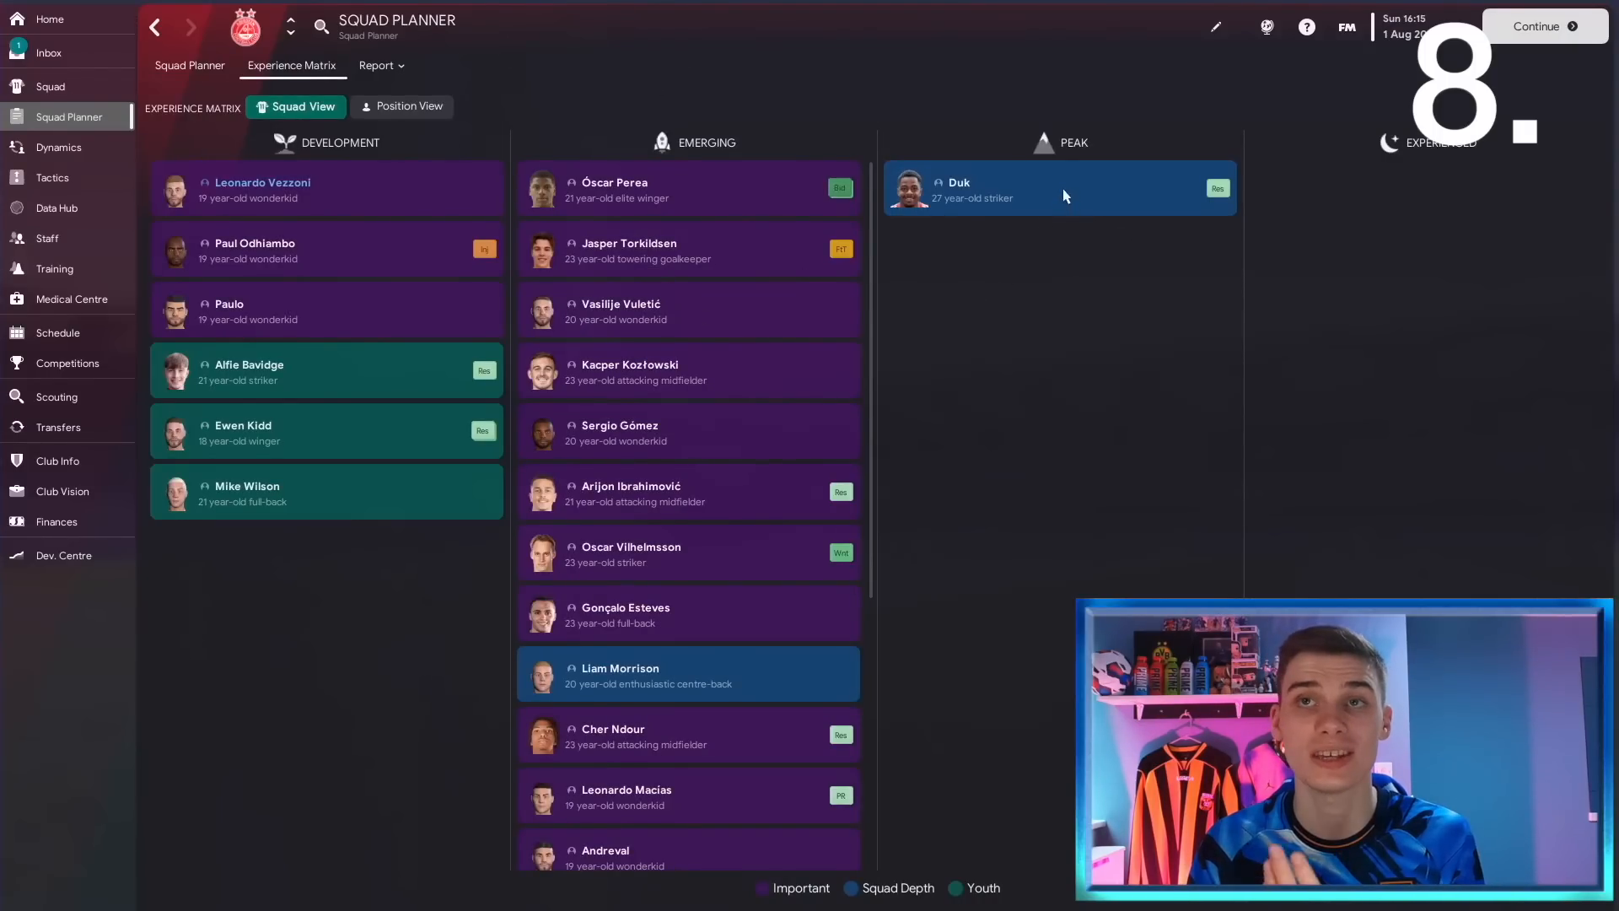
pyautogui.moveTo(1392, 192)
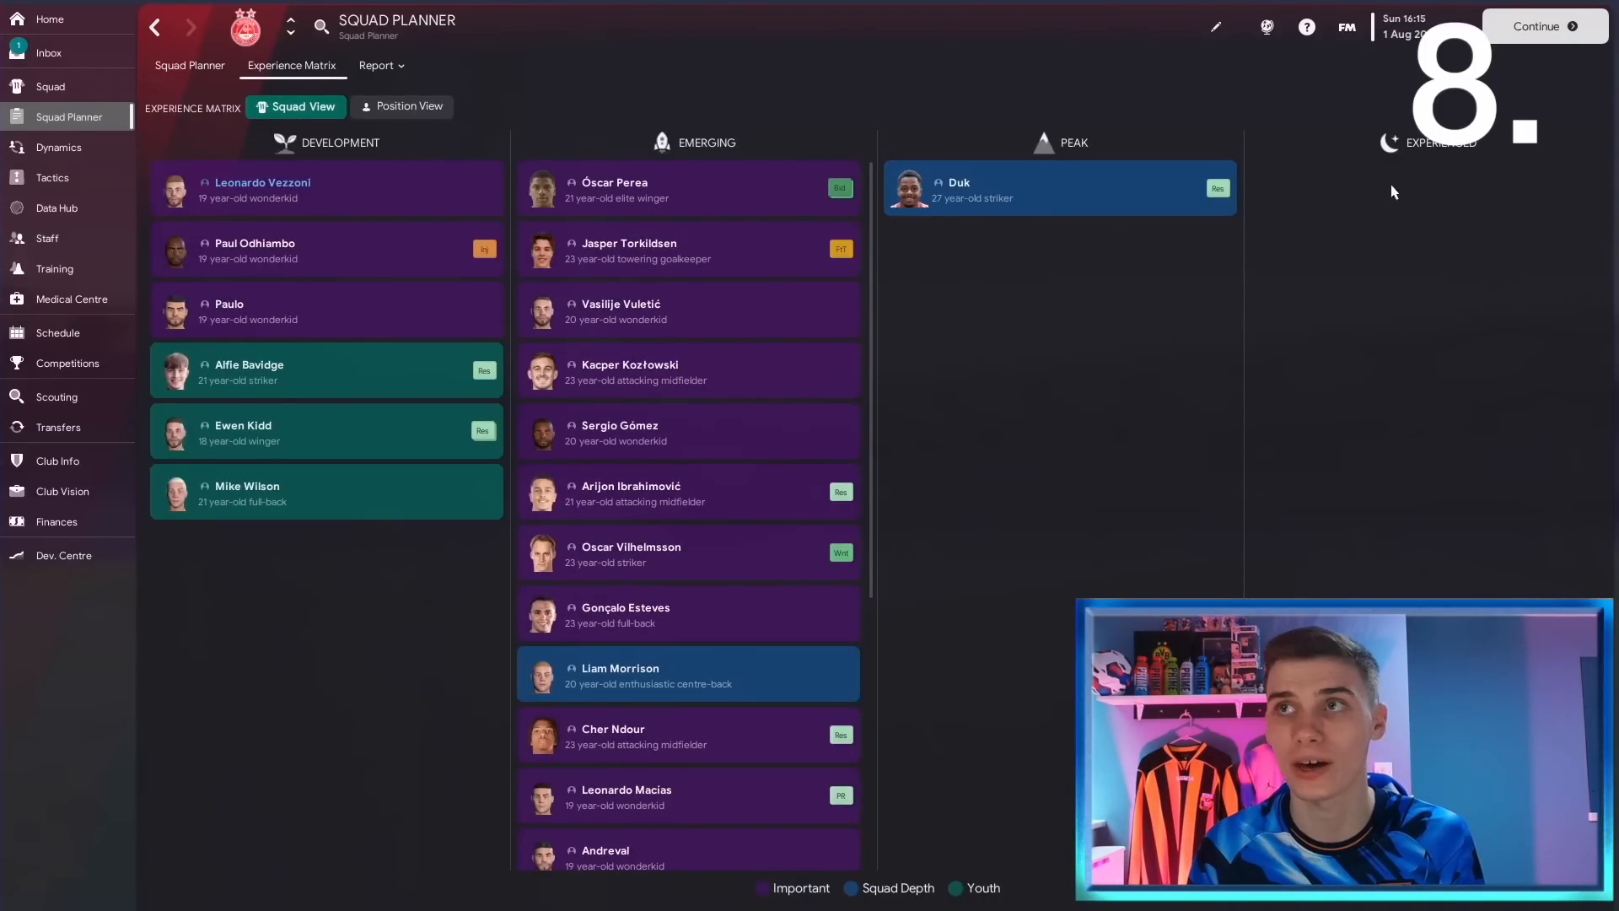
pyautogui.moveTo(1214, 276)
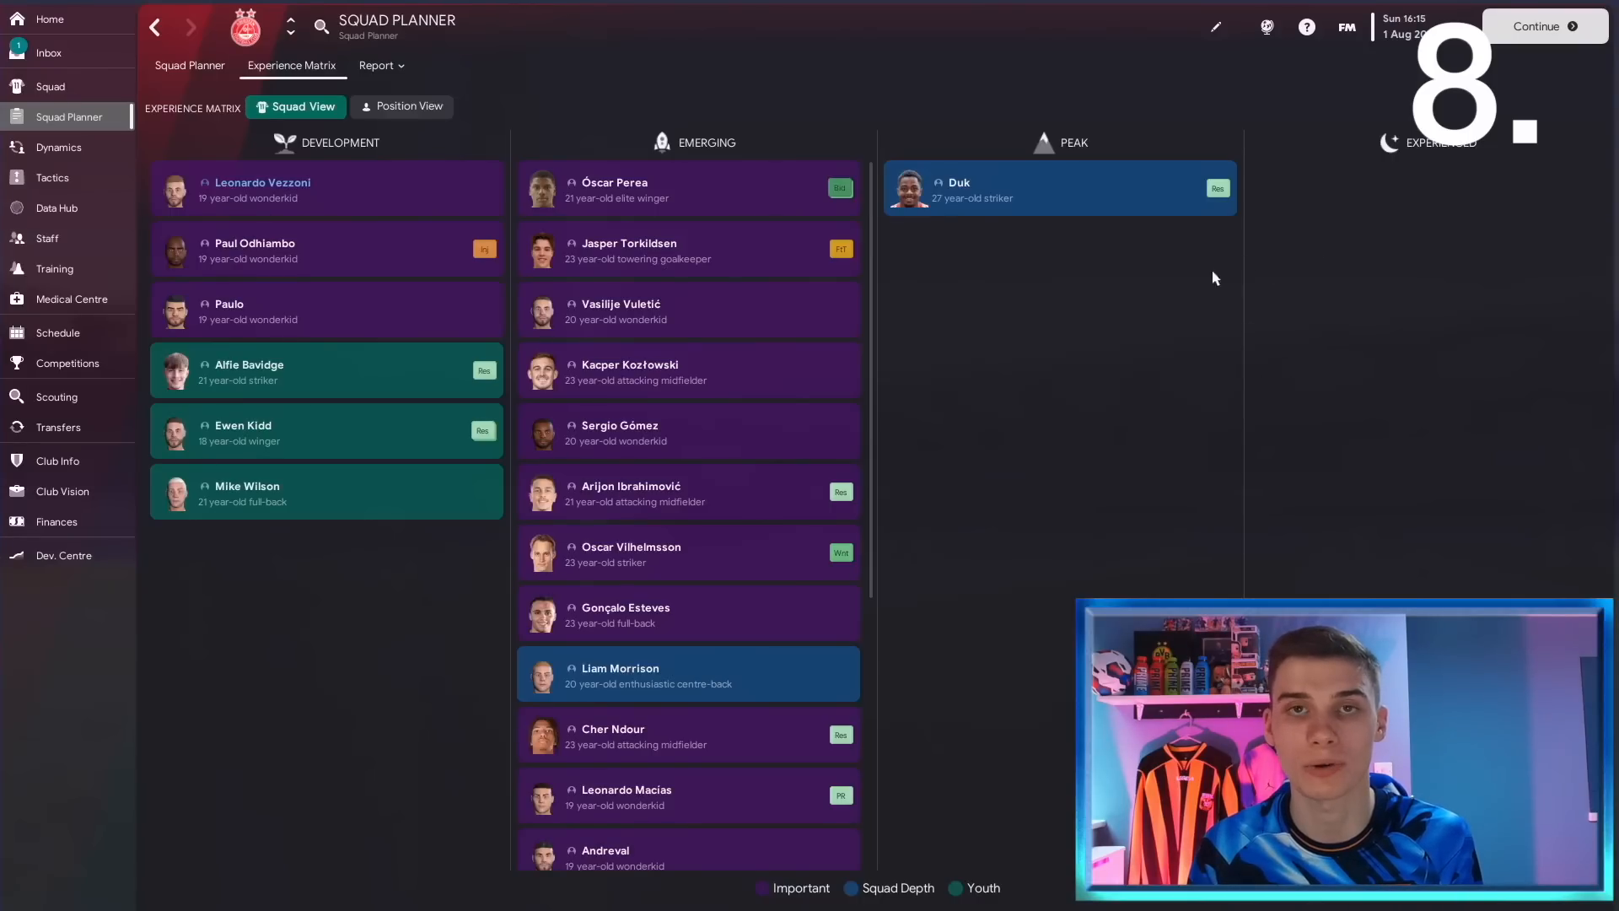
pyautogui.moveTo(418, 253)
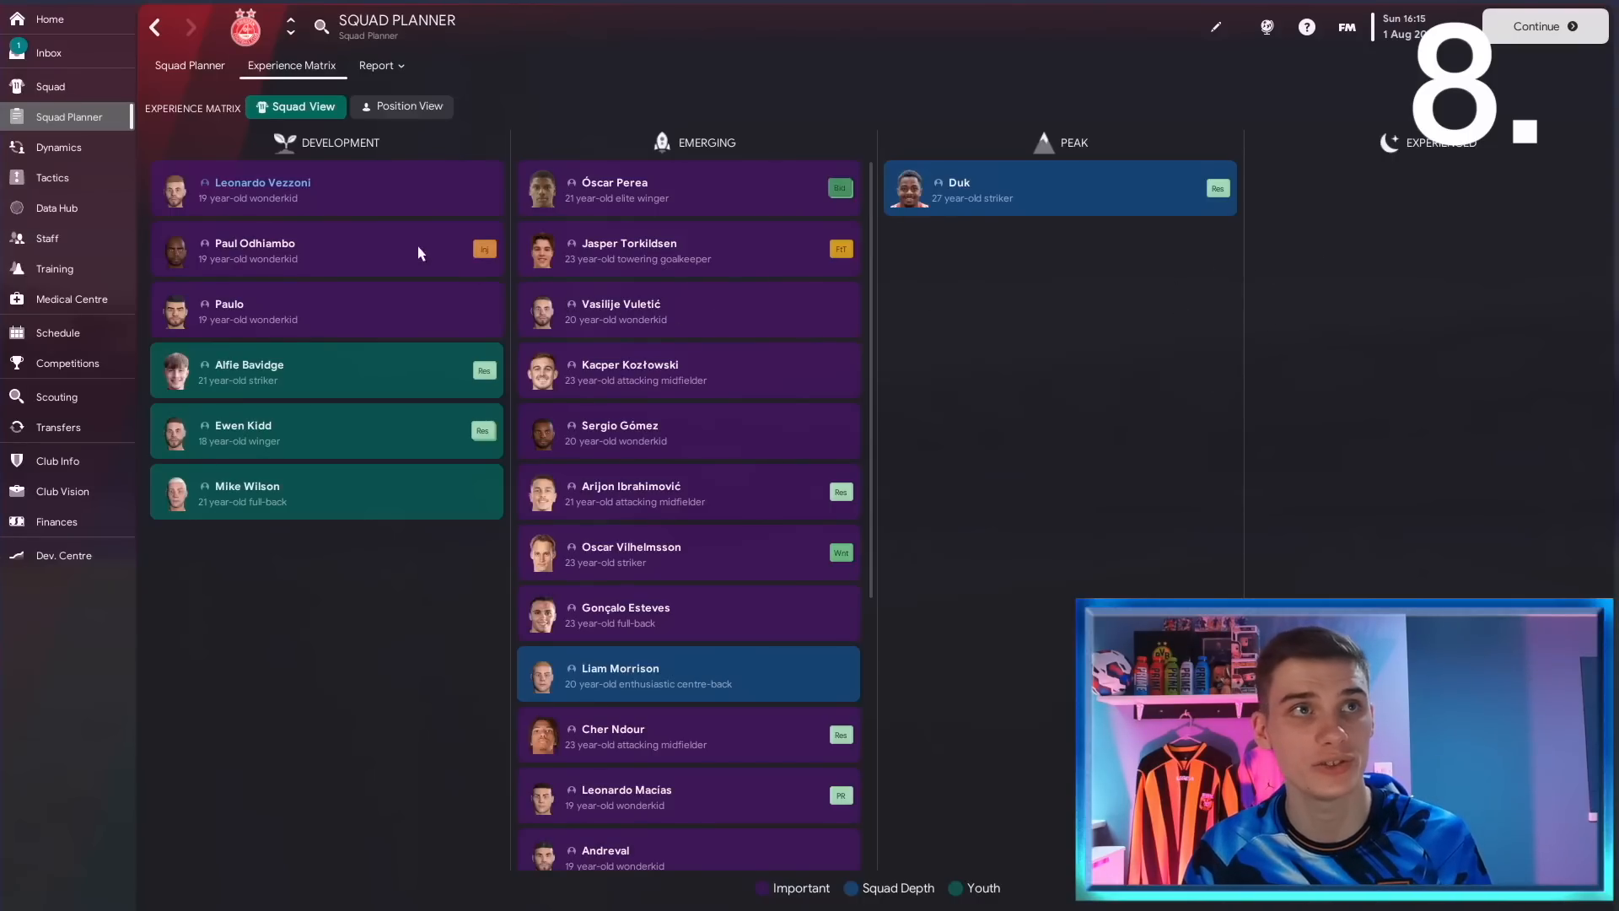
pyautogui.moveTo(346, 178)
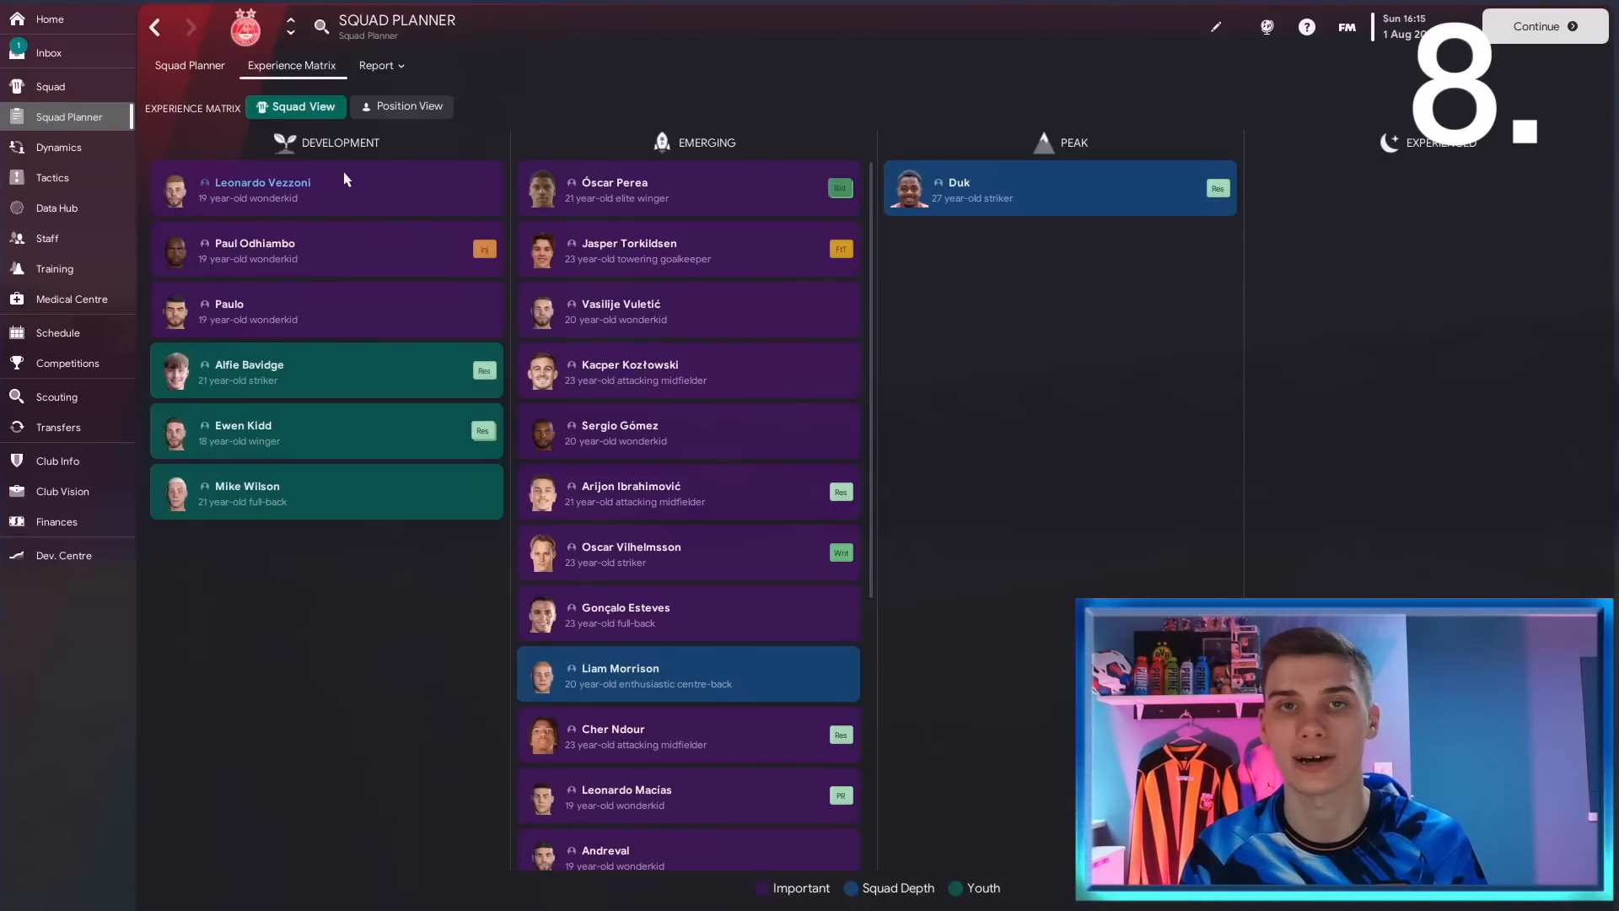
pyautogui.click(380, 65)
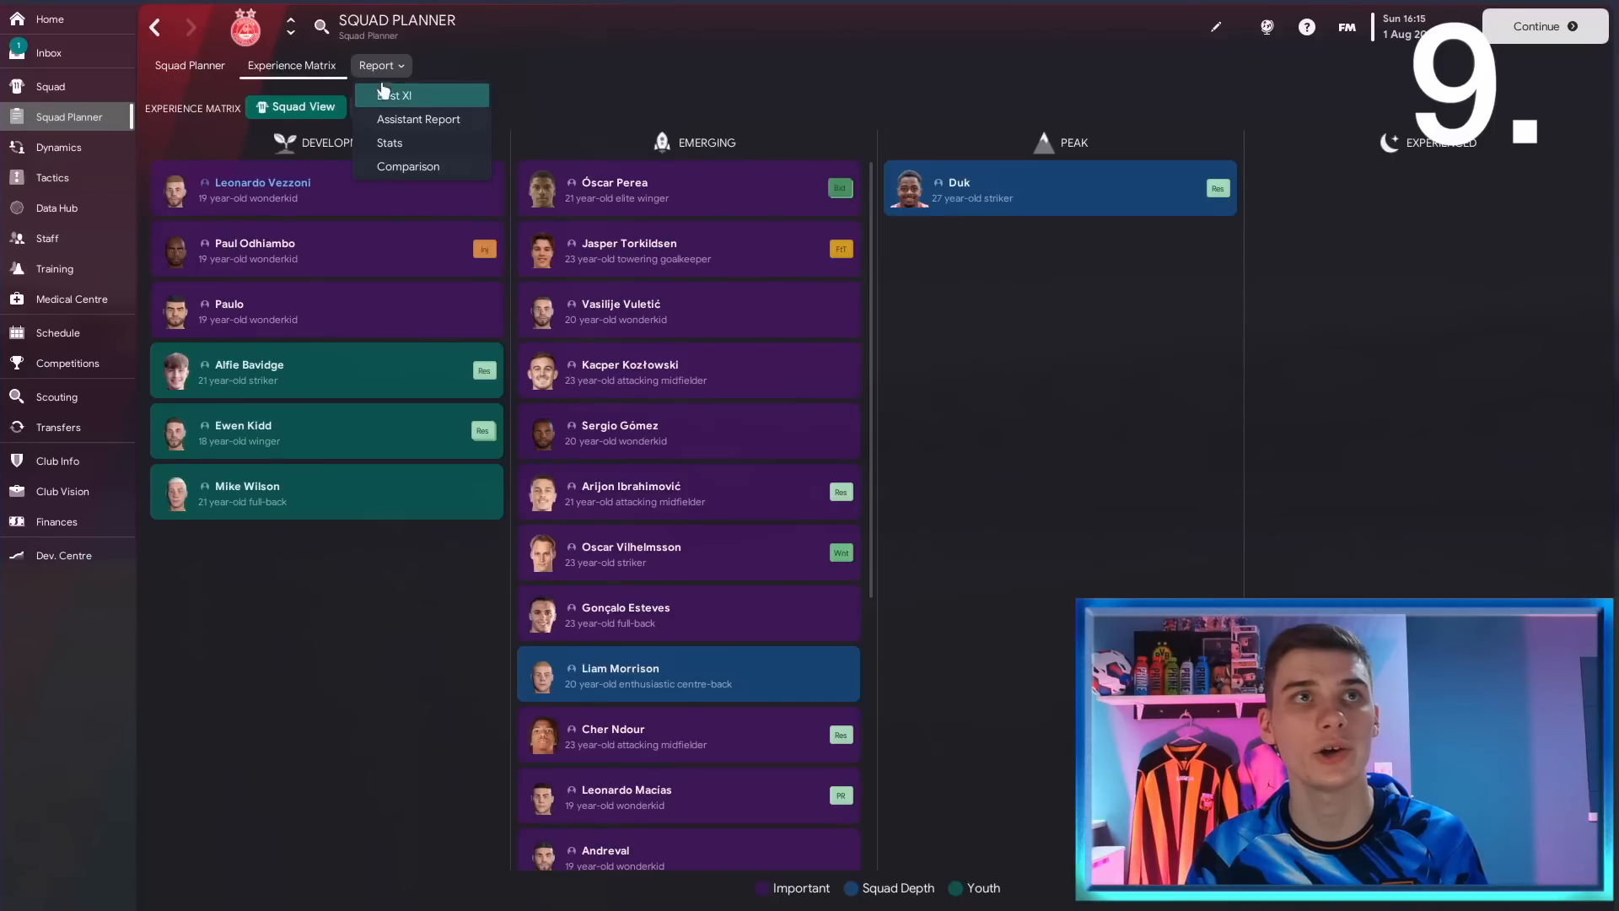
pyautogui.click(396, 93)
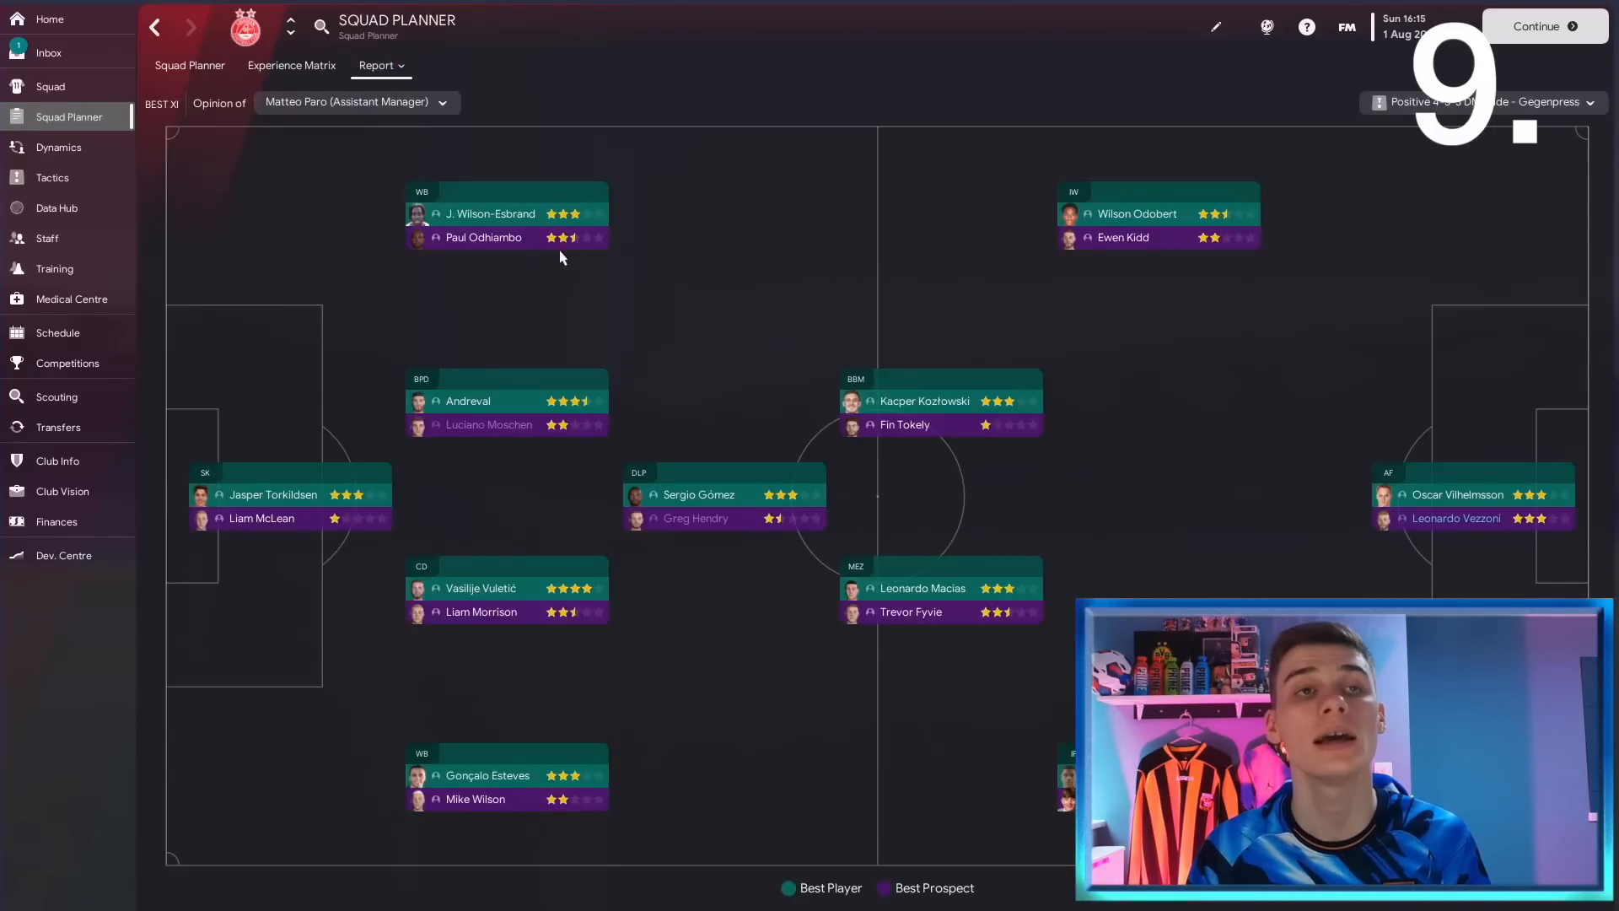
pyautogui.moveTo(1126, 451)
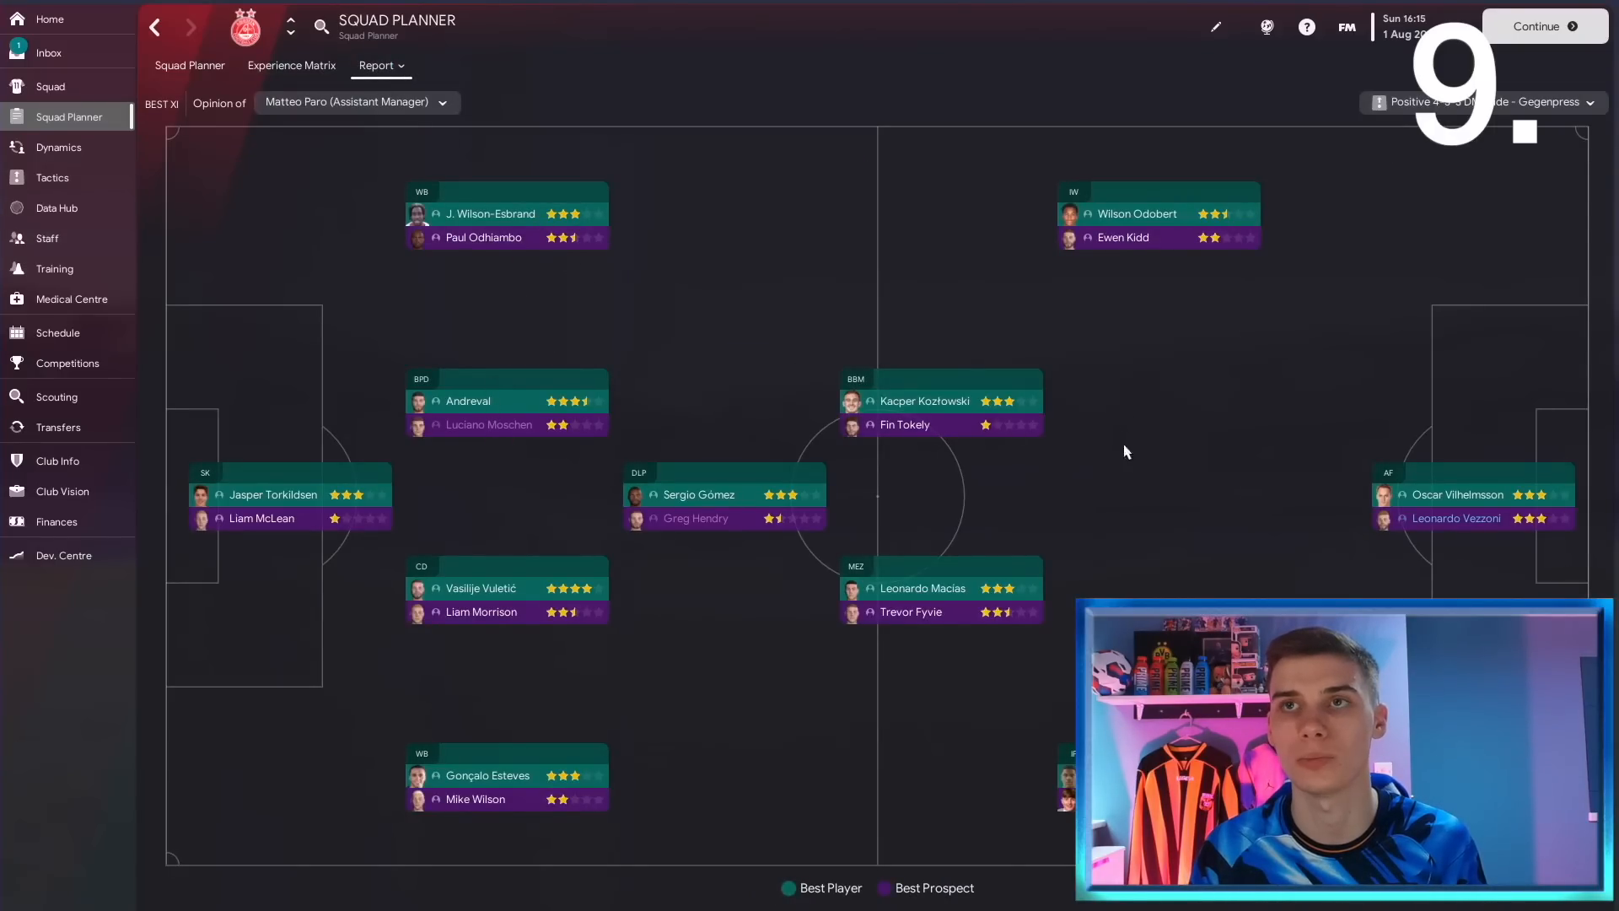
pyautogui.moveTo(961, 468)
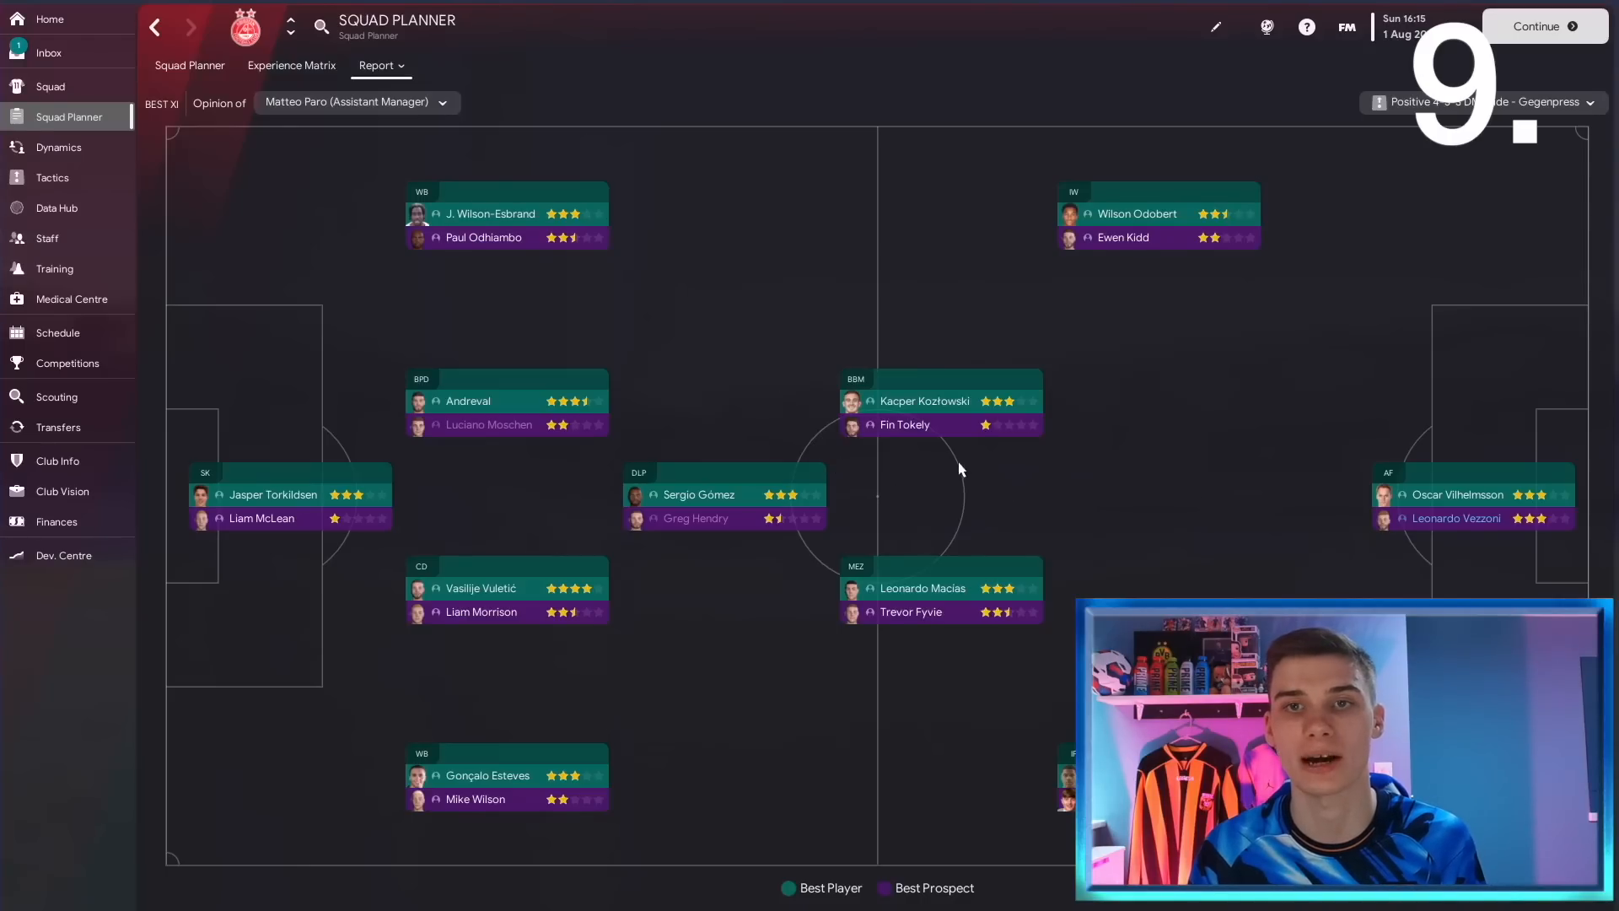
pyautogui.moveTo(768, 254)
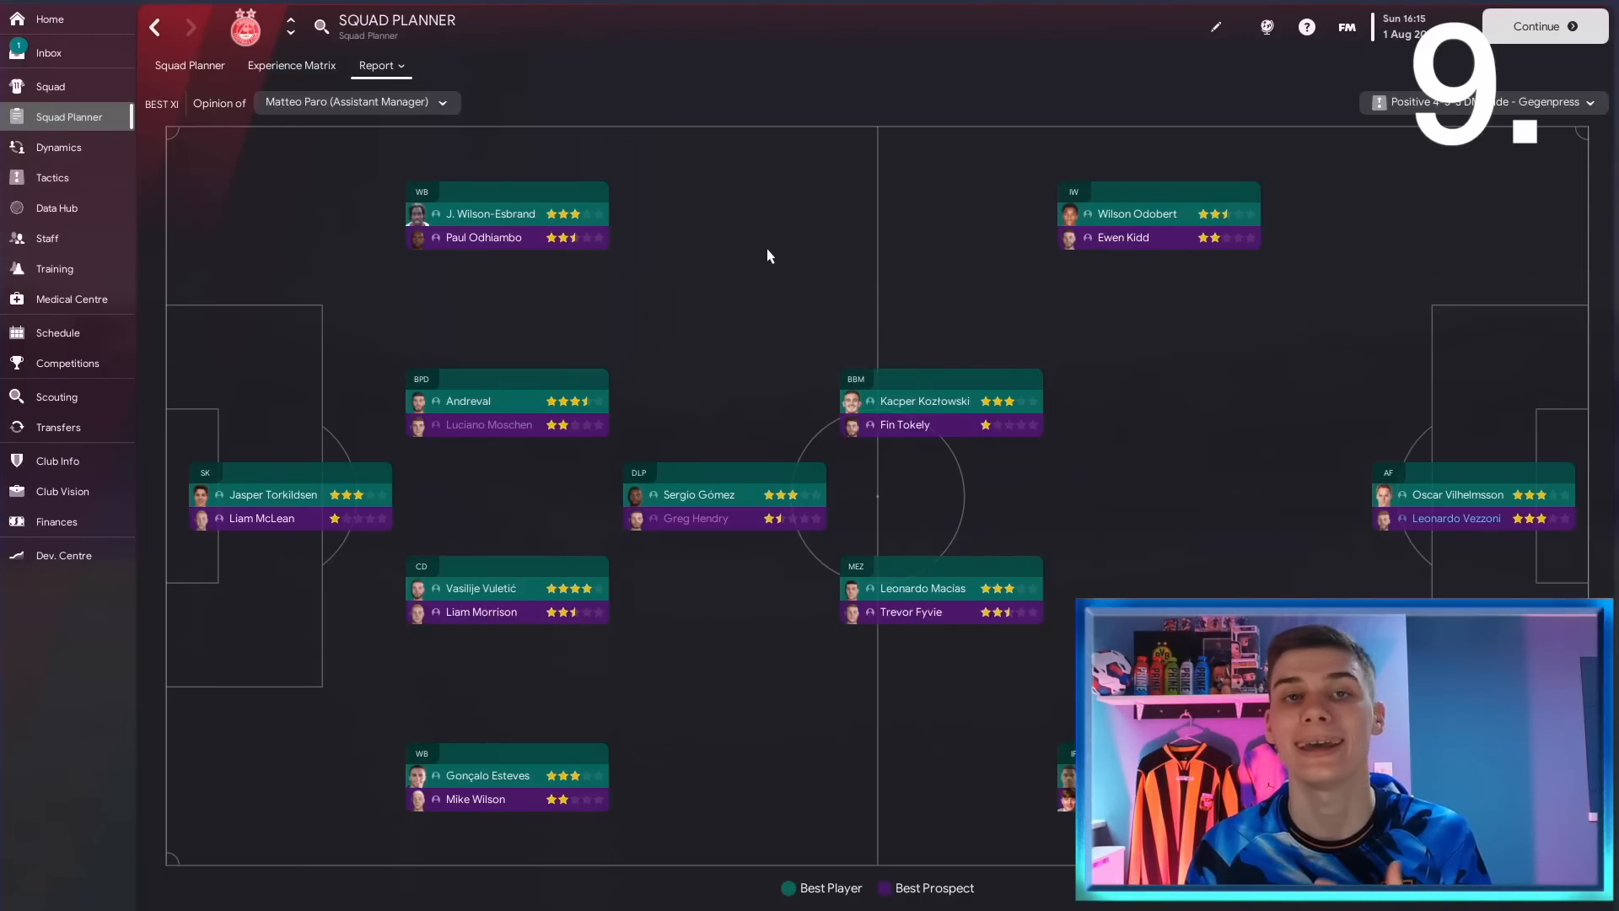
pyautogui.moveTo(763, 355)
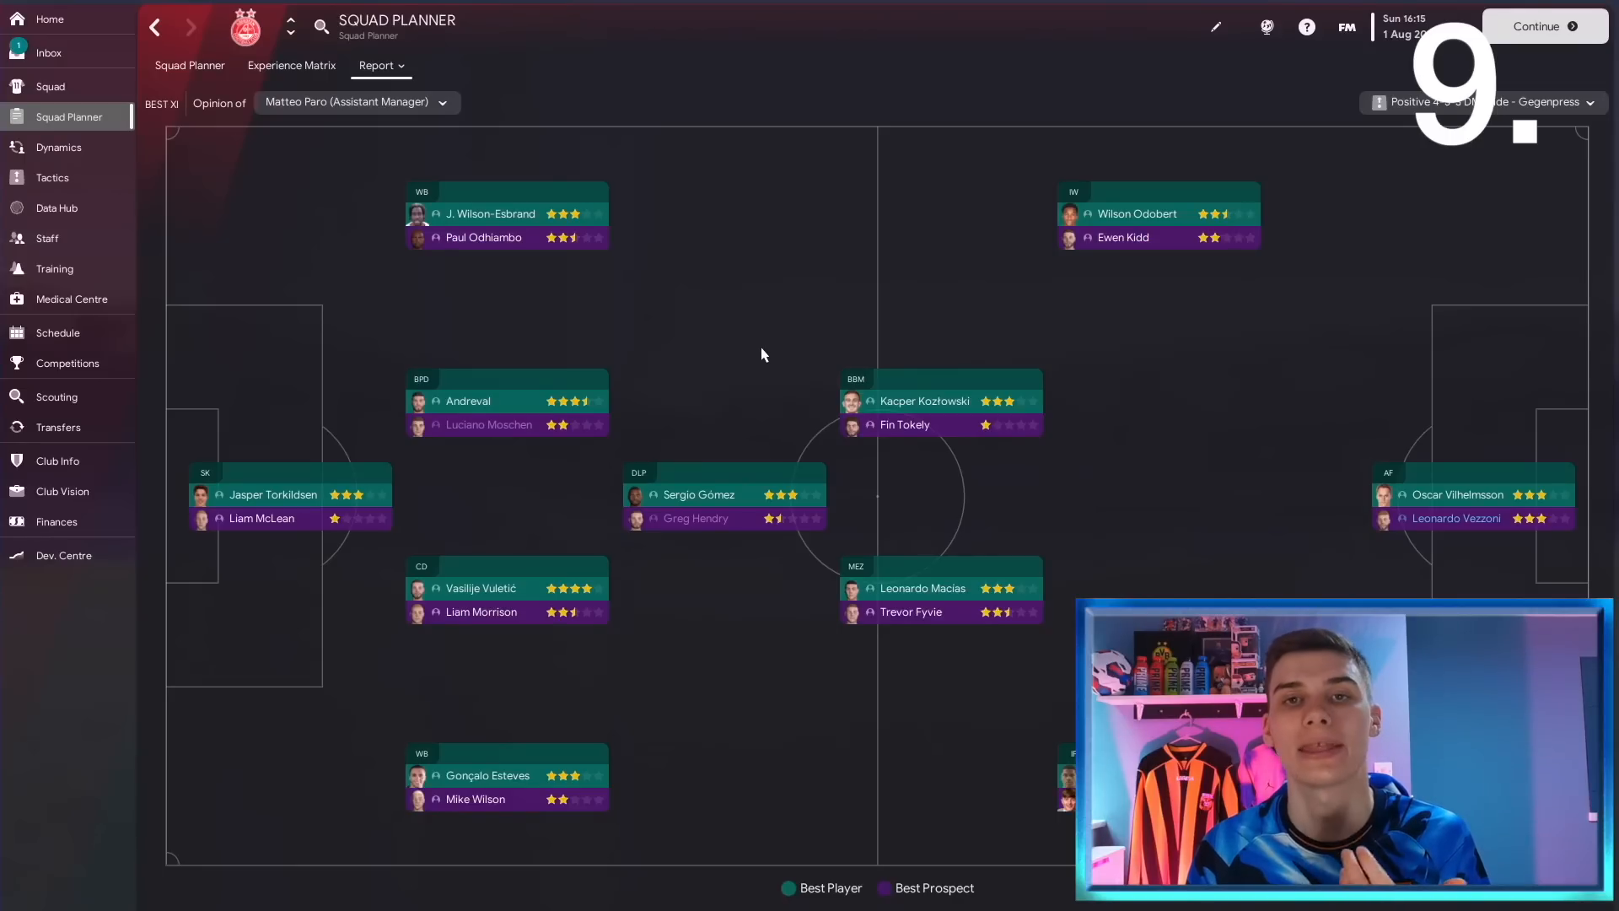
pyautogui.moveTo(468, 432)
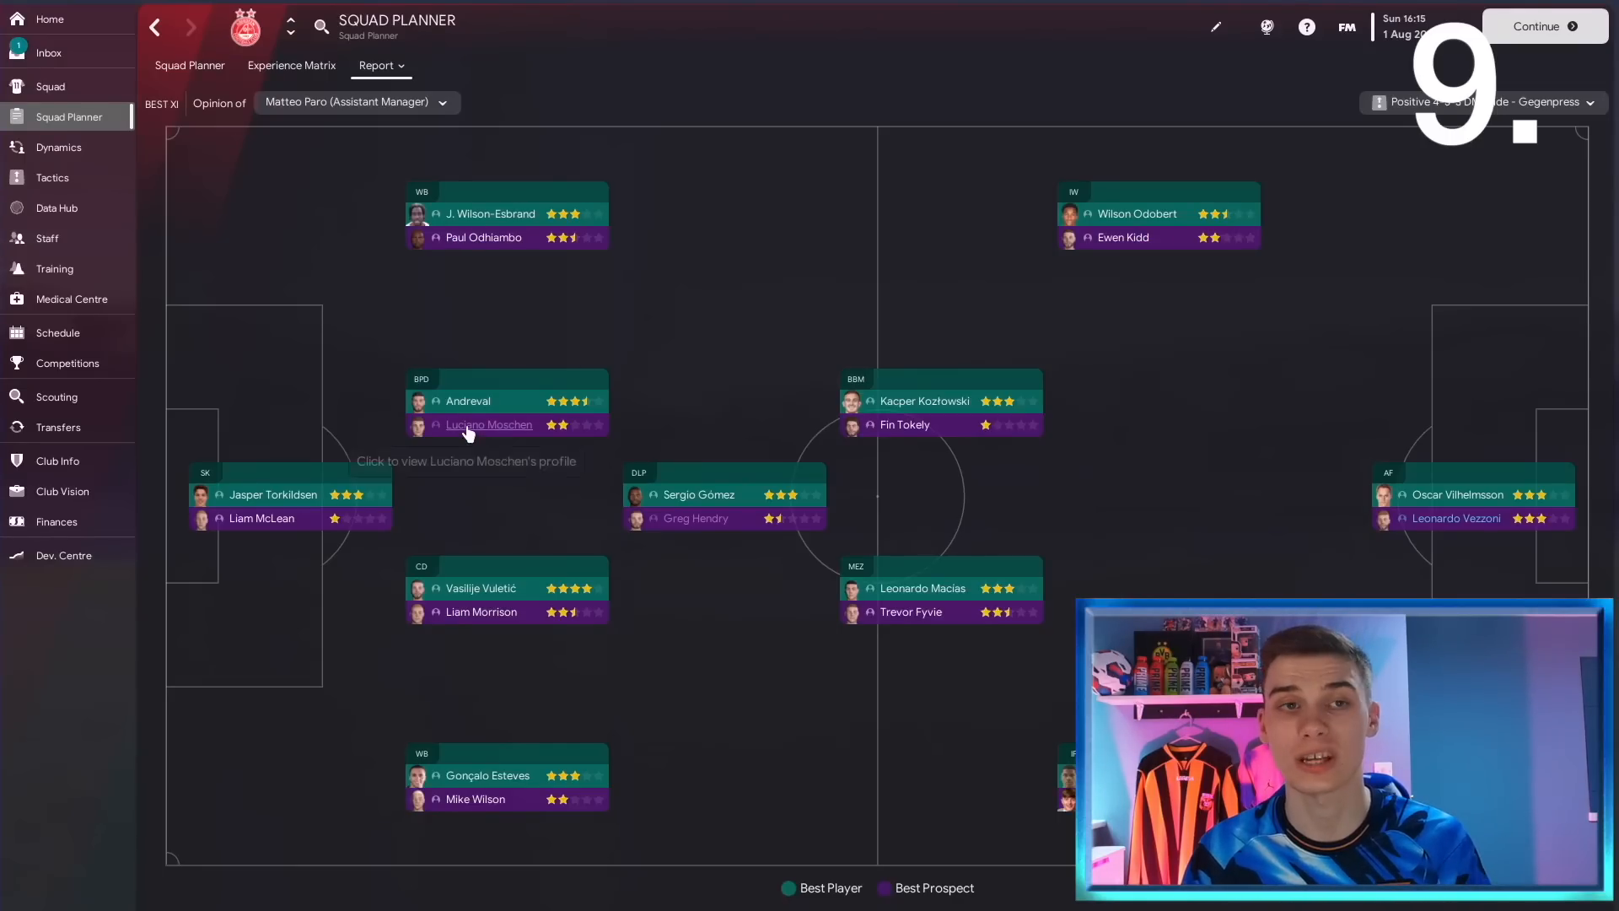
pyautogui.moveTo(475, 427)
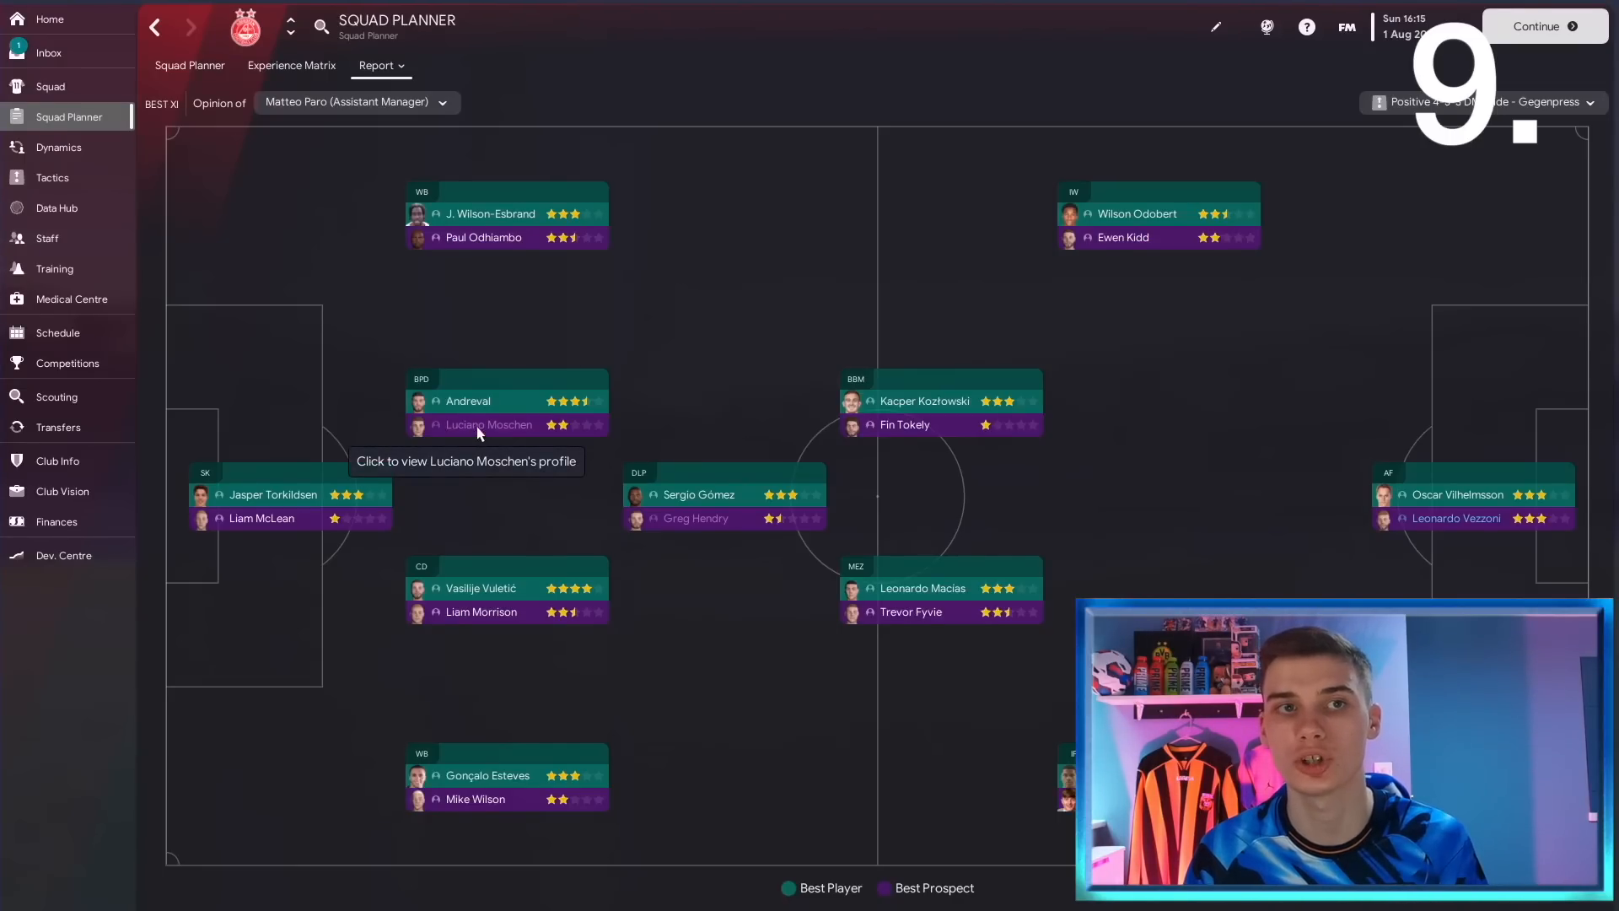
pyautogui.click(488, 425)
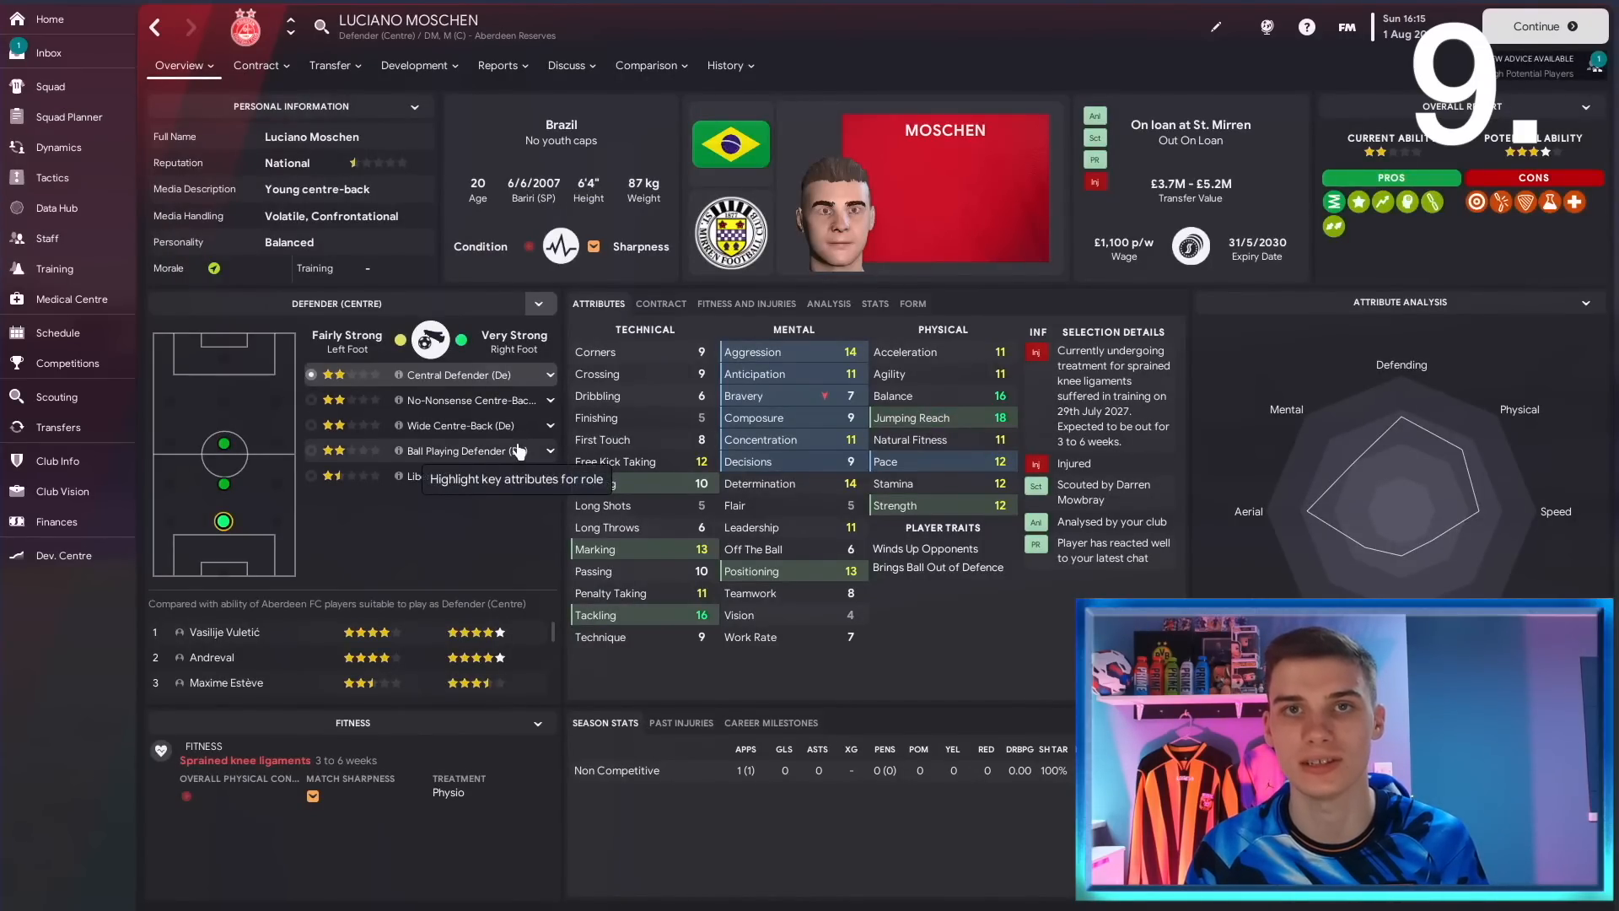
pyautogui.click(69, 116)
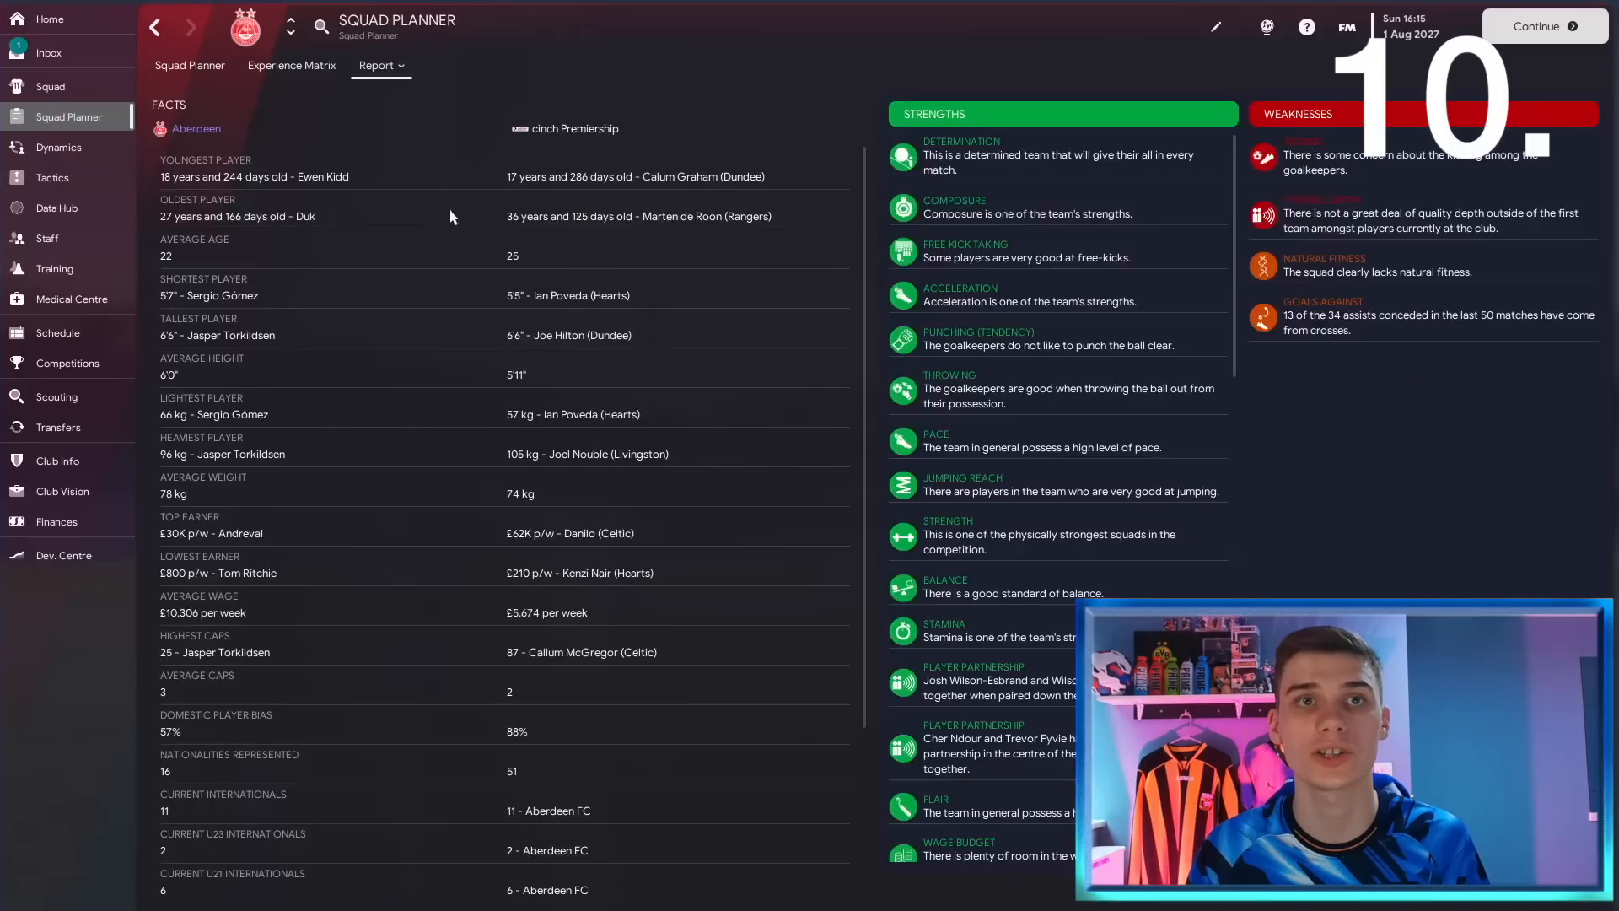
pyautogui.moveTo(960, 146)
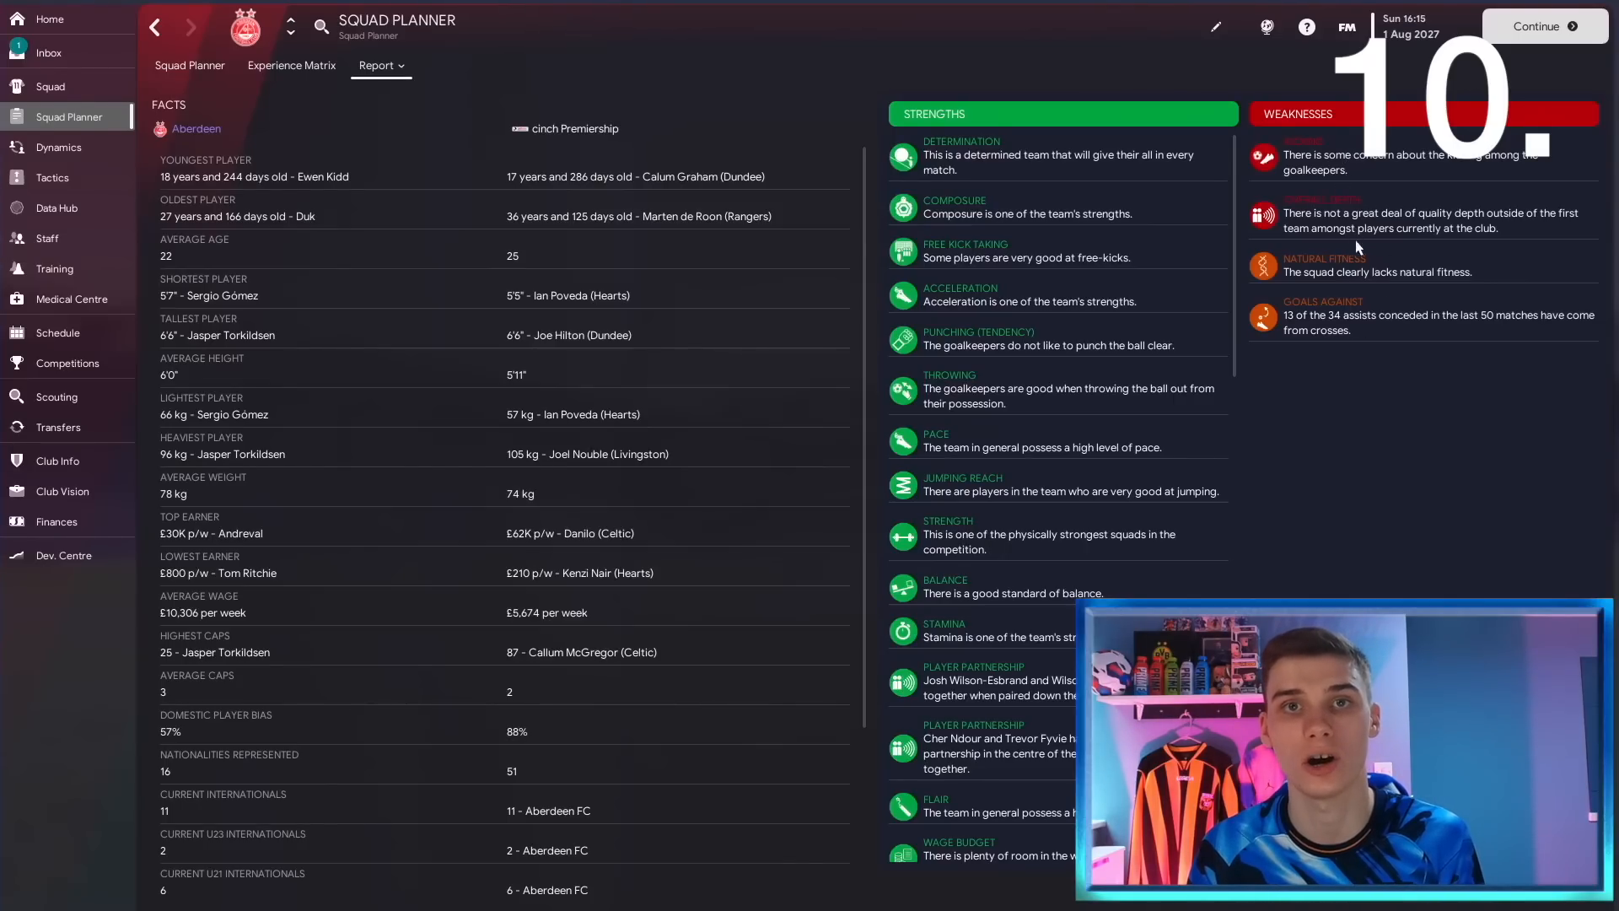
# Show the squad planner report list offering best XI, assistant report, stats and comparison.
pyautogui.click(381, 65)
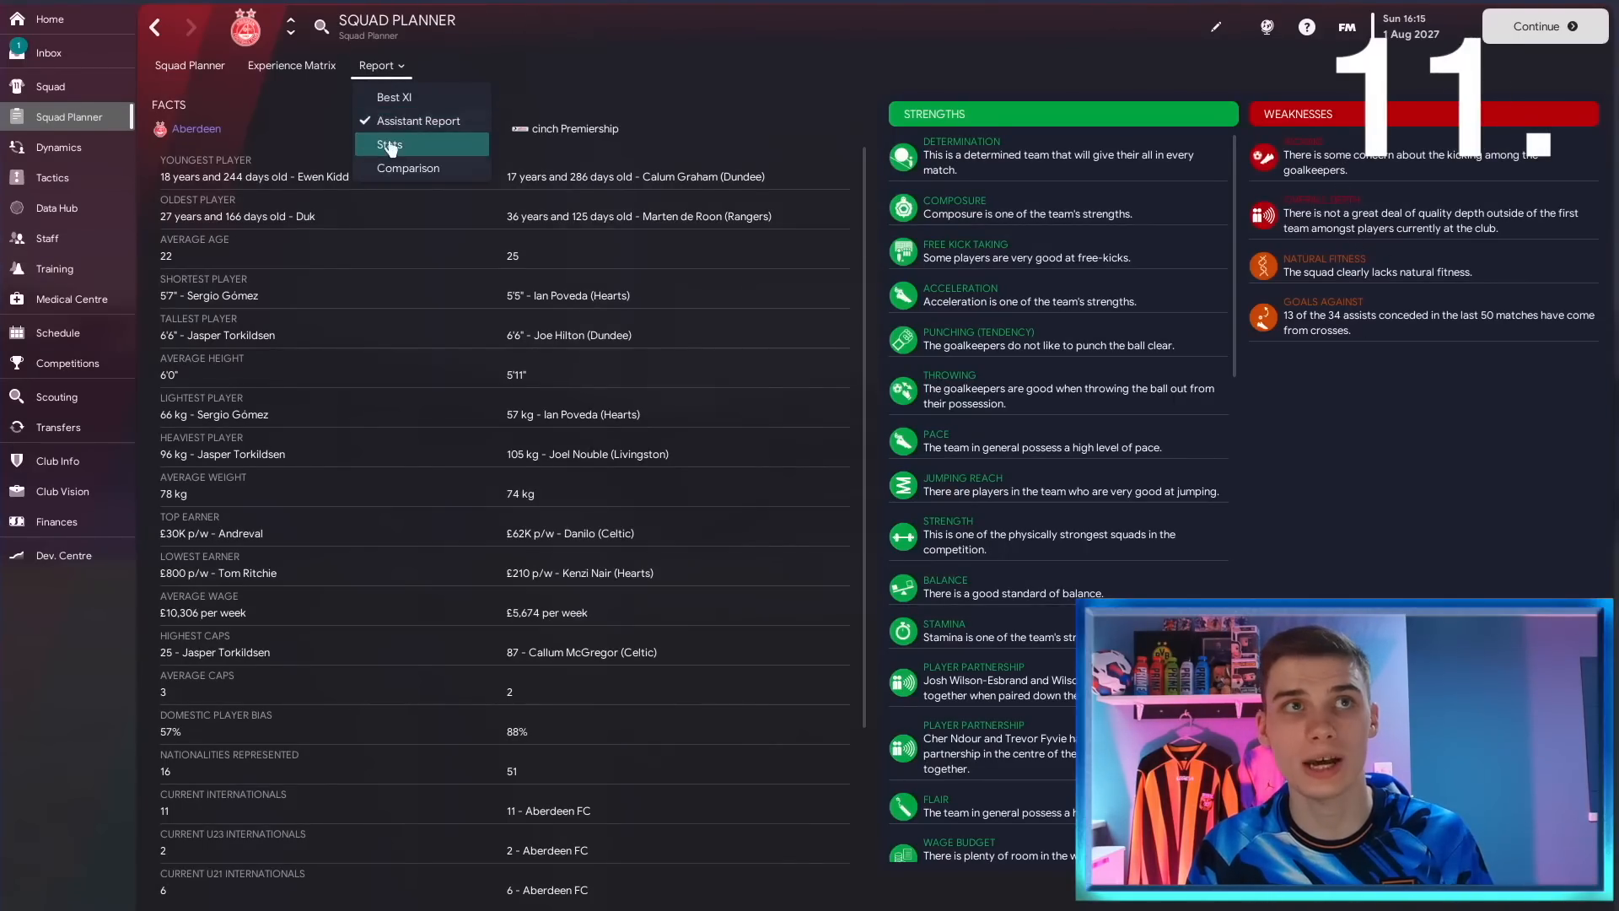
# Chart Aberdeen's physical attribute averages against the cinch Premiership highs and lows.
pyautogui.click(387, 143)
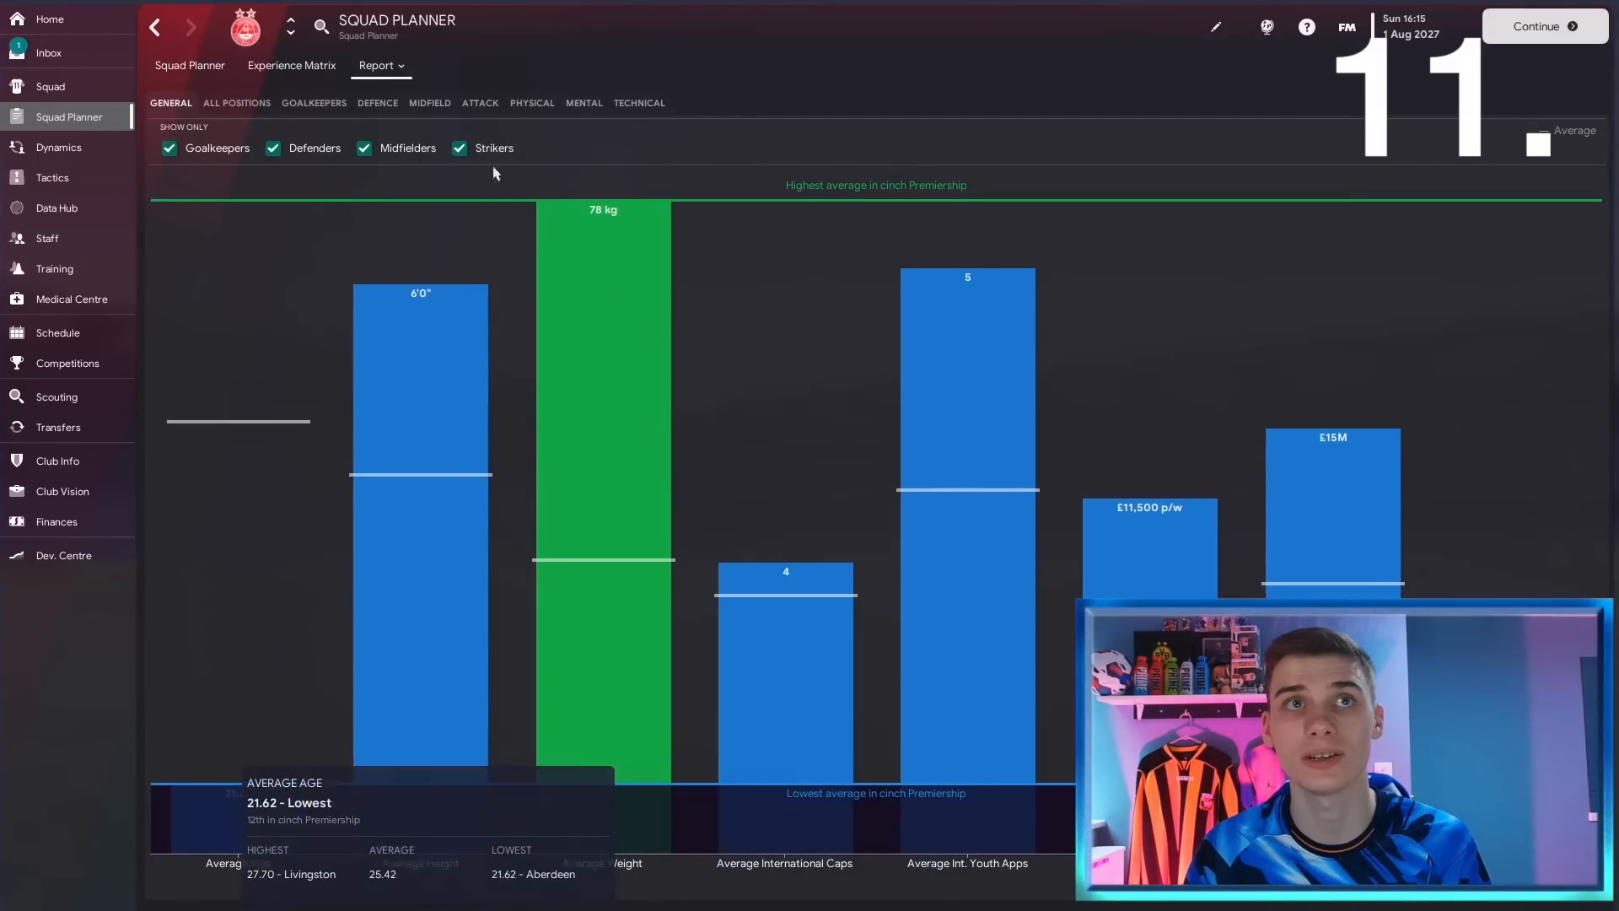
pyautogui.click(532, 102)
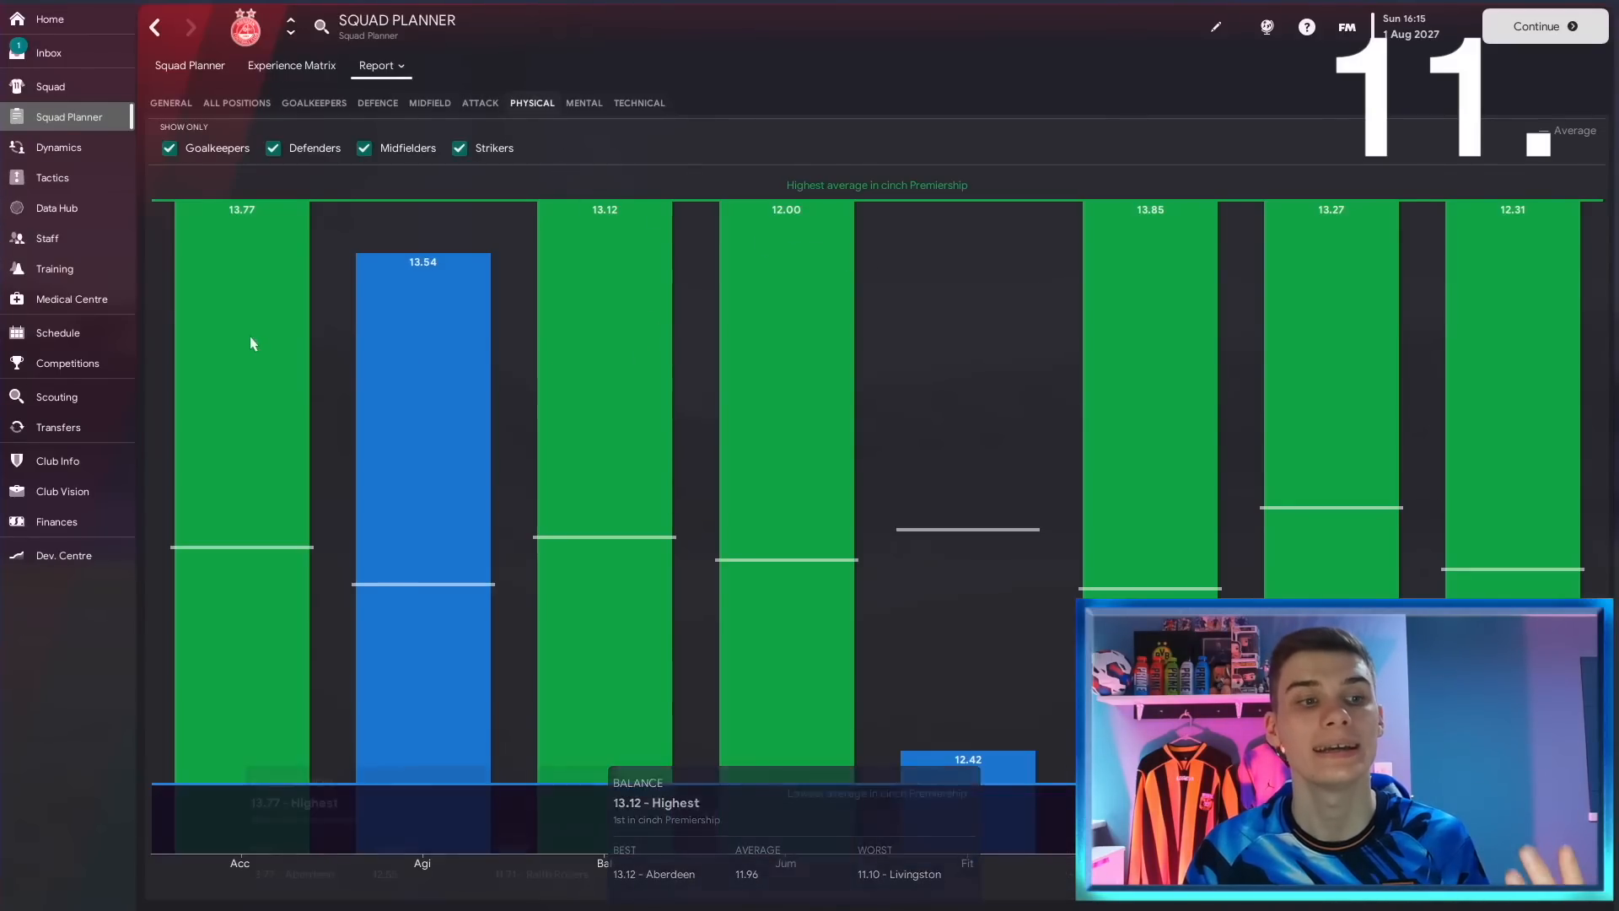
pyautogui.moveTo(942, 746)
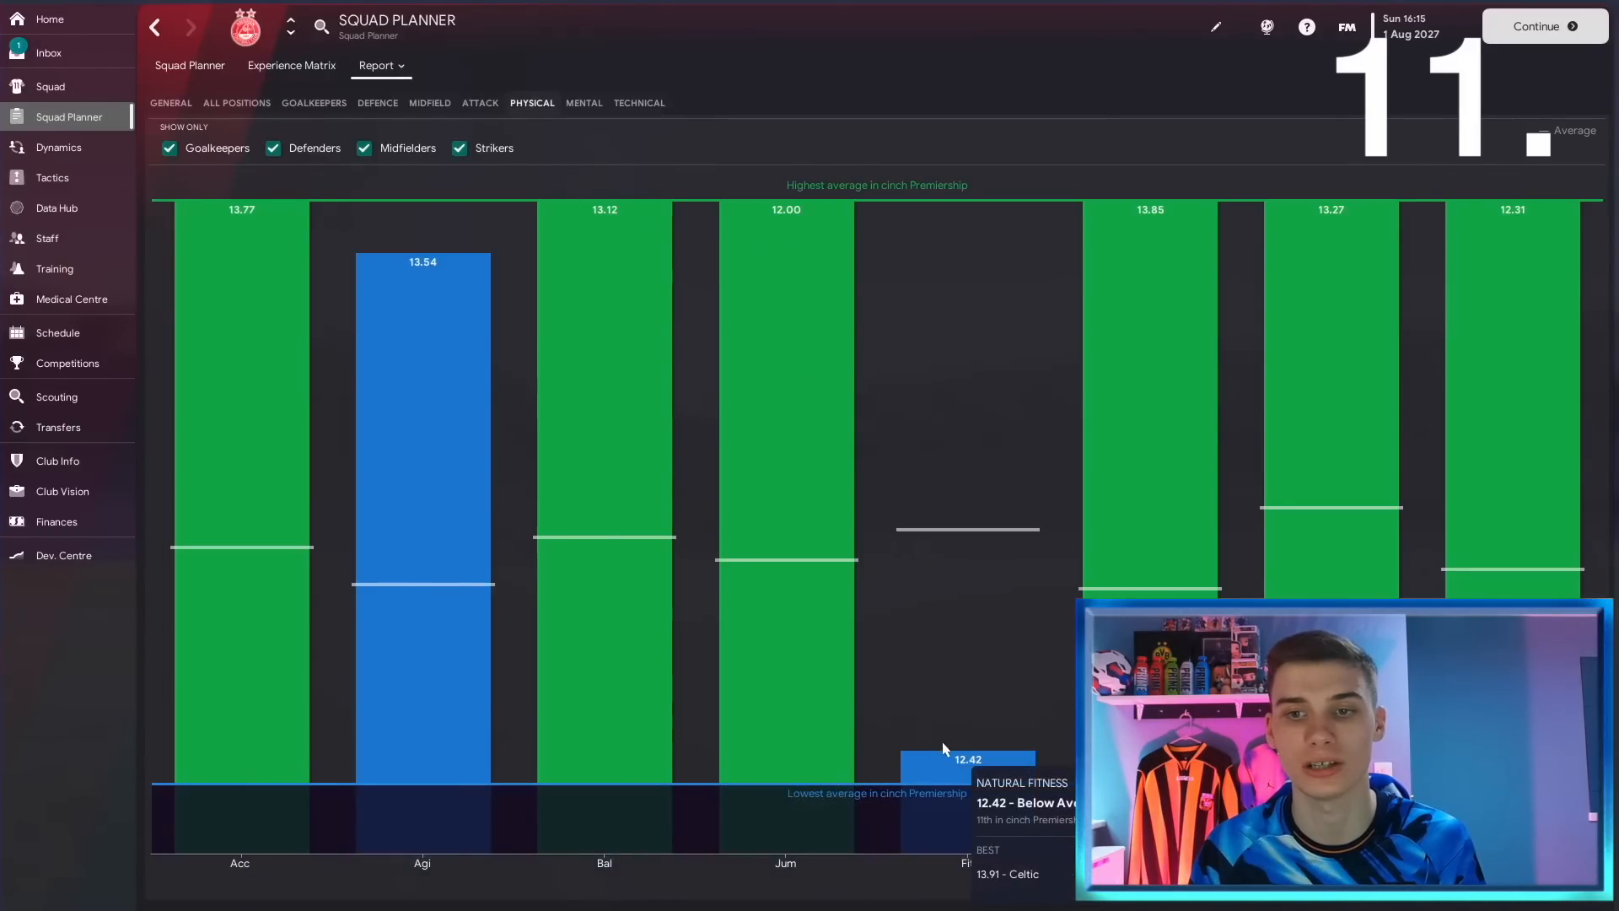
pyautogui.moveTo(943, 728)
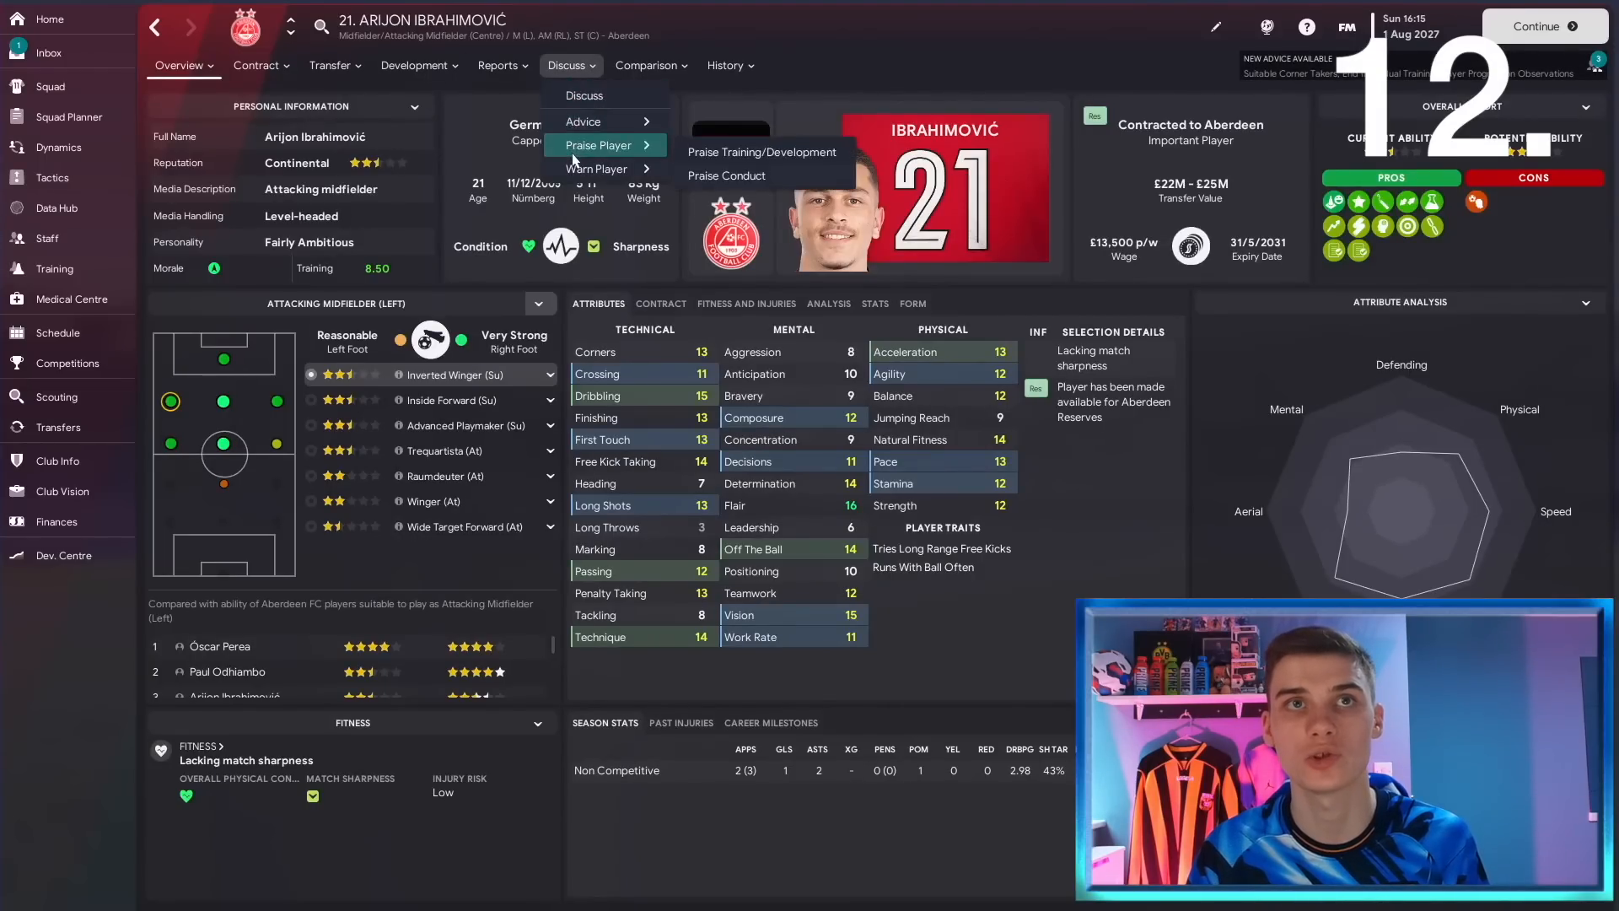
pyautogui.moveTo(763, 152)
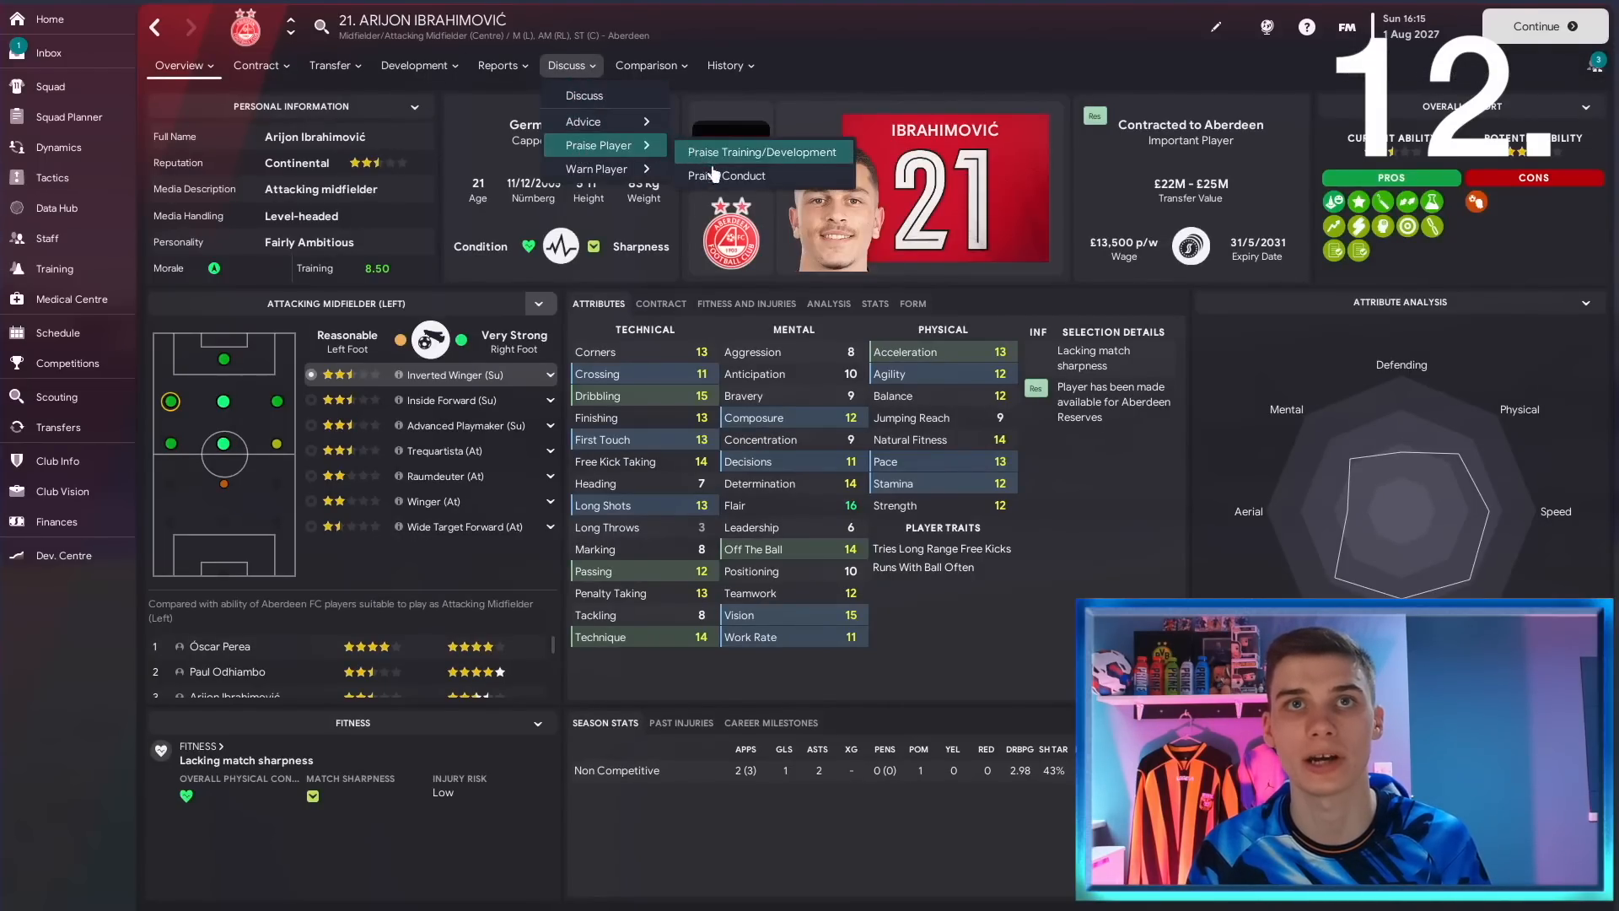
# Praise Arijon Ibrahimović's conduct, thank him for promoting the team, then view Dynamics.
pyautogui.click(732, 175)
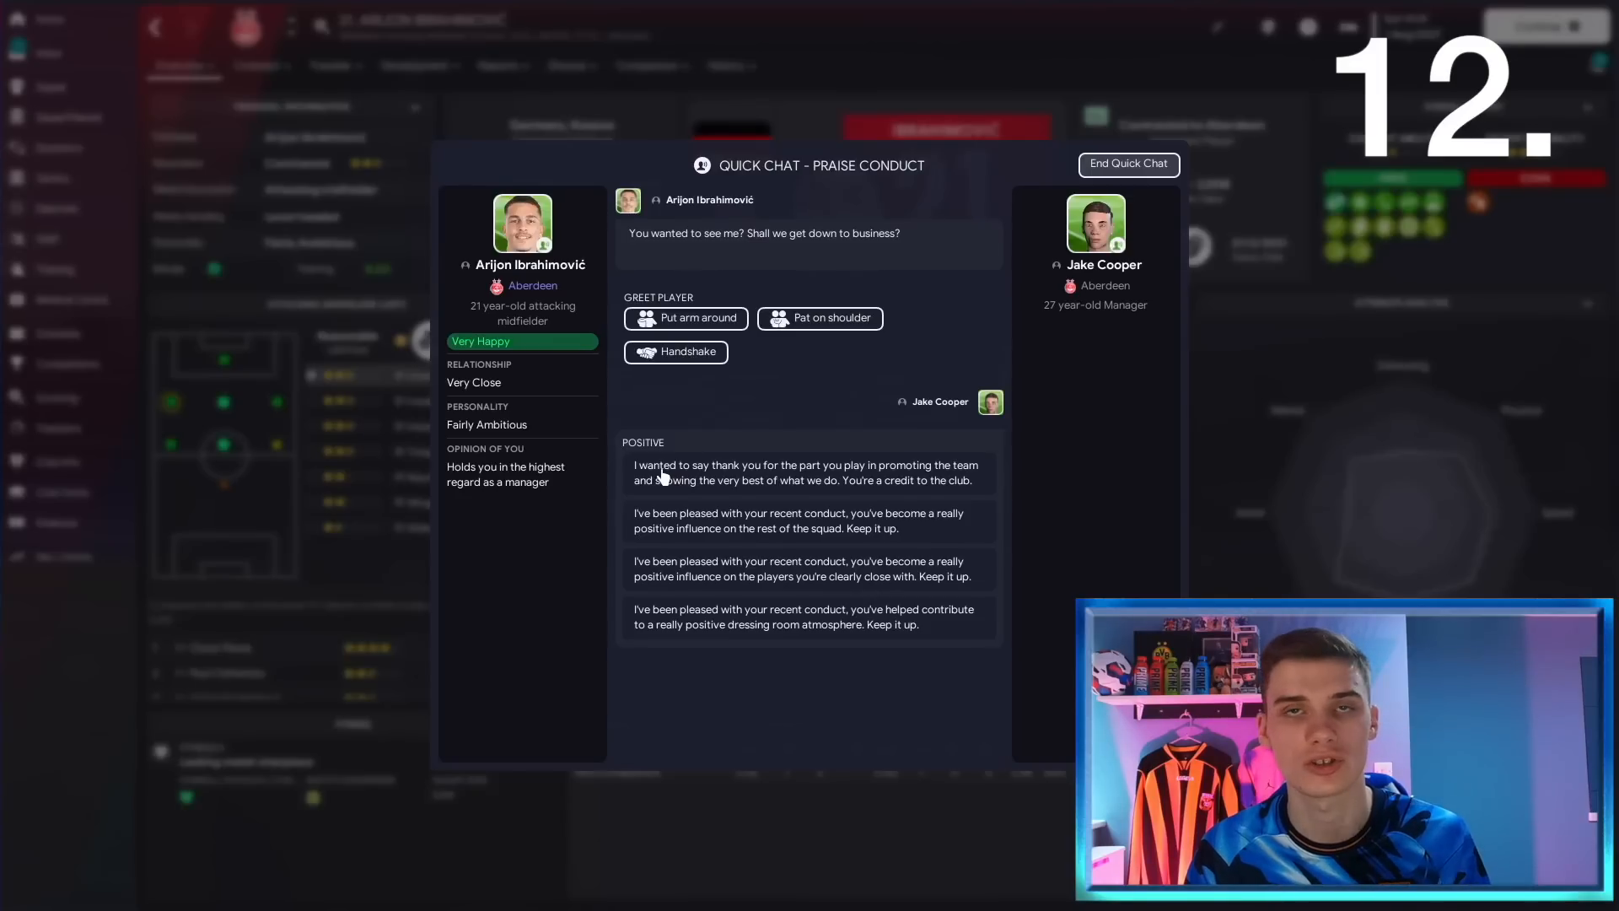
pyautogui.moveTo(690, 478)
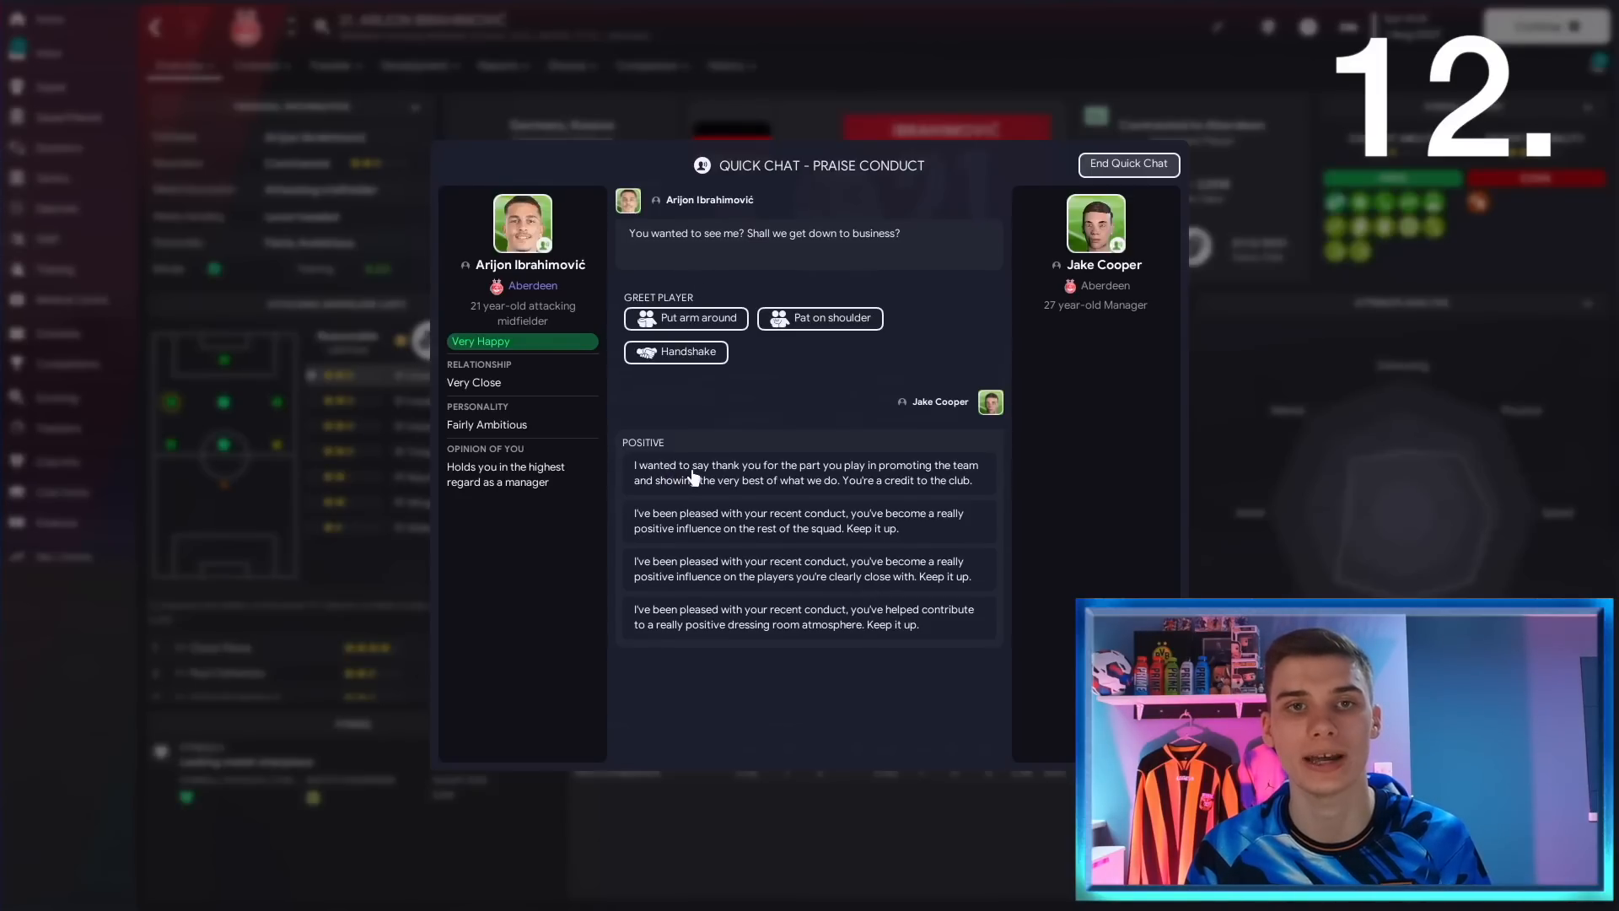
pyautogui.click(806, 473)
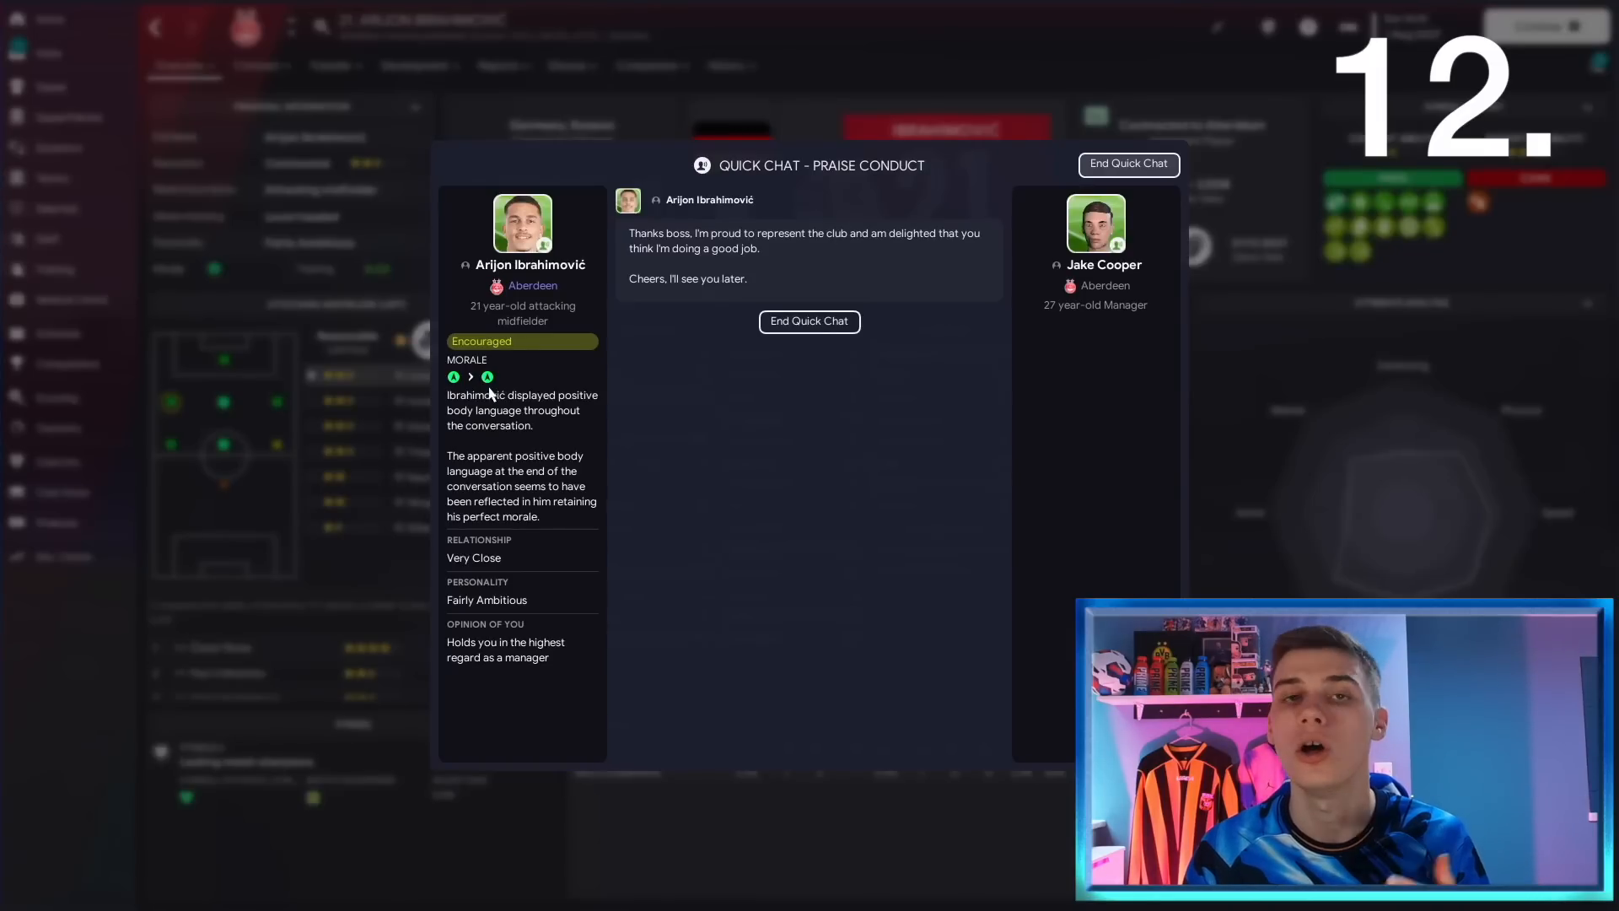
pyautogui.click(808, 321)
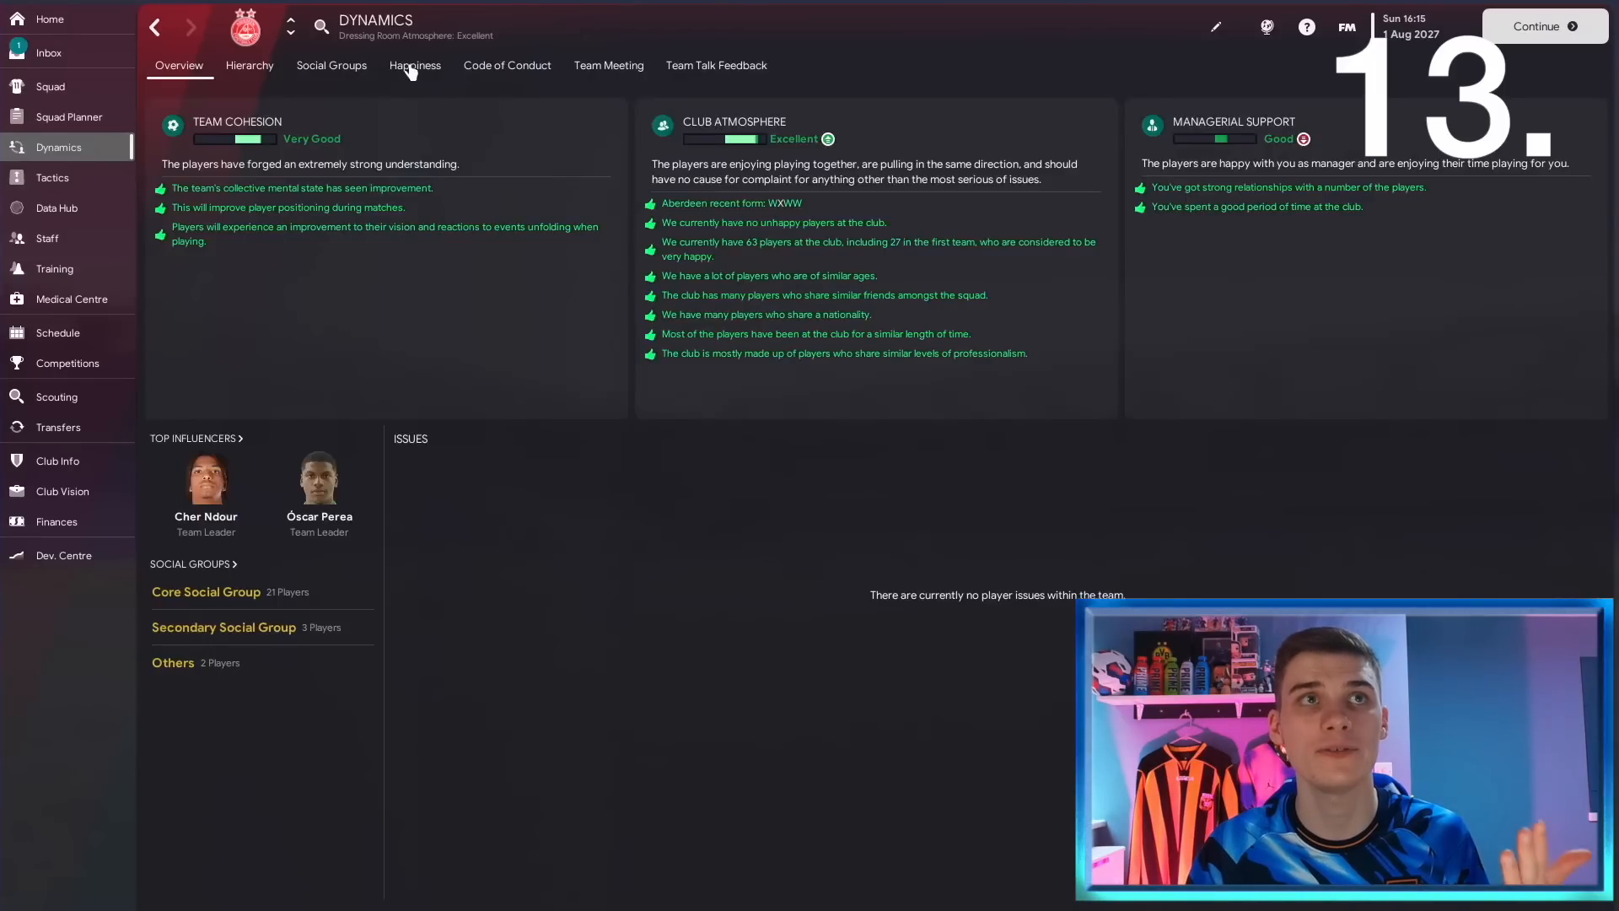
pyautogui.click(414, 65)
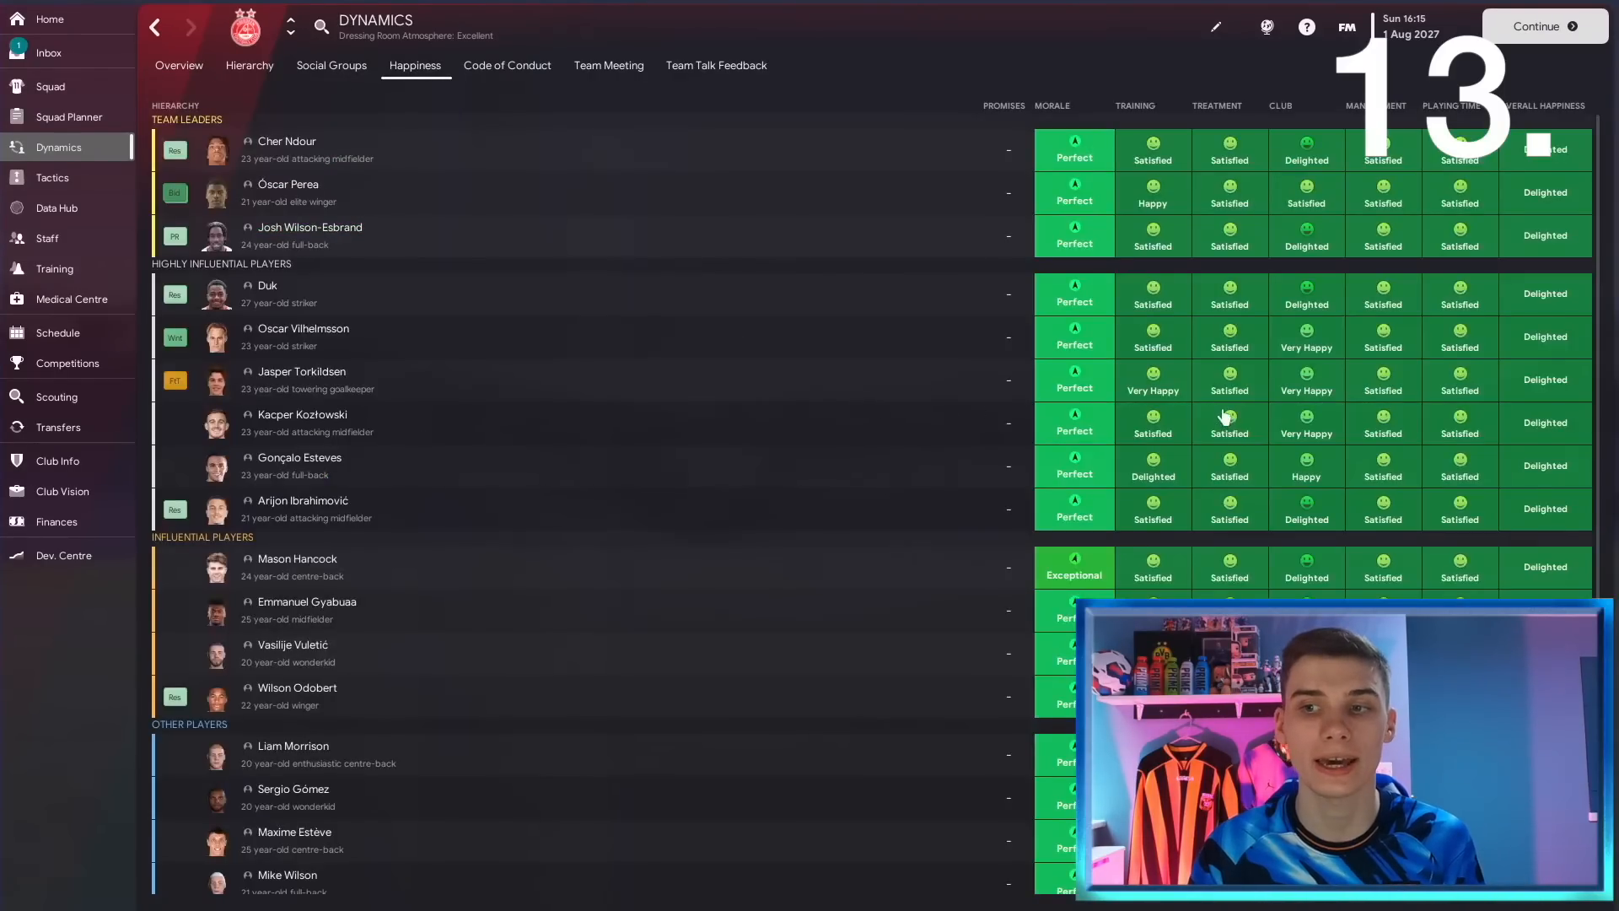
pyautogui.moveTo(1228, 294)
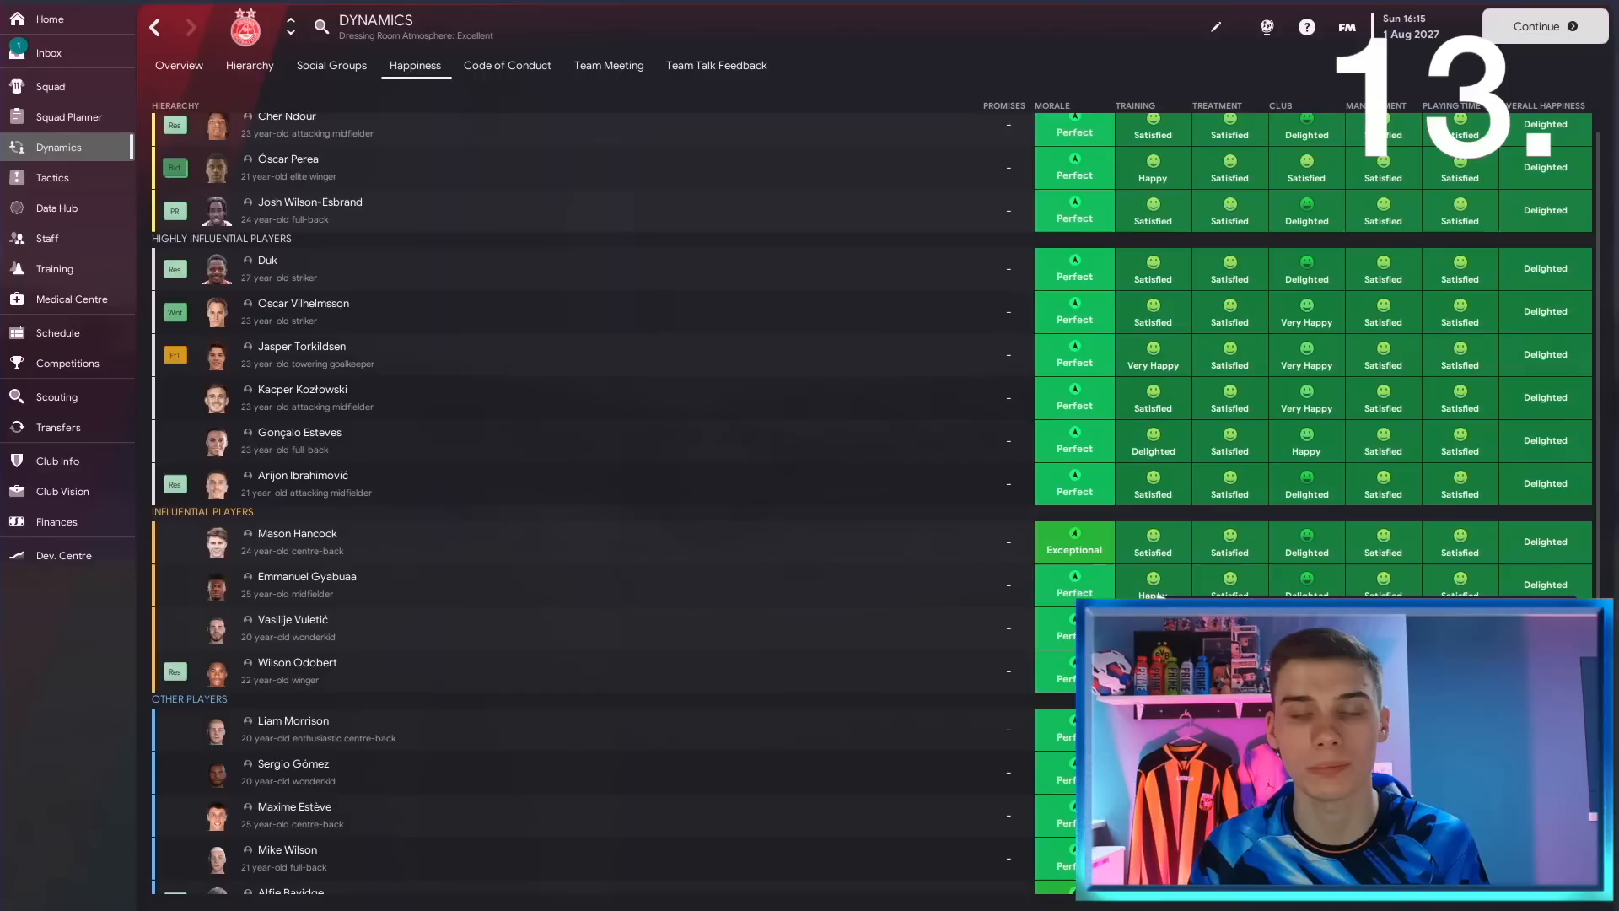
pyautogui.scroll(-3)
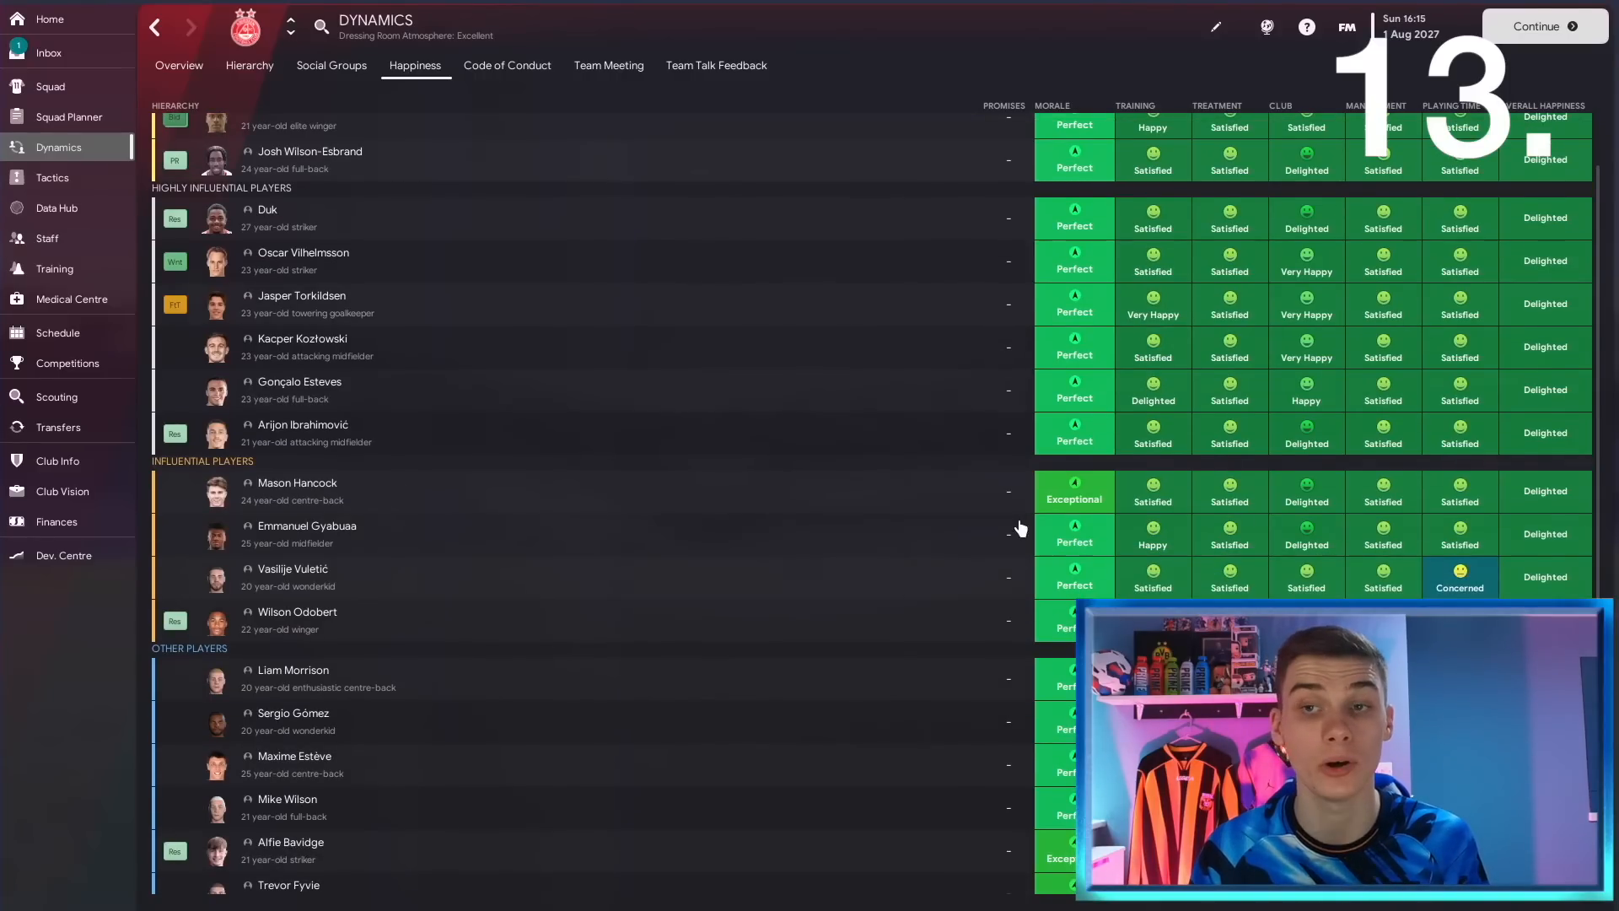
pyautogui.moveTo(1457, 355)
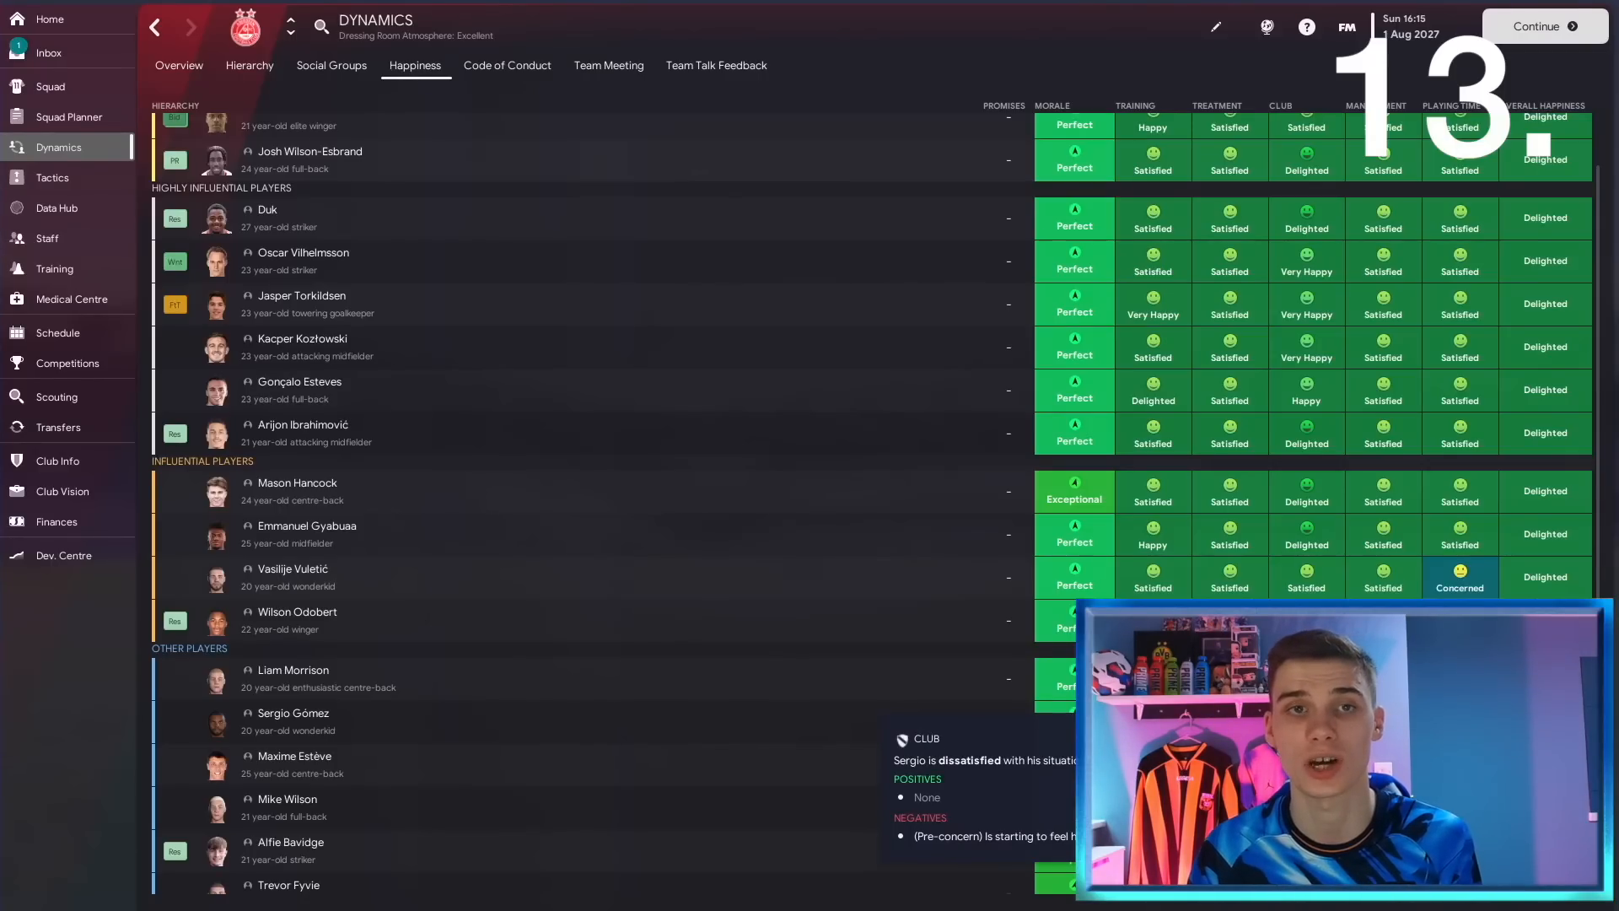
pyautogui.click(292, 712)
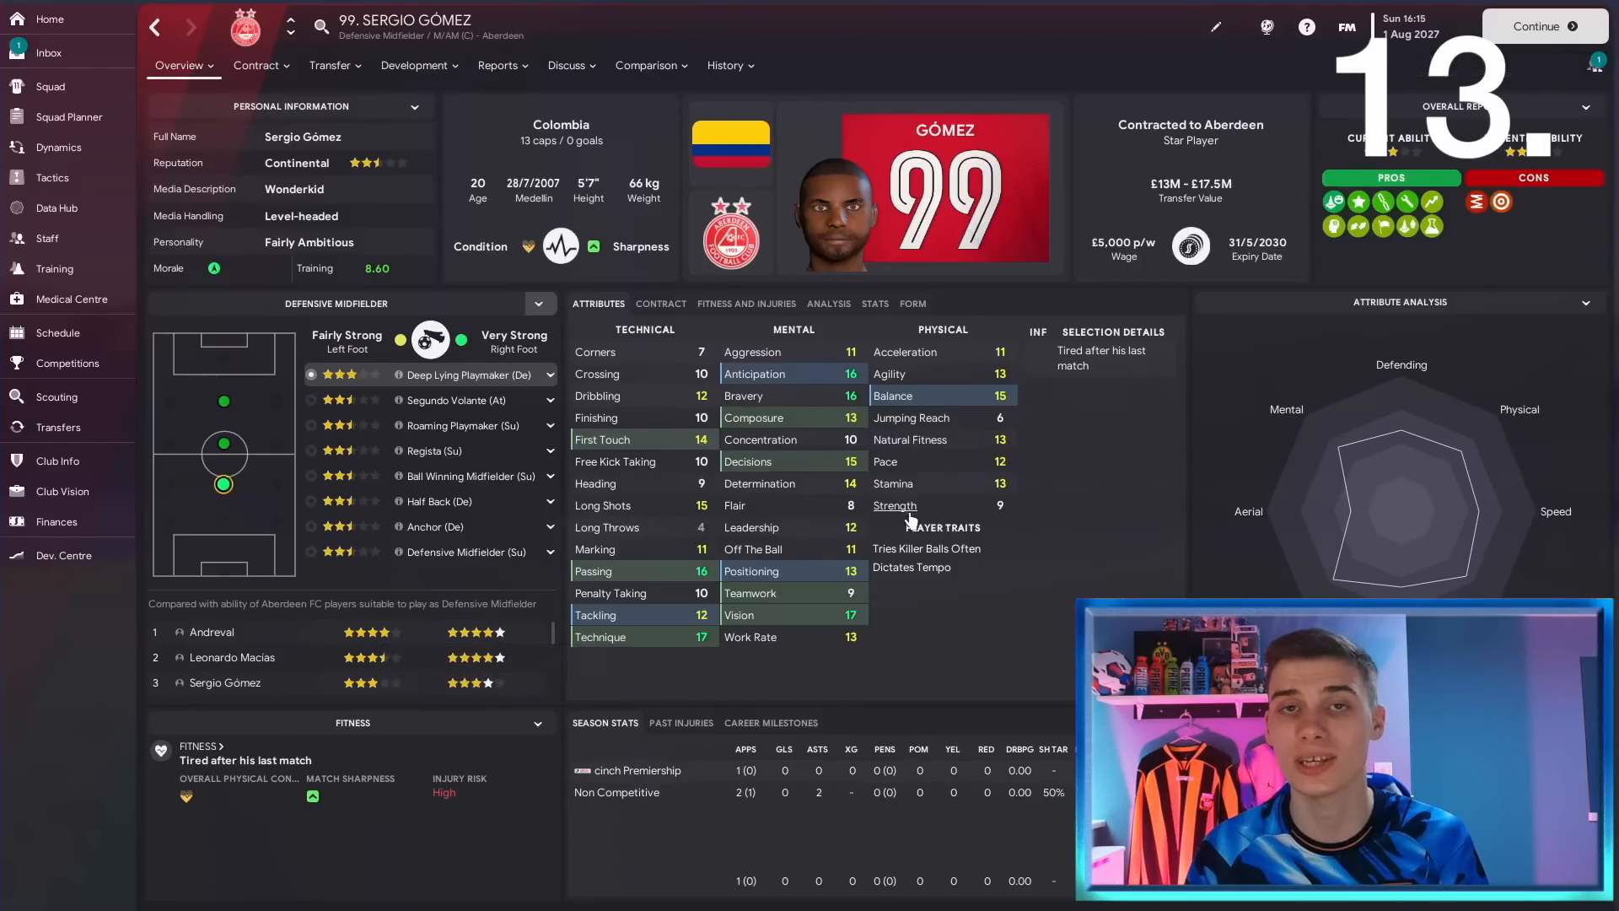
pyautogui.moveTo(1063, 579)
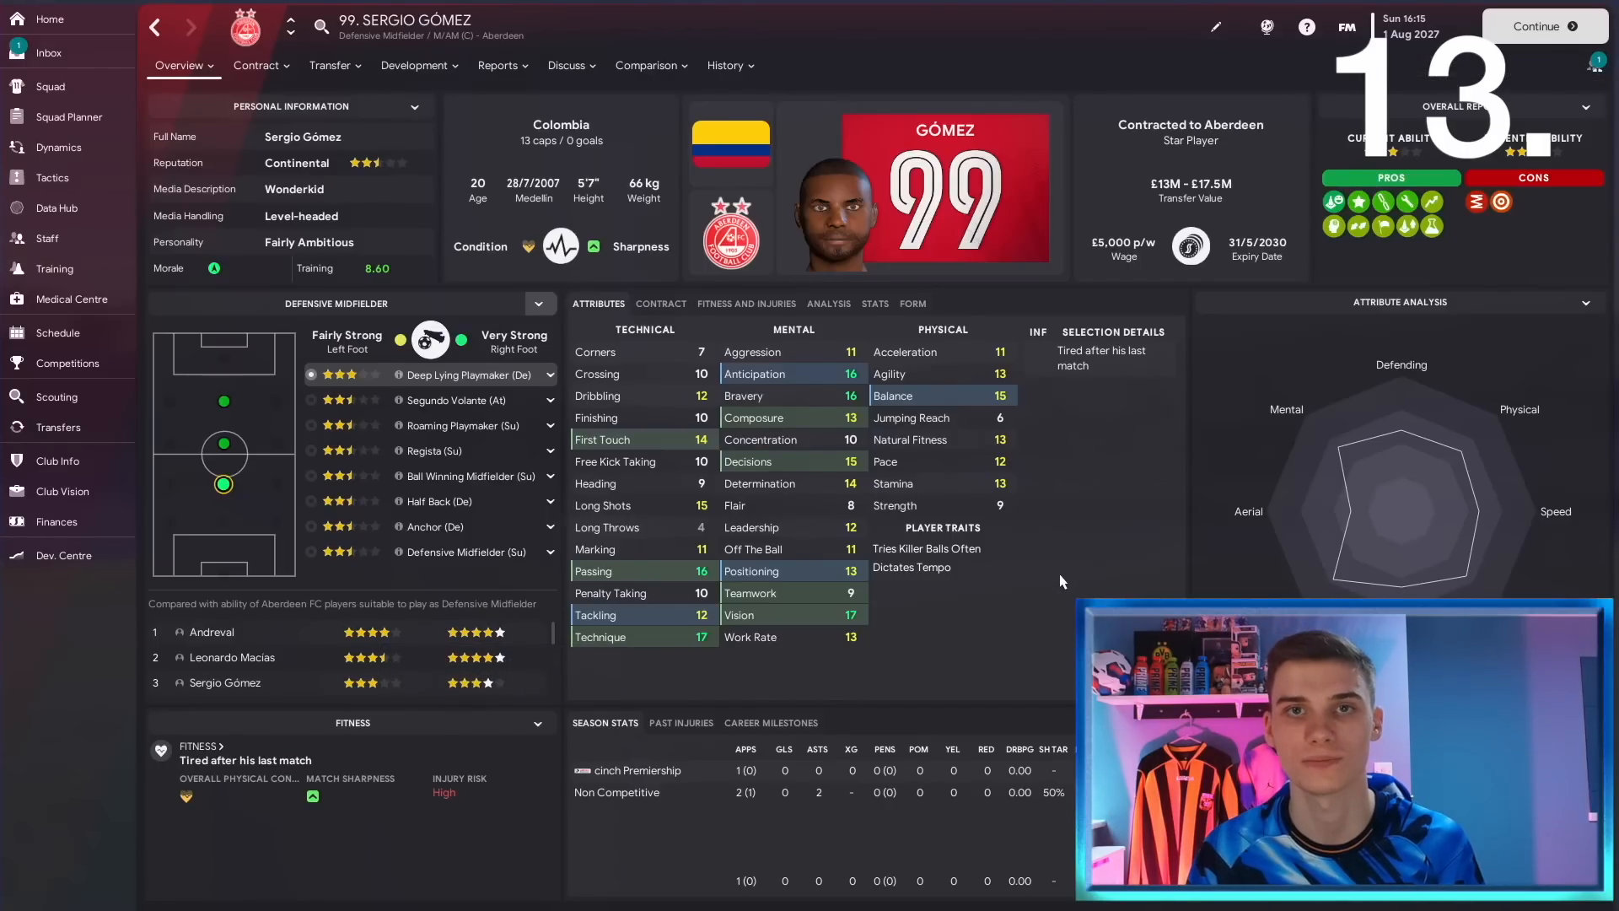
# Show the pitch analysis overlay on the Positive 4-3-3 DM Wide tactic.
pyautogui.click(50, 177)
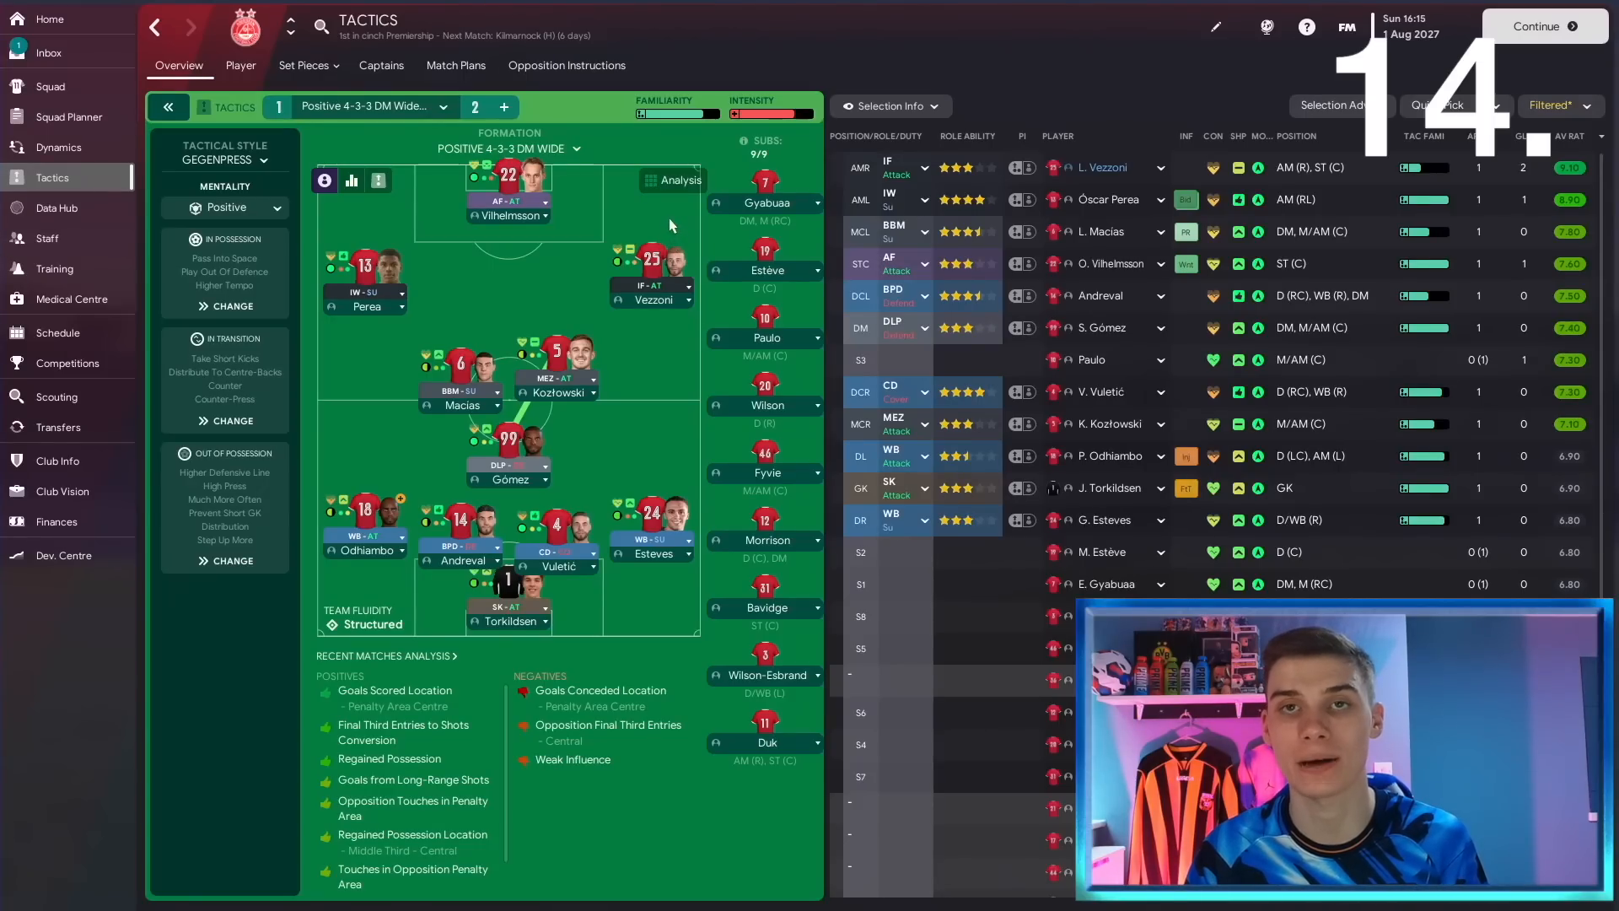
pyautogui.moveTo(669, 180)
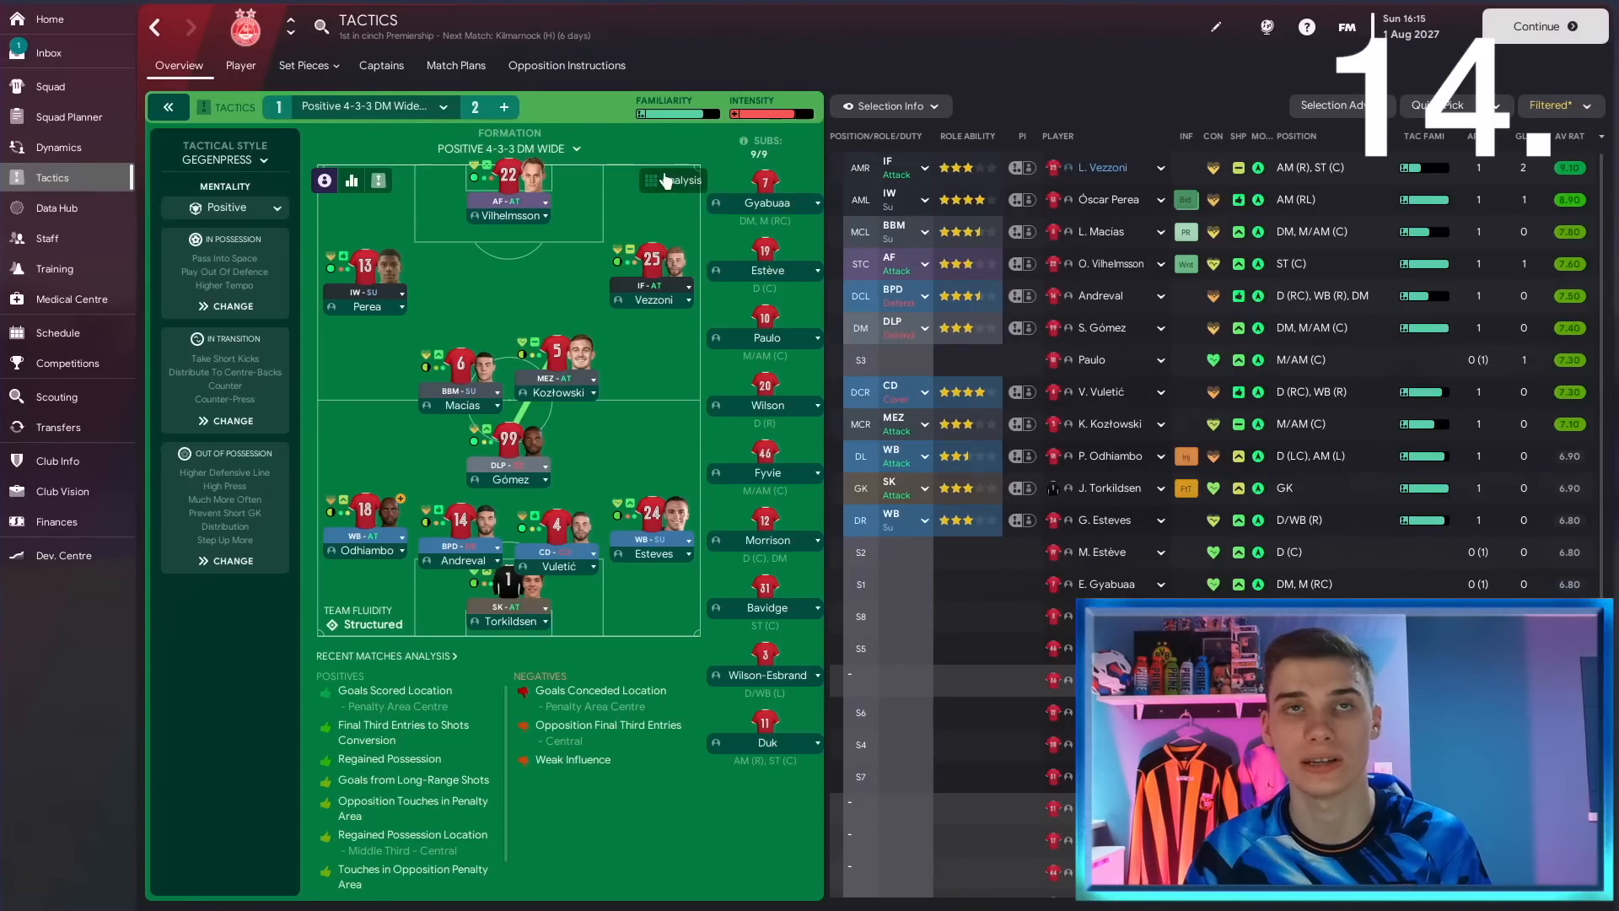
pyautogui.click(672, 180)
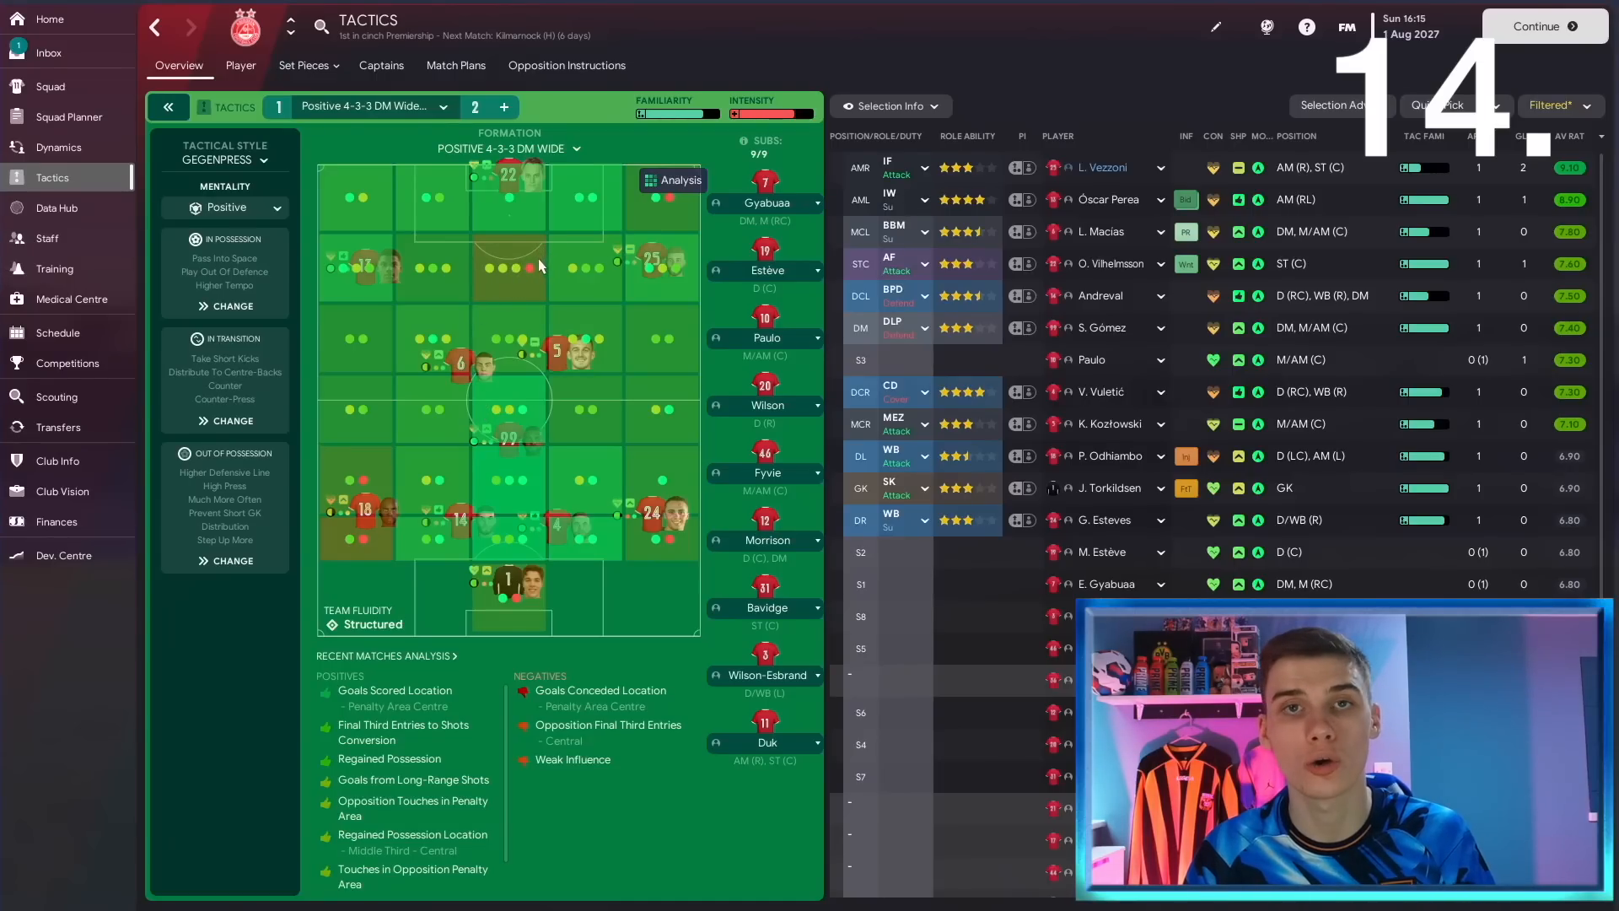
pyautogui.moveTo(664, 386)
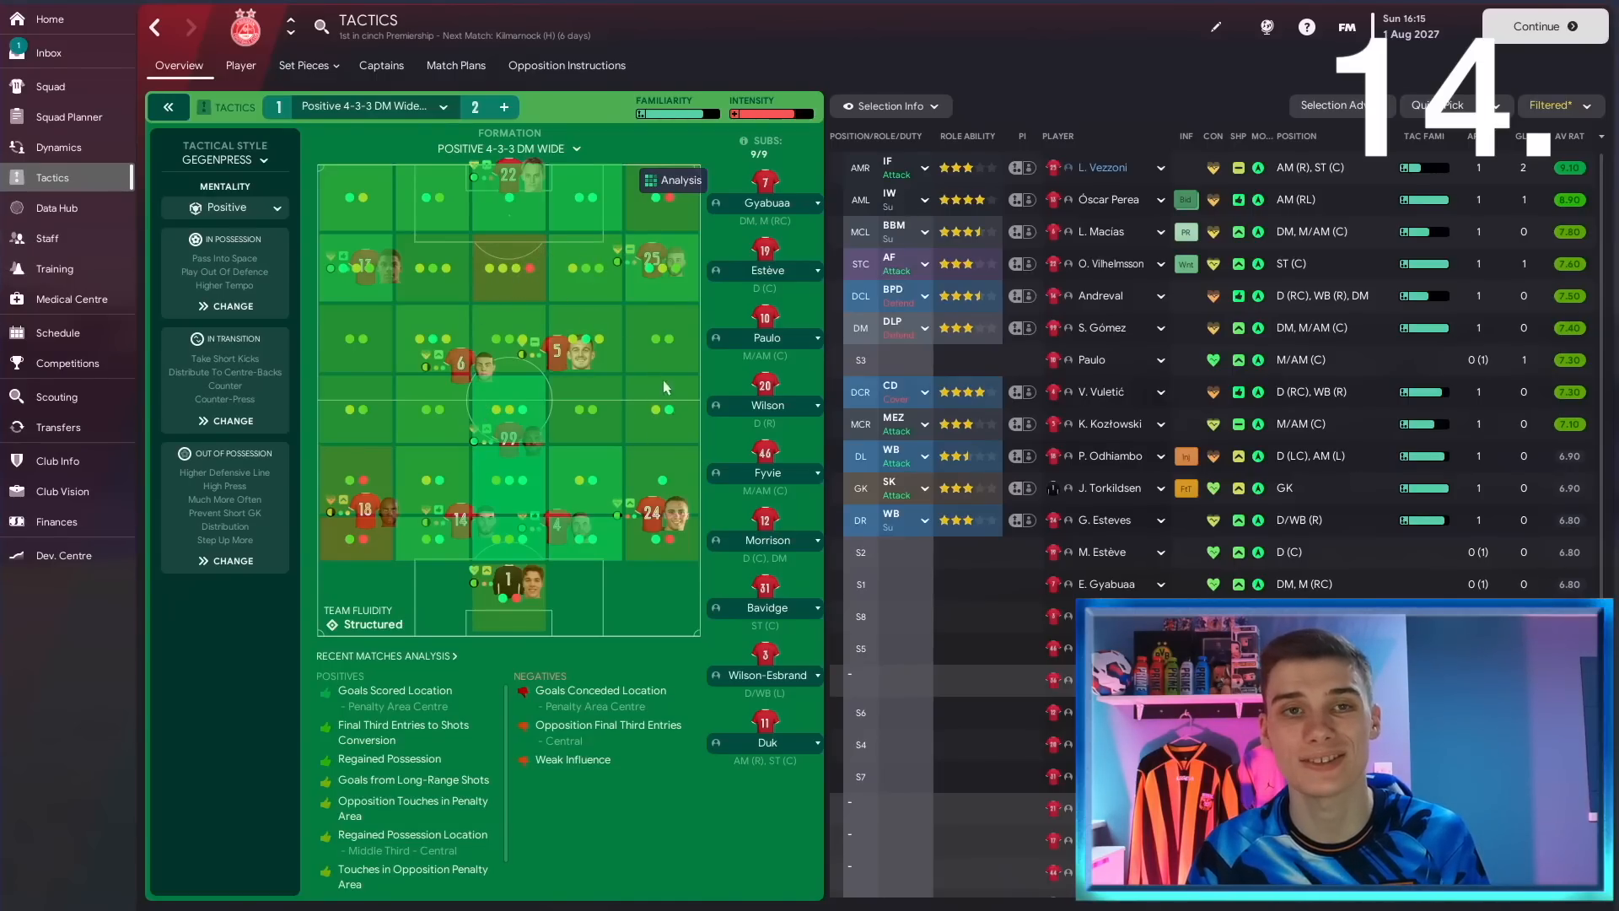
pyautogui.moveTo(563, 406)
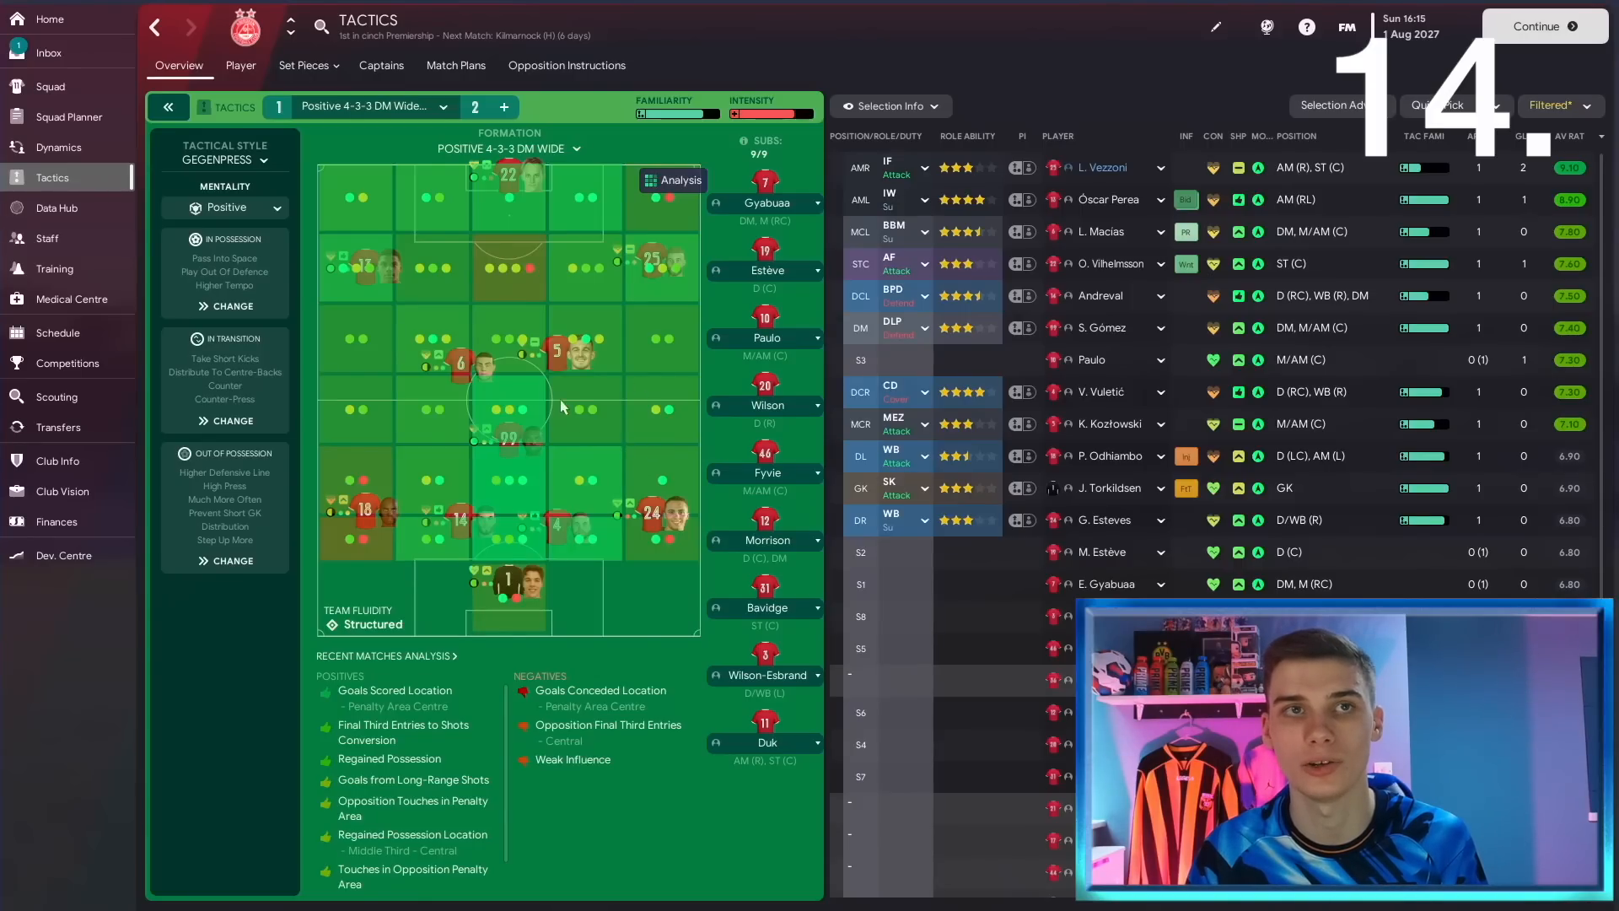
pyautogui.moveTo(514, 270)
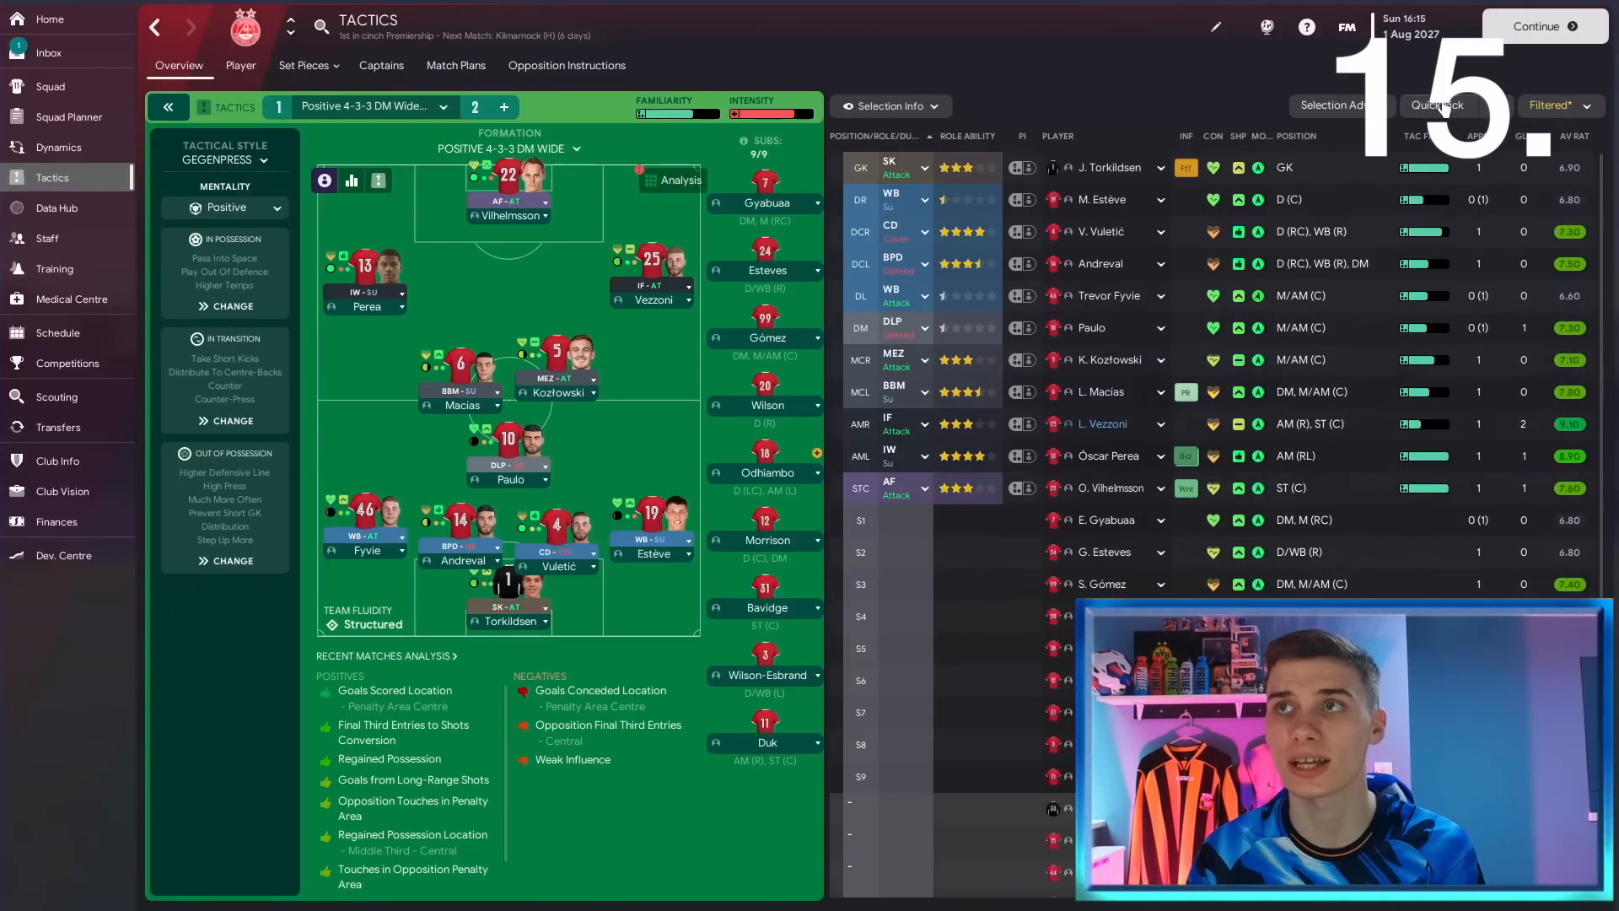
# Pick a fully rotated eleven with Ritchie in goal, then view the Data Hub.
pyautogui.click(1439, 105)
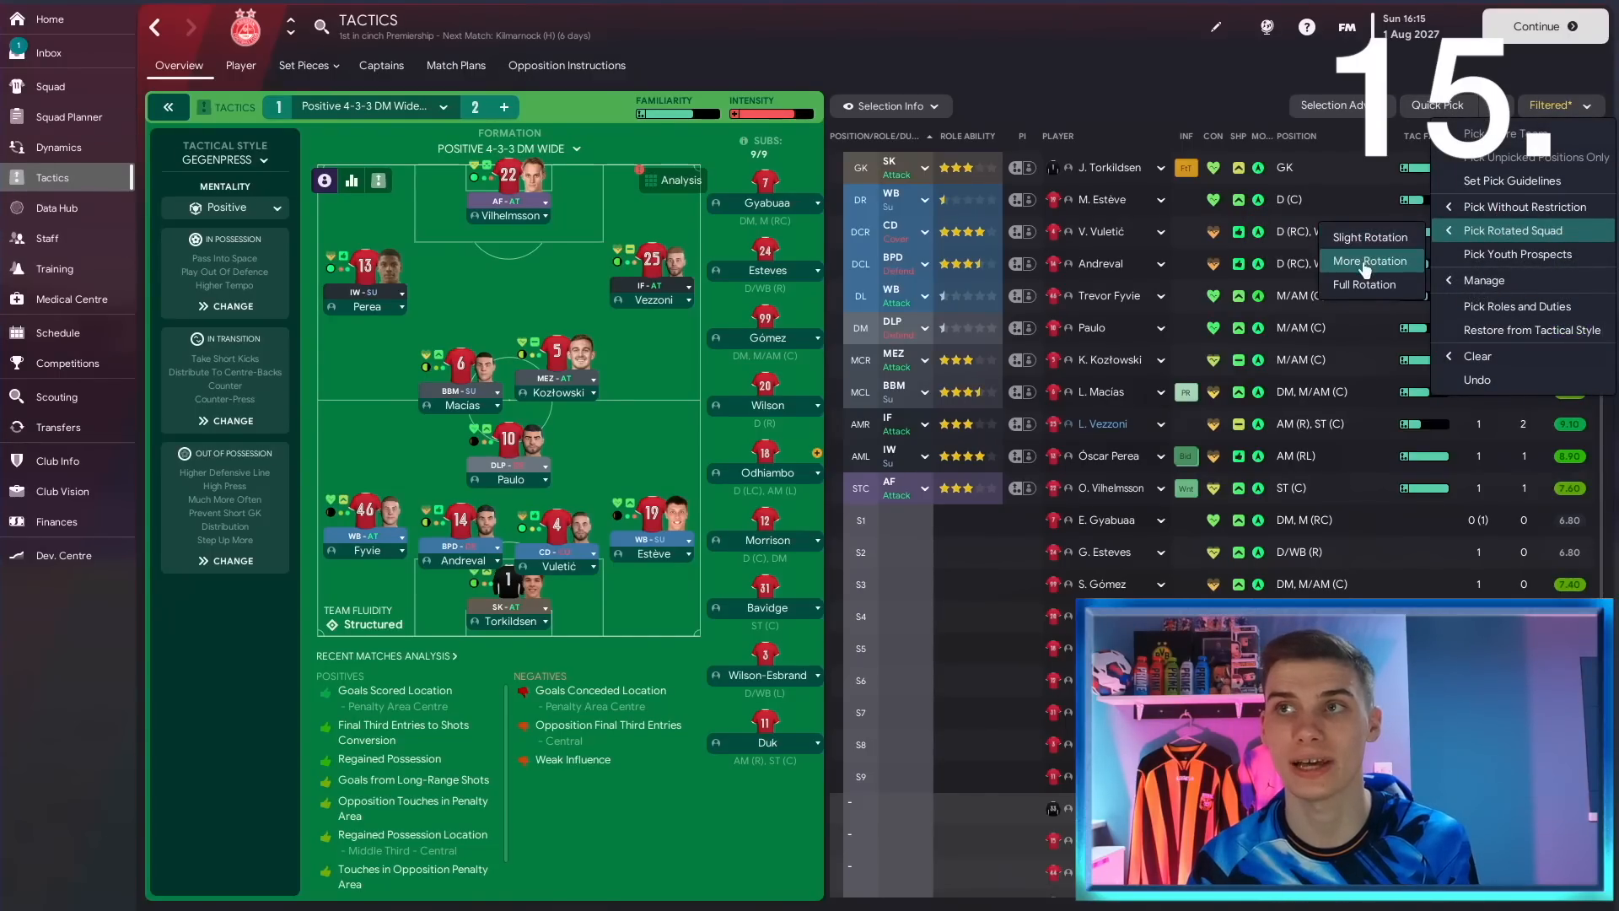
pyautogui.moveTo(1372, 284)
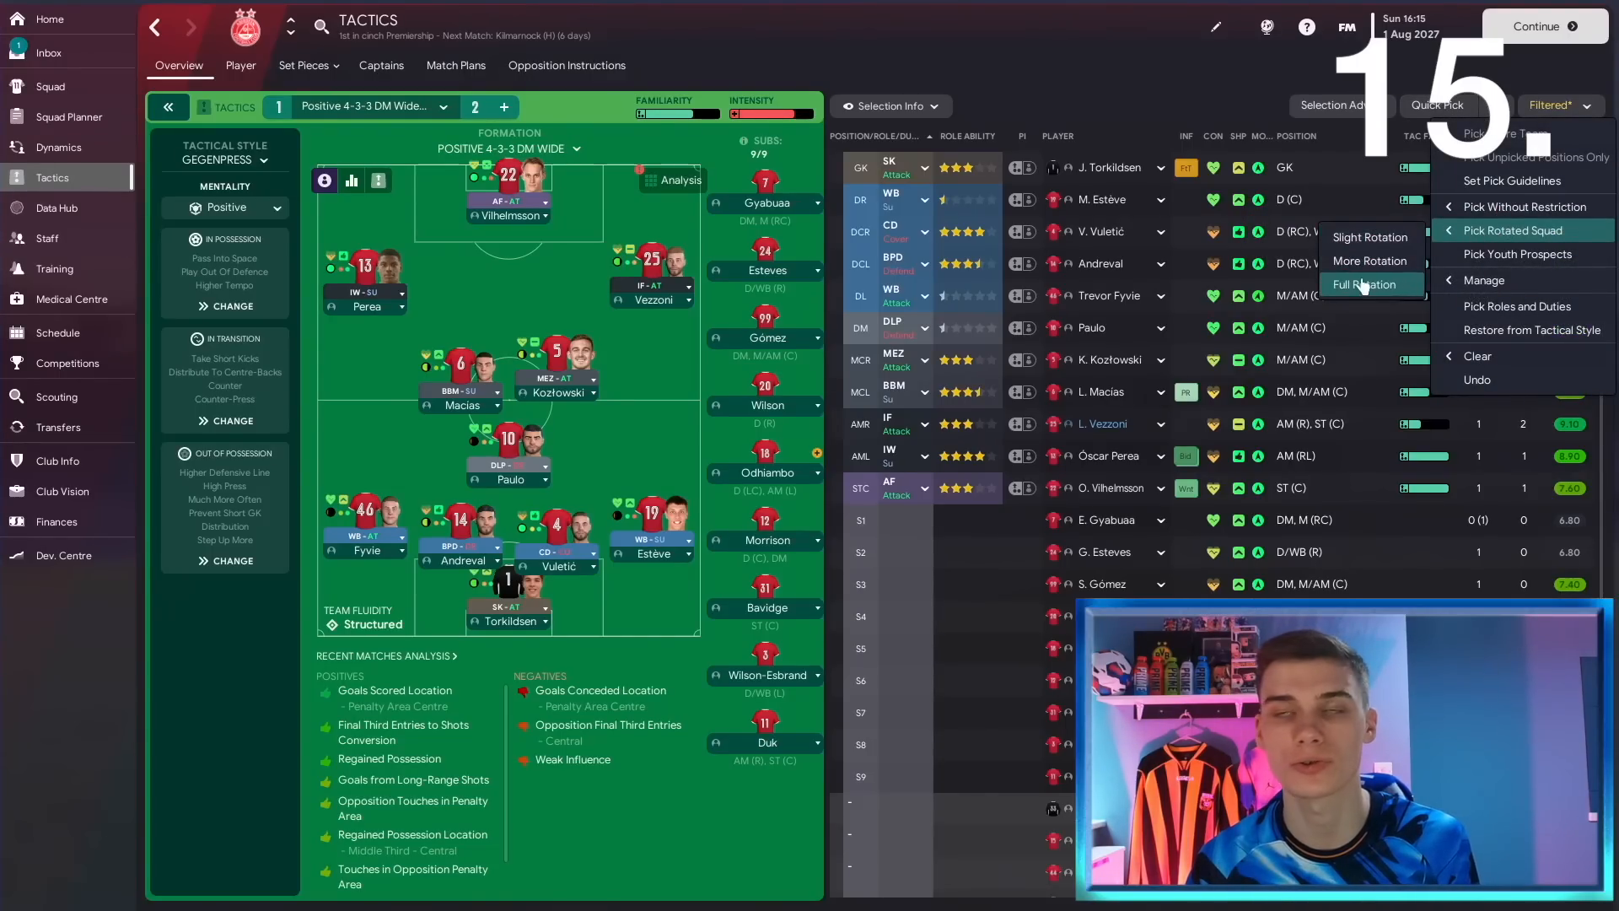
pyautogui.click(1367, 284)
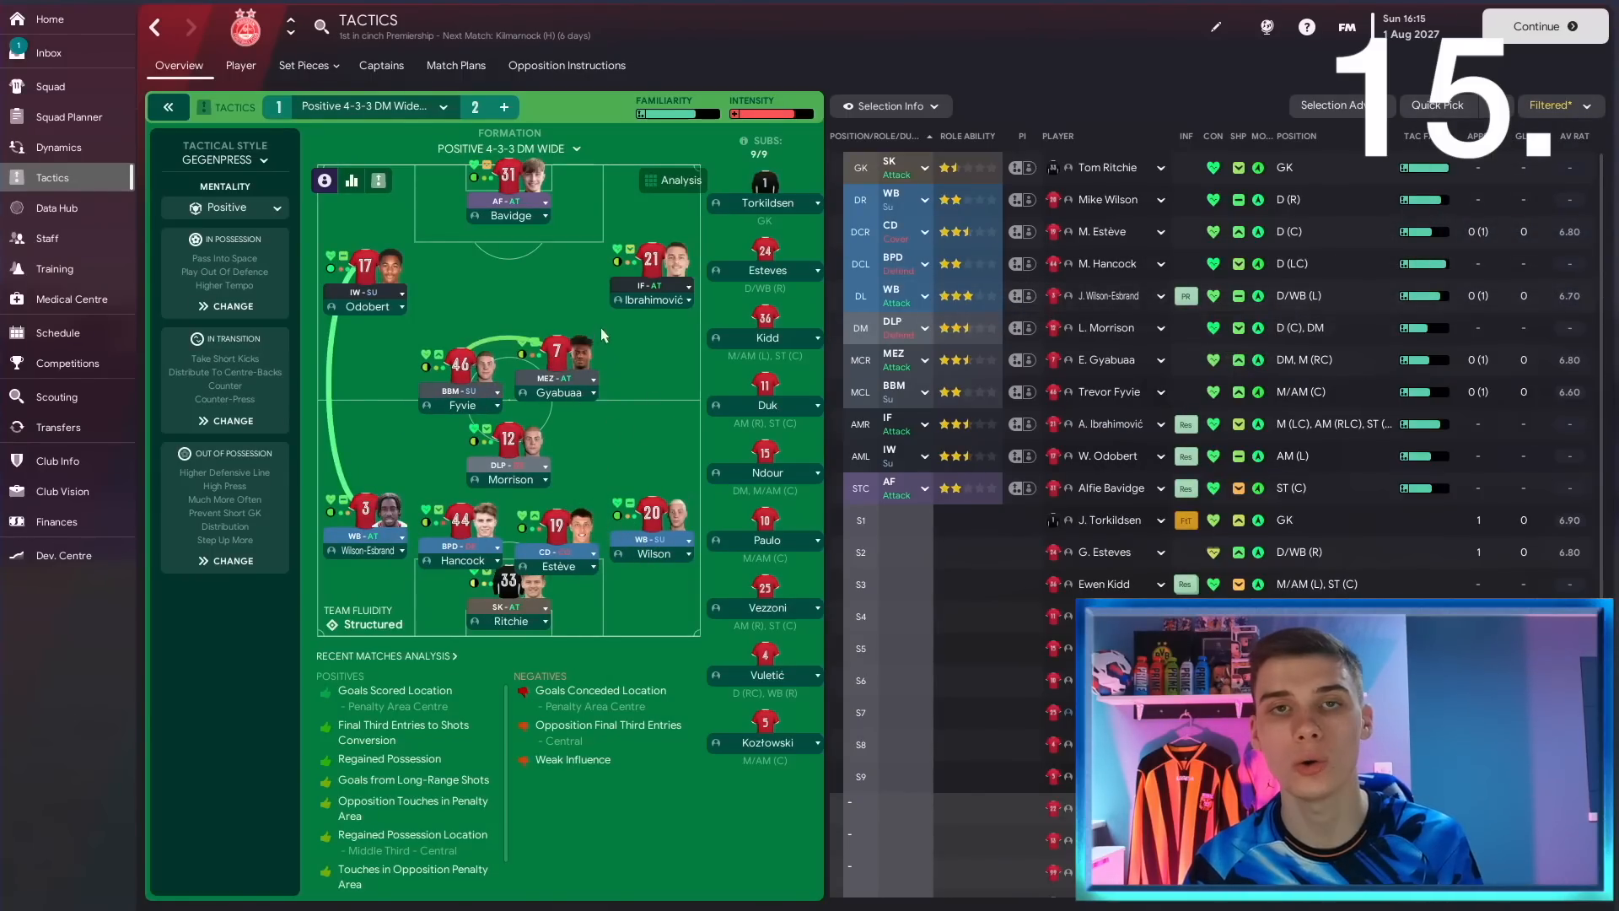
pyautogui.click(56, 208)
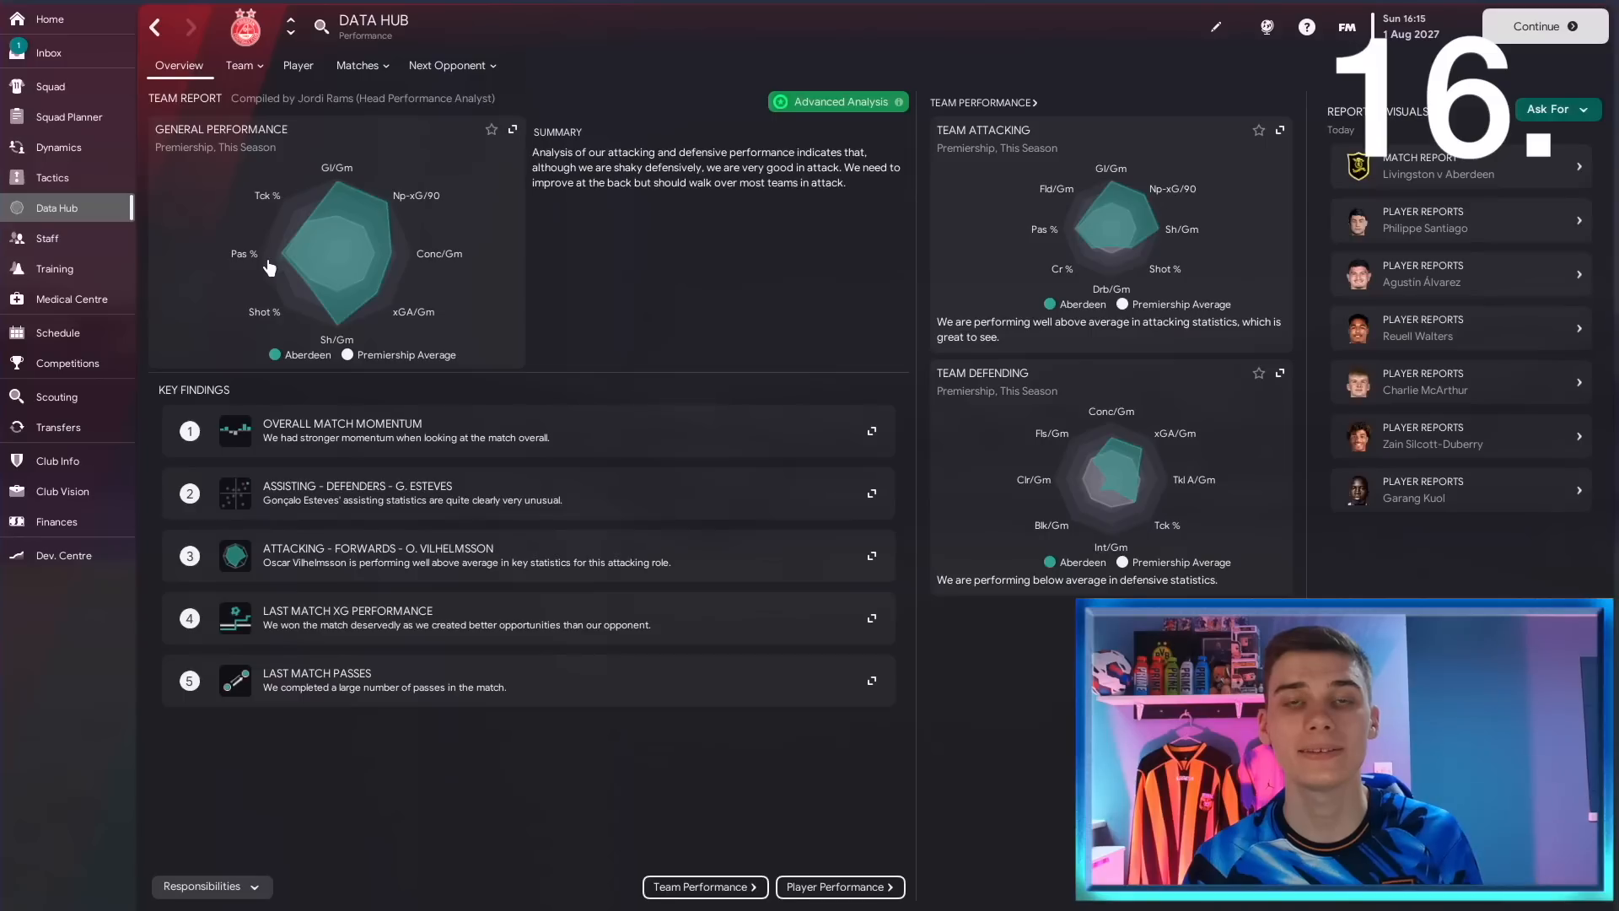
# Review the analyst report and Kilmarnock next-opponent overview, then view Staff.
pyautogui.click(446, 65)
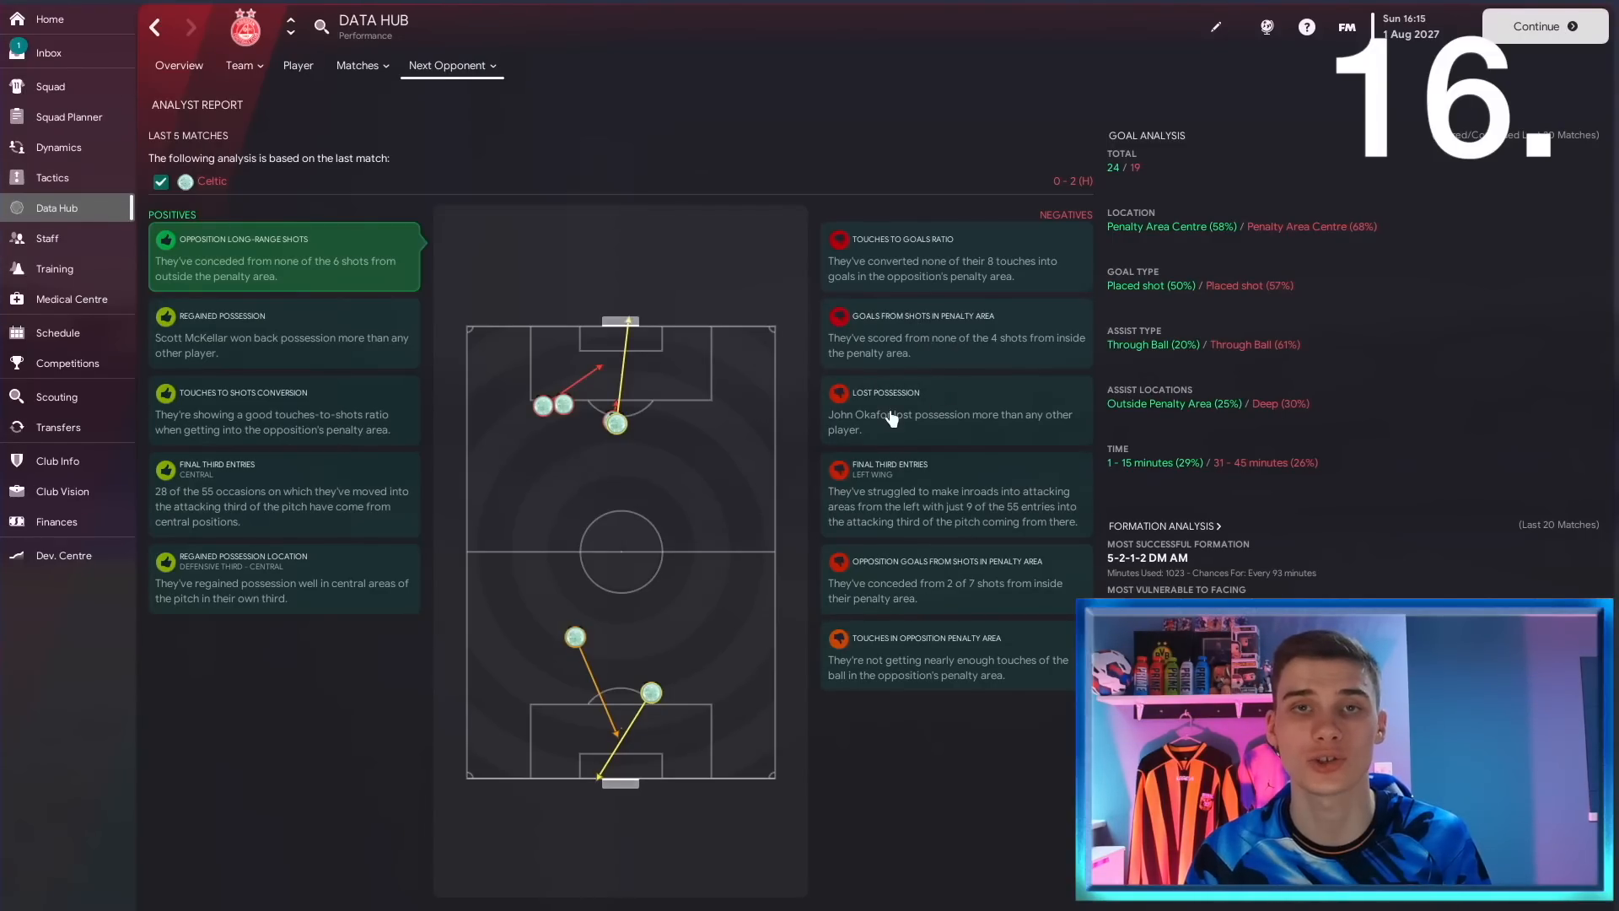
pyautogui.click(451, 65)
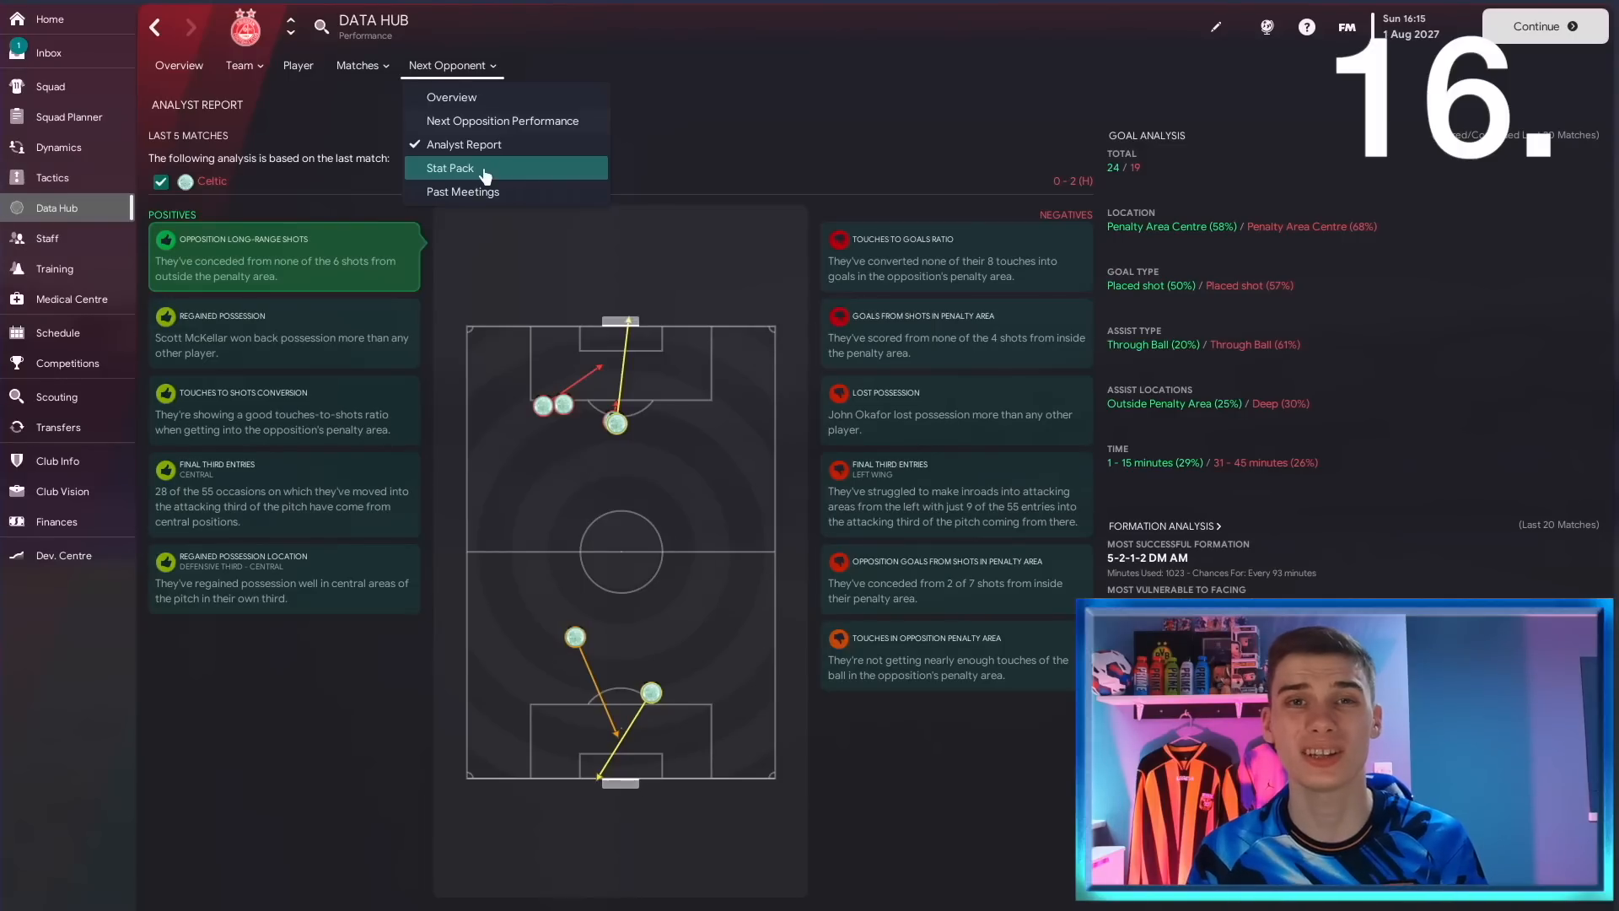
pyautogui.moveTo(451, 97)
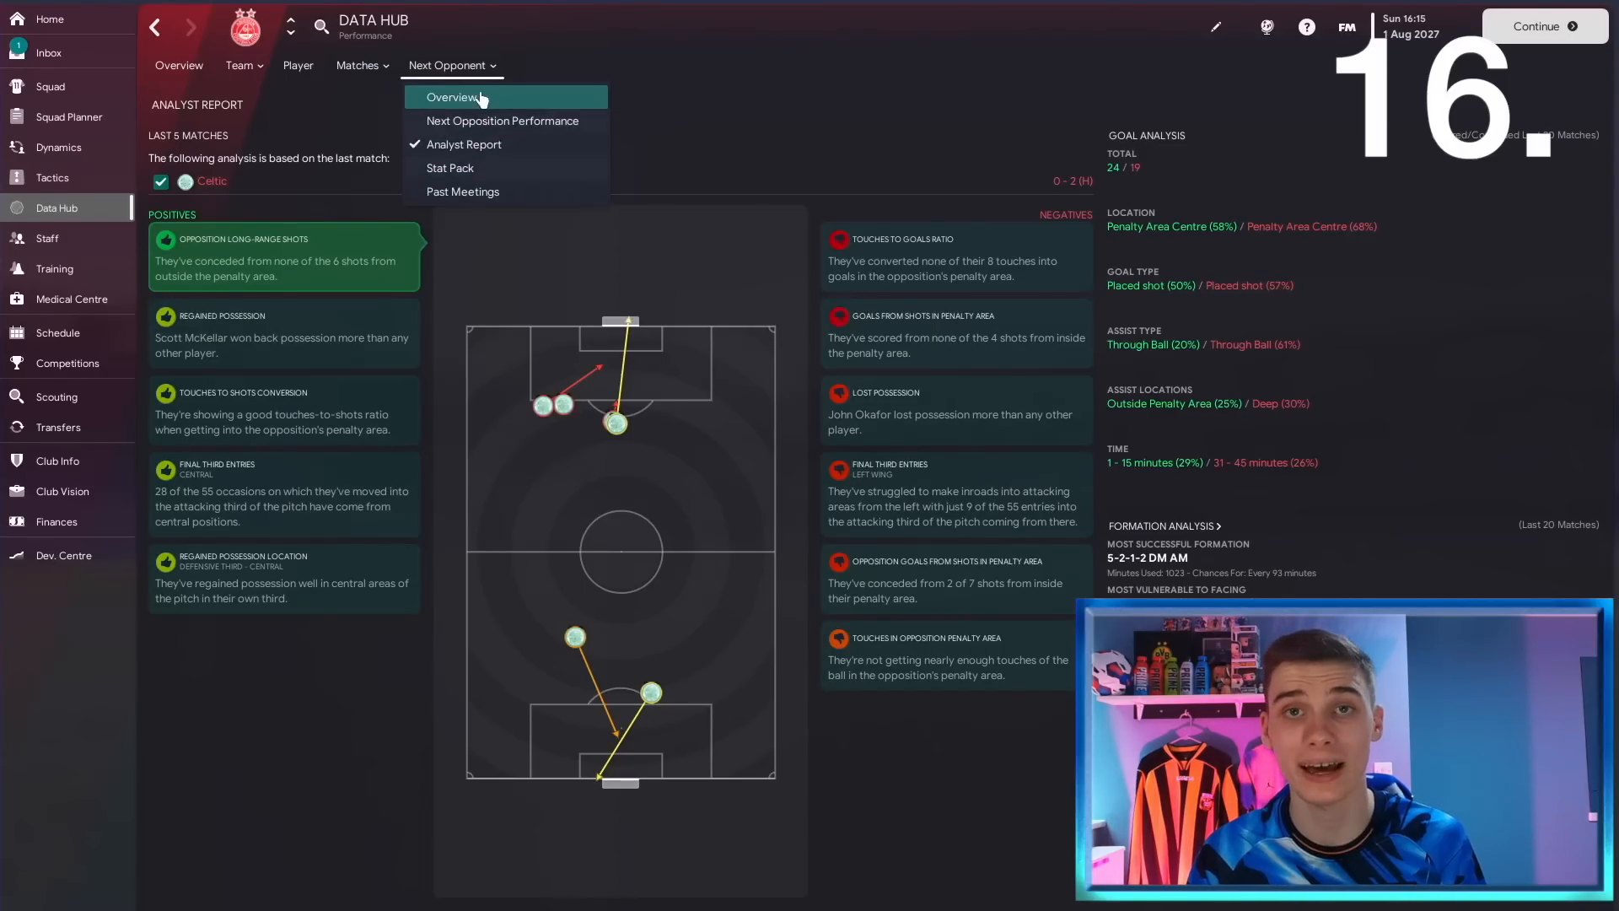
pyautogui.click(452, 97)
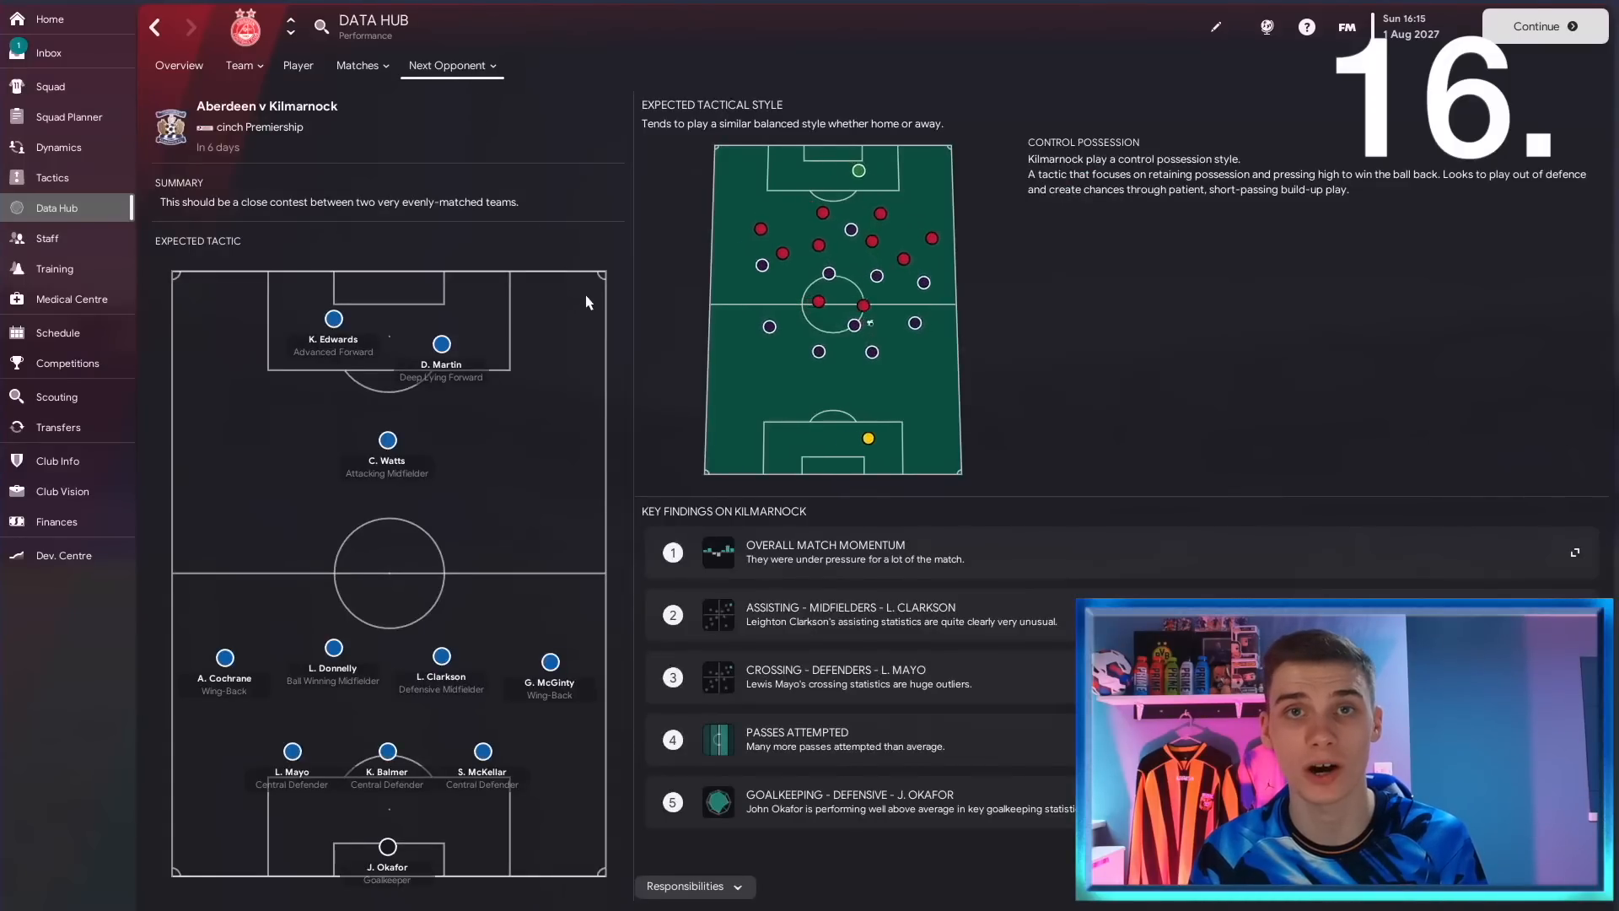
pyautogui.click(47, 238)
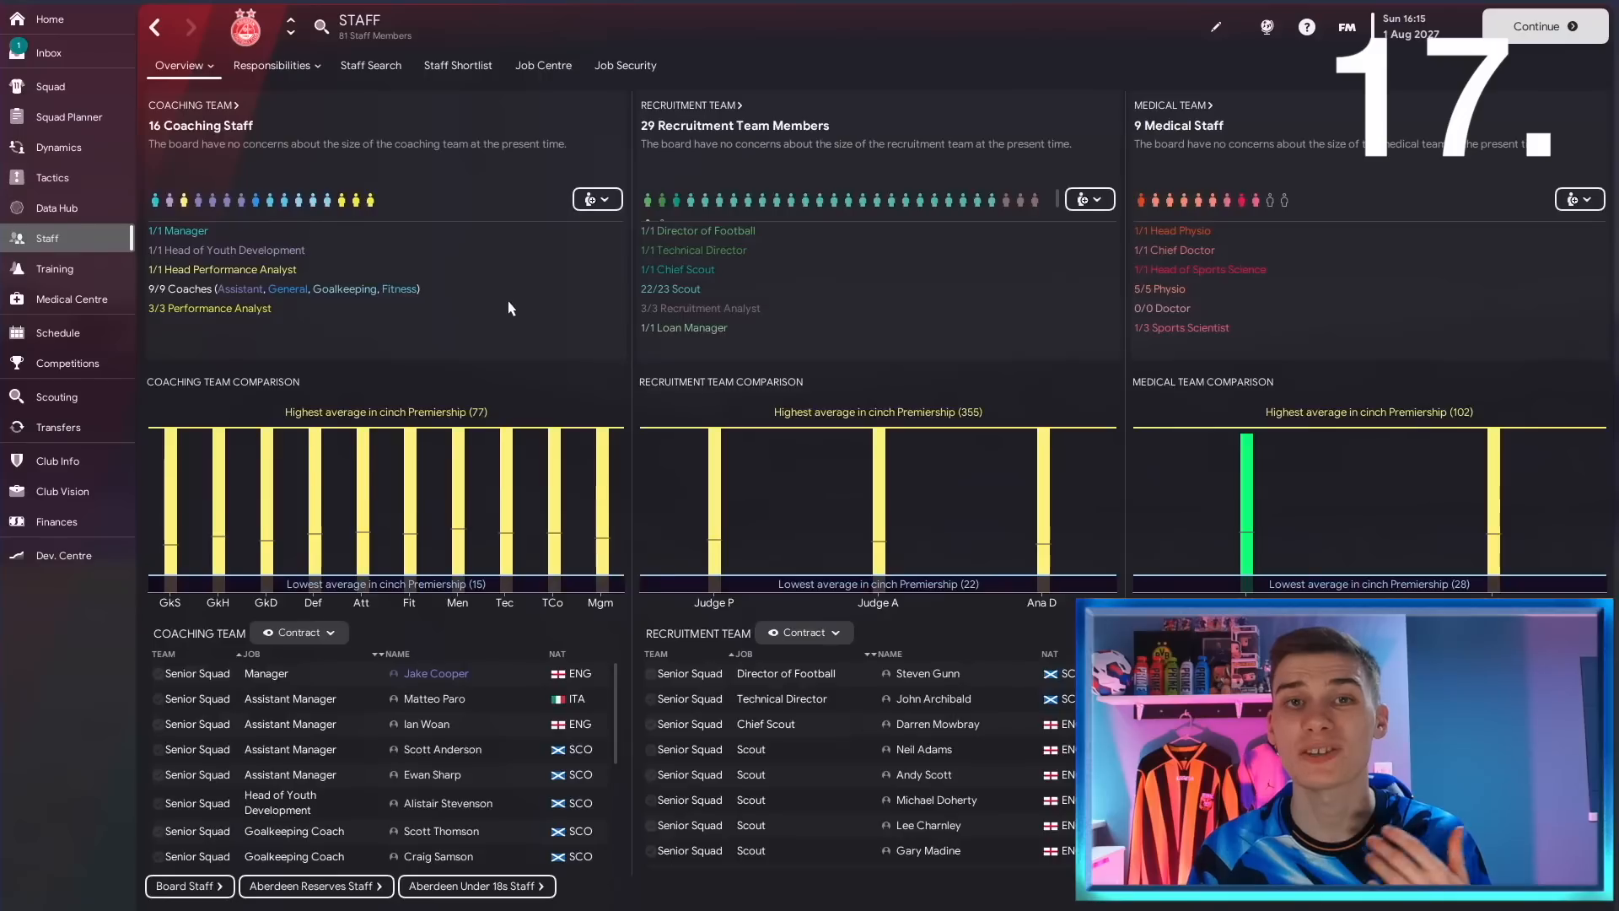
pyautogui.moveTo(491, 280)
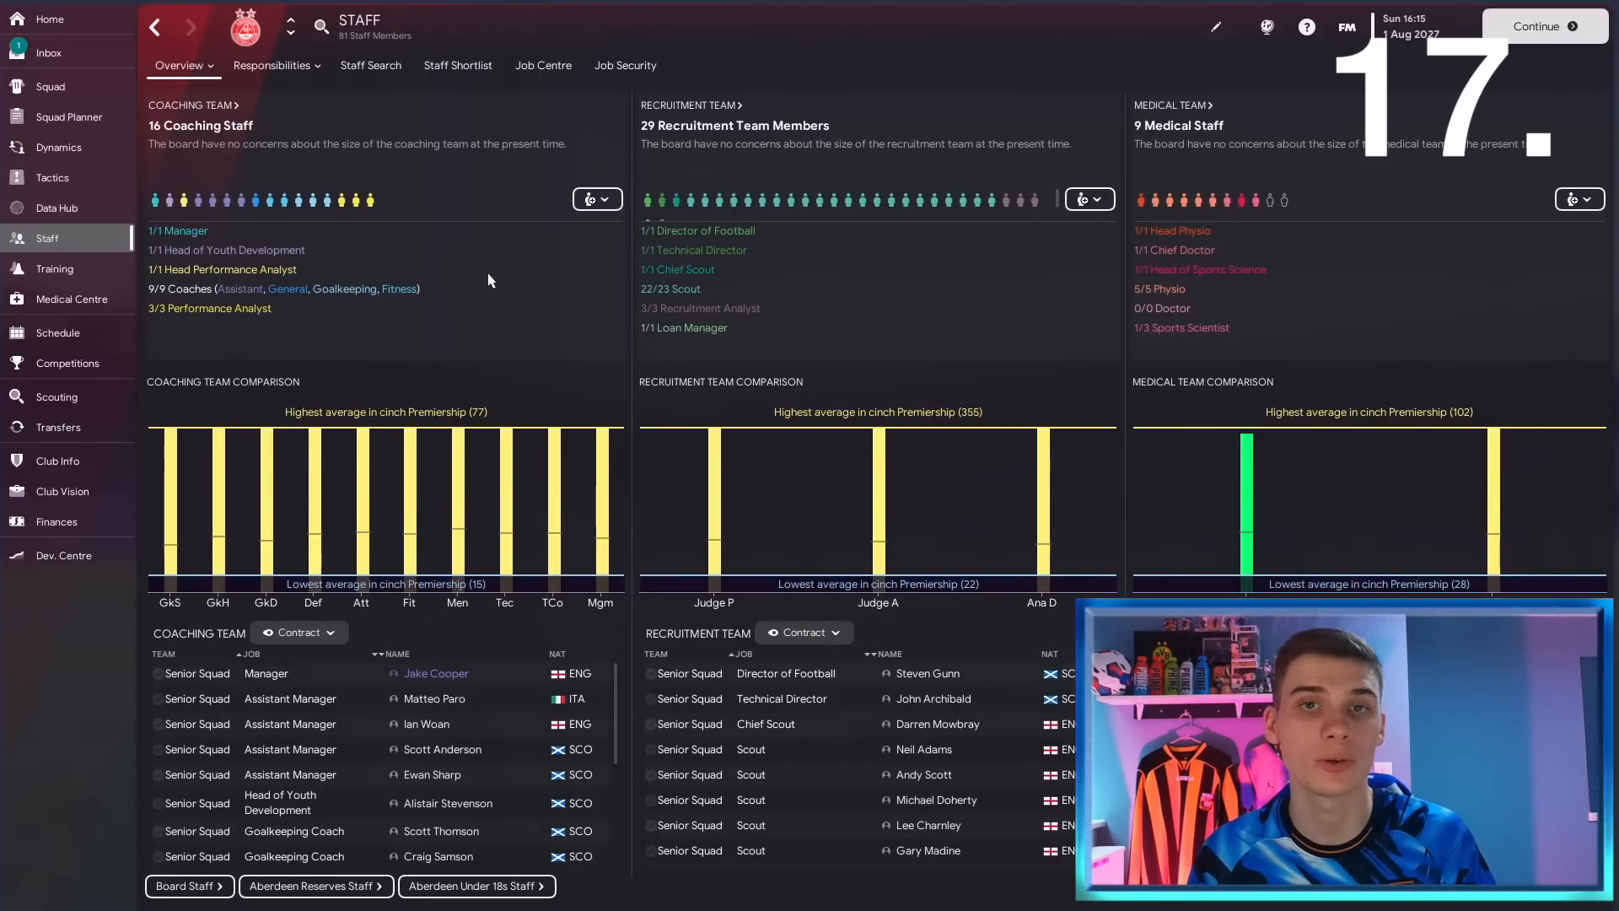
pyautogui.moveTo(41, 253)
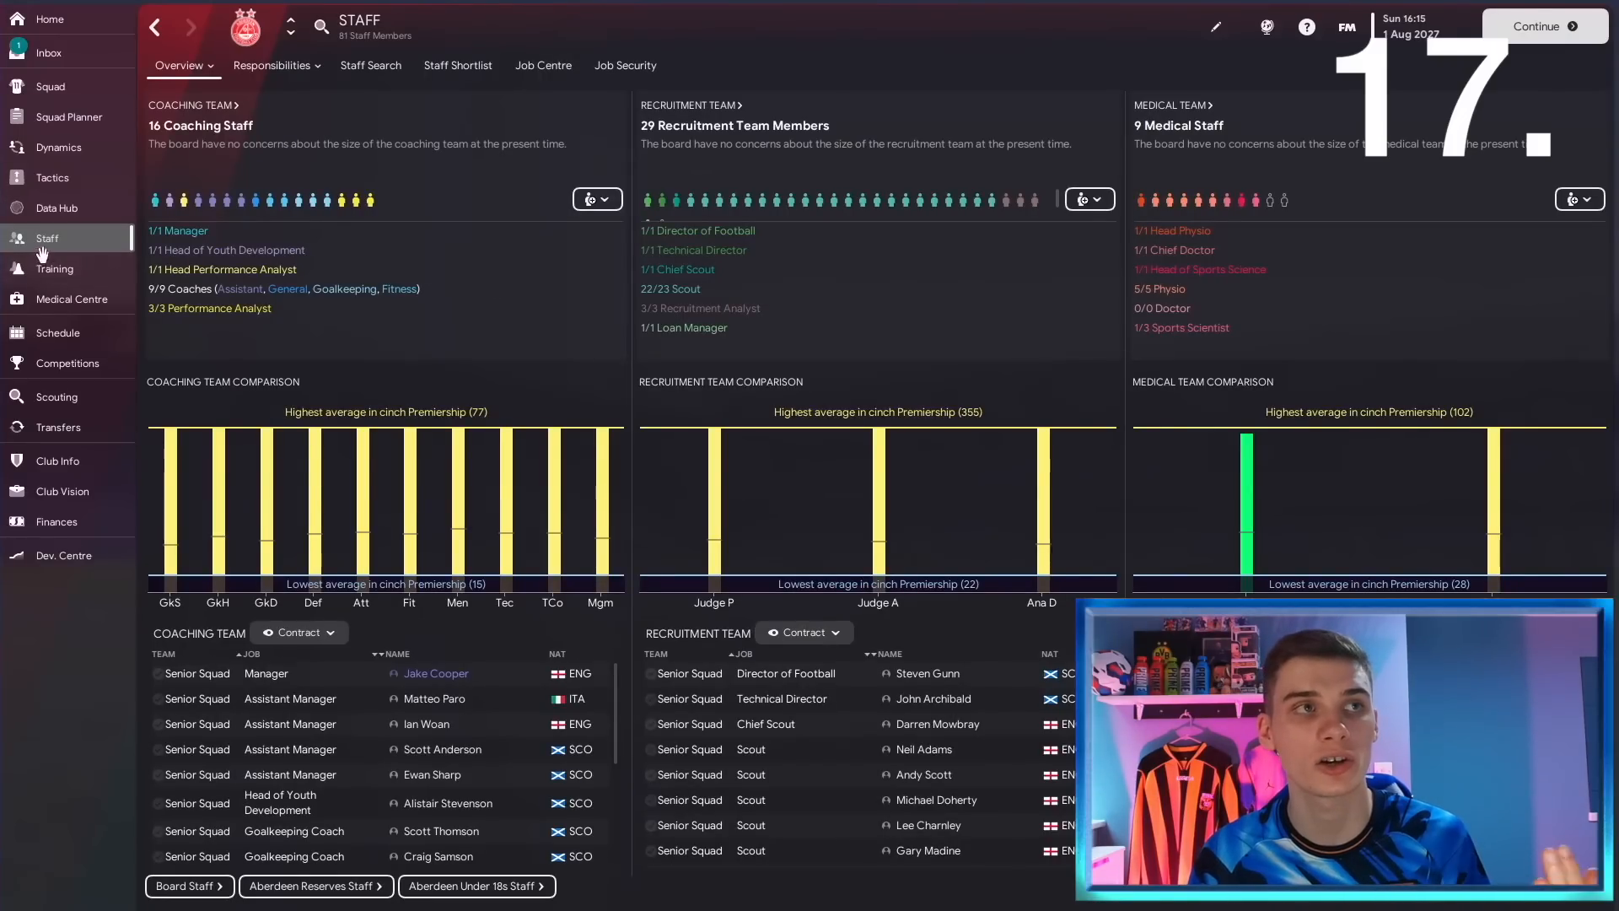
pyautogui.click(272, 65)
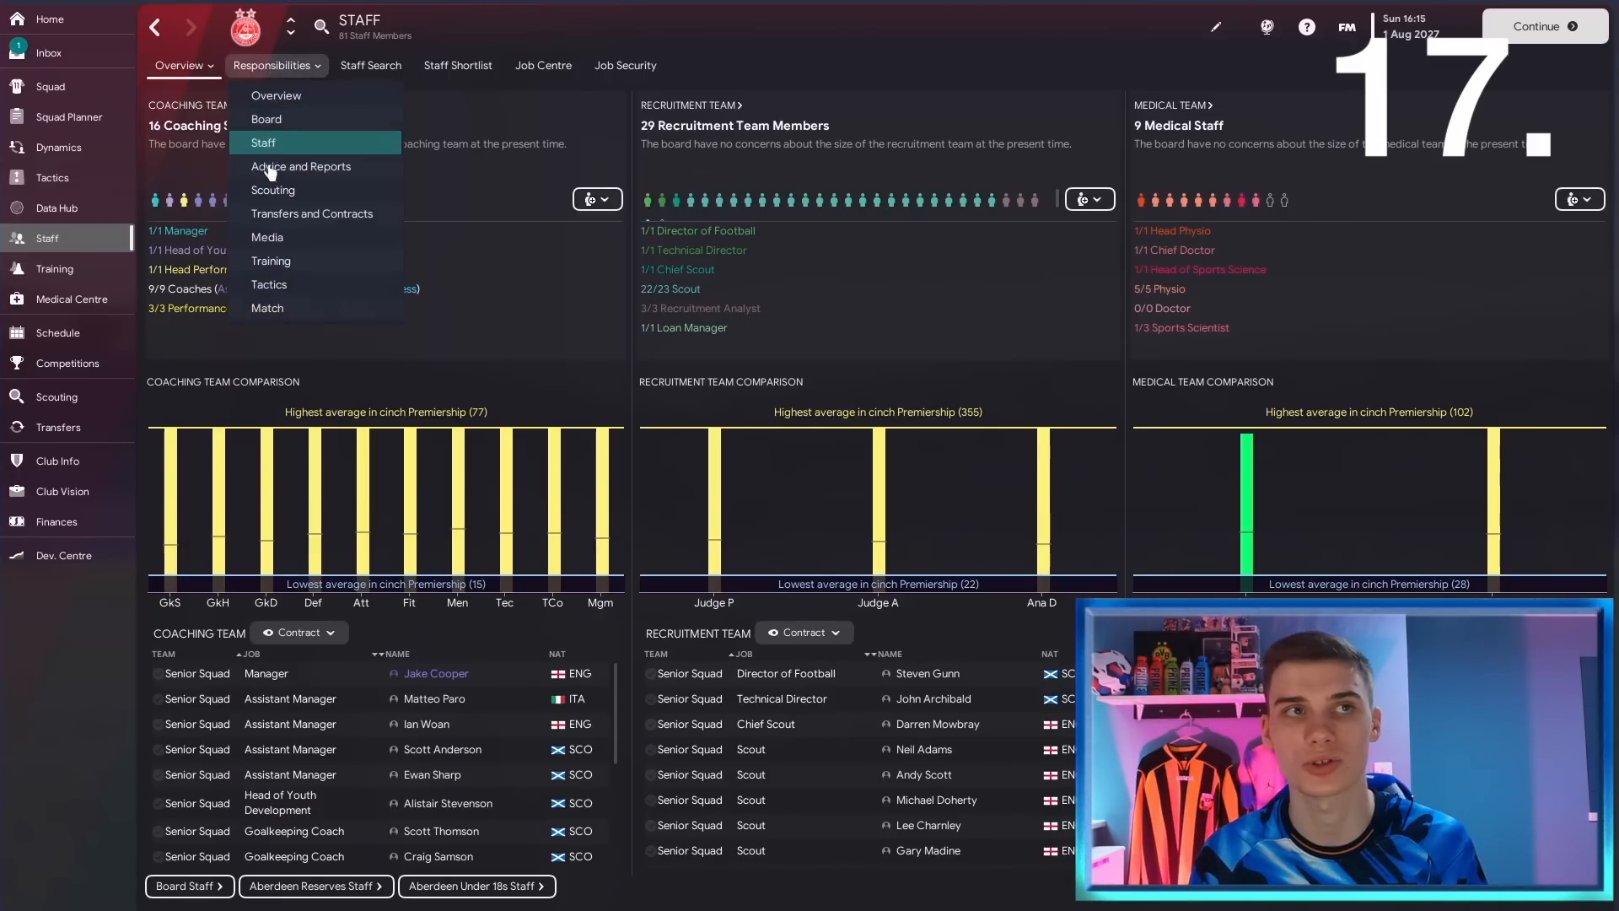
pyautogui.click(266, 237)
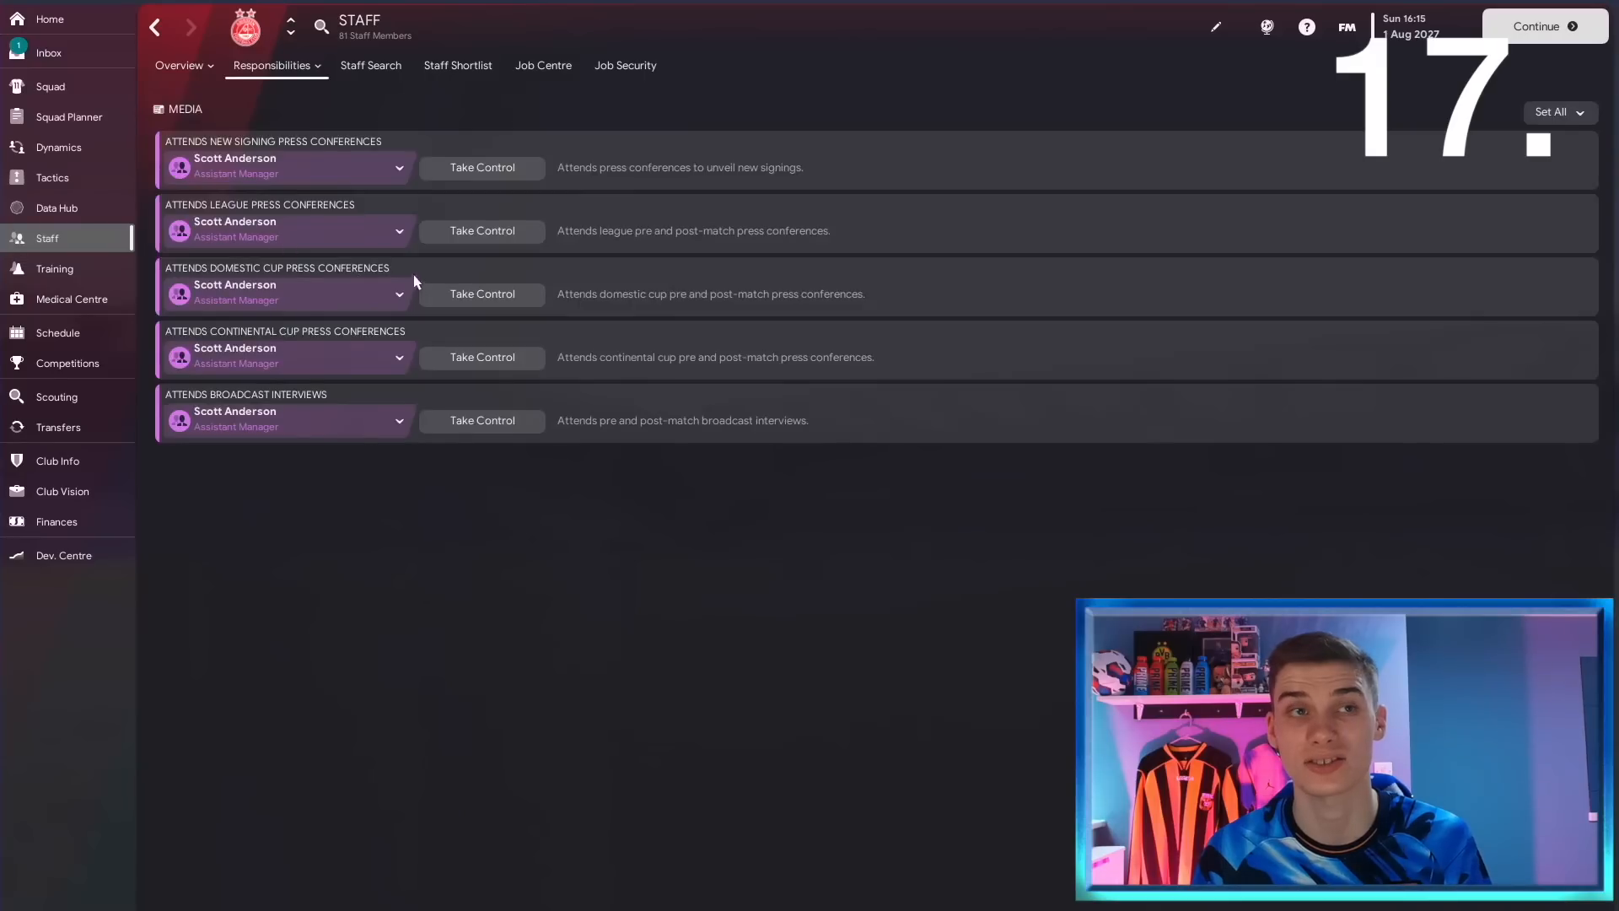
pyautogui.moveTo(386, 178)
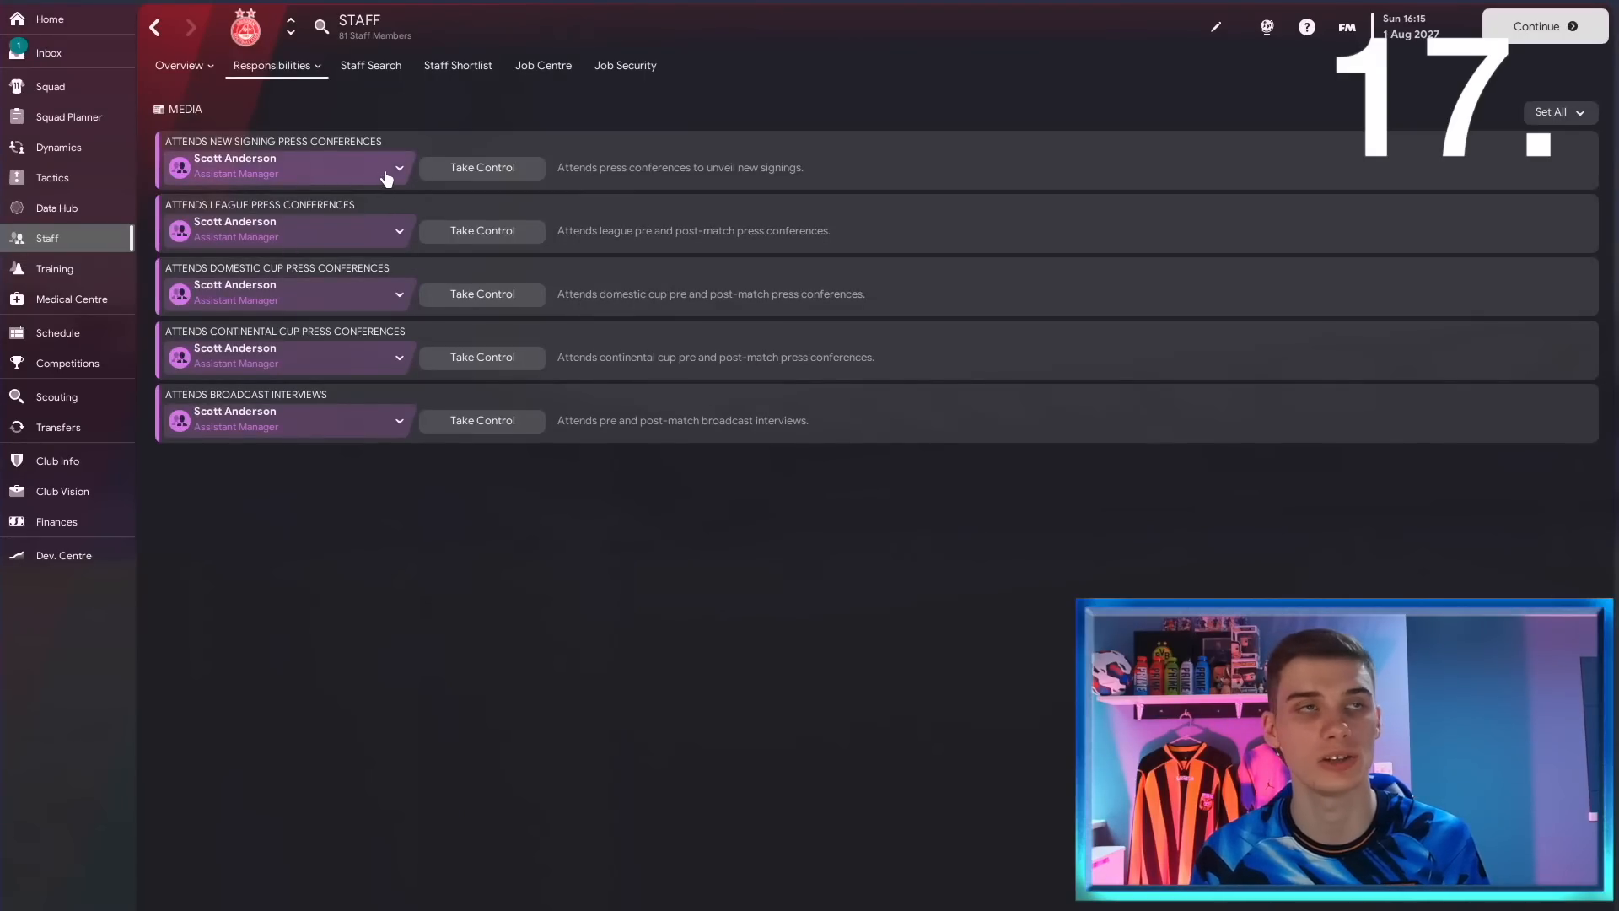
pyautogui.moveTo(372, 317)
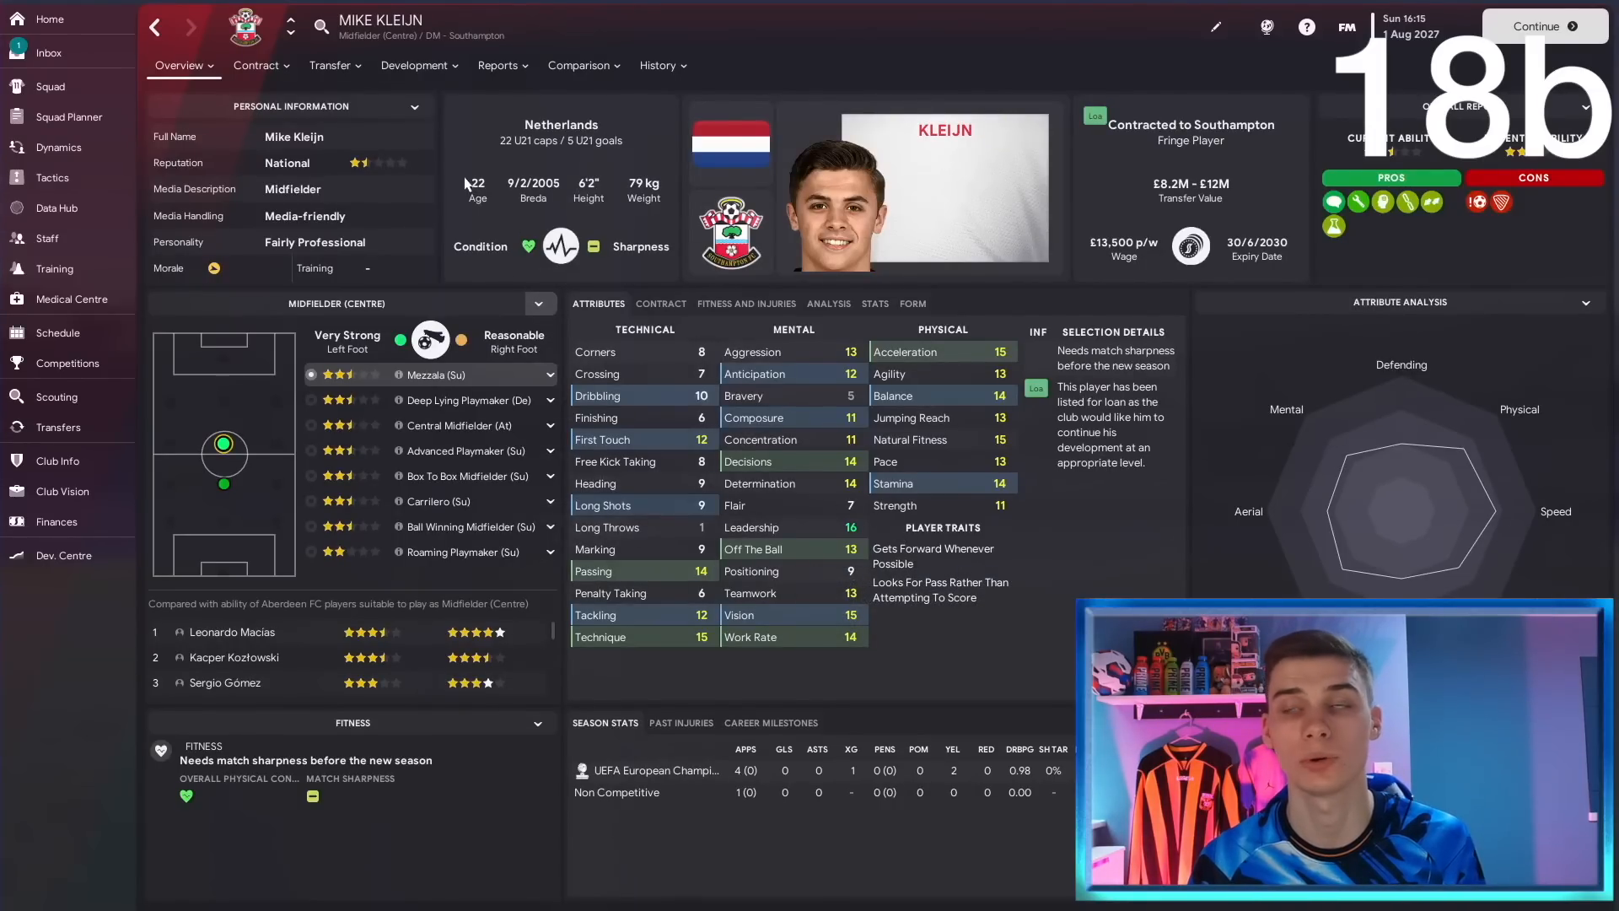
# Read the Kleijn-to-Aberdeen rumour, then view Óscar Perea's pending £22M deal.
pyautogui.click(330, 65)
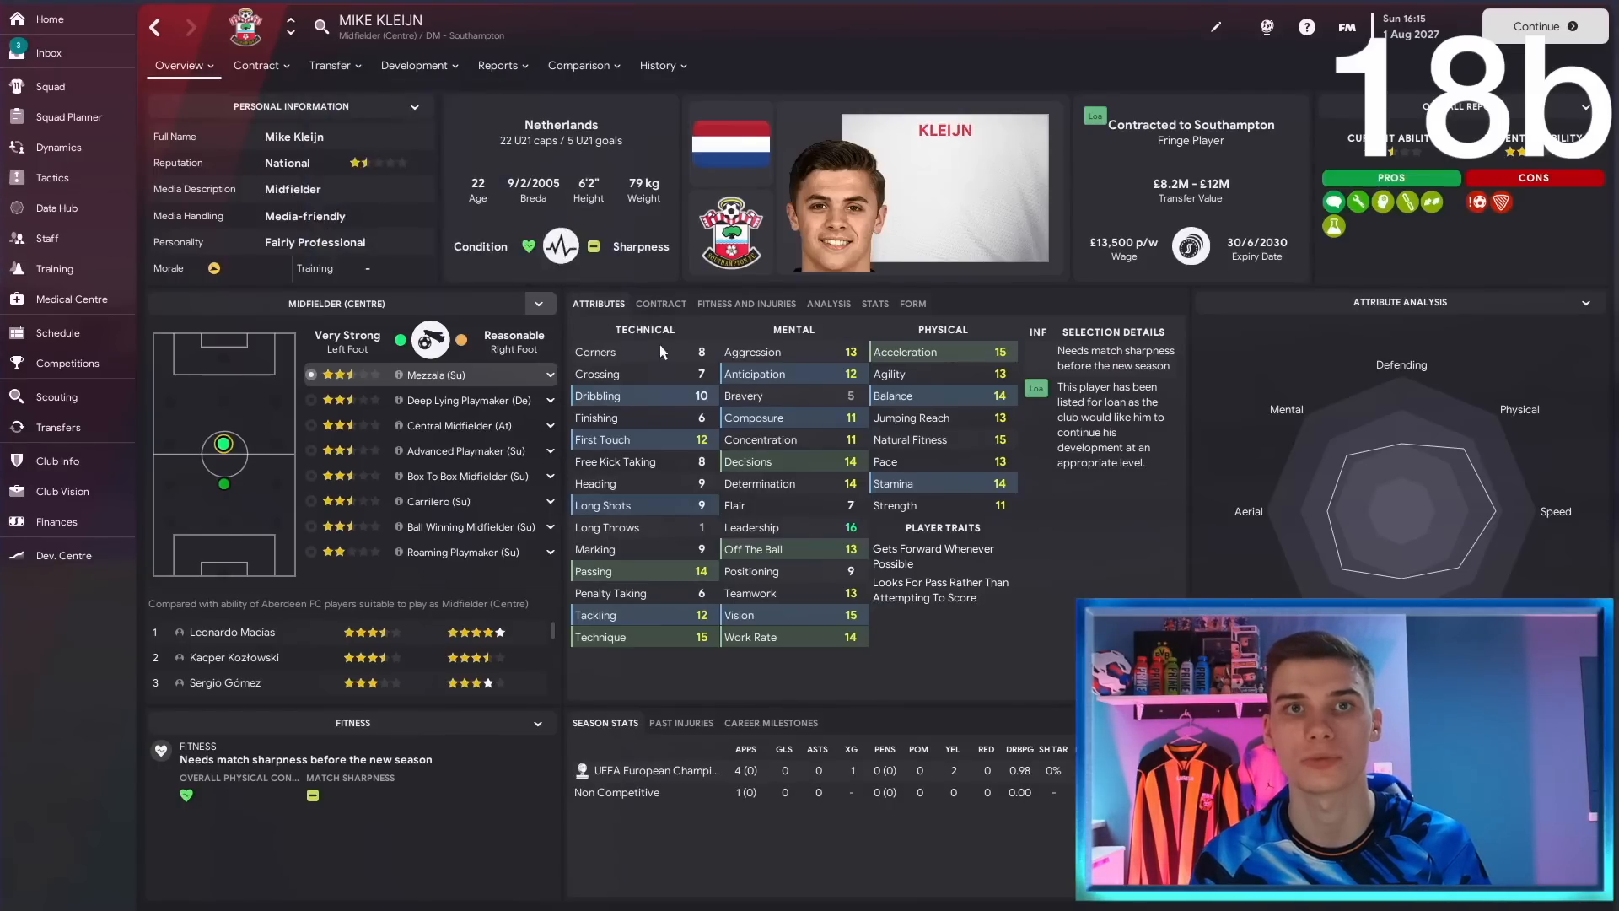
pyautogui.click(49, 52)
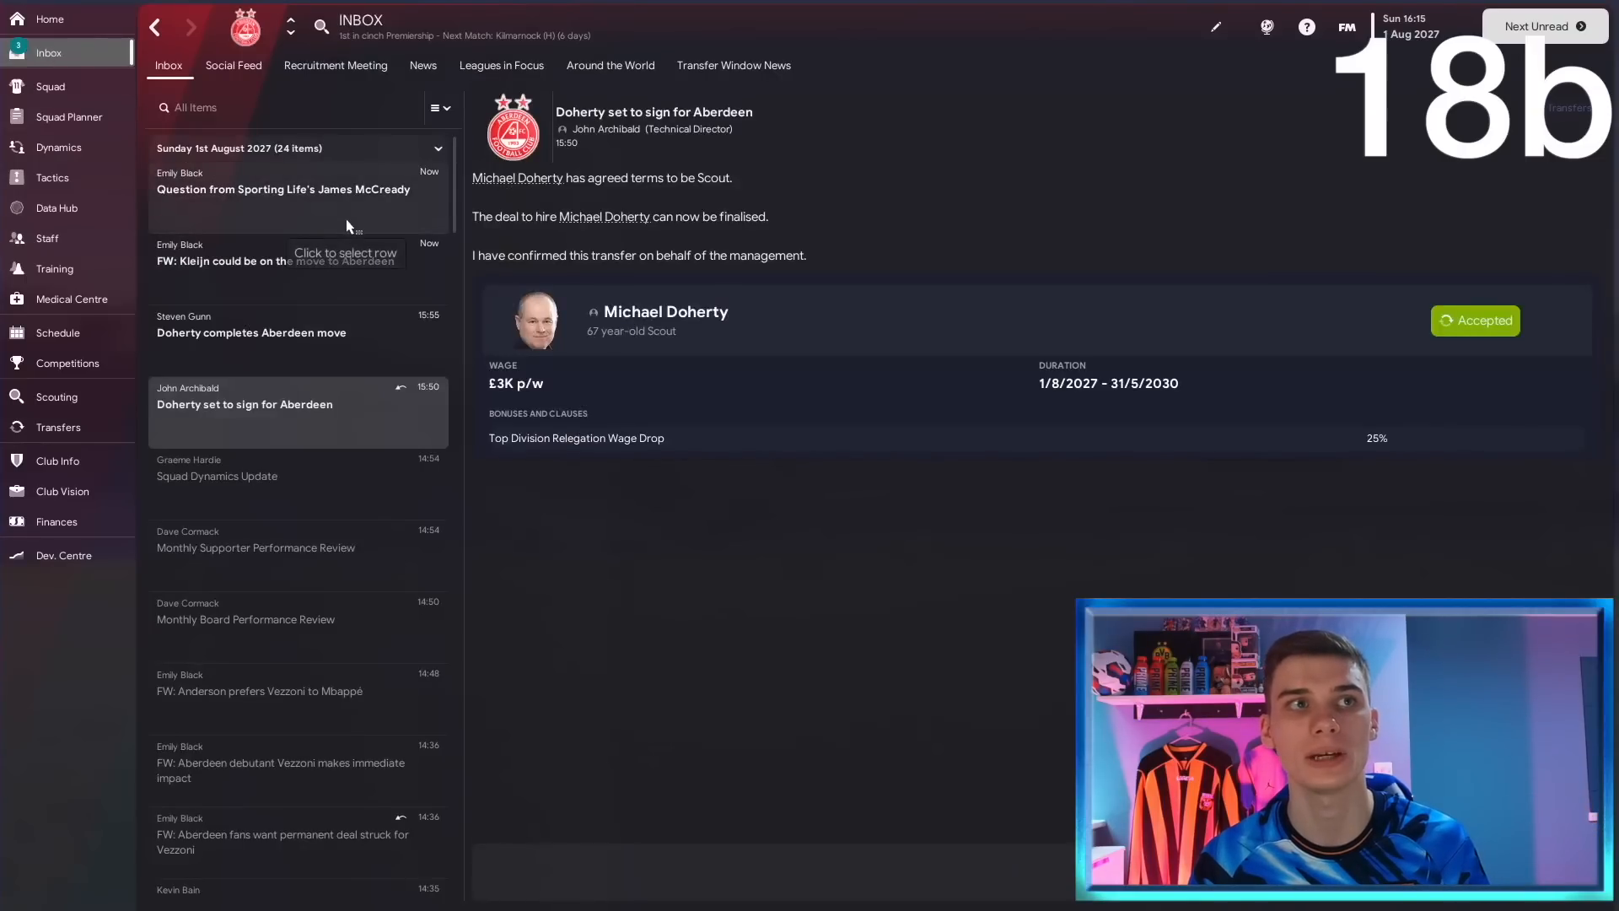
pyautogui.click(280, 261)
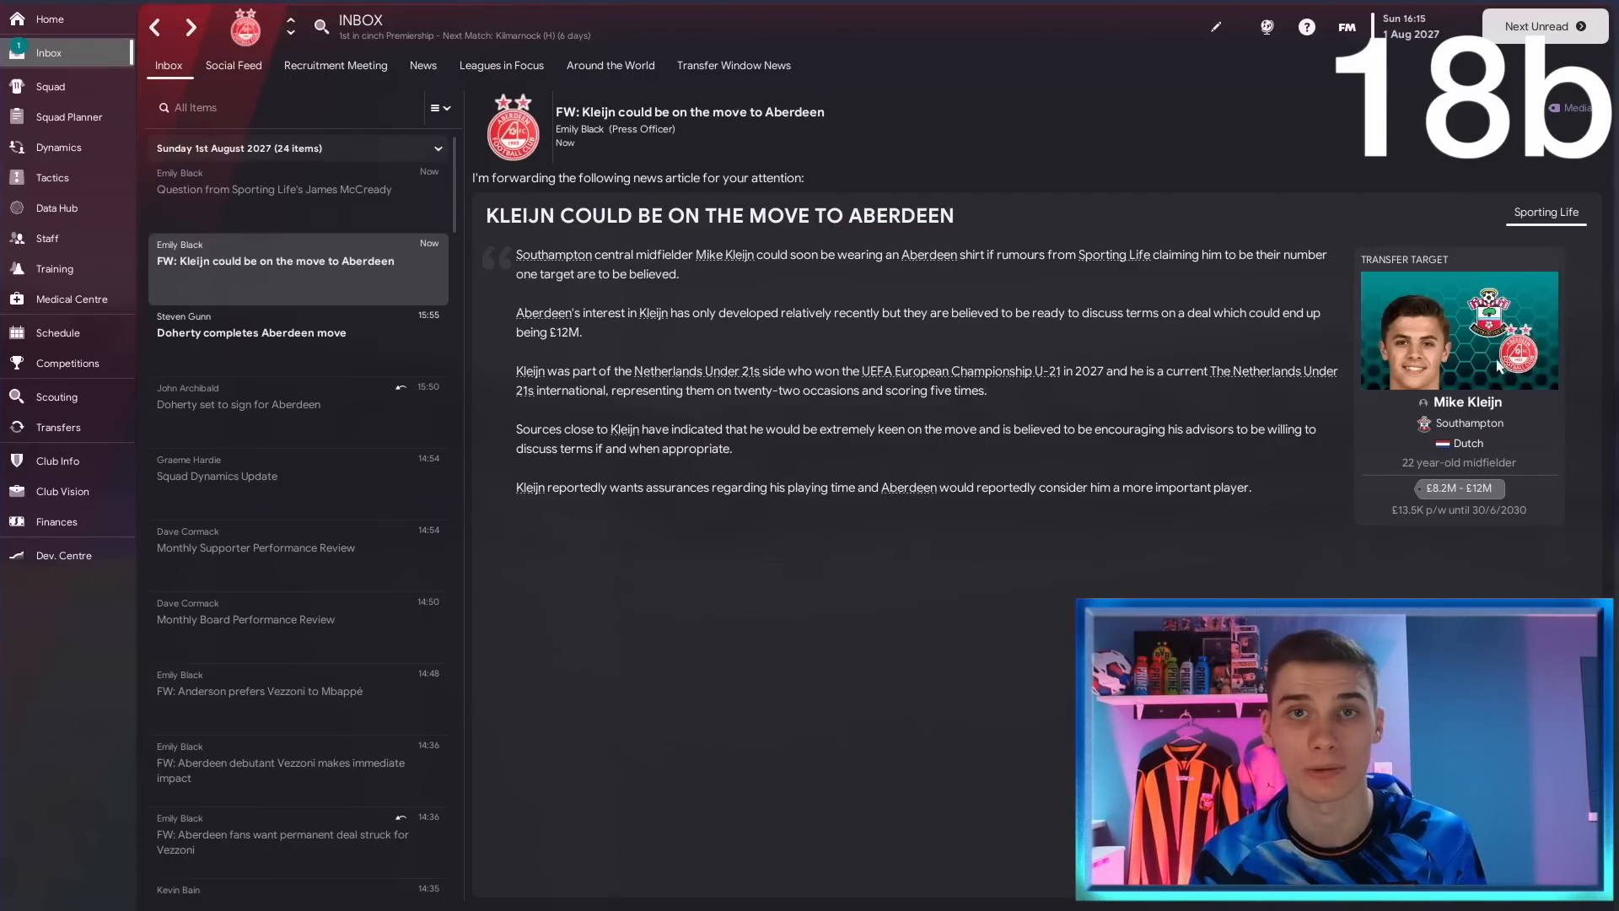
pyautogui.moveTo(1352, 382)
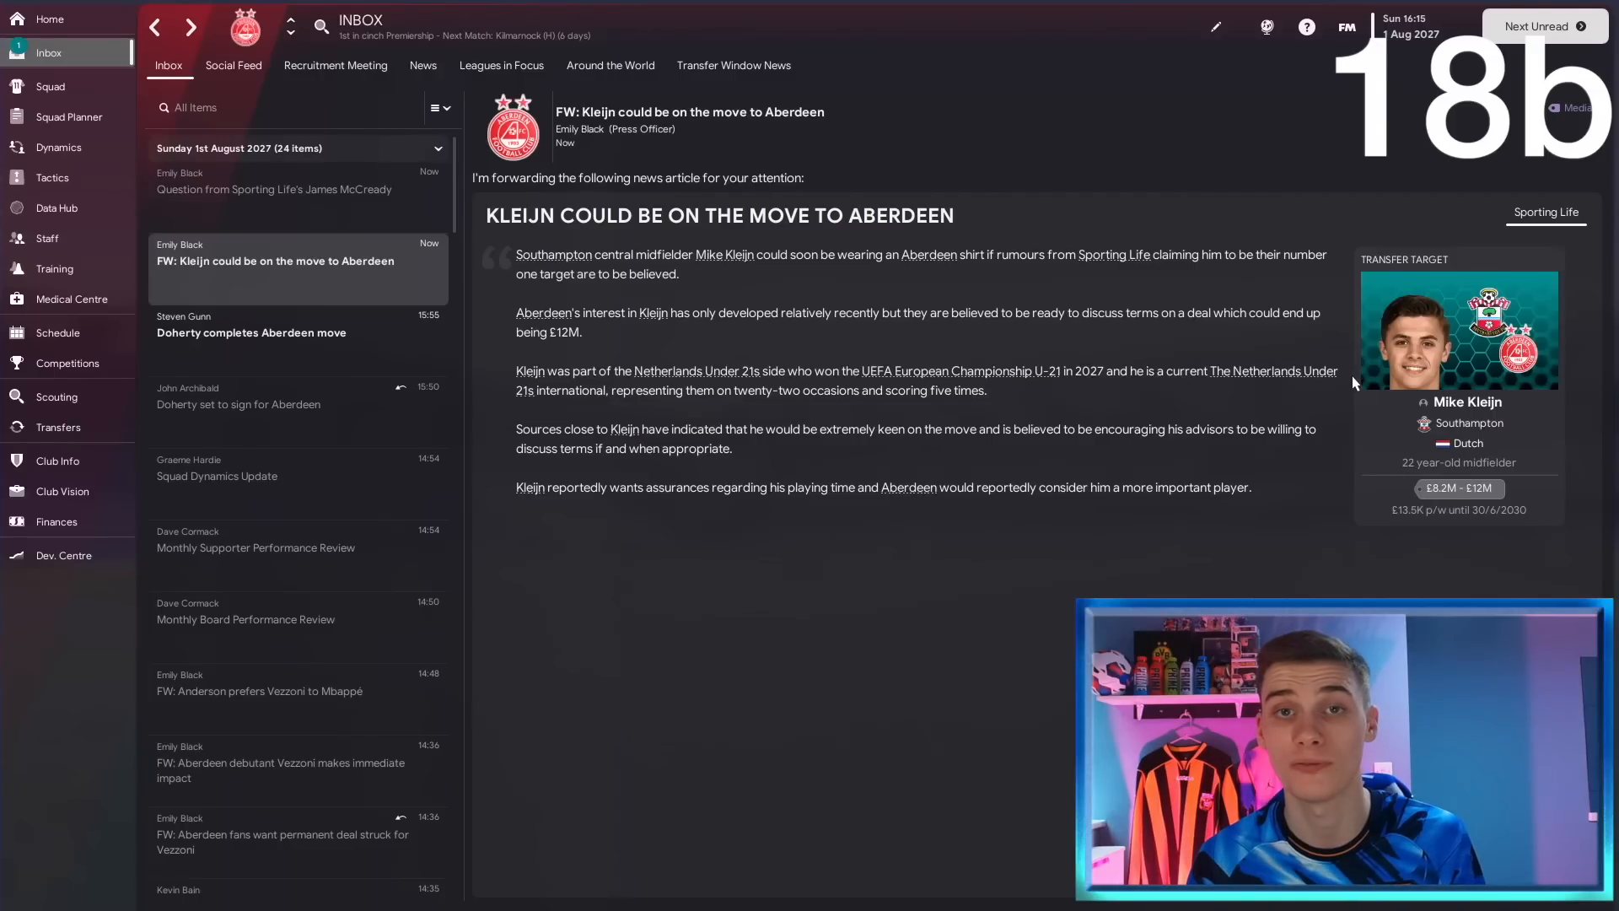
pyautogui.moveTo(1014, 446)
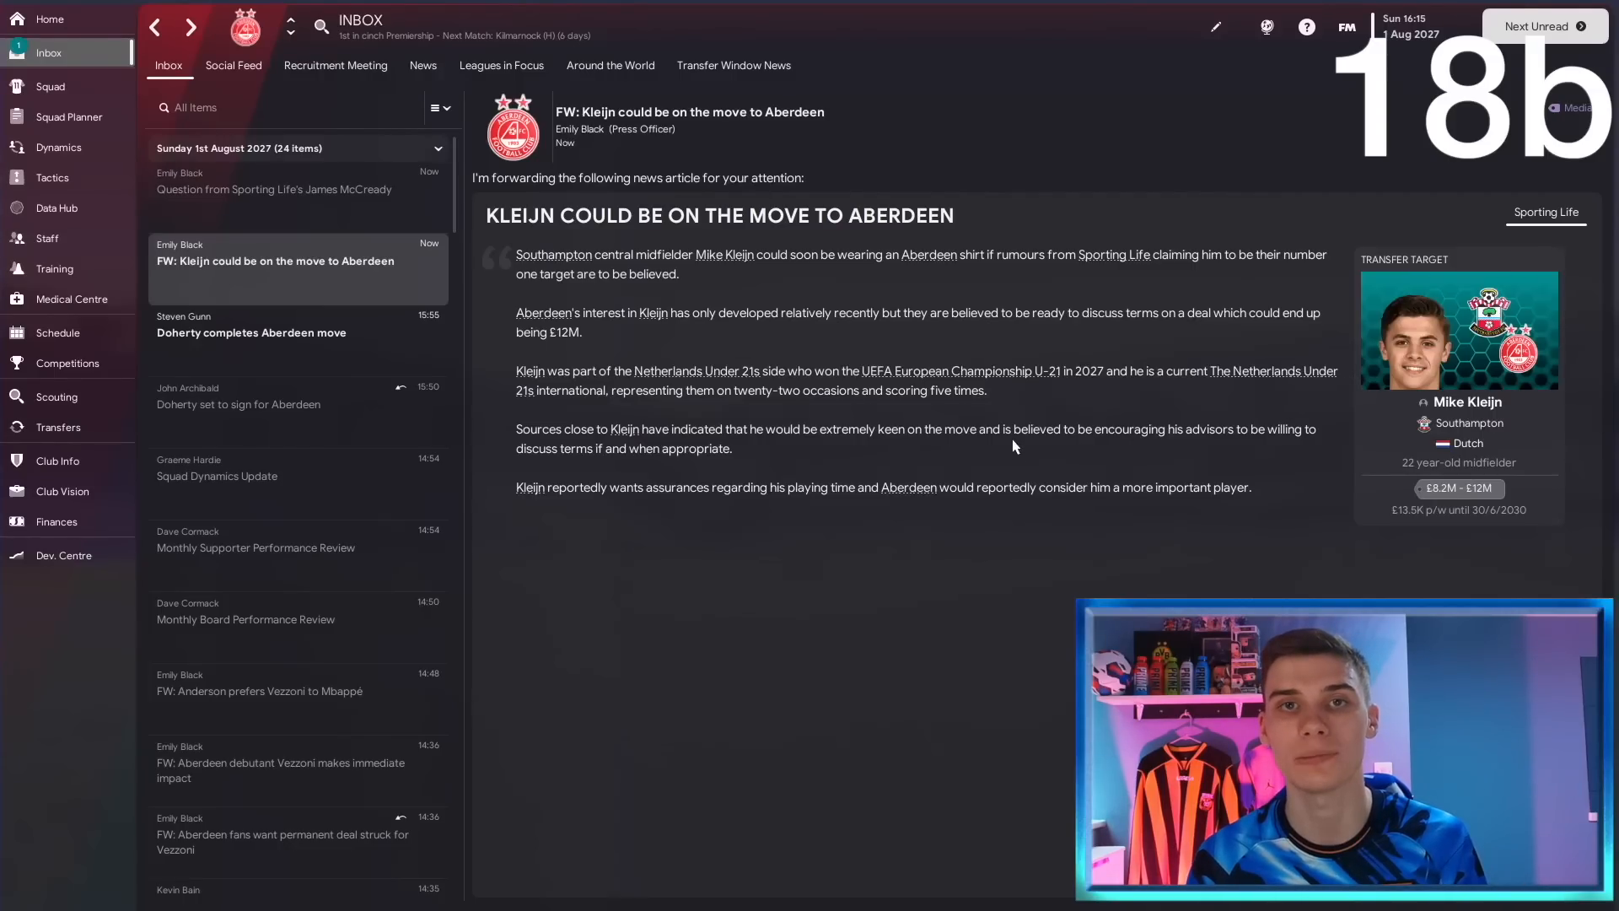
pyautogui.click(58, 427)
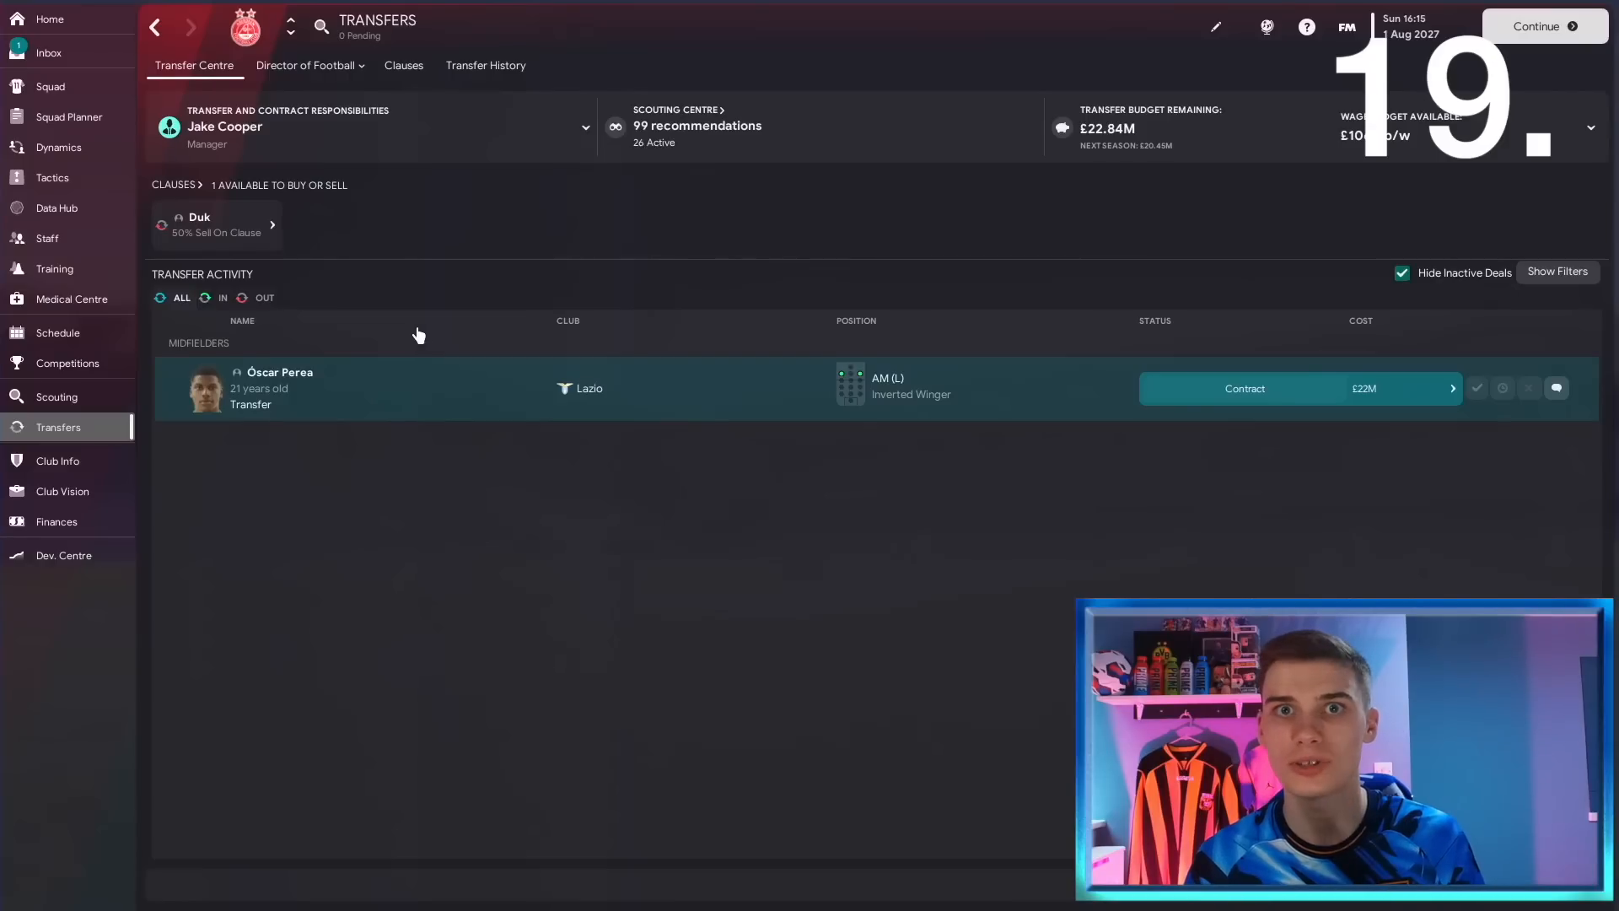
# Request director of football suggestions and view Denis Suárez's details.
pyautogui.click(304, 65)
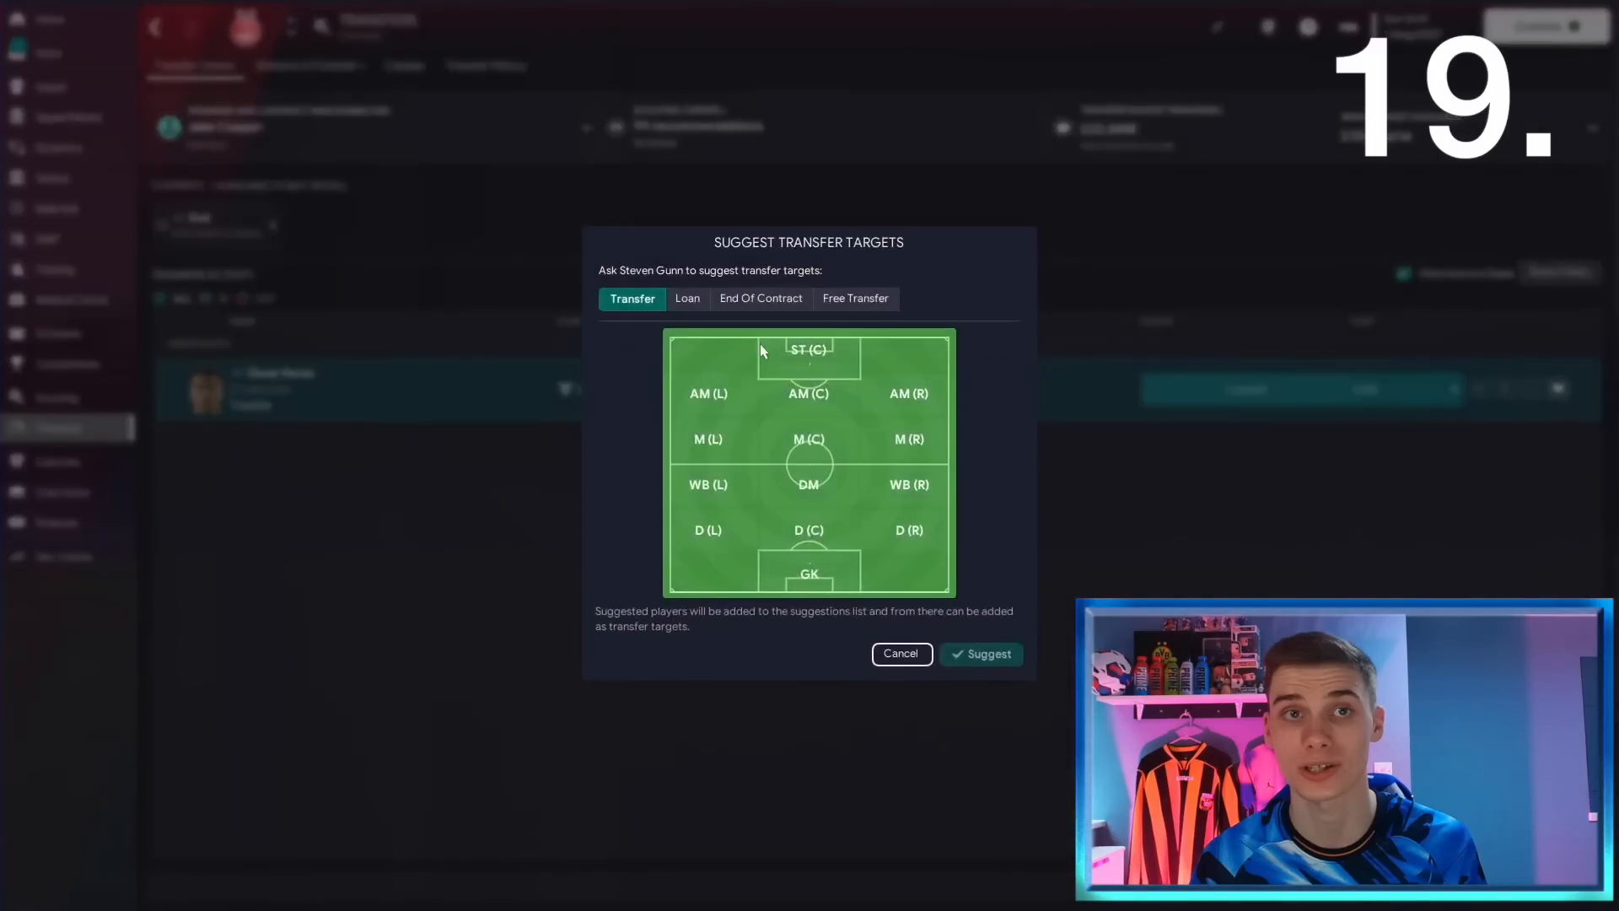
pyautogui.click(809, 484)
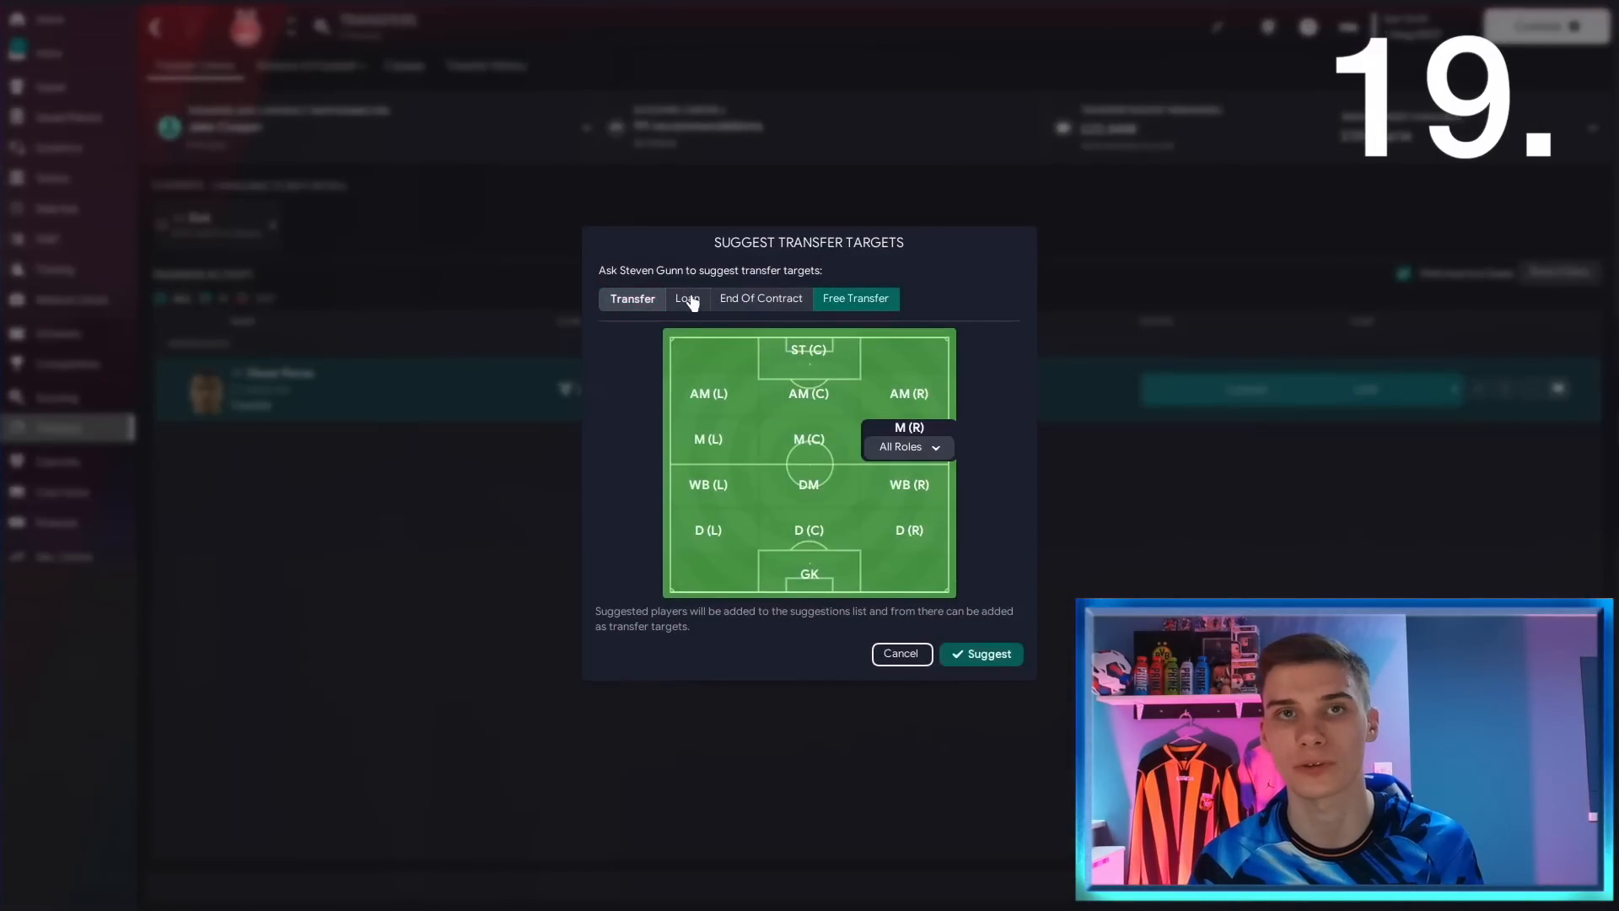
pyautogui.click(979, 652)
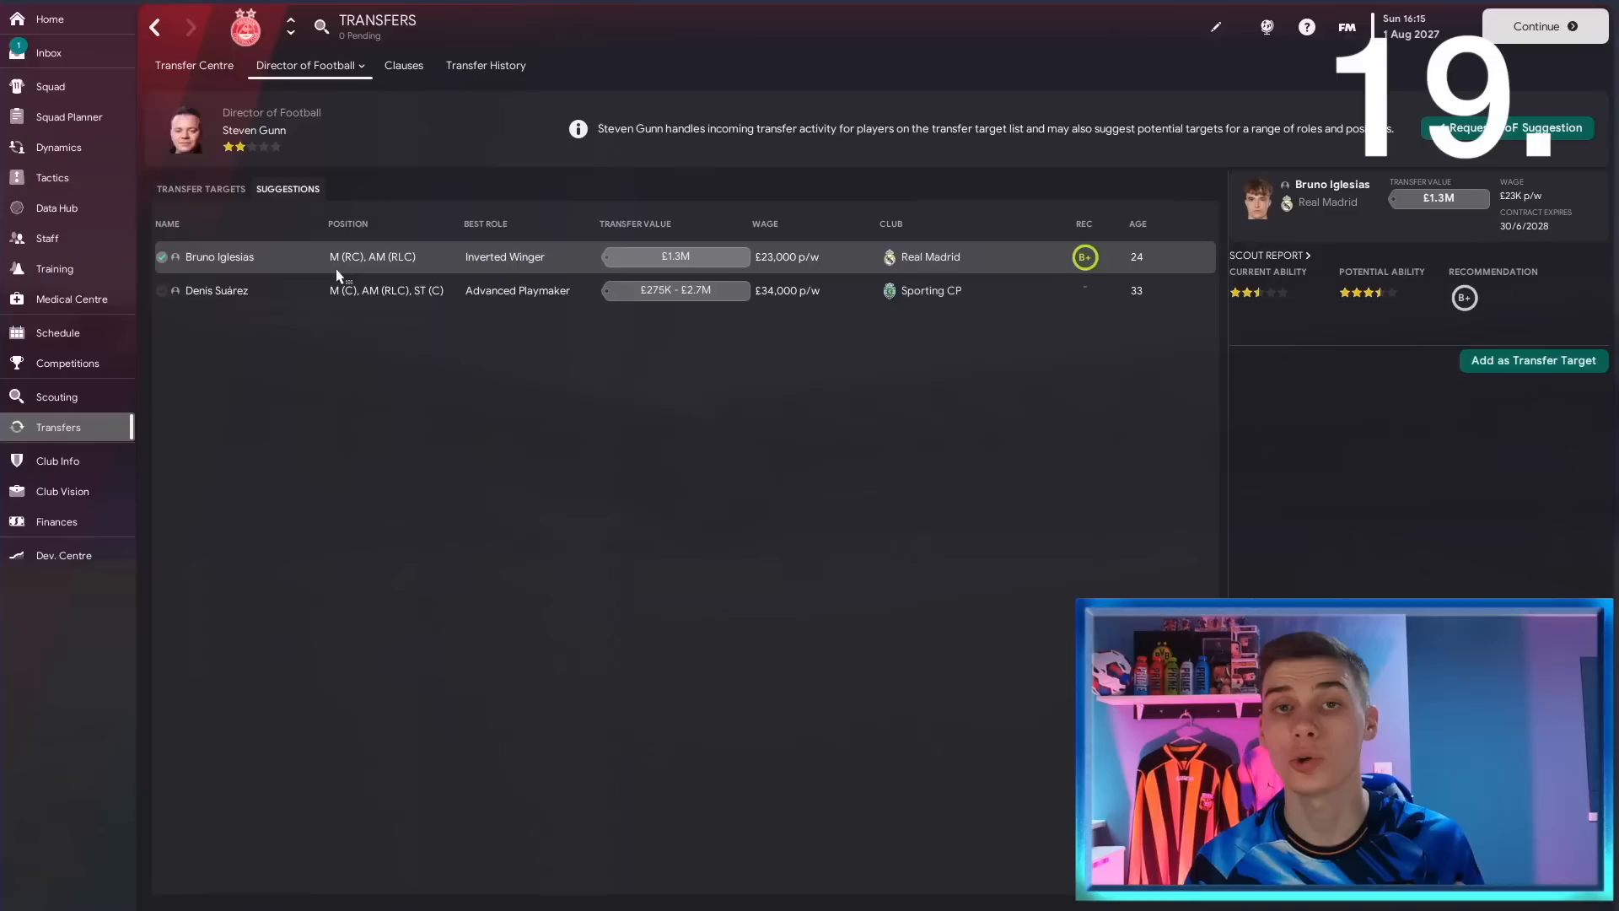
pyautogui.click(217, 291)
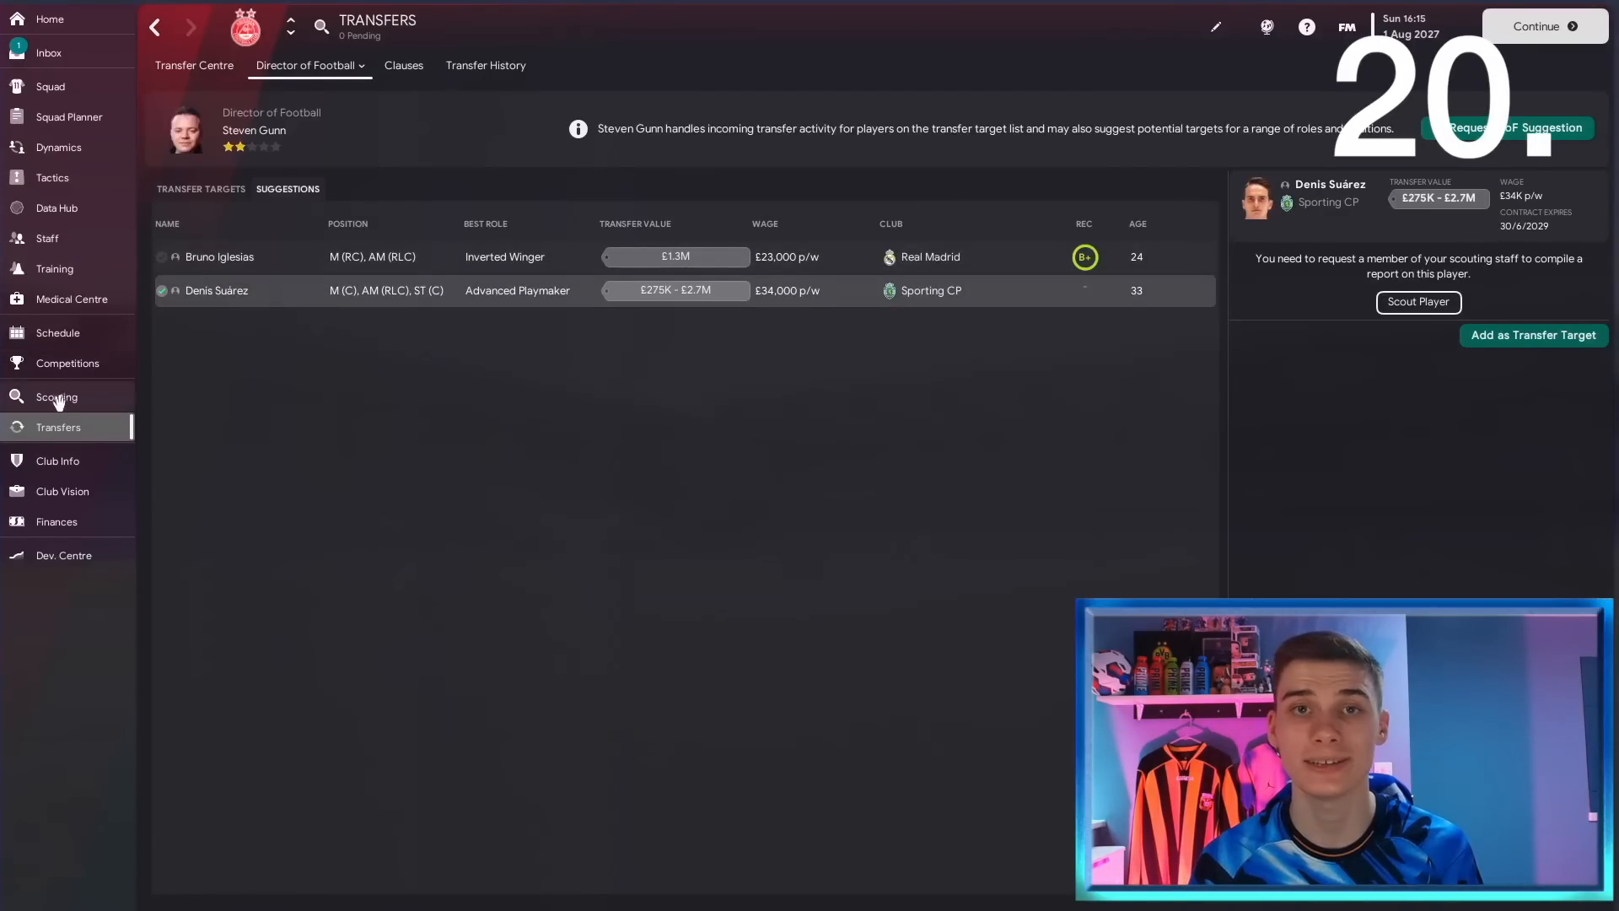
pyautogui.moveTo(404, 139)
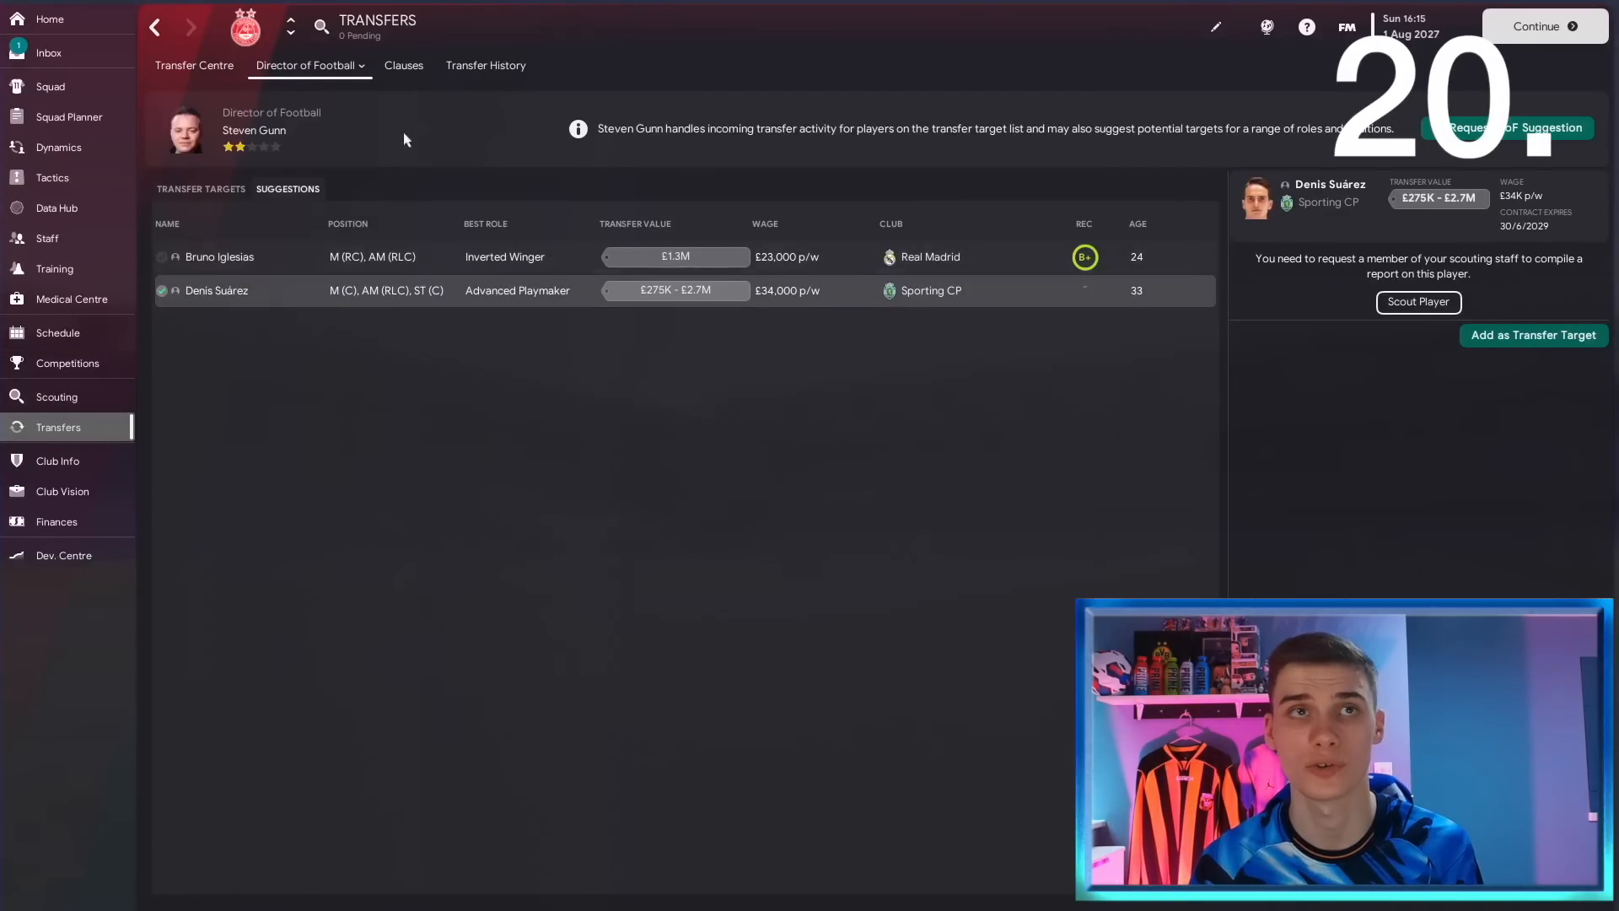
# View Duk's 50% Benfica sell-on clause with its £3.58M buyout.
pyautogui.click(403, 65)
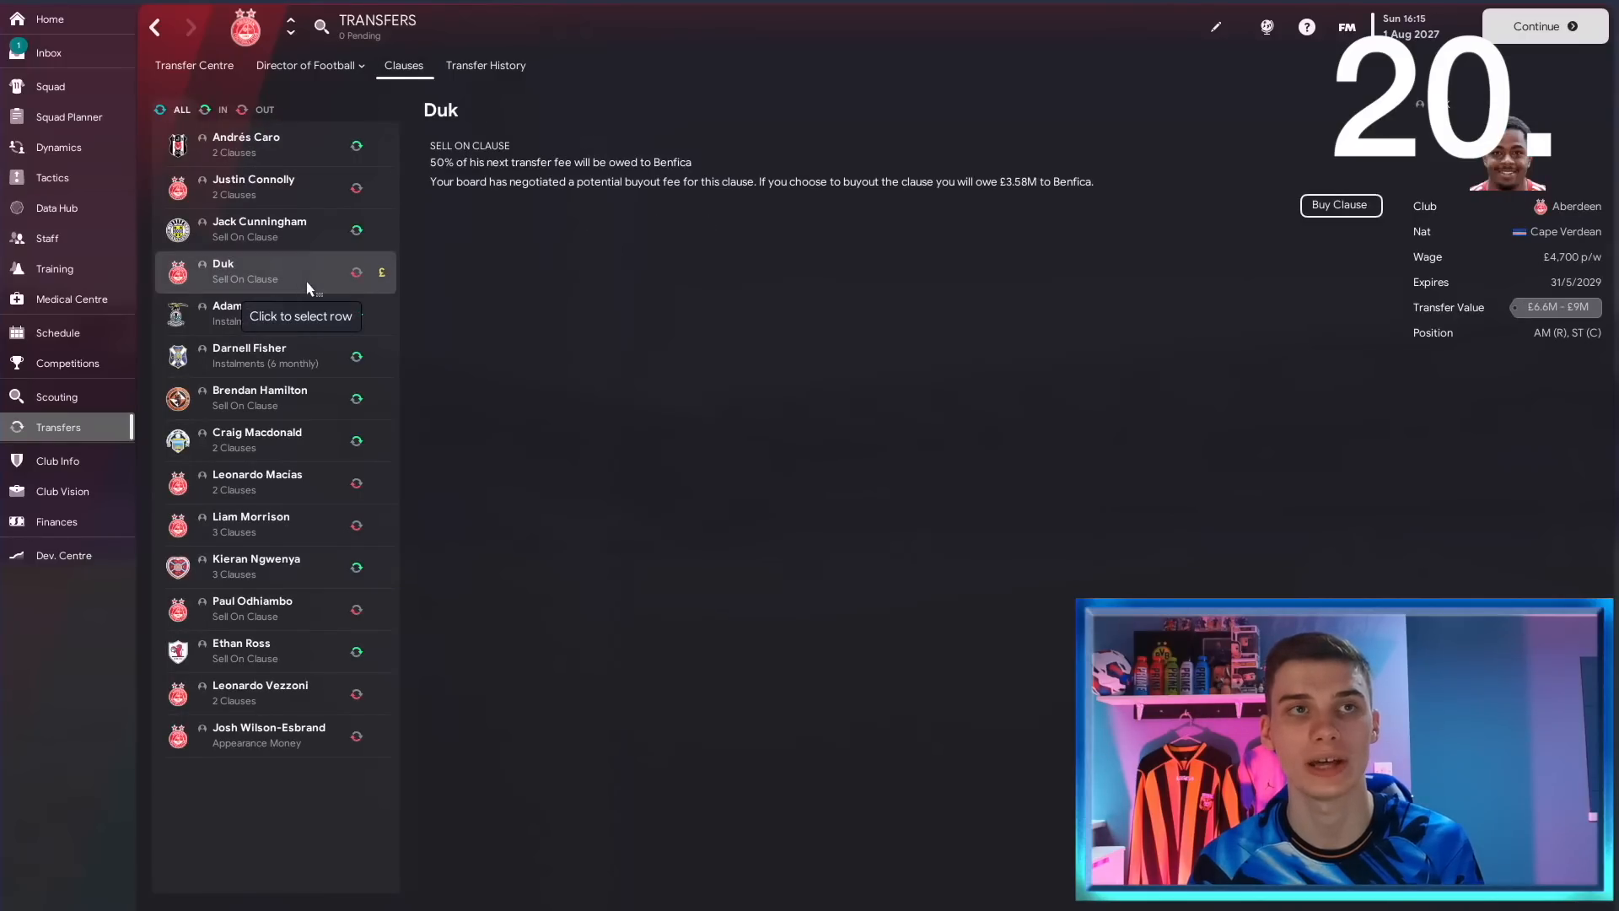
pyautogui.moveTo(382, 279)
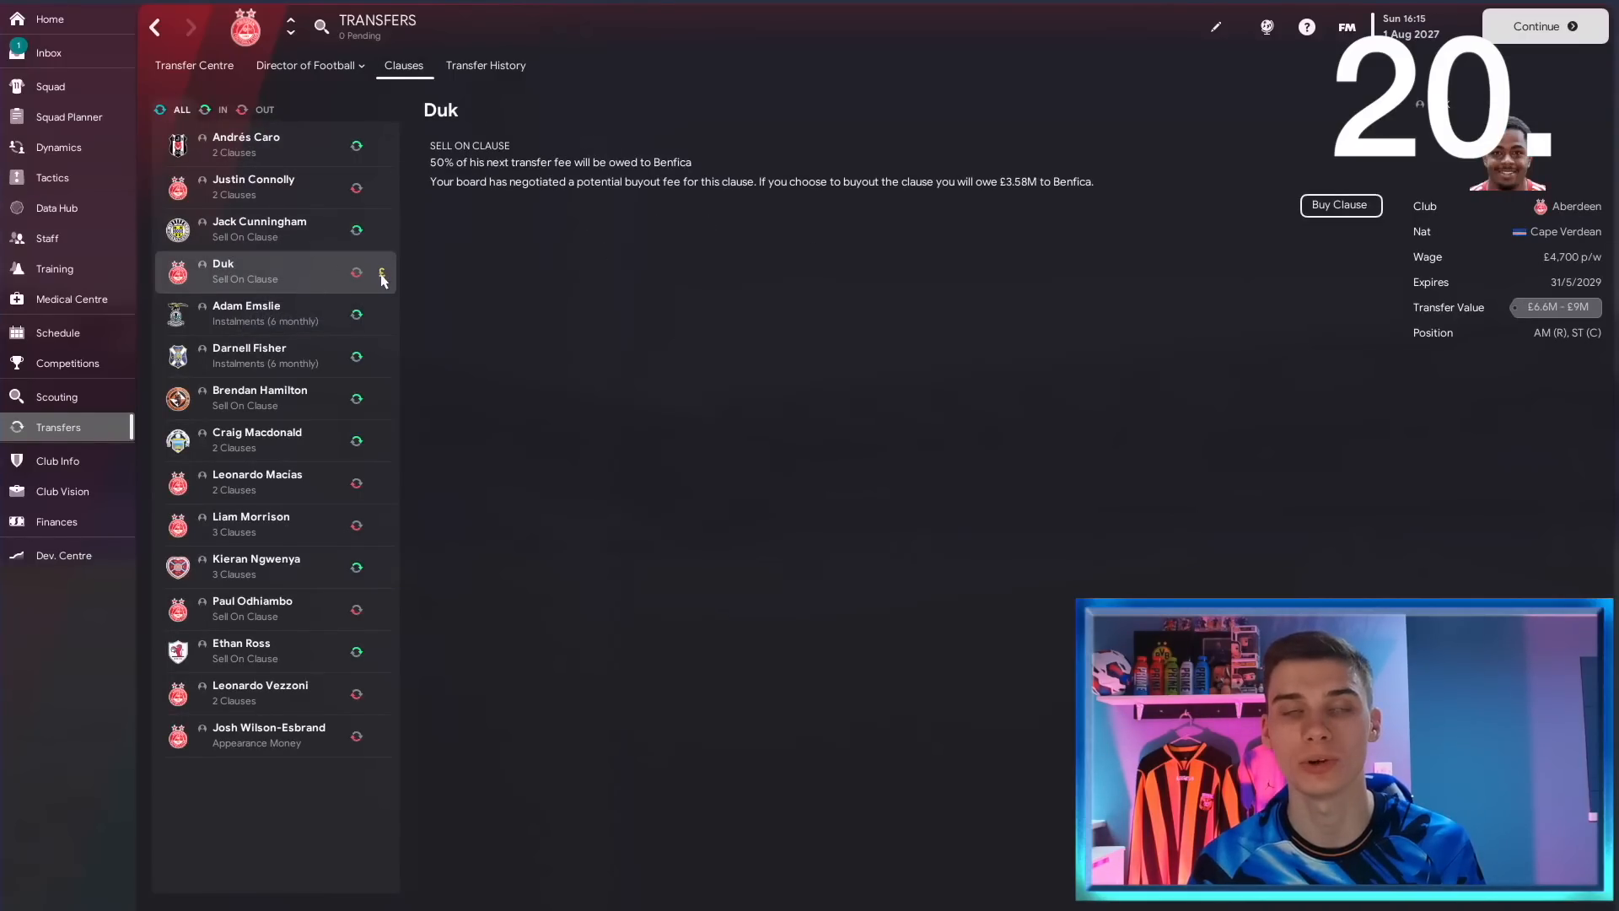
pyautogui.moveTo(875, 292)
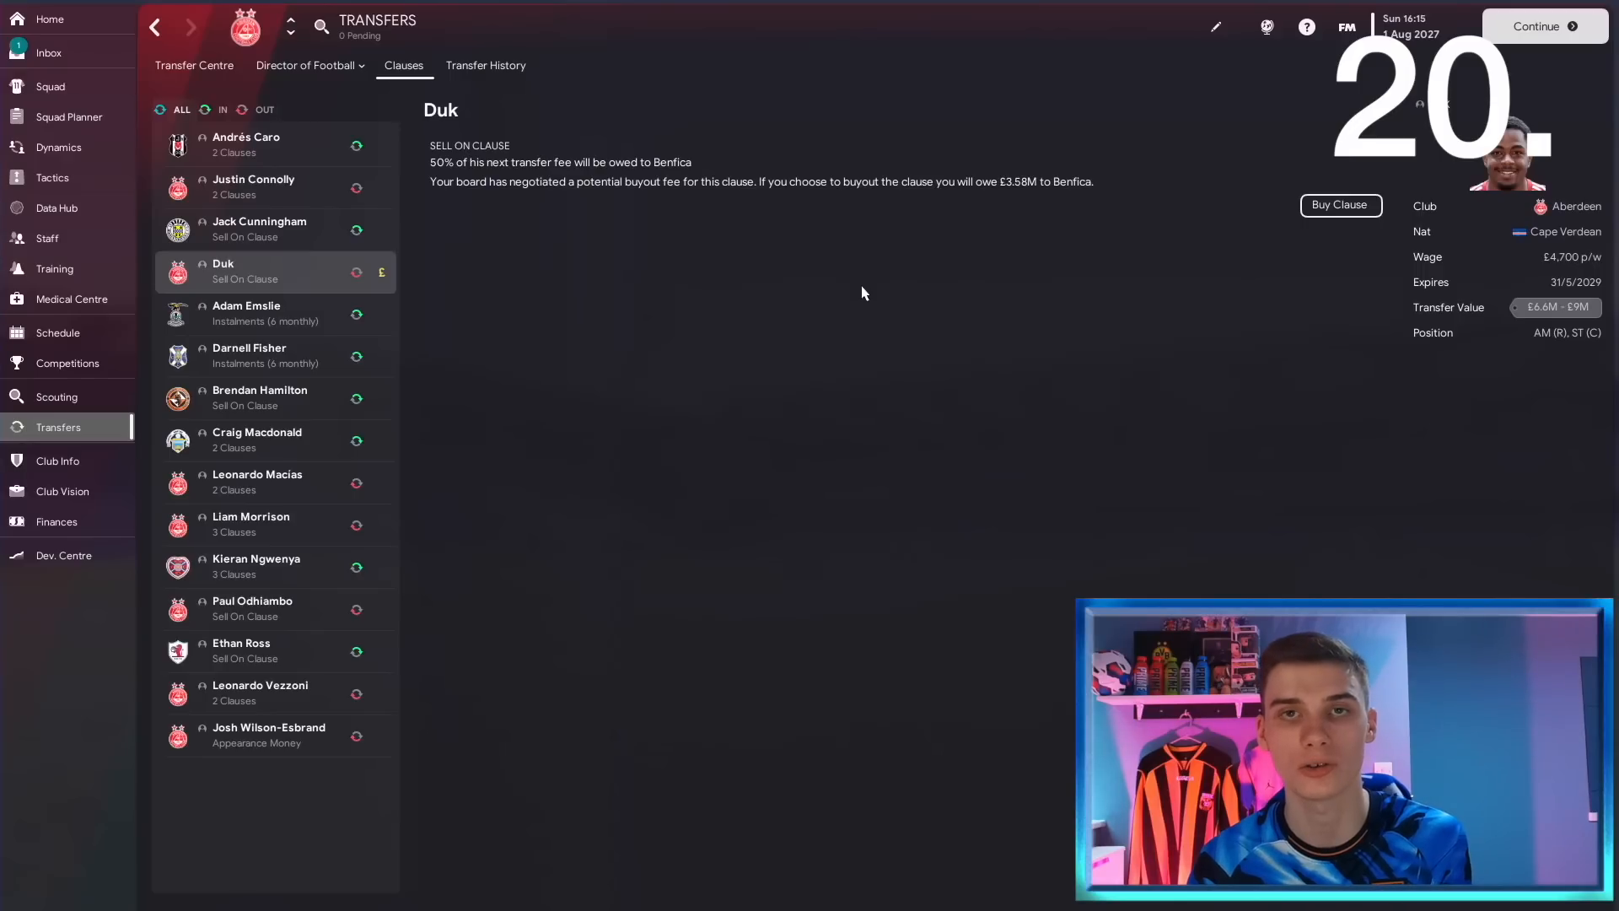
pyautogui.moveTo(501, 317)
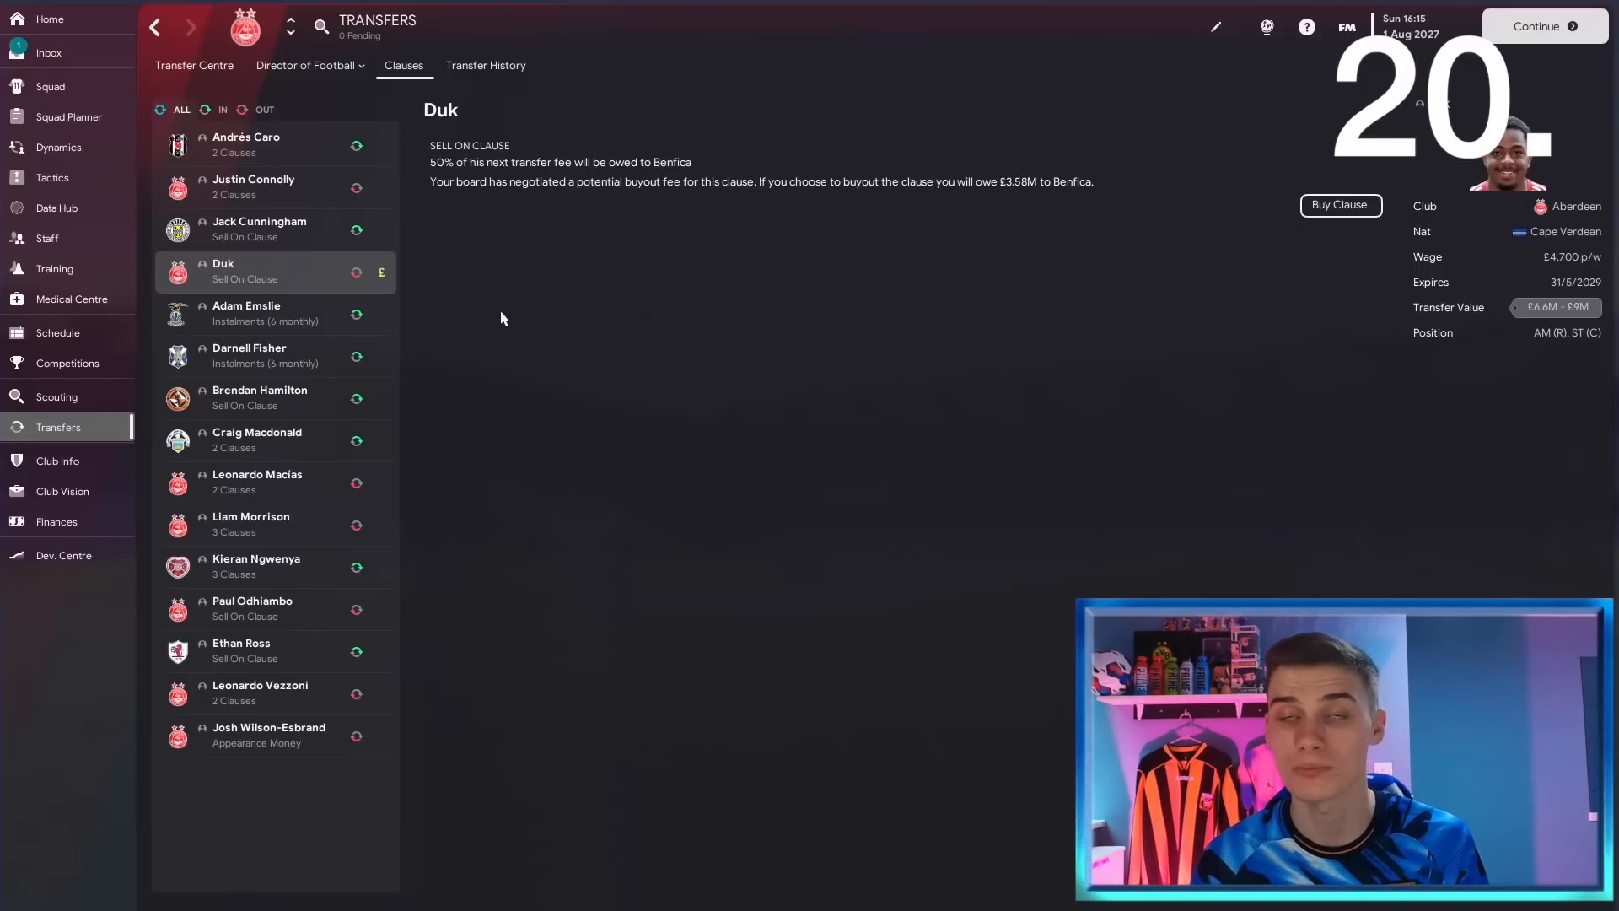
pyautogui.moveTo(487, 323)
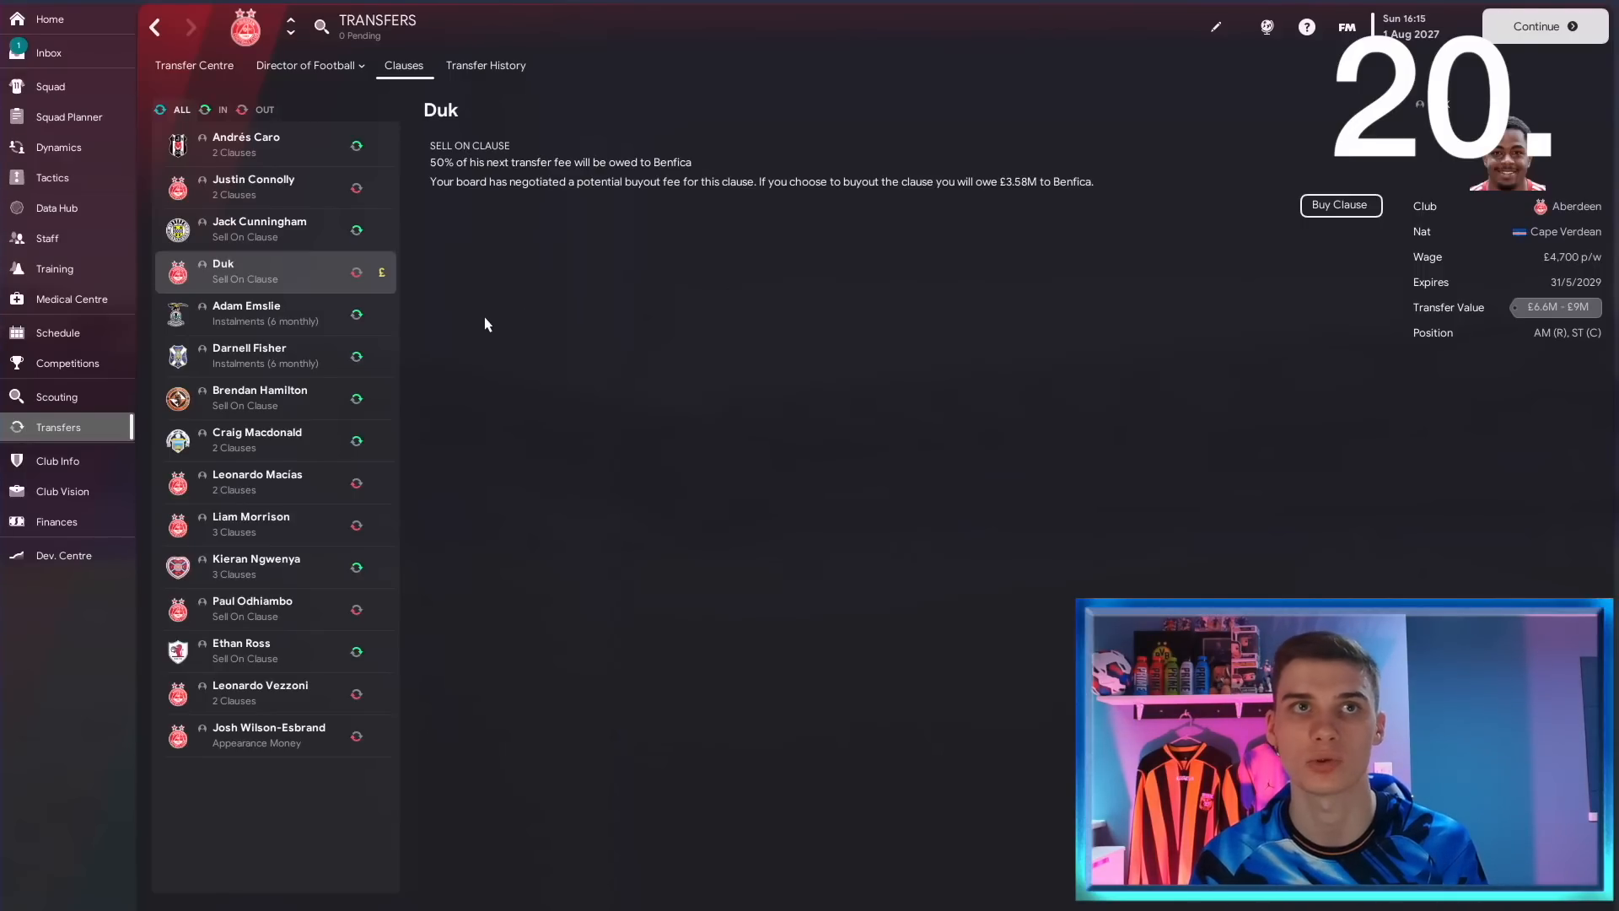
pyautogui.moveTo(1029, 204)
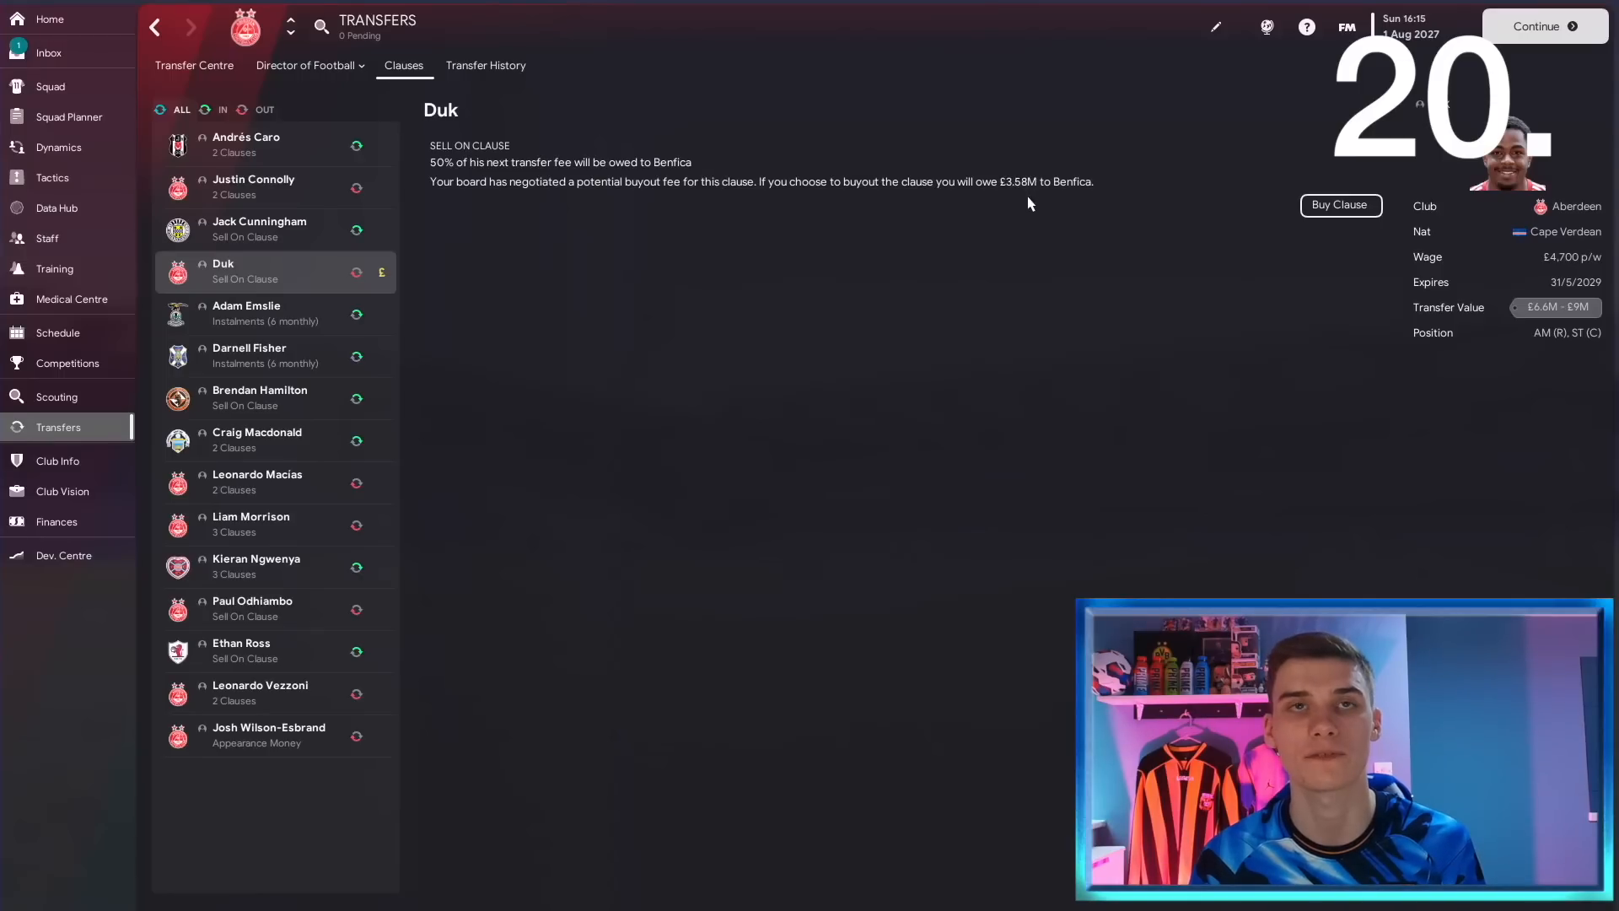
pyautogui.moveTo(761, 193)
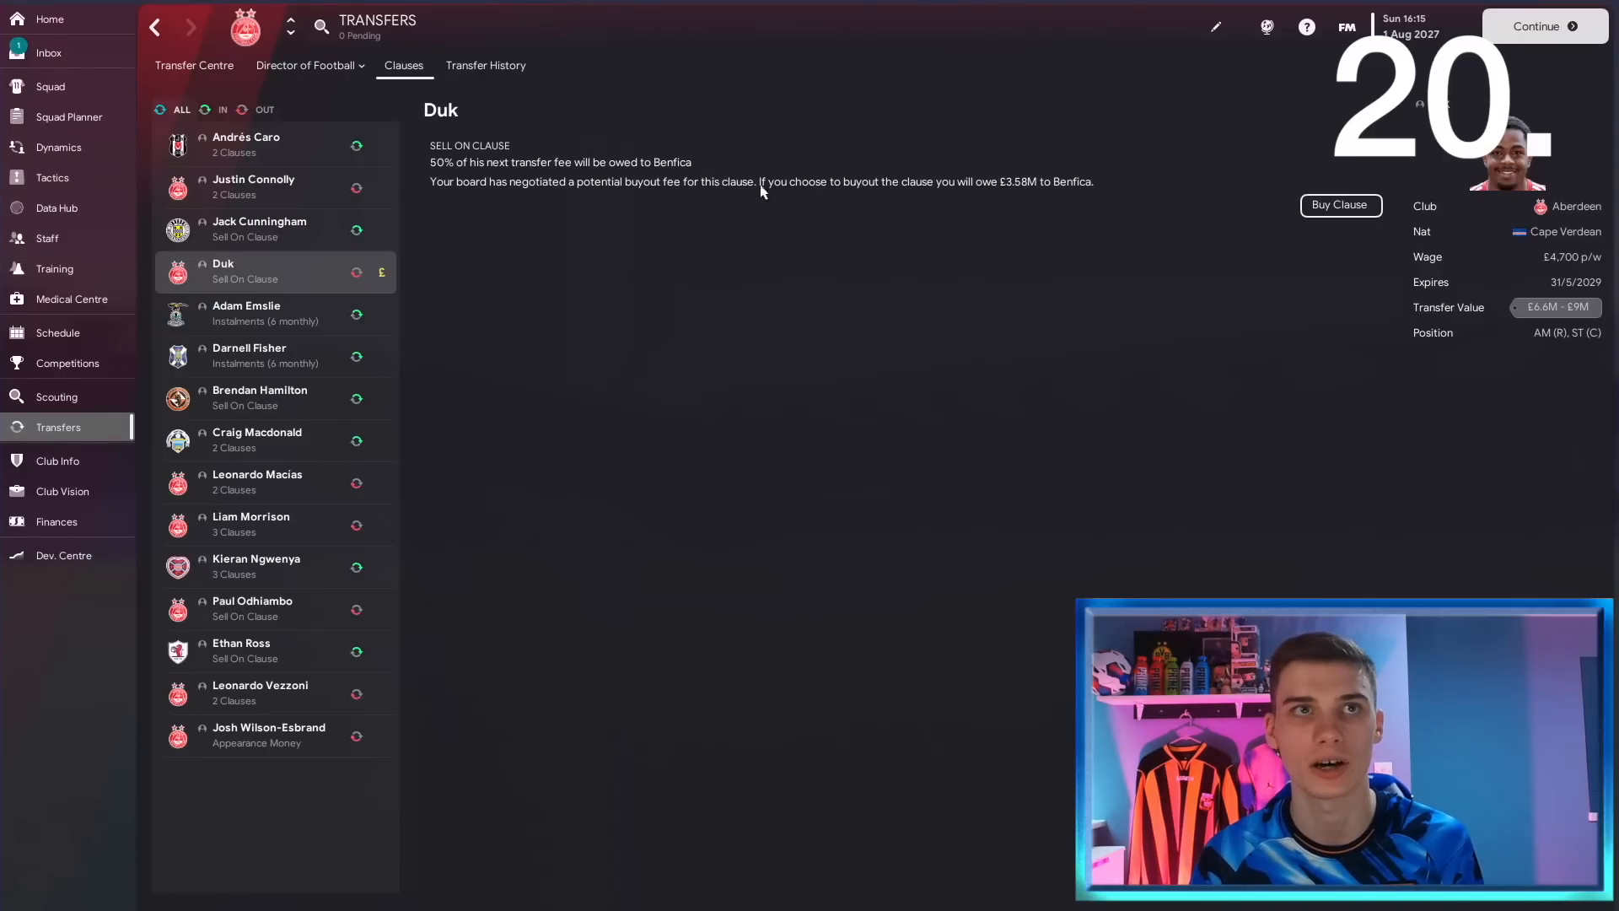
pyautogui.moveTo(487, 160)
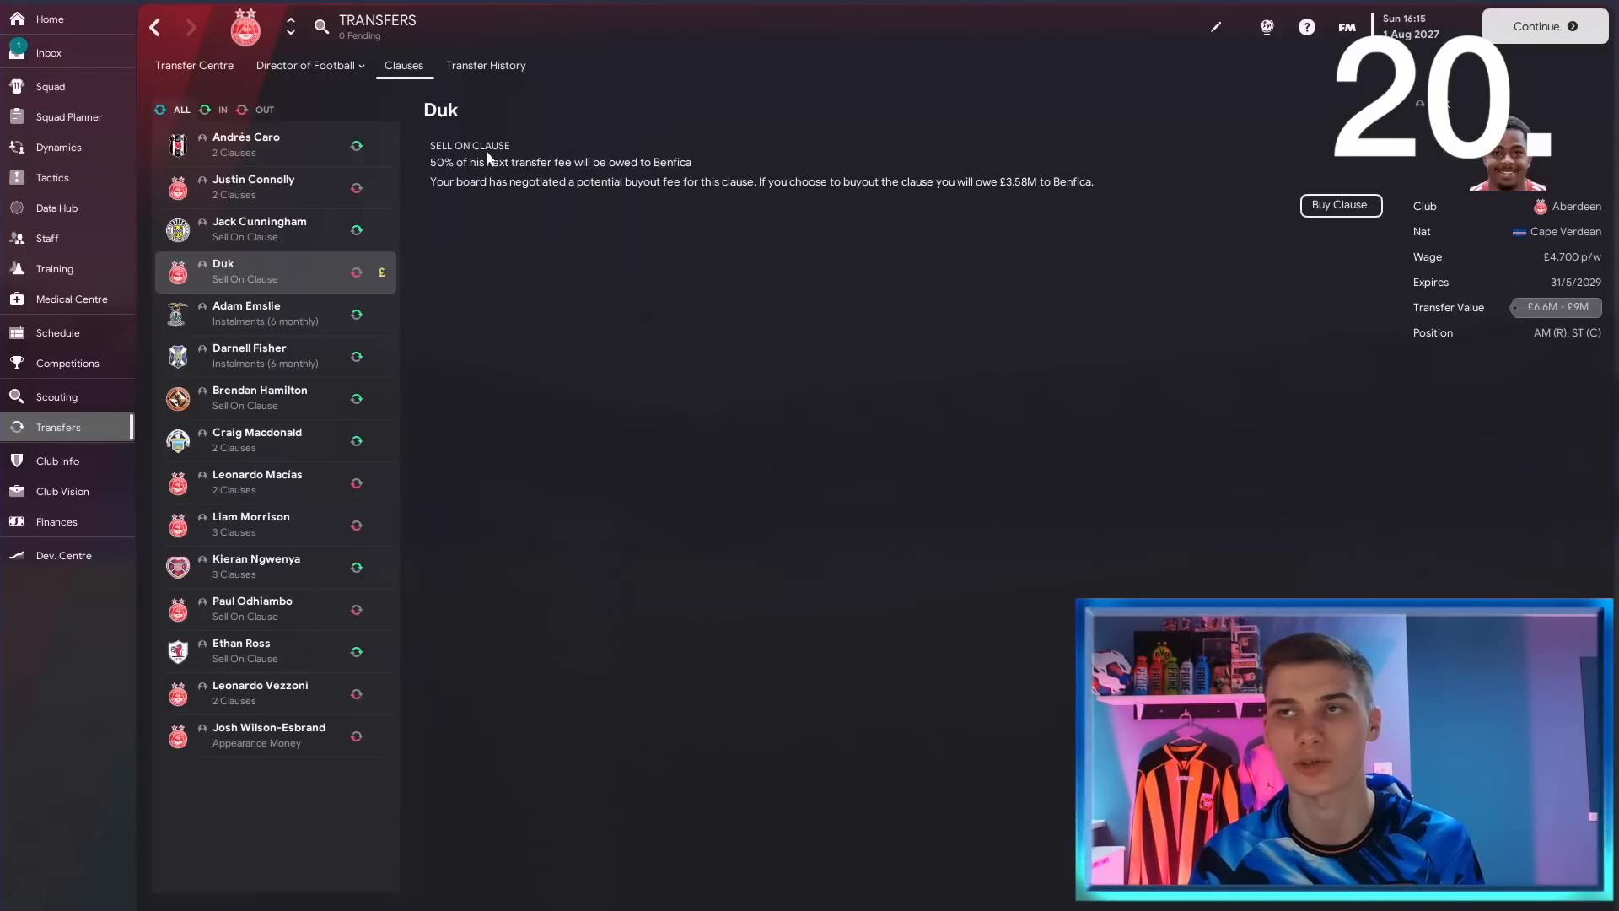
pyautogui.moveTo(1165, 231)
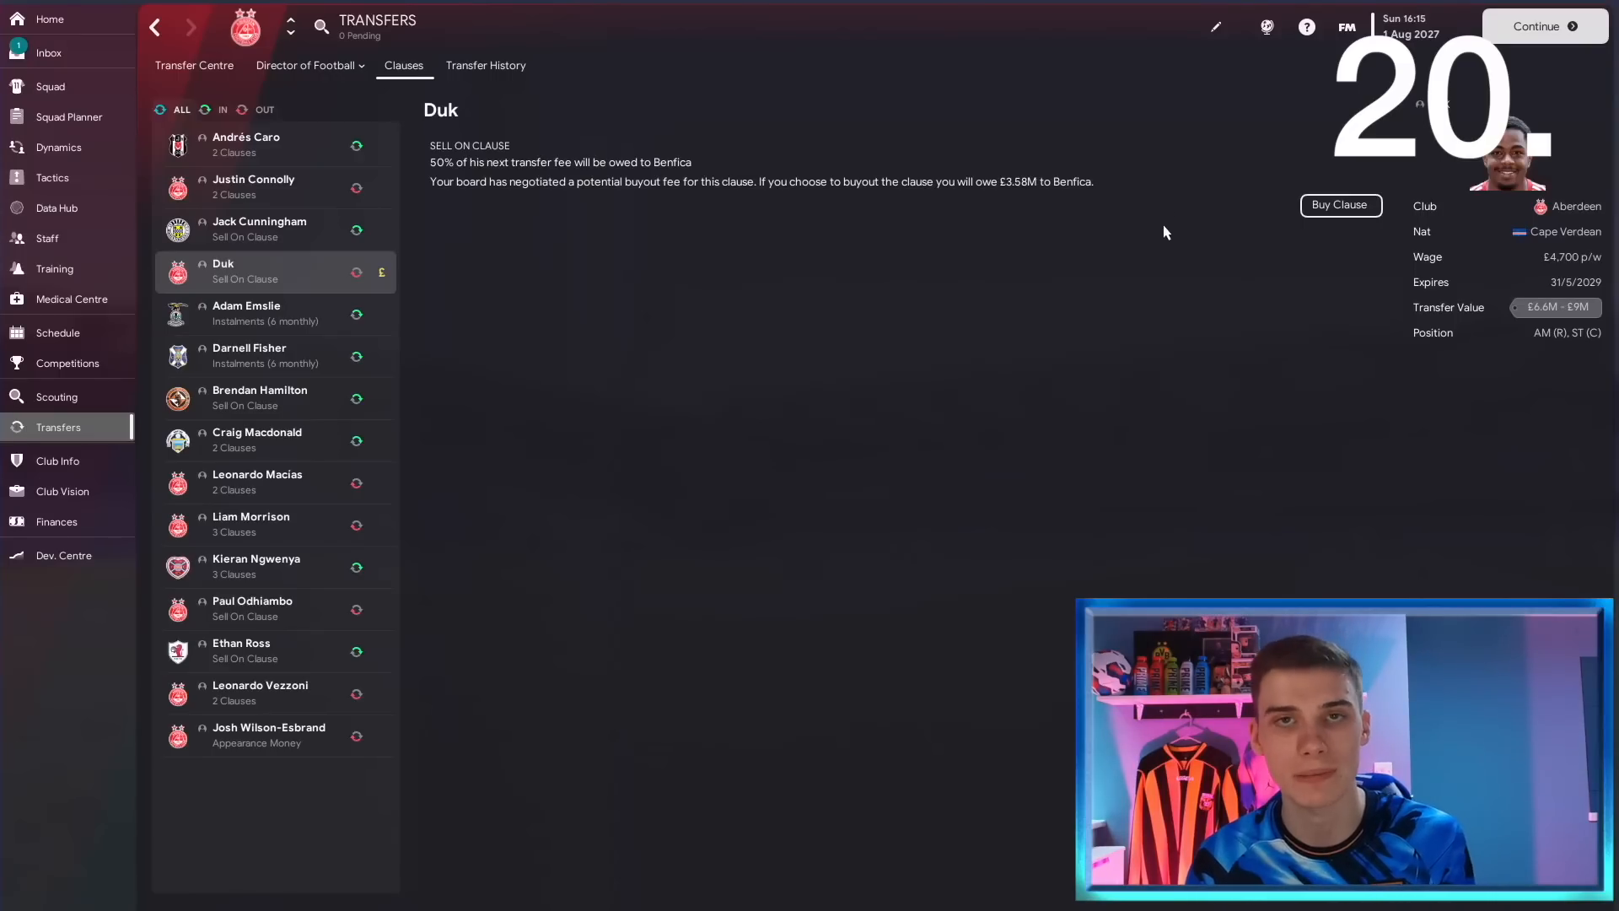
pyautogui.moveTo(1053, 262)
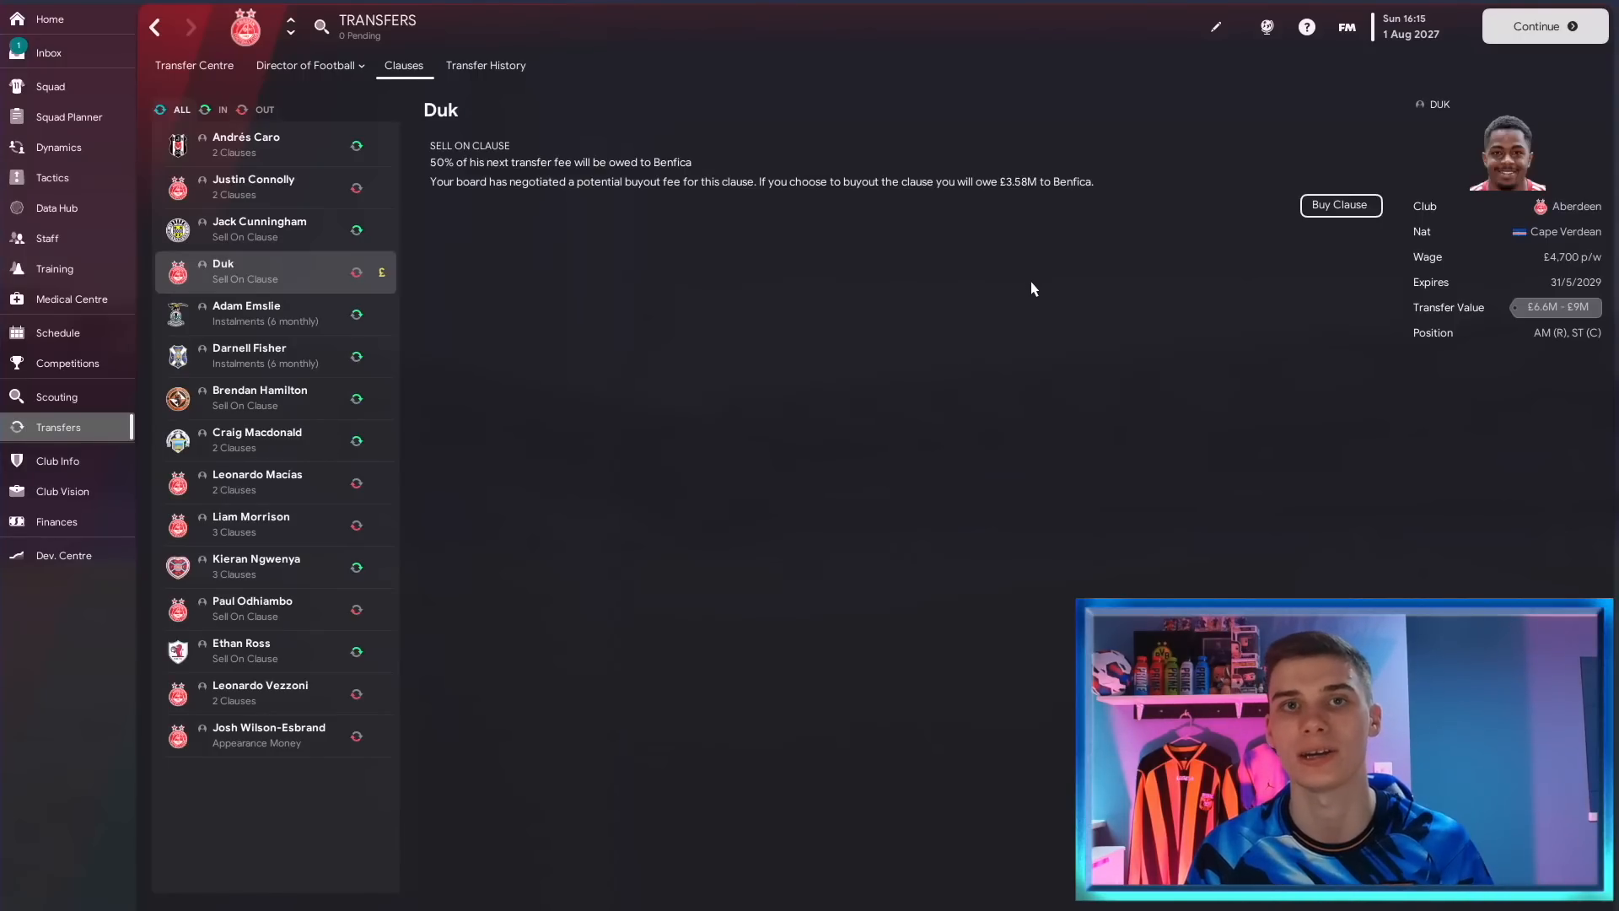
pyautogui.moveTo(1011, 610)
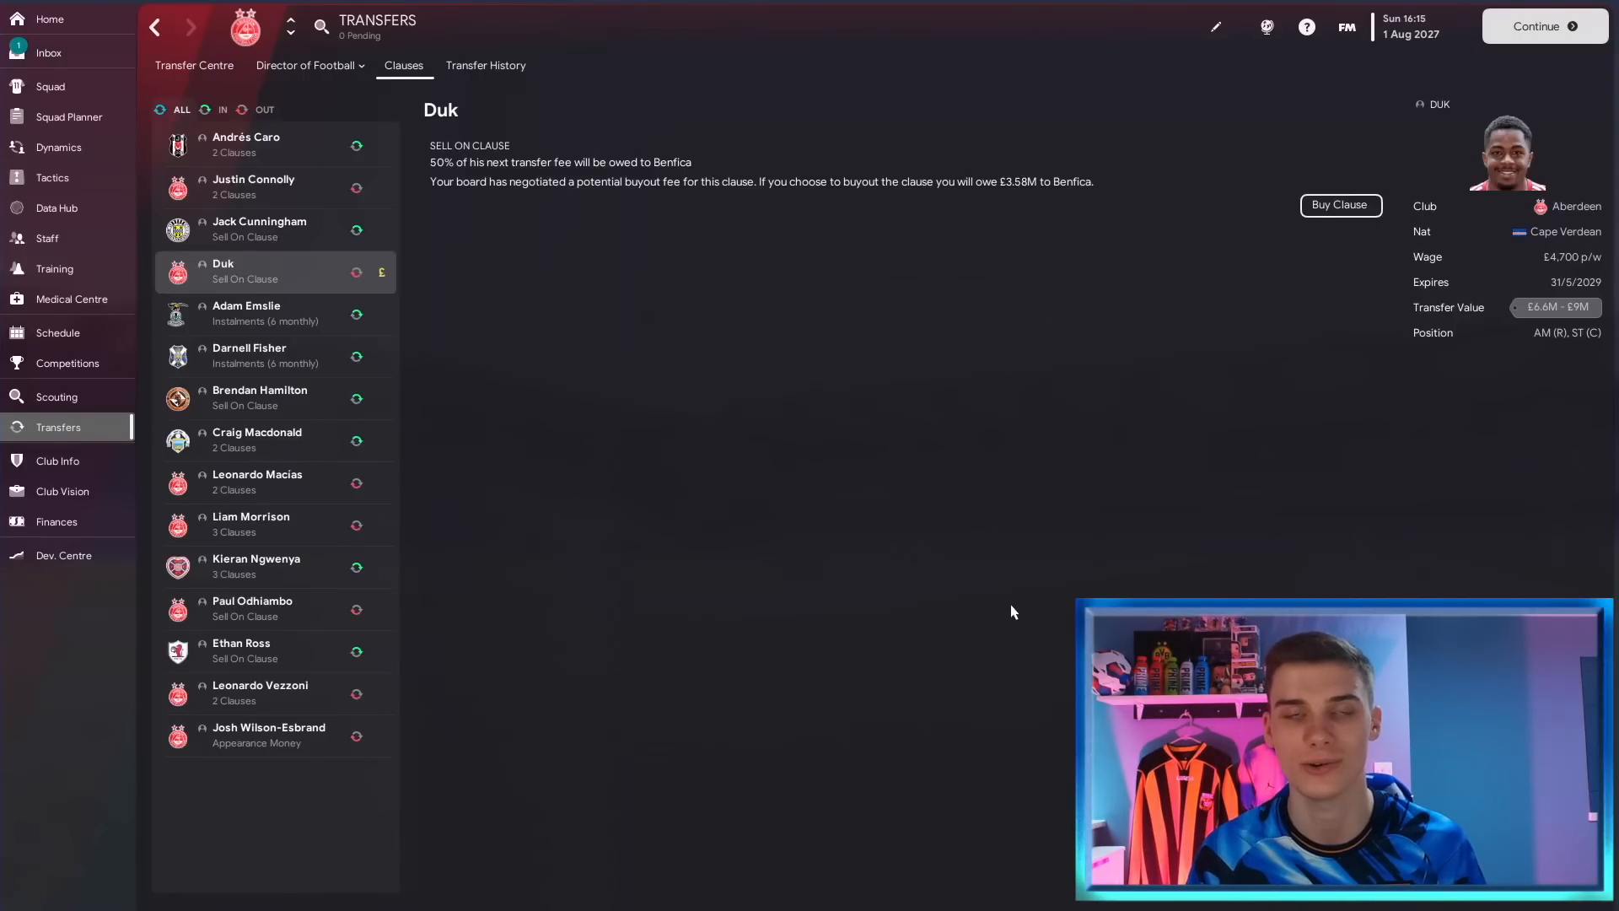